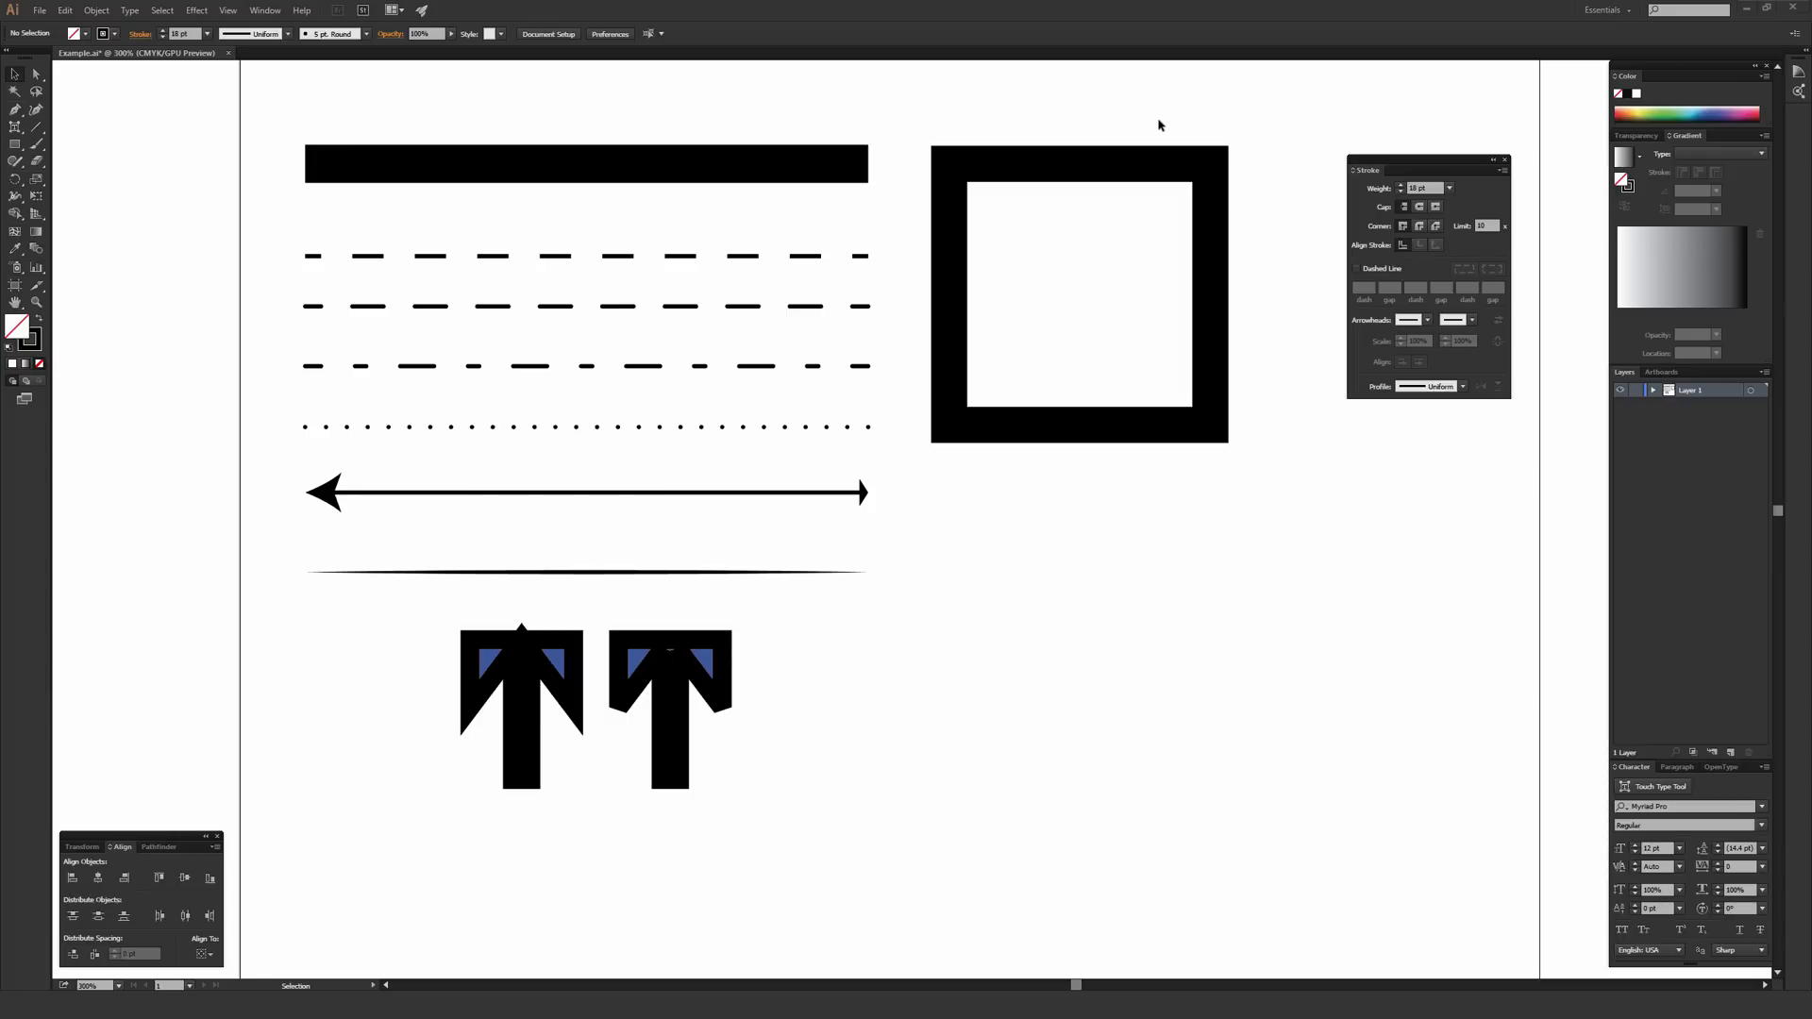
mouse_move(1199, 162)
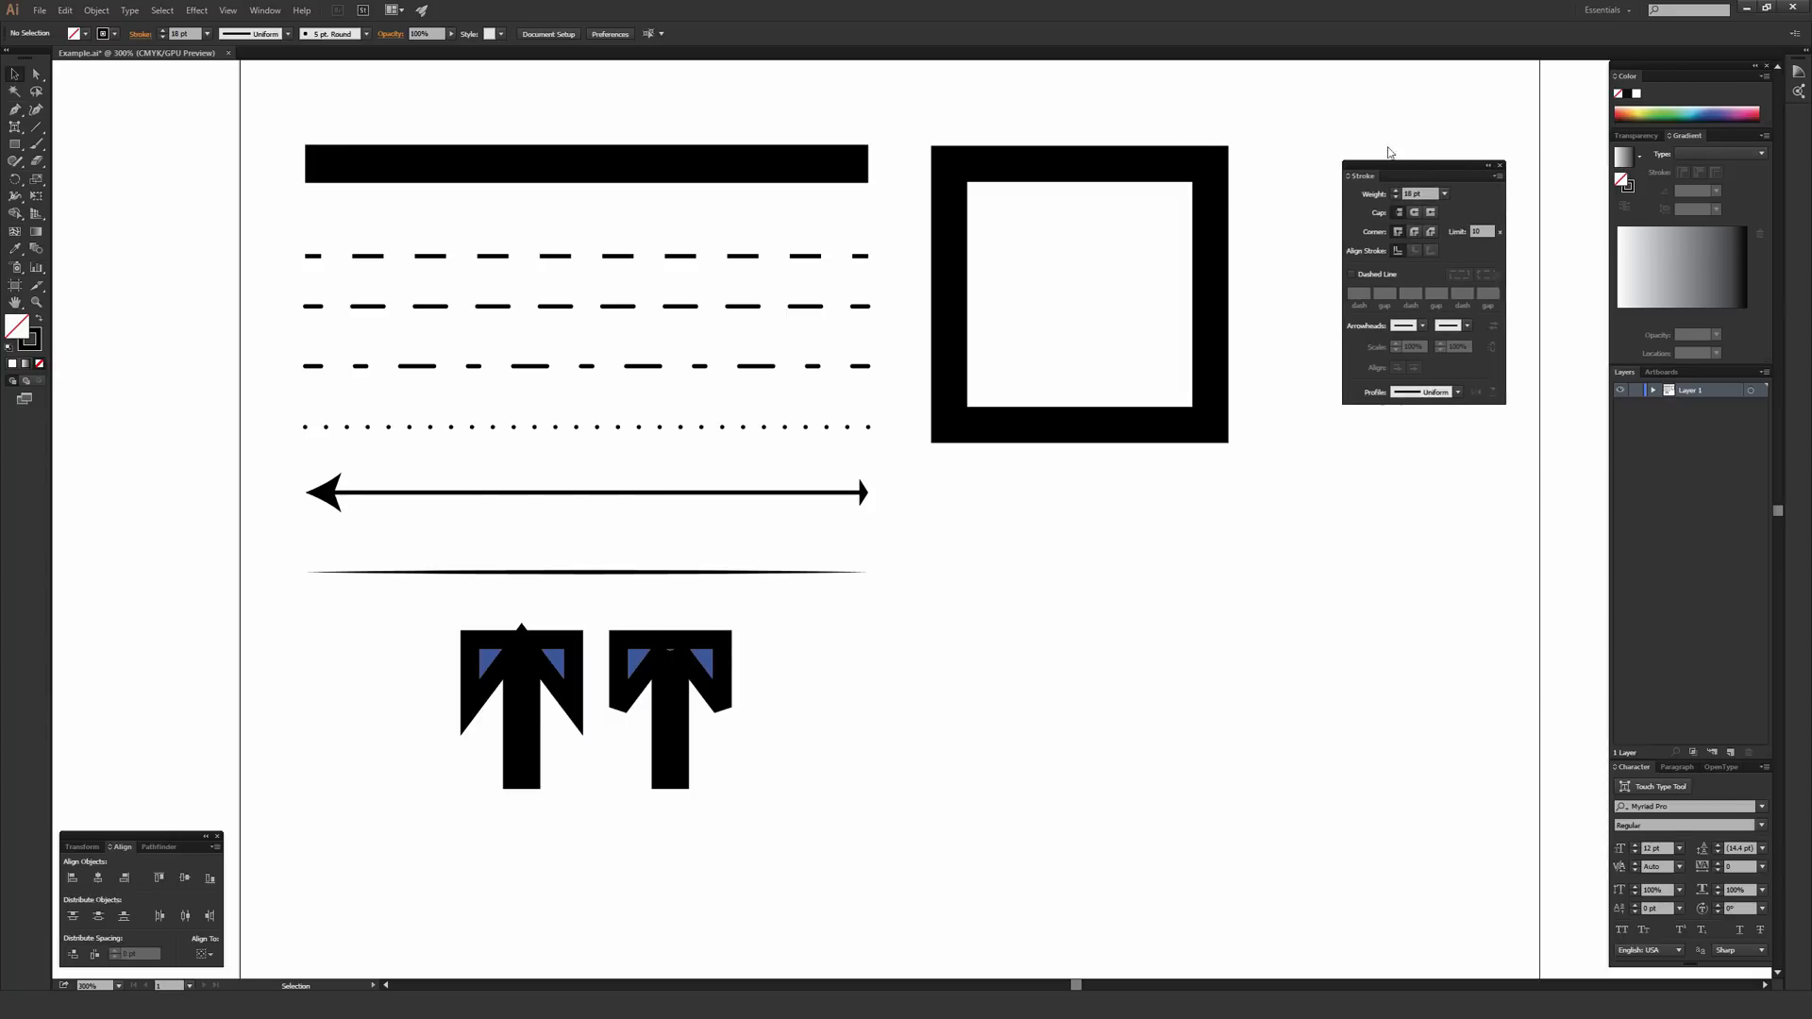
Step: Arrange the Stroke panel and reveal its full set of options
drag(1424, 173, 1378, 174)
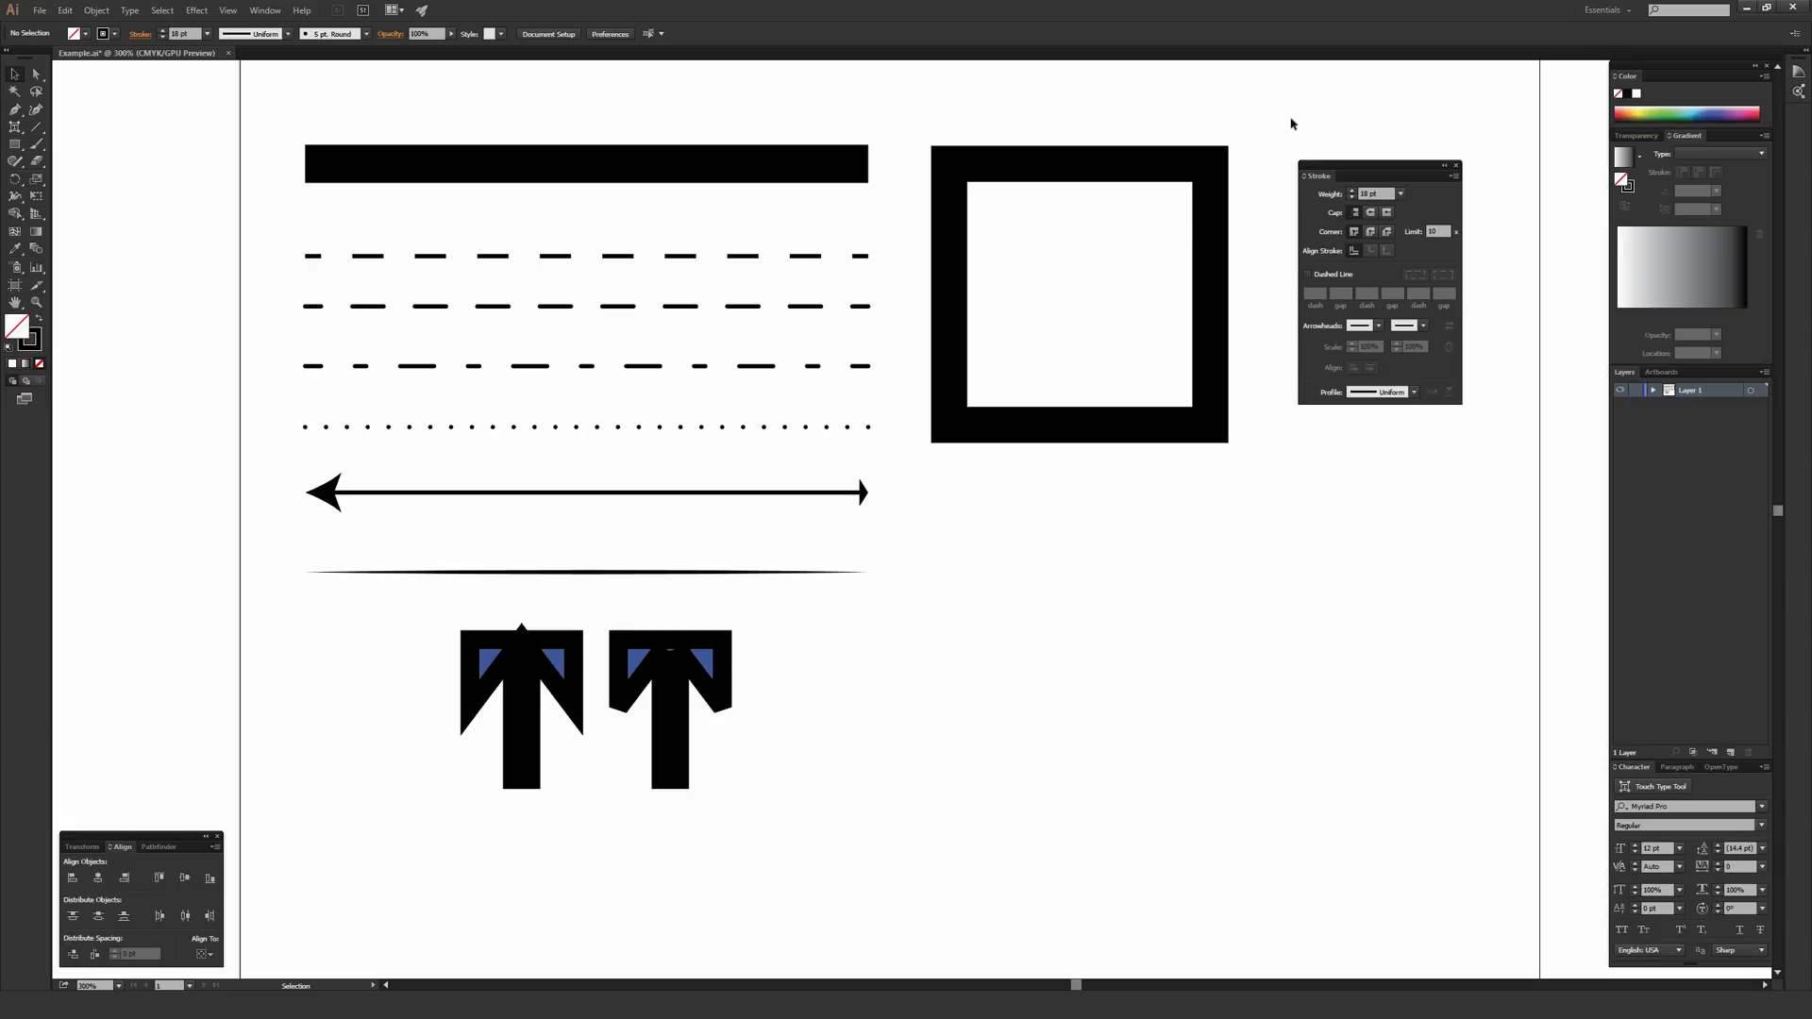
mouse_move(1510, 181)
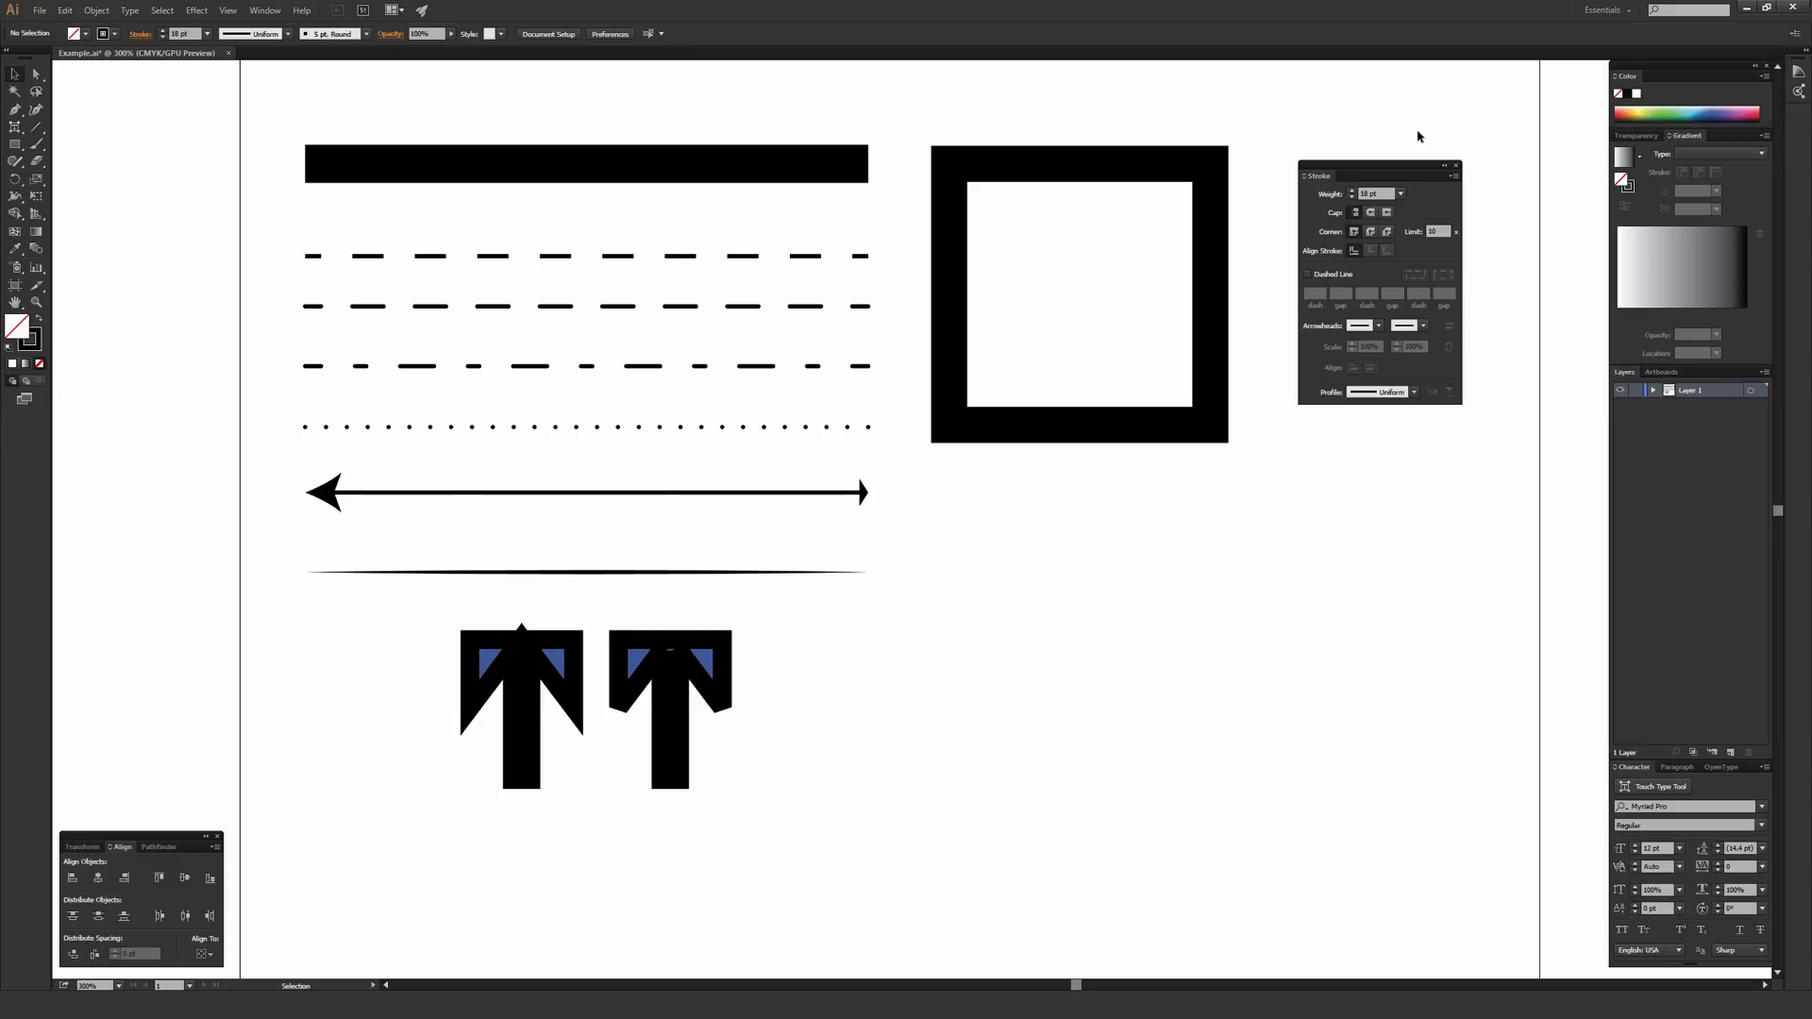
drag(1377, 176, 1399, 172)
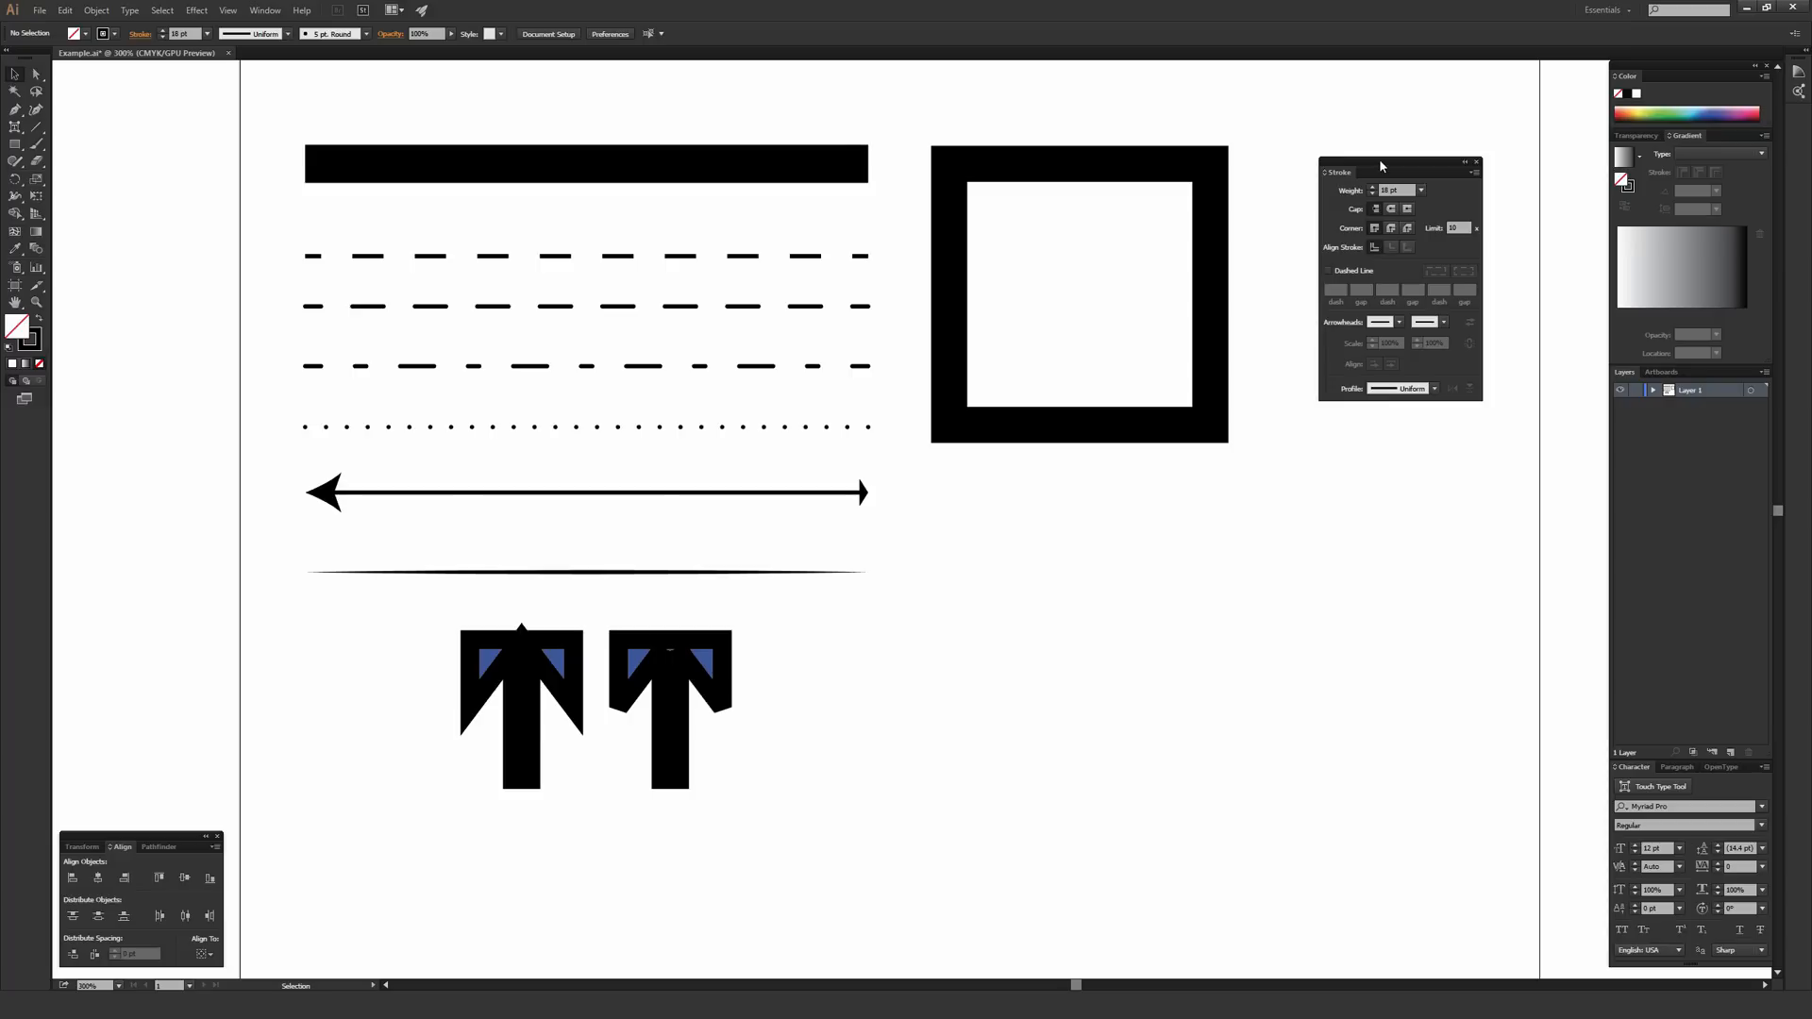
click(265, 9)
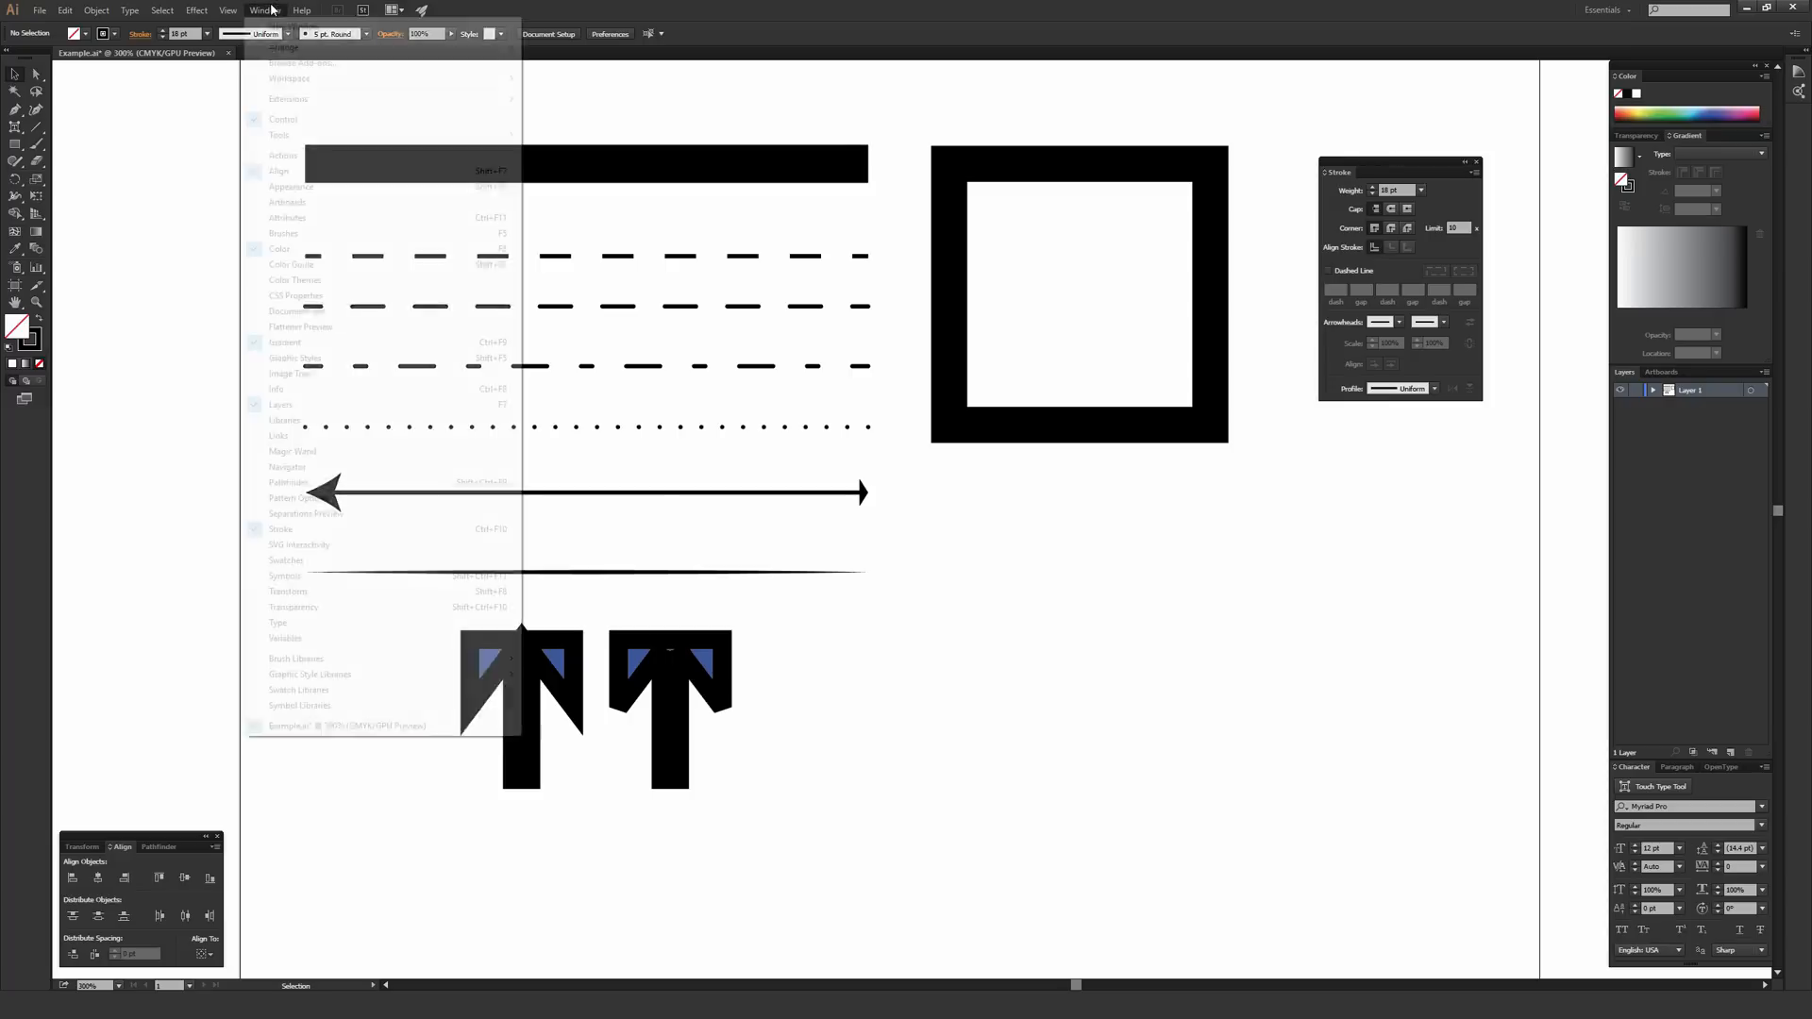
mouse_move(345, 534)
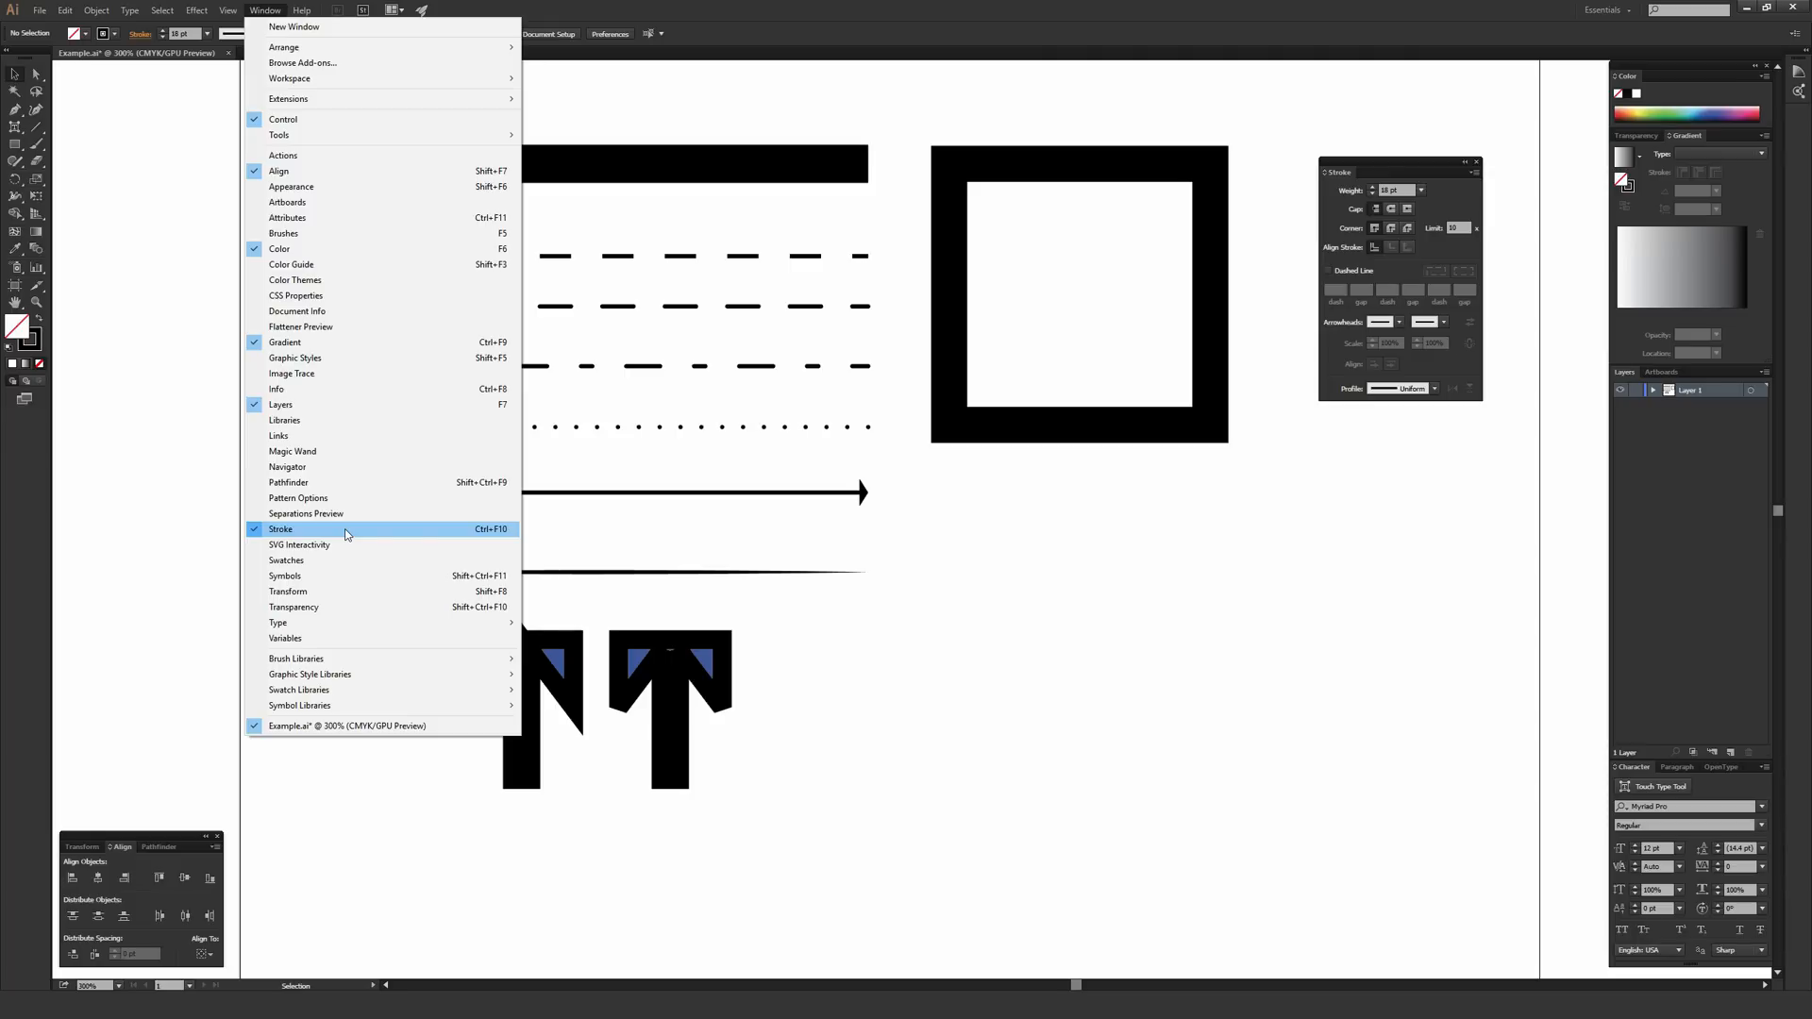
click(280, 528)
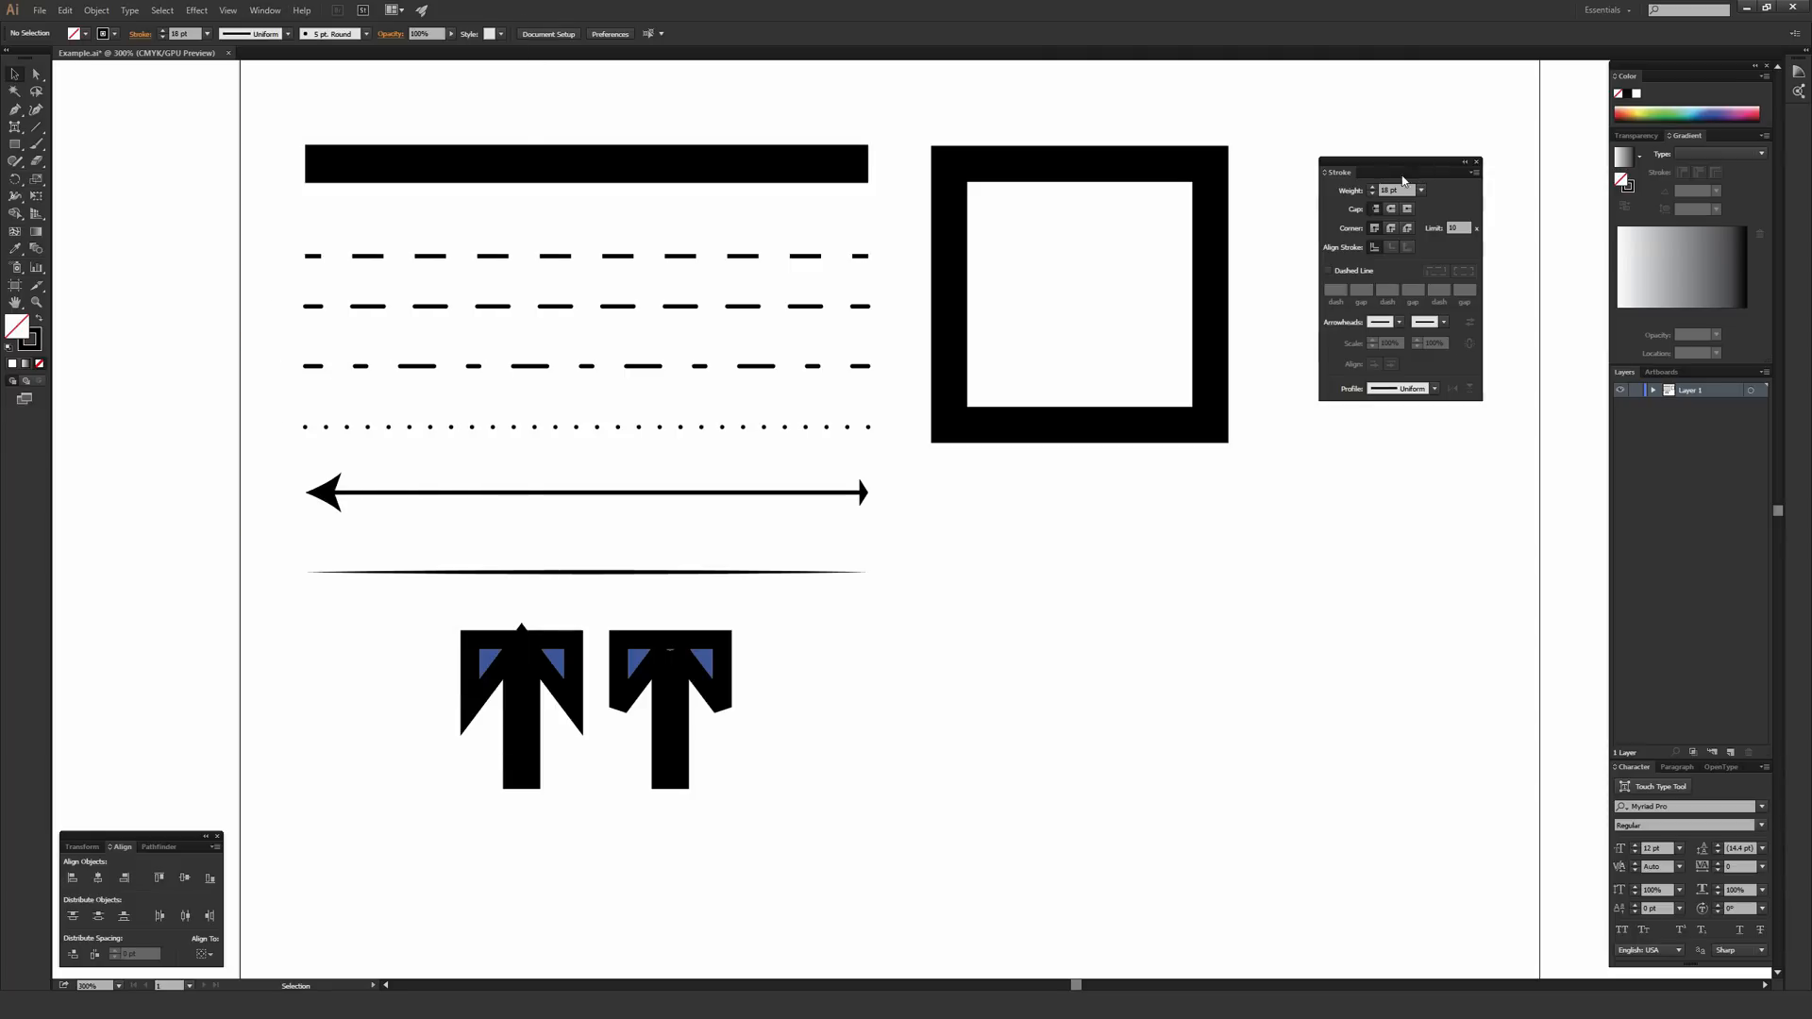
drag(1399, 170, 1384, 193)
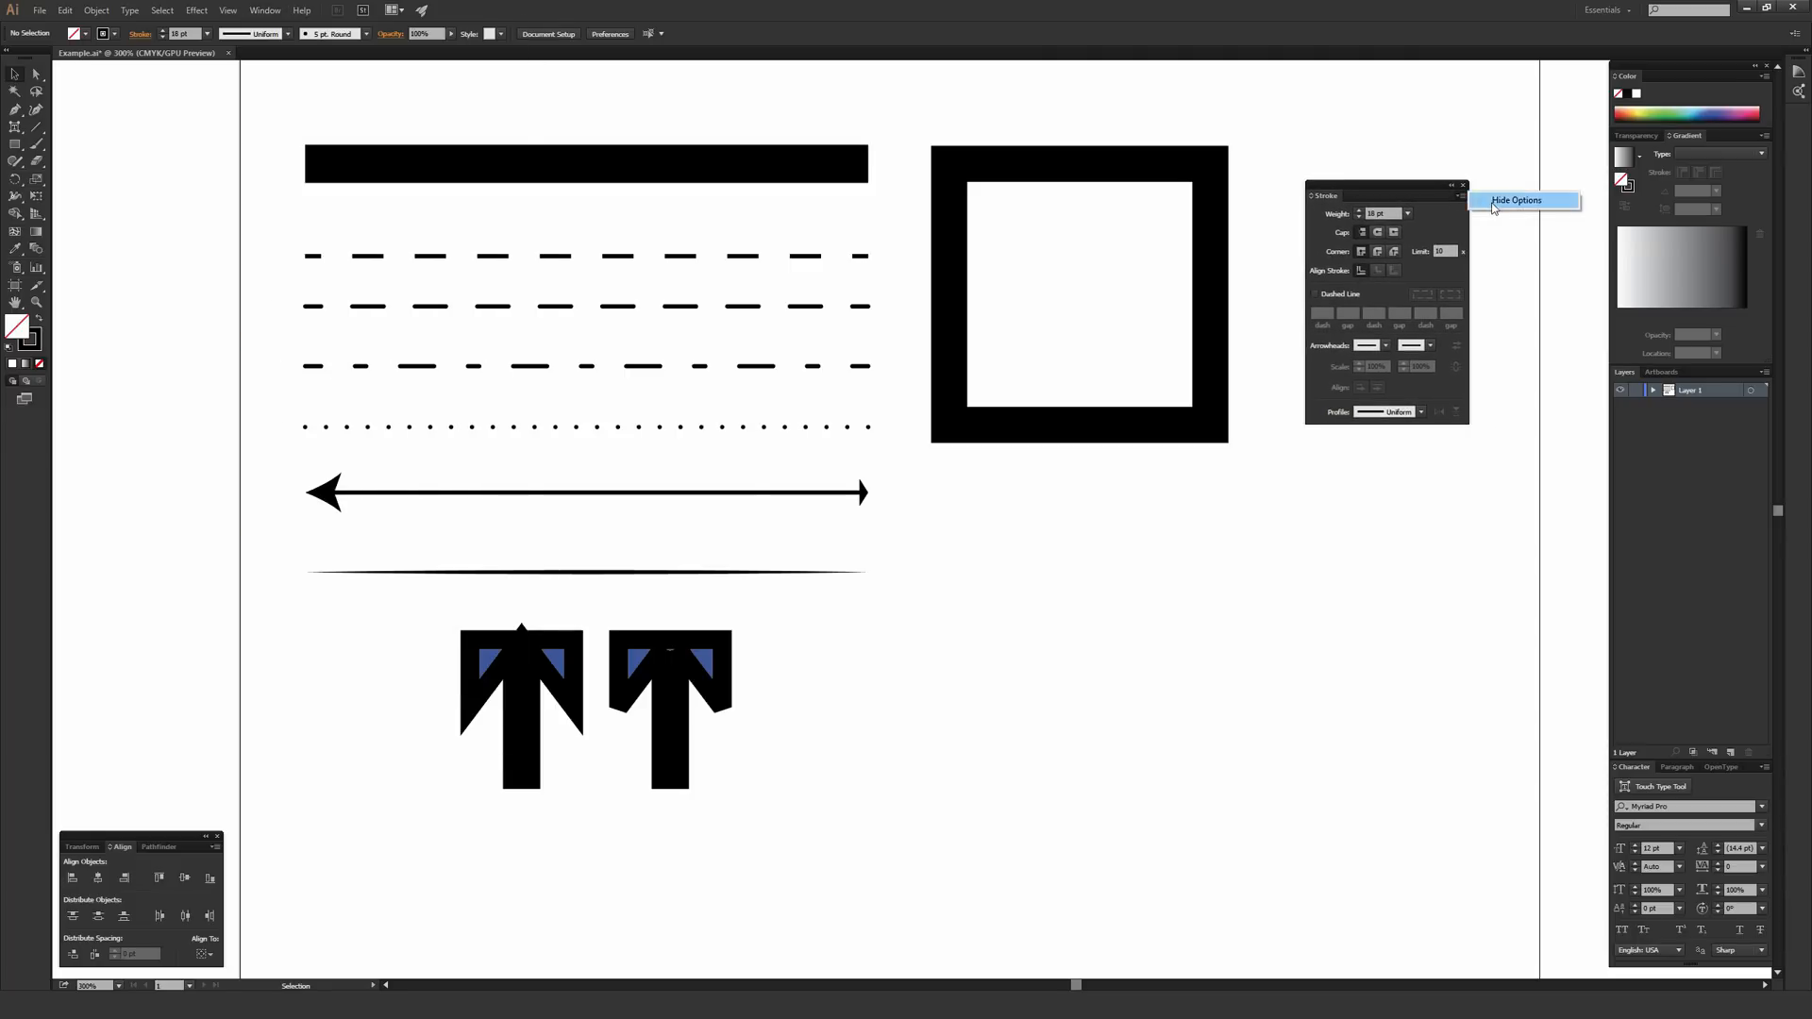
click(1516, 200)
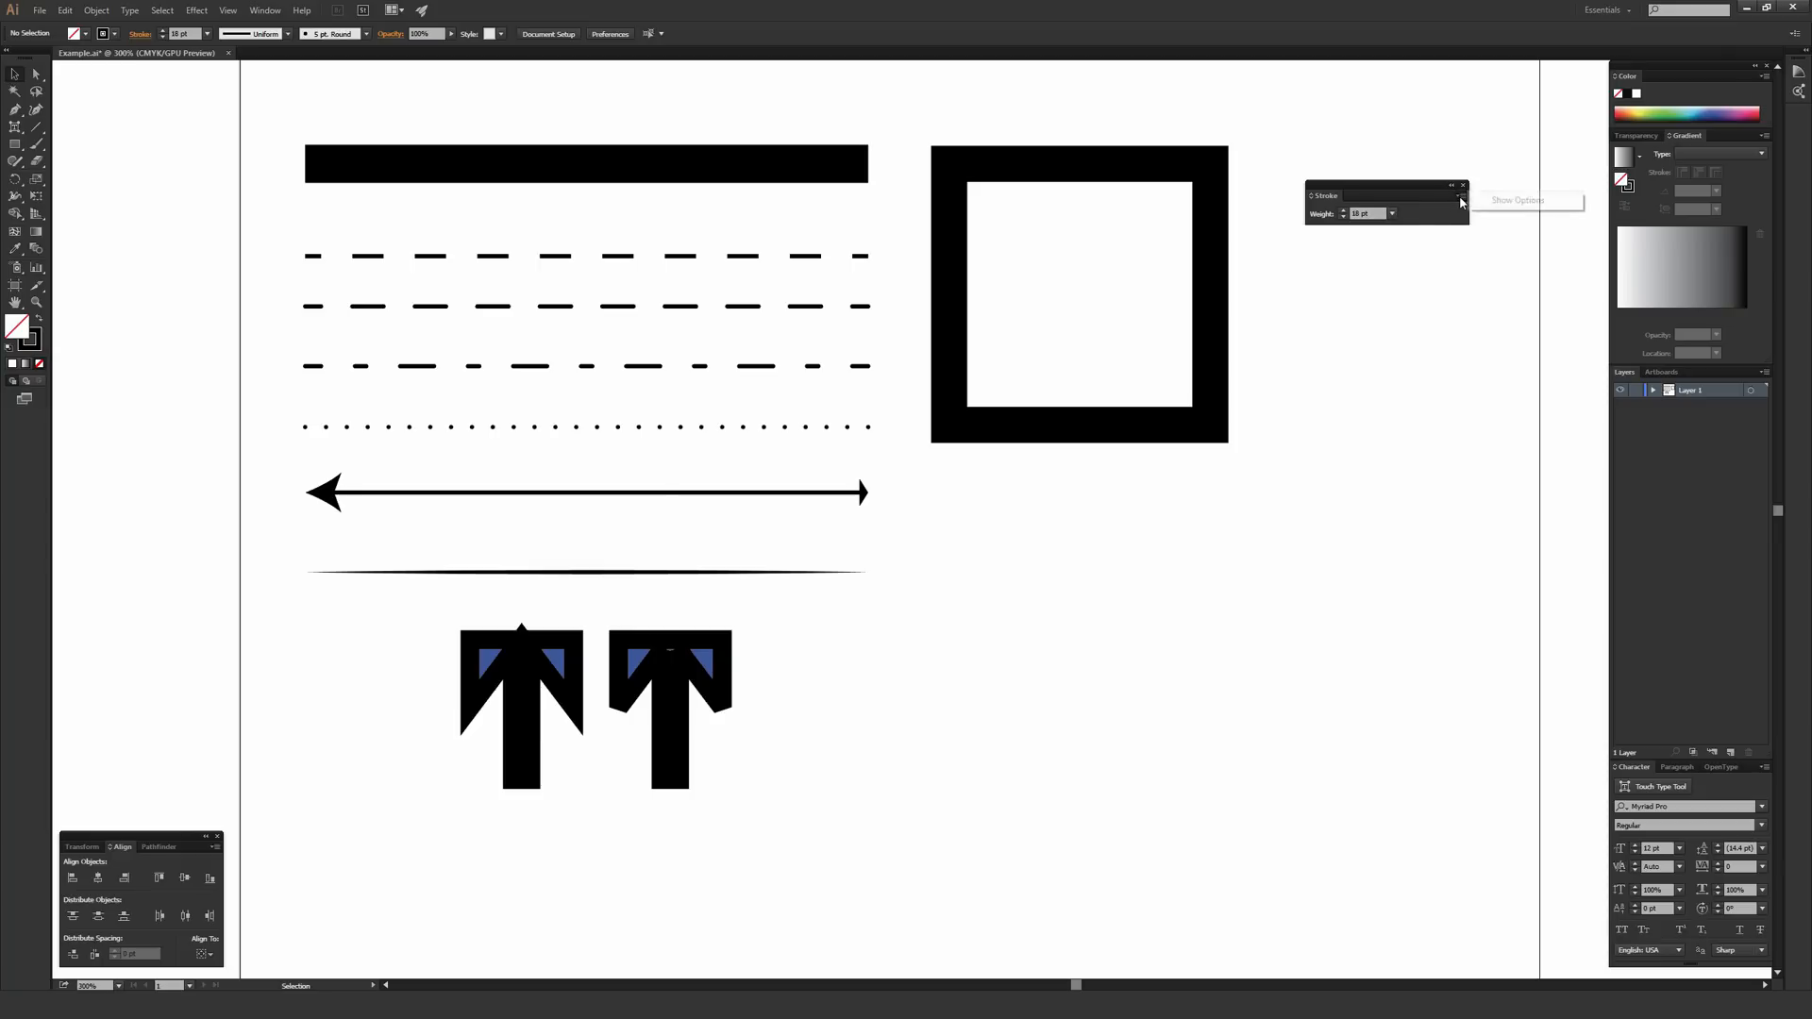
click(1461, 194)
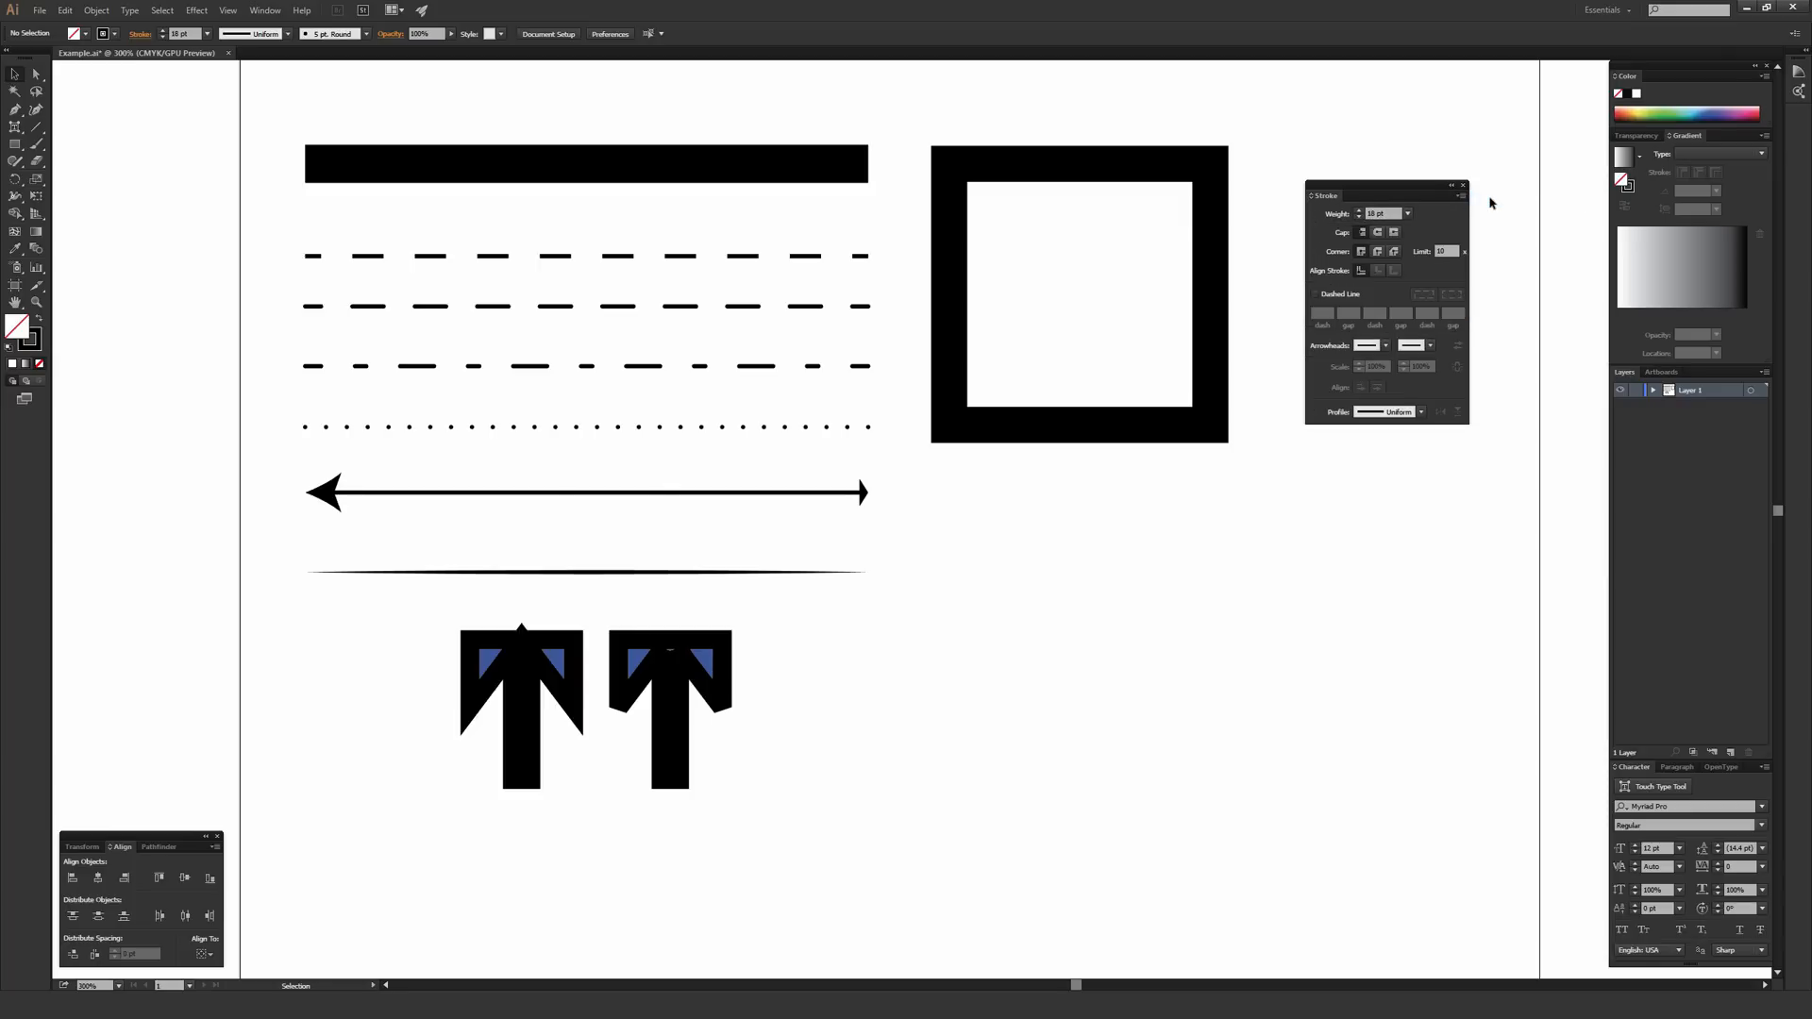
mouse_move(1406, 231)
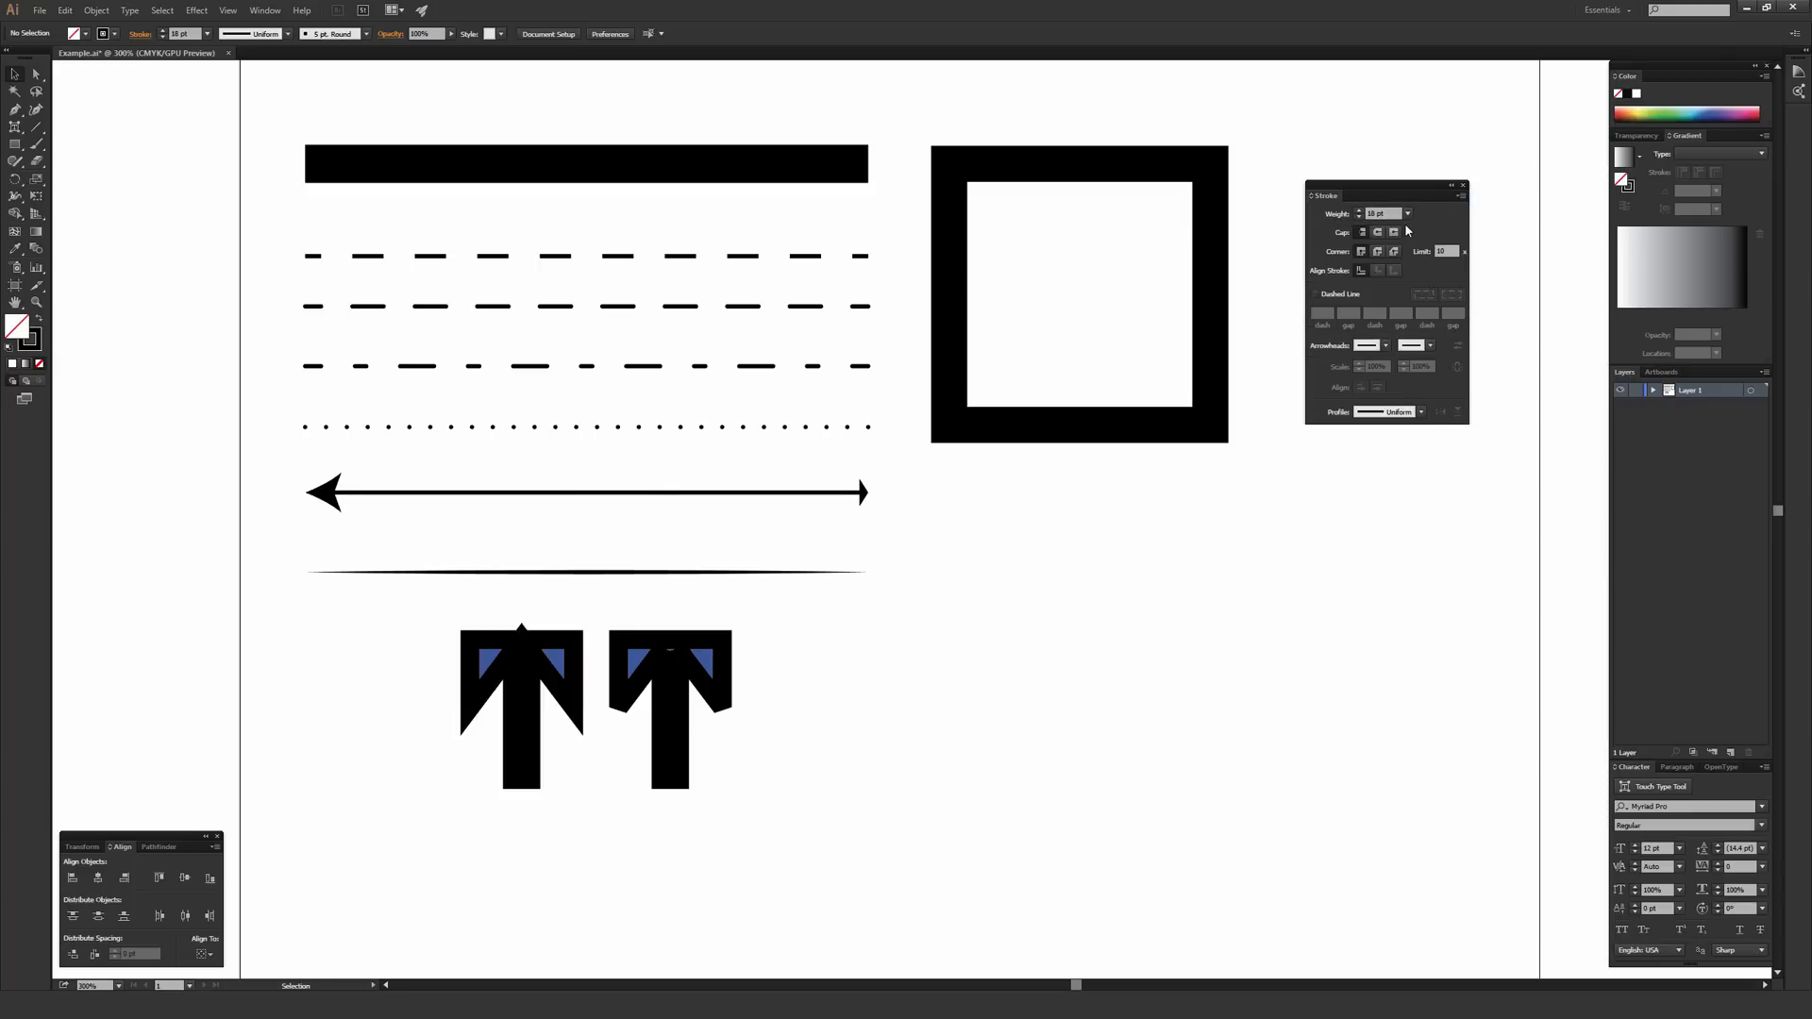
mouse_move(1419, 211)
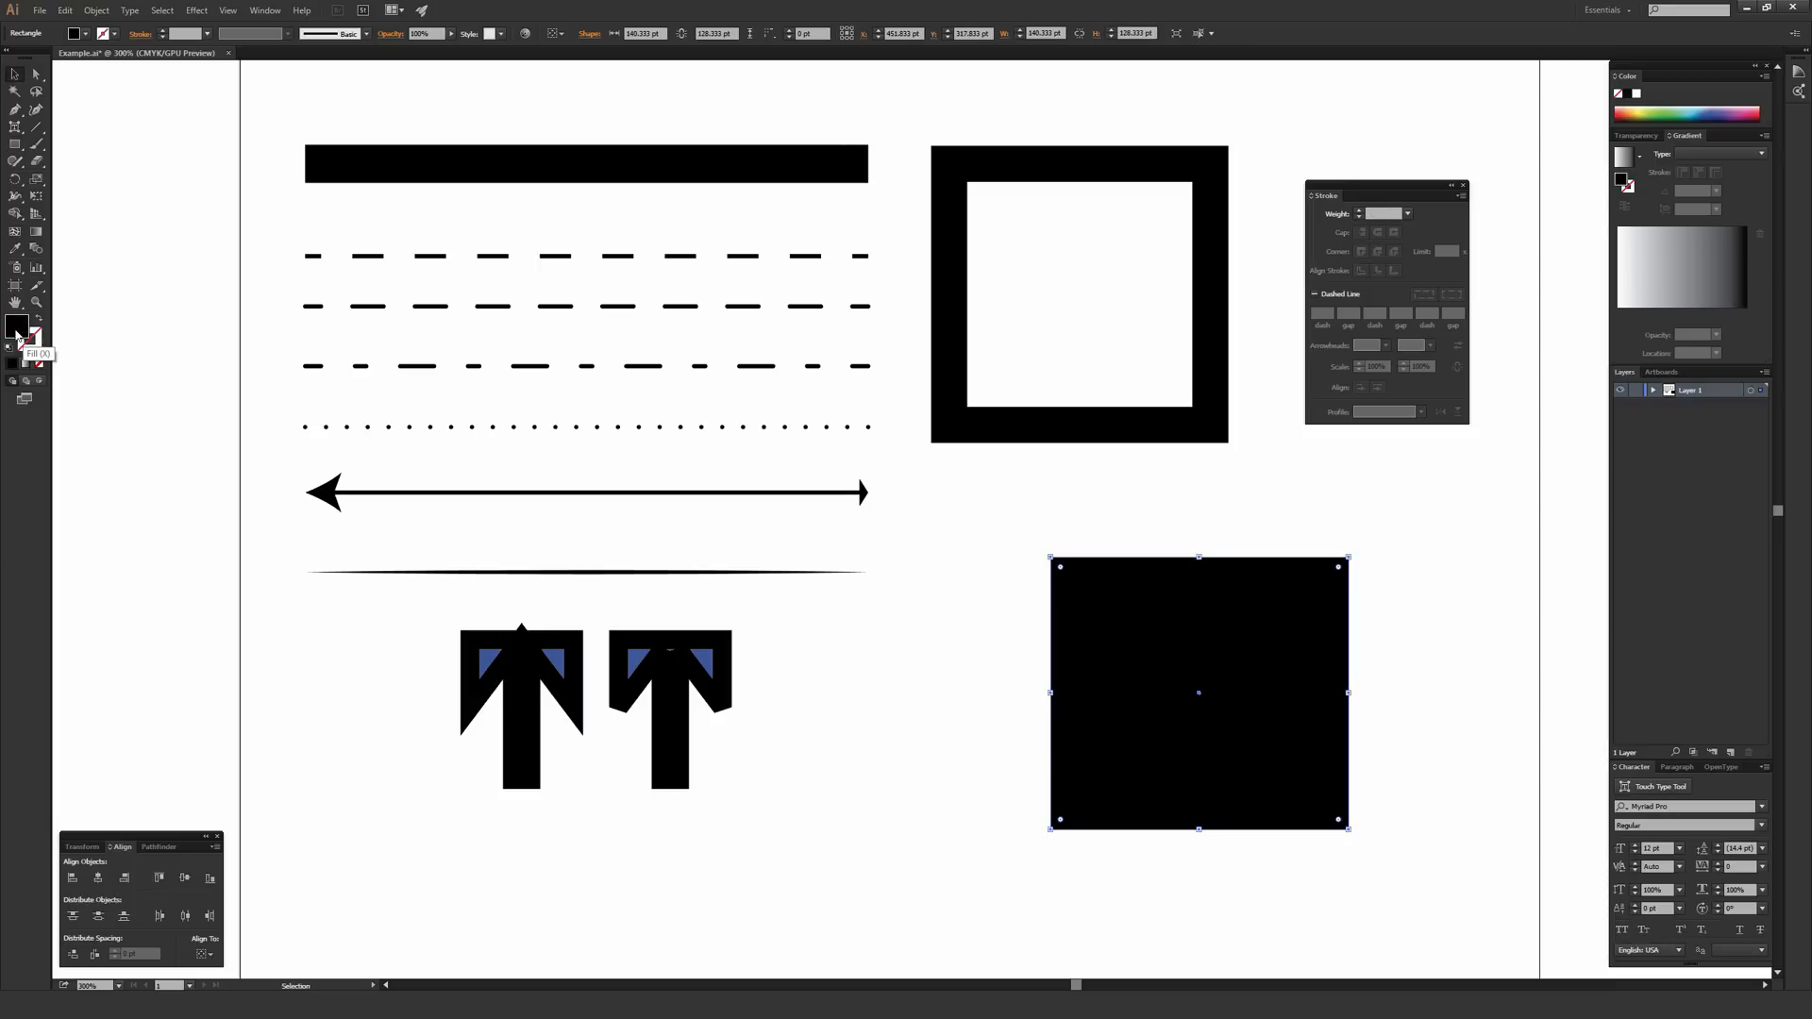
mouse_move(34, 345)
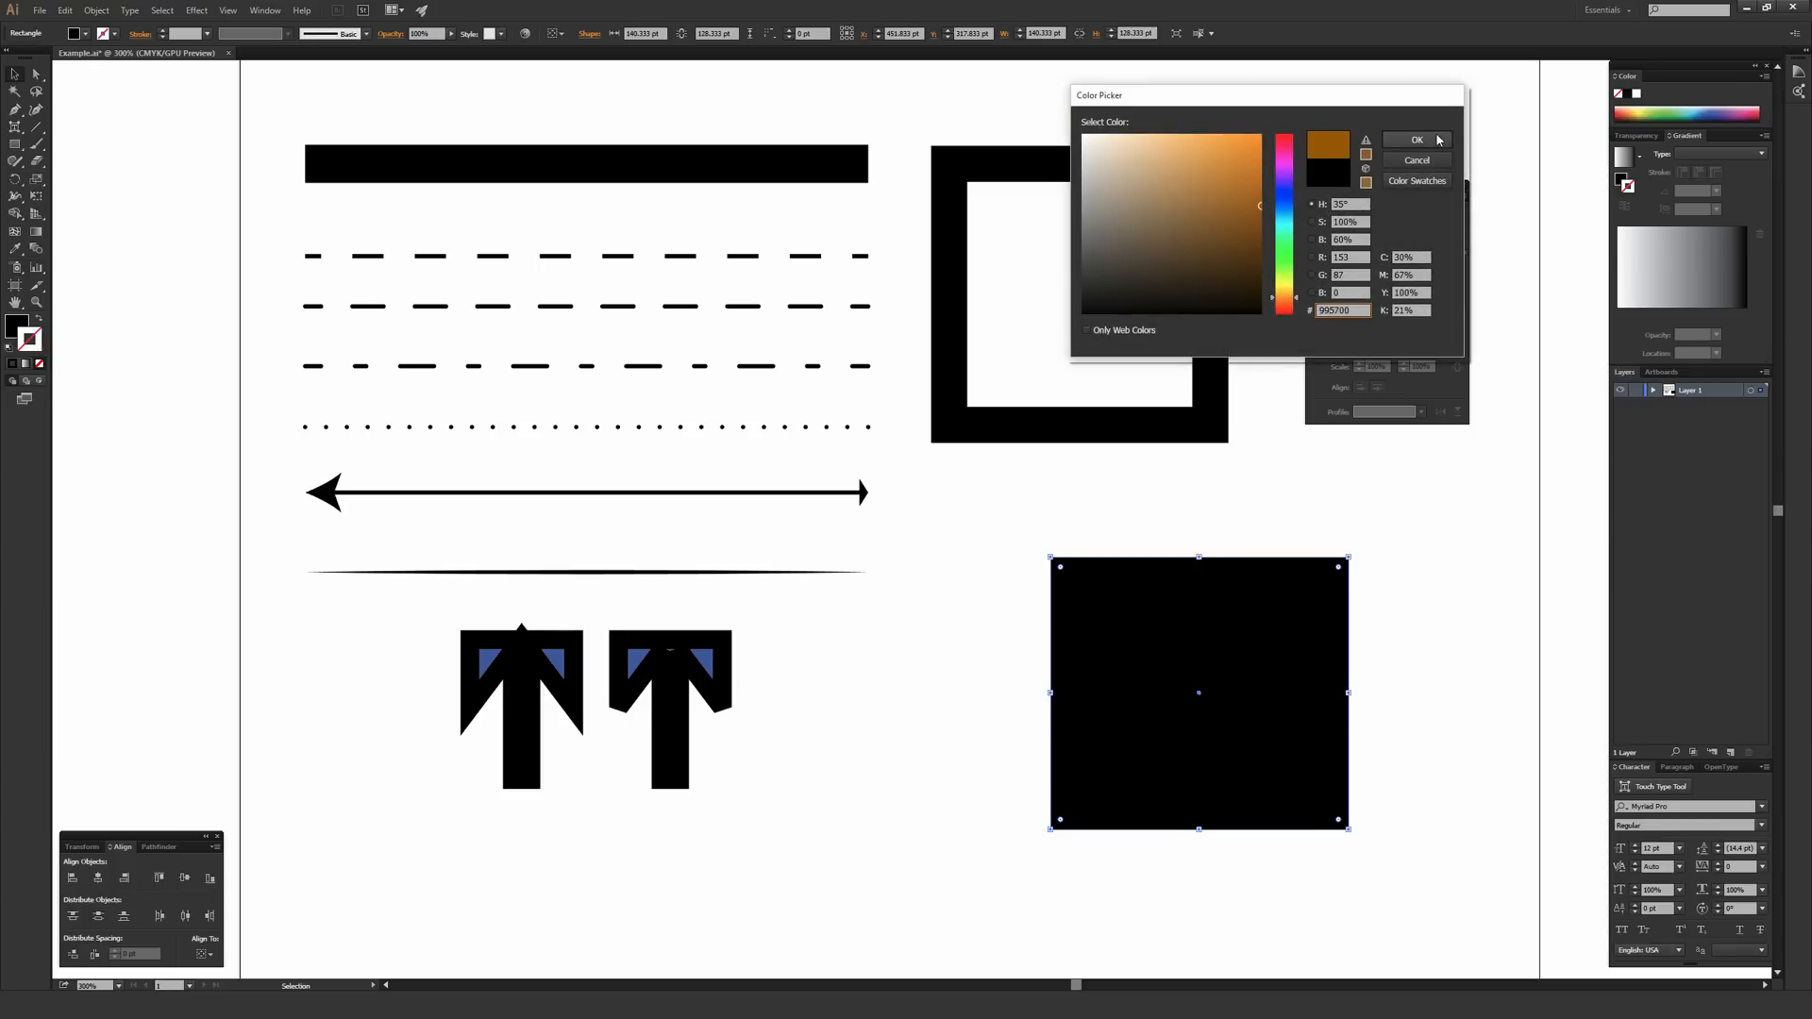
Step: Select the top bar and thin its stroke to the 0.25 pt preset
click(1416, 140)
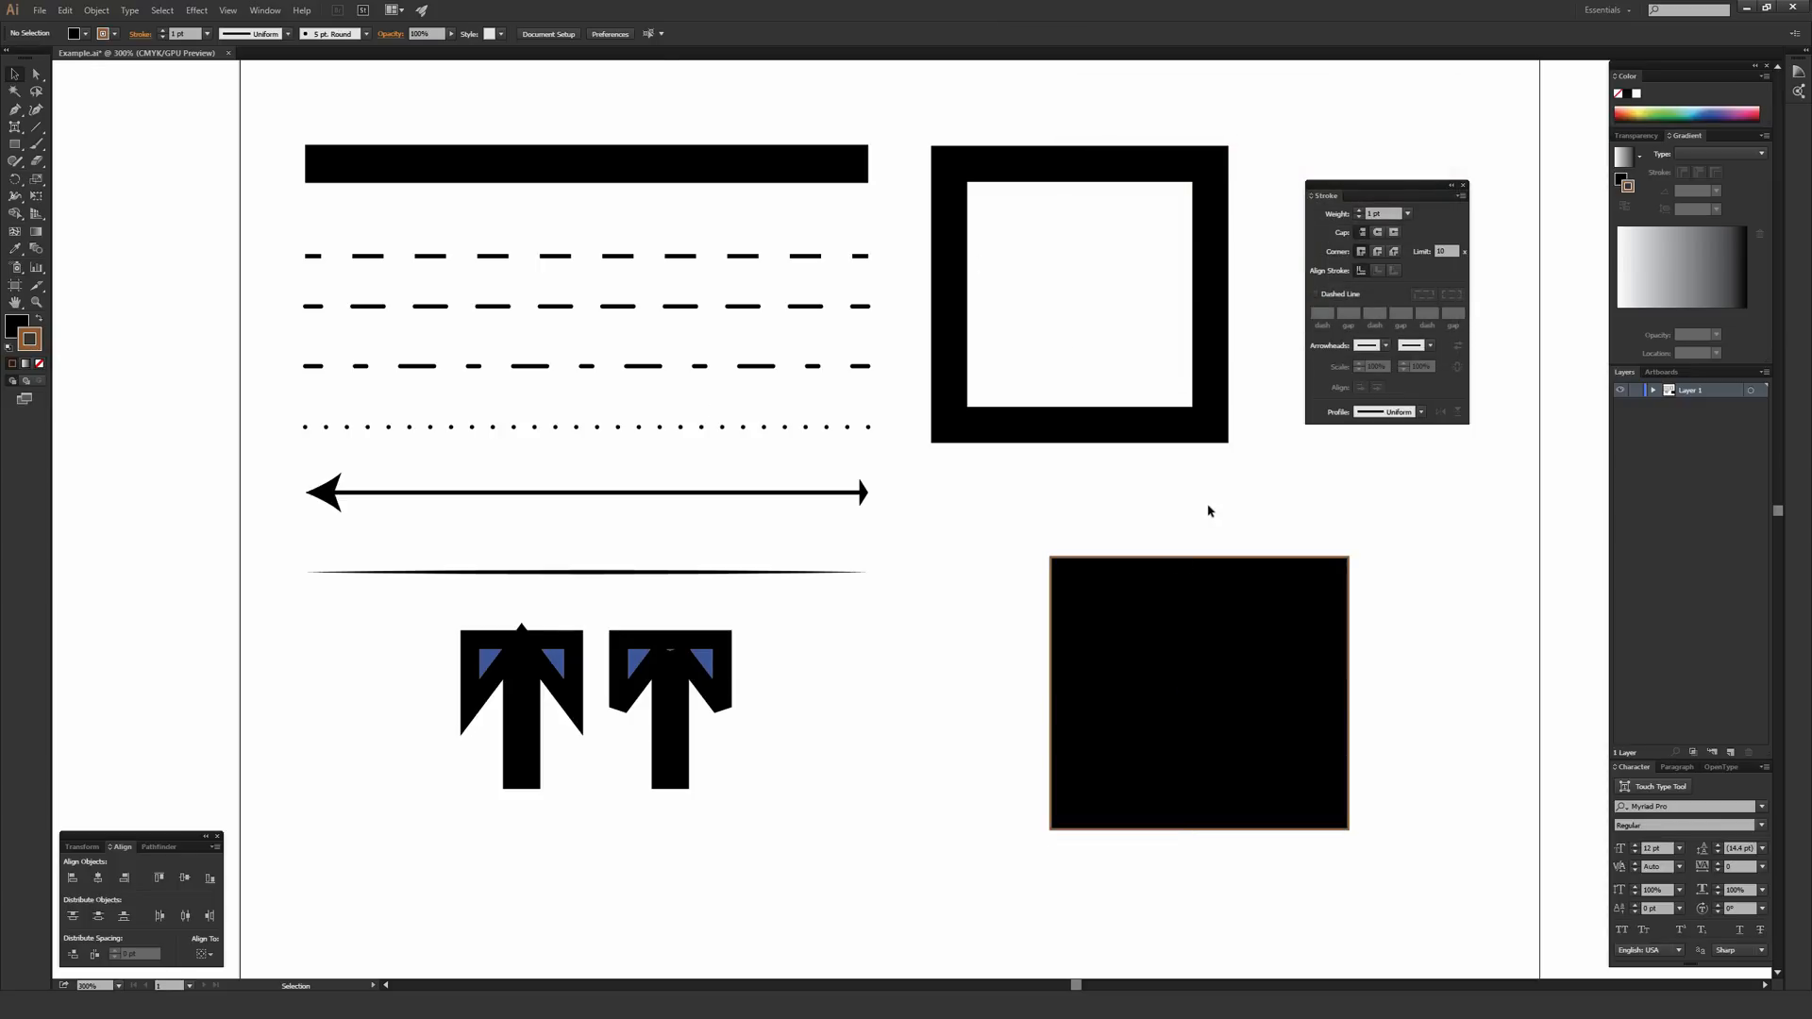
click(1197, 693)
text(8)
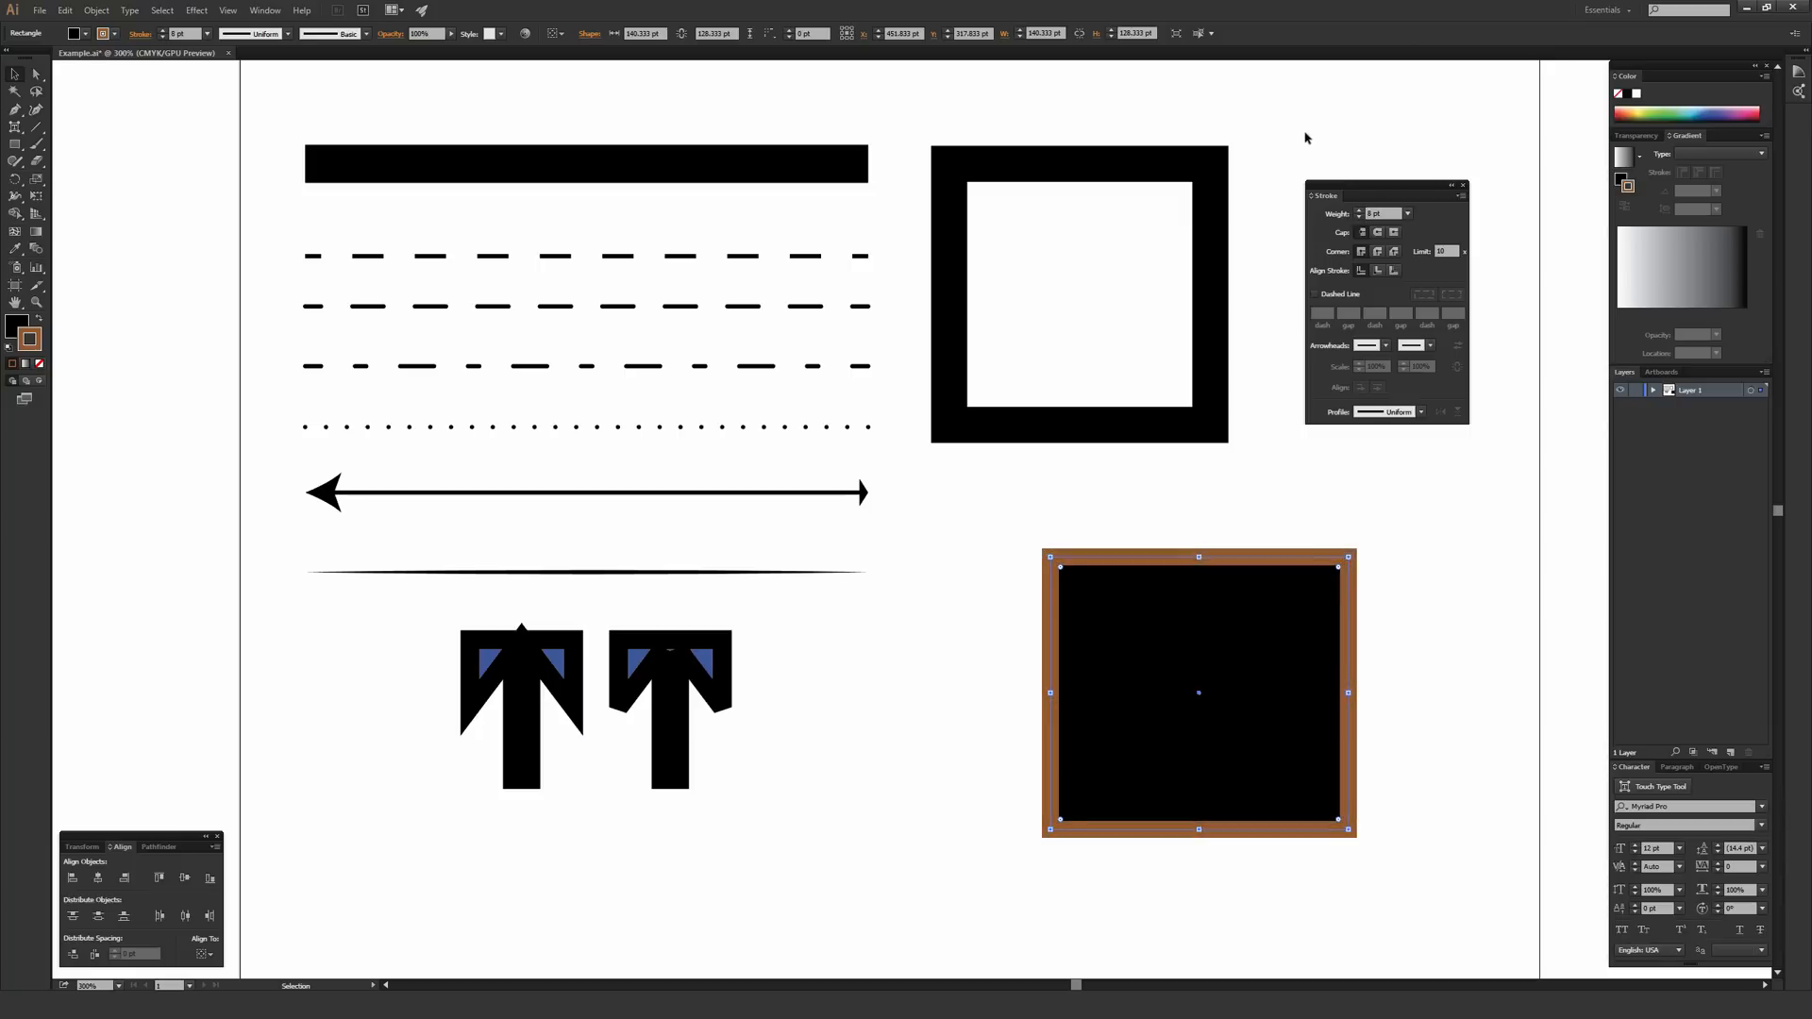
click(985, 521)
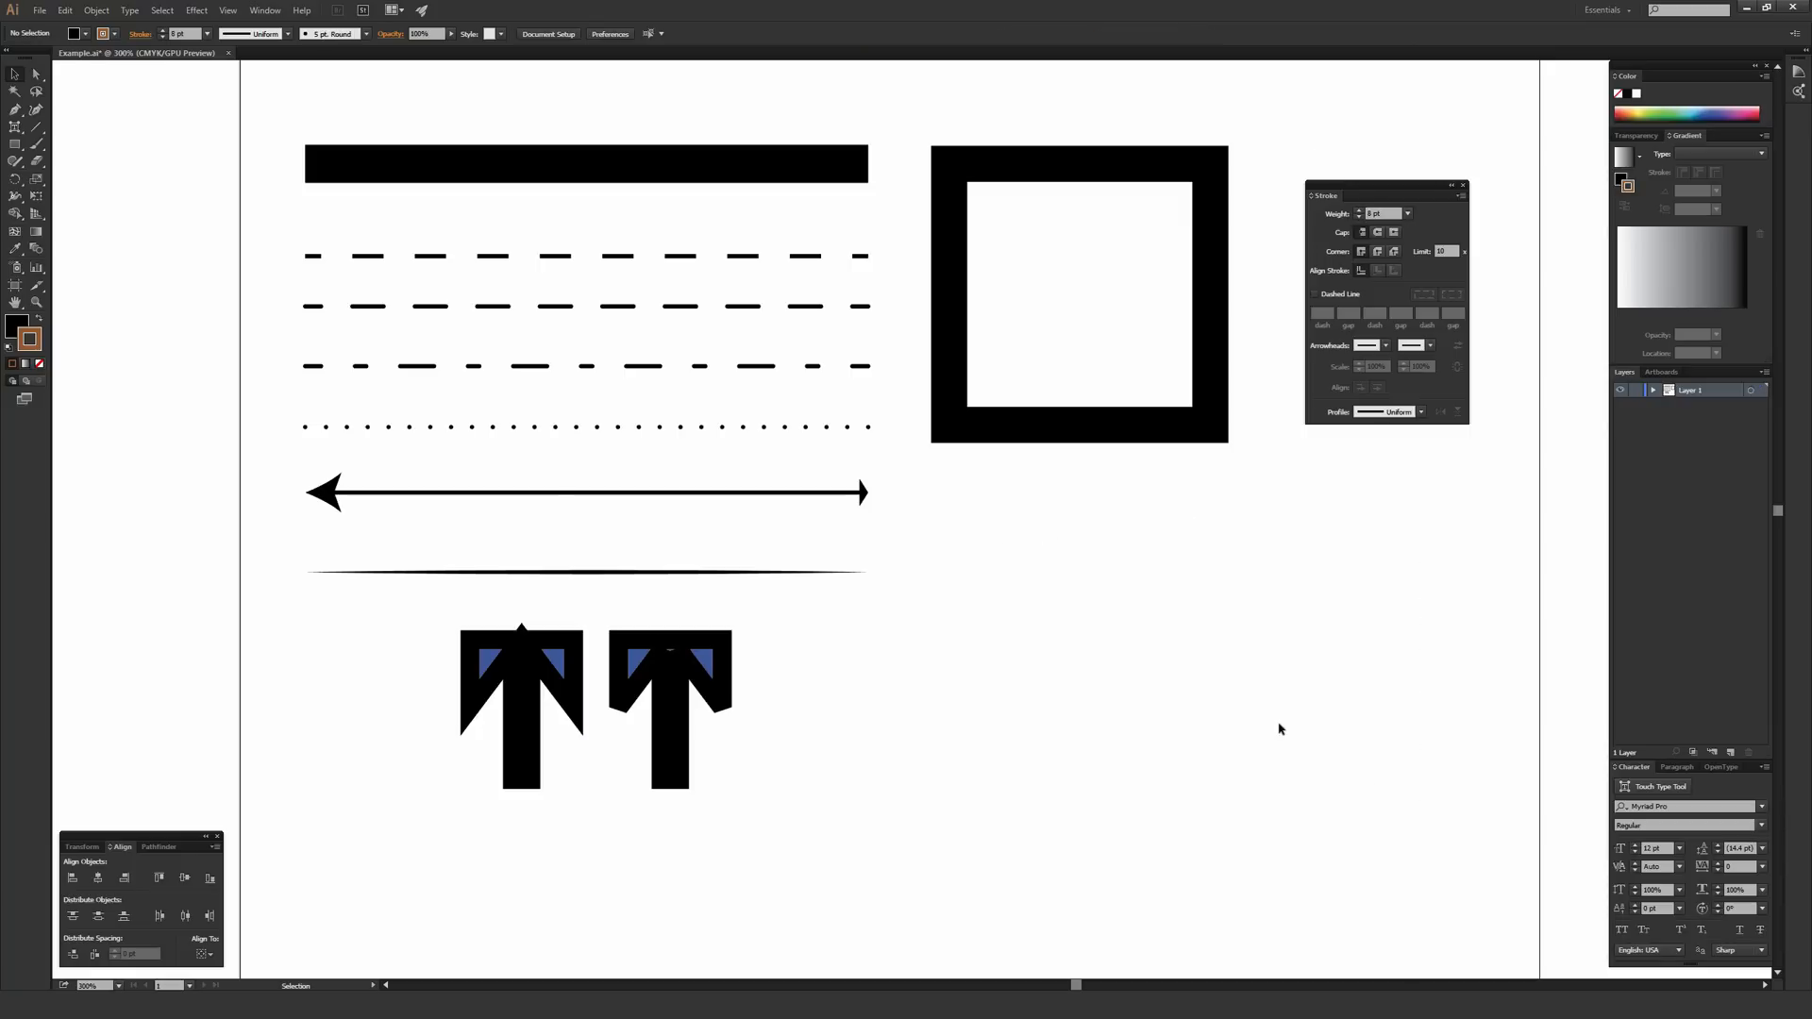
mouse_move(1463, 213)
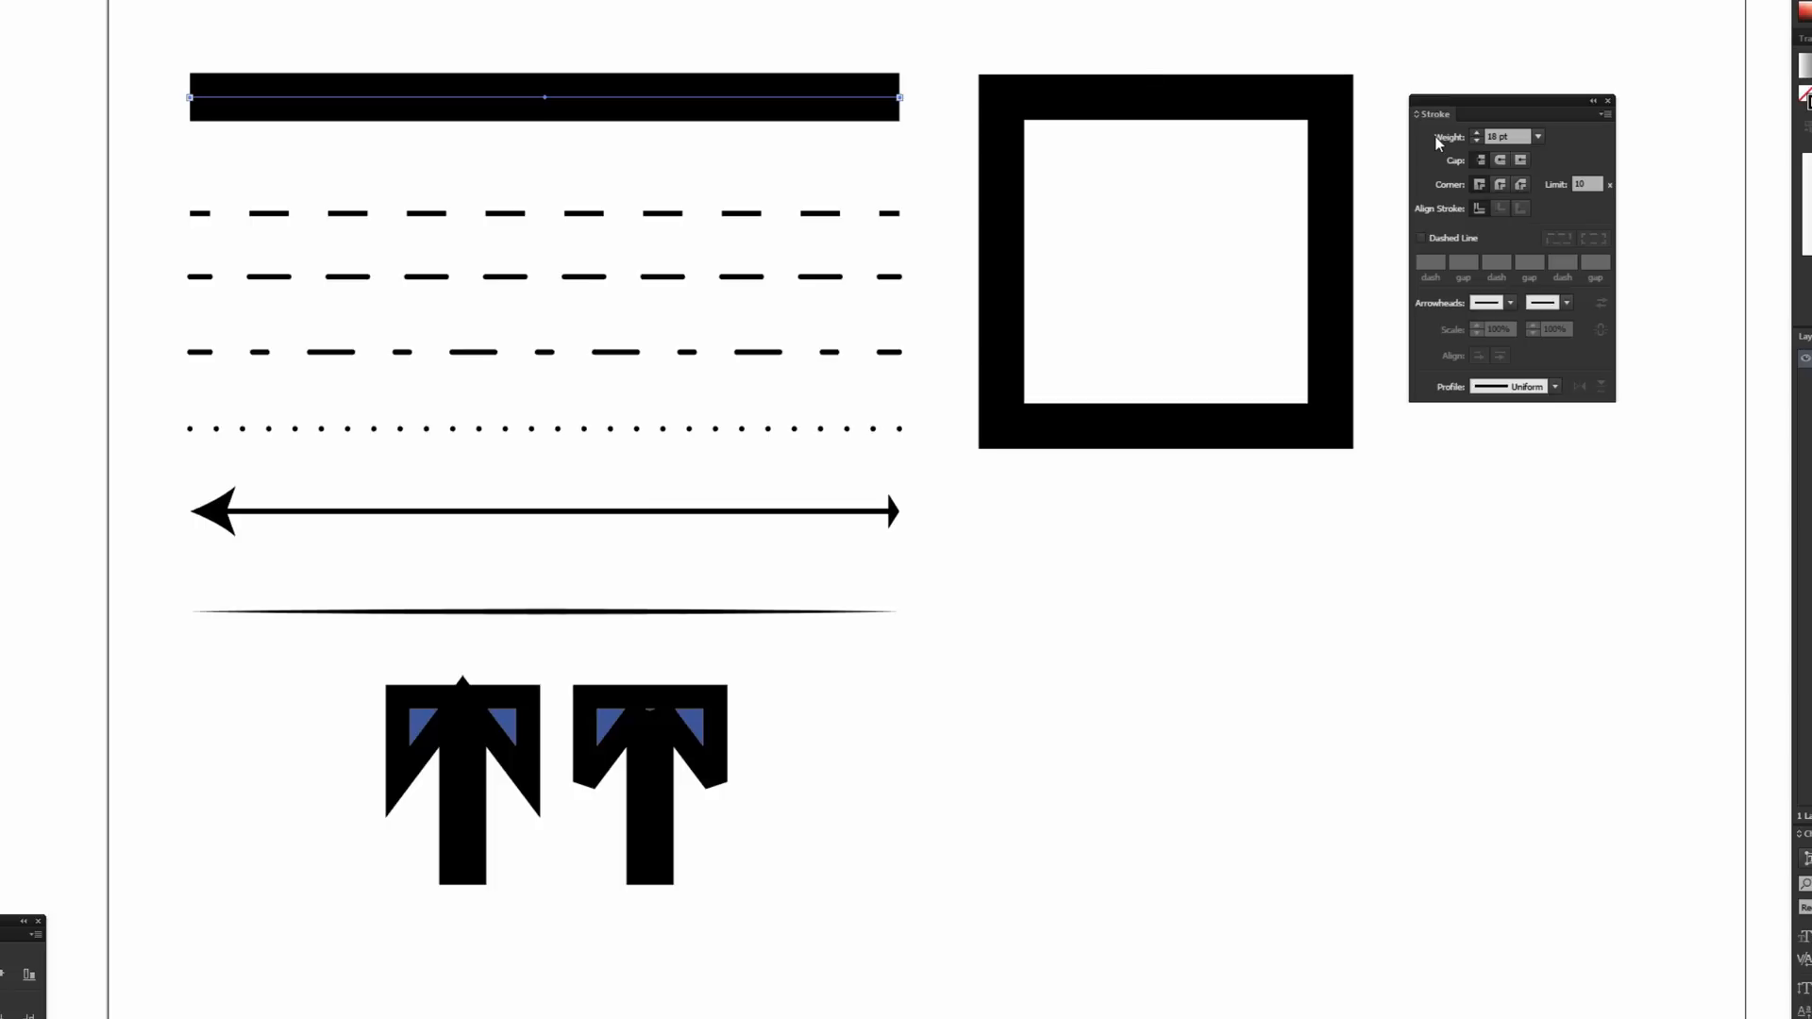
mouse_move(1546, 149)
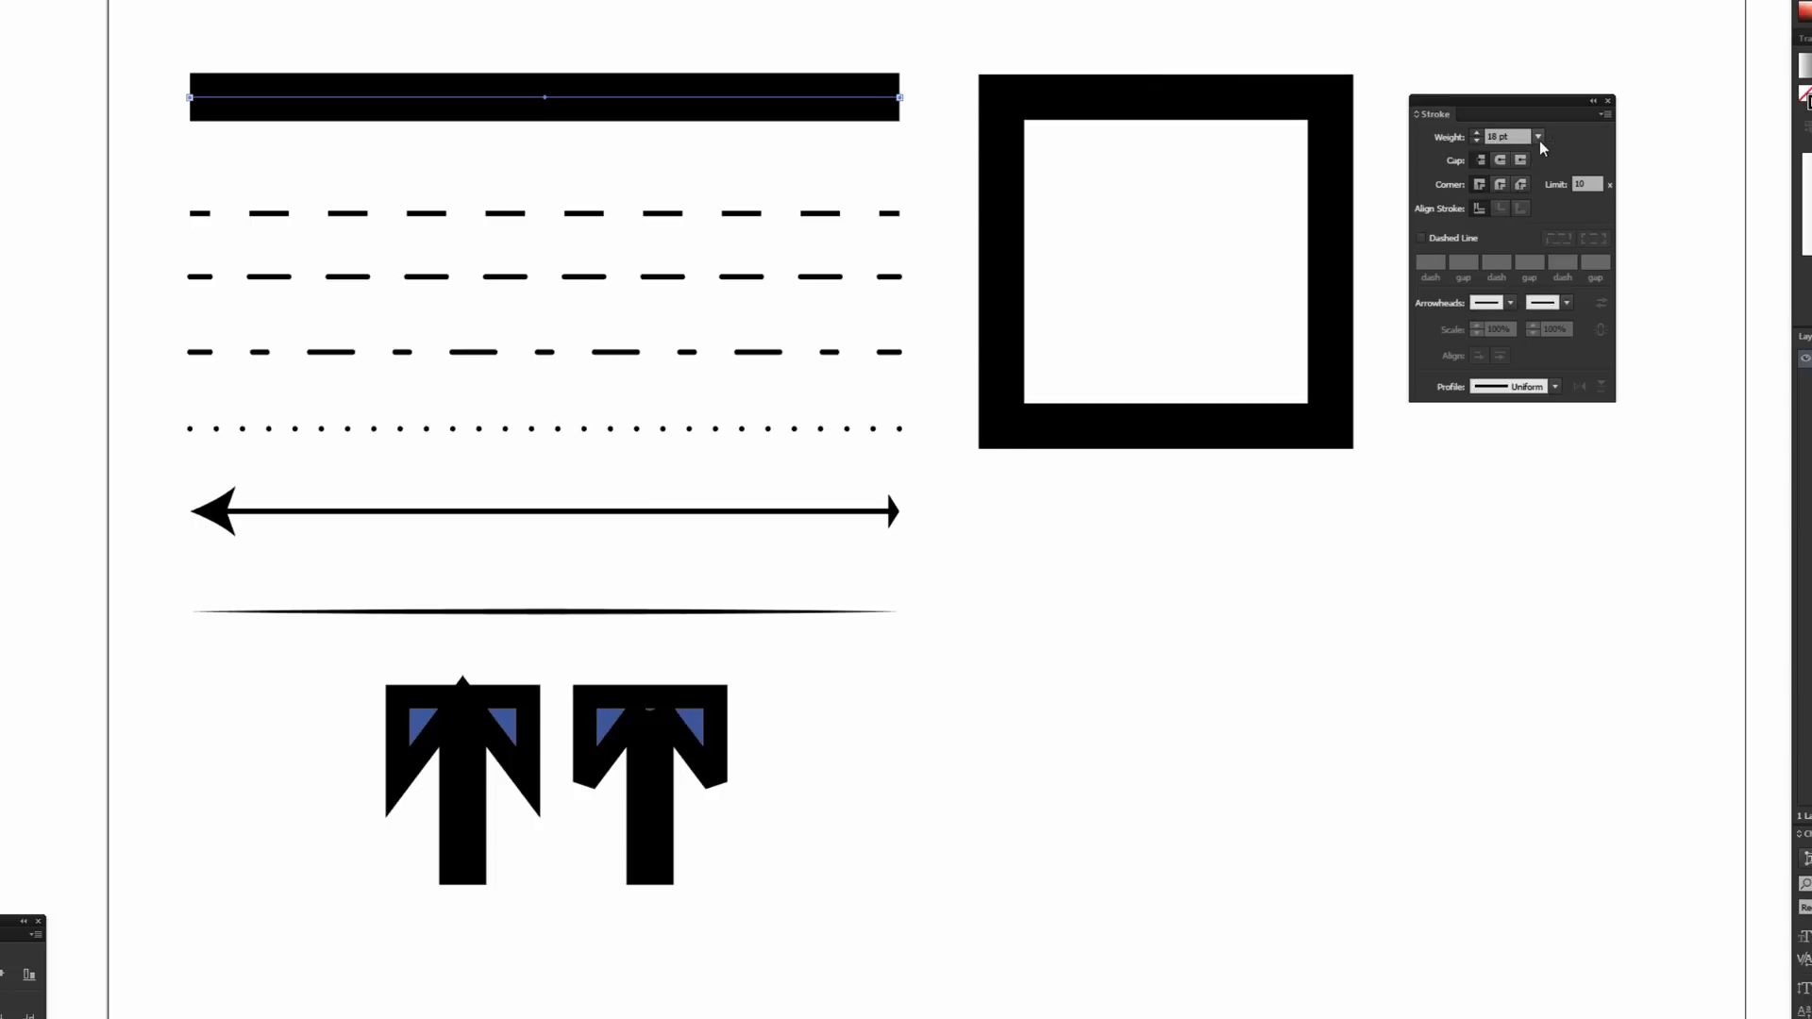
click(1544, 136)
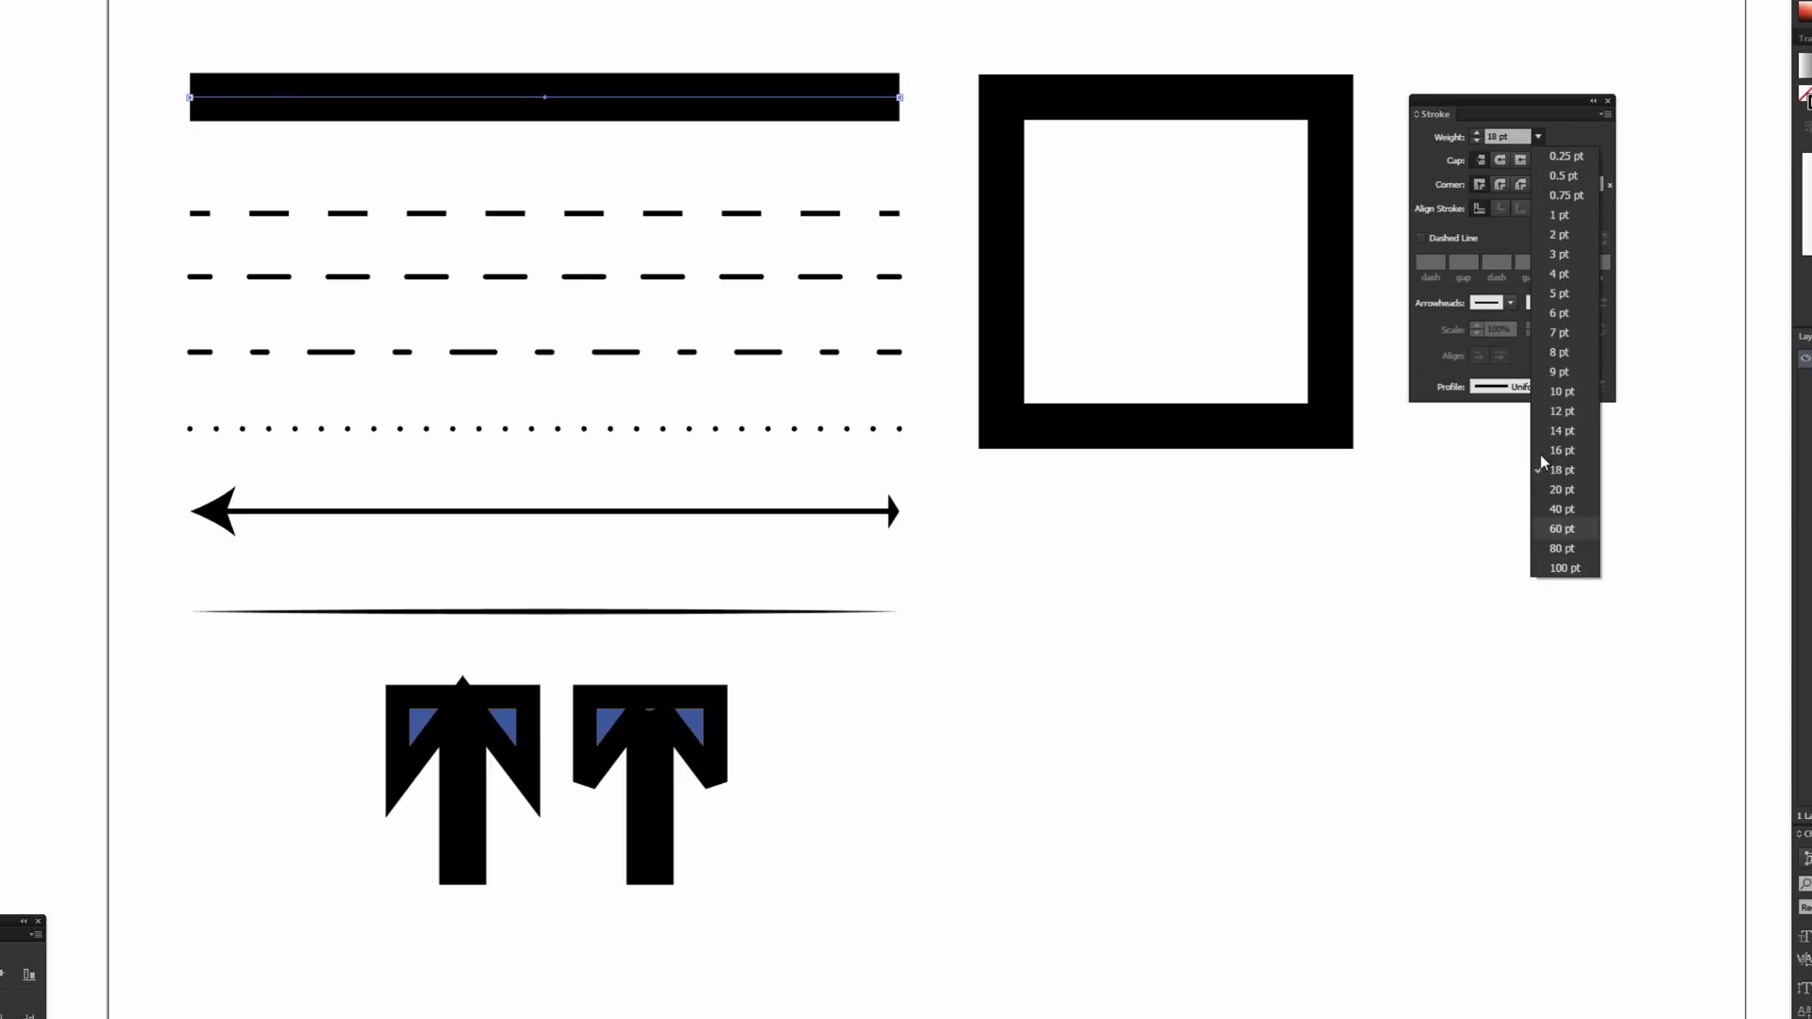
mouse_move(1571, 166)
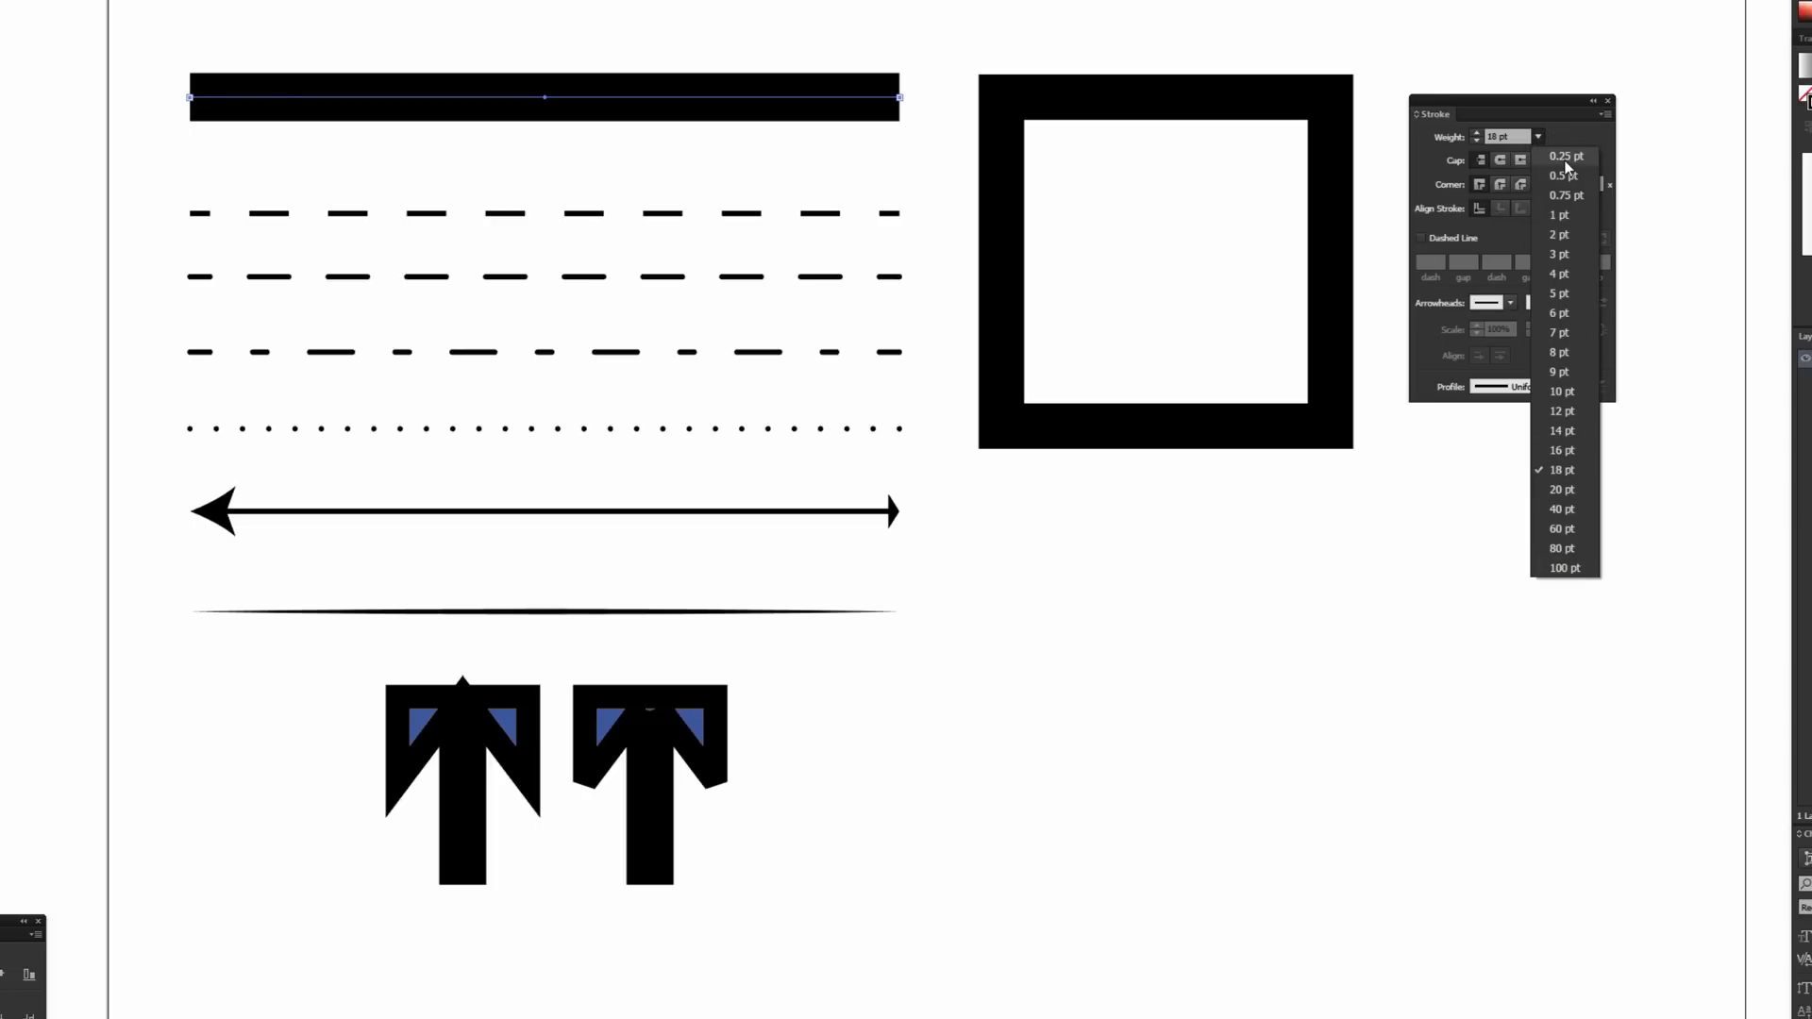
click(1563, 159)
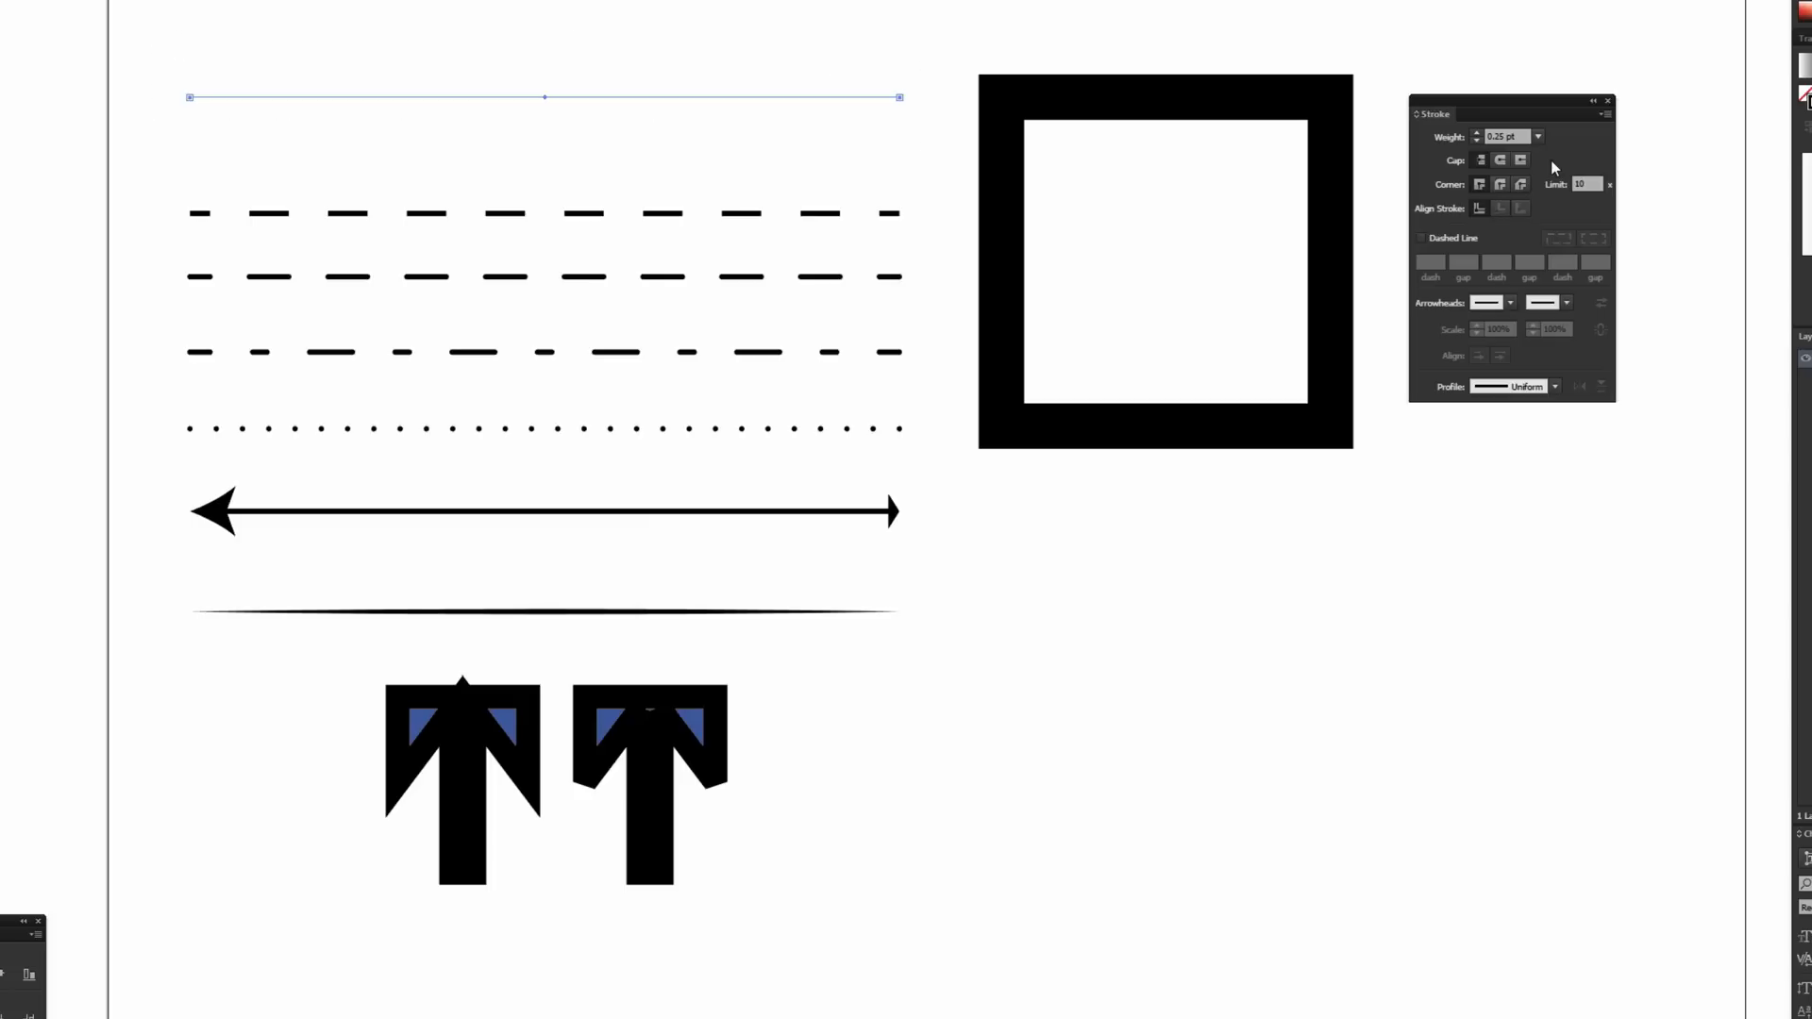
Step: Set the top bar's stroke weight back up to 20 pt
click(1541, 136)
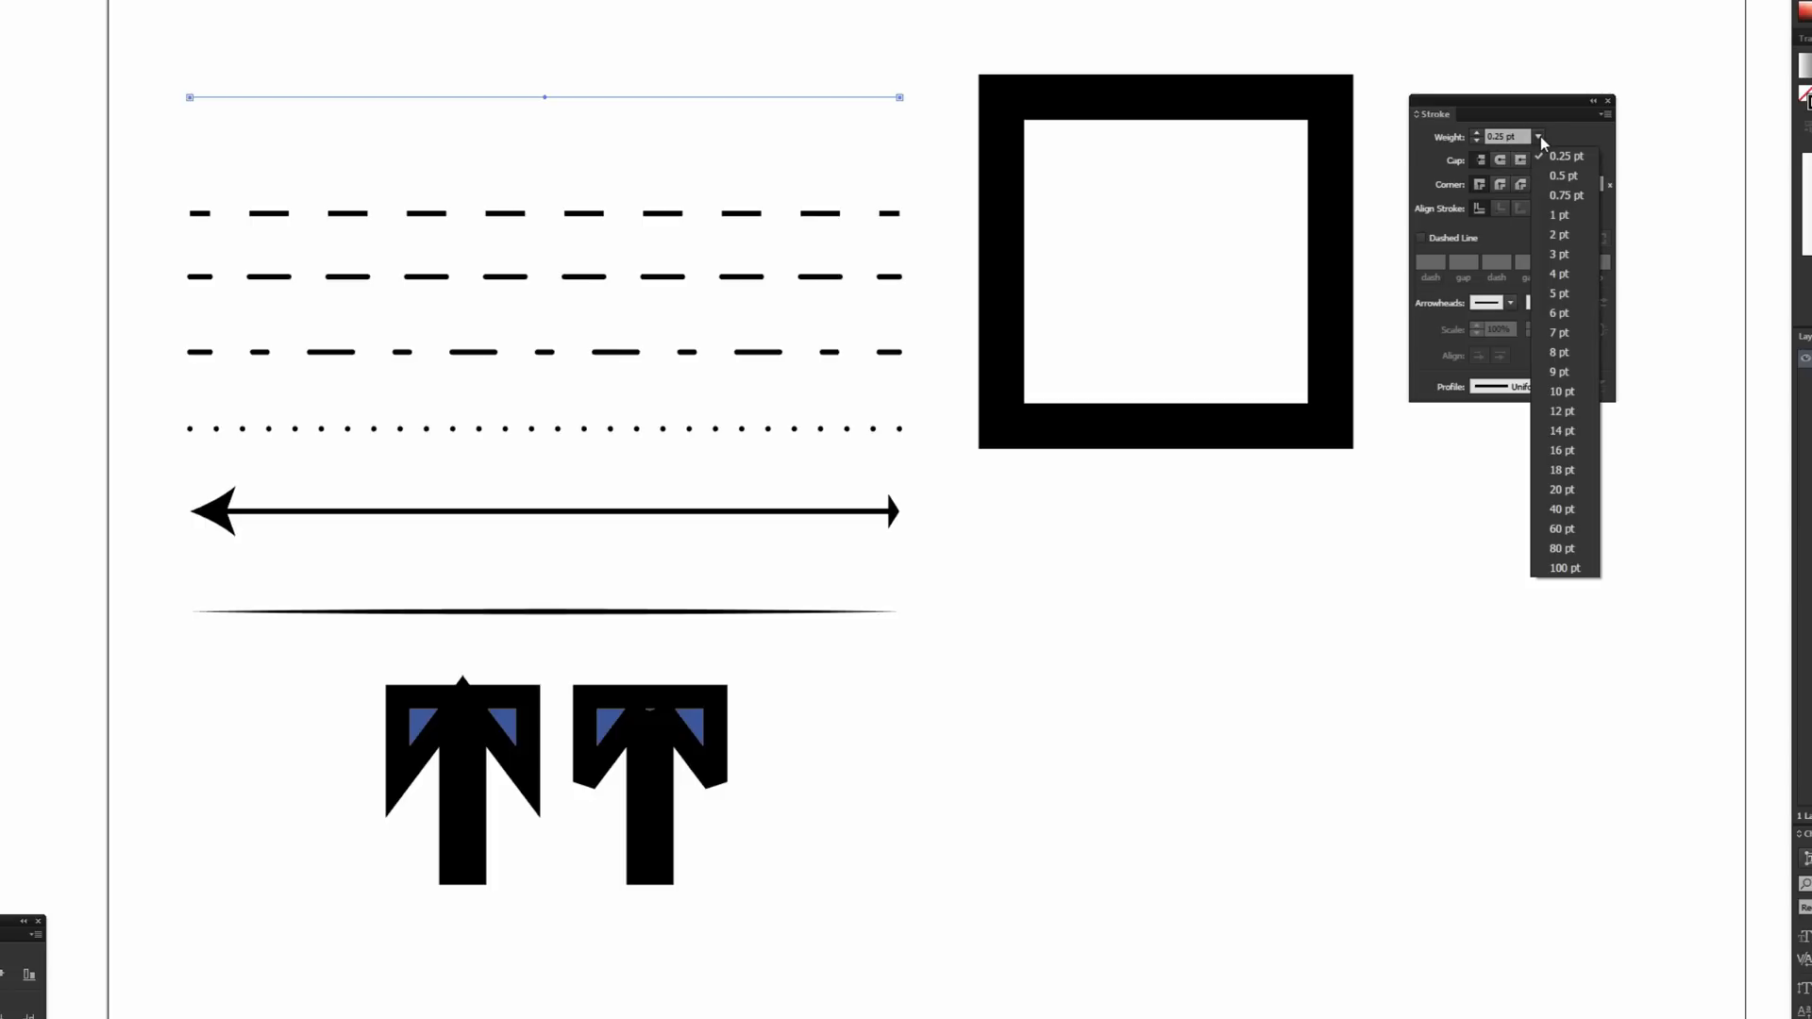
click(1545, 132)
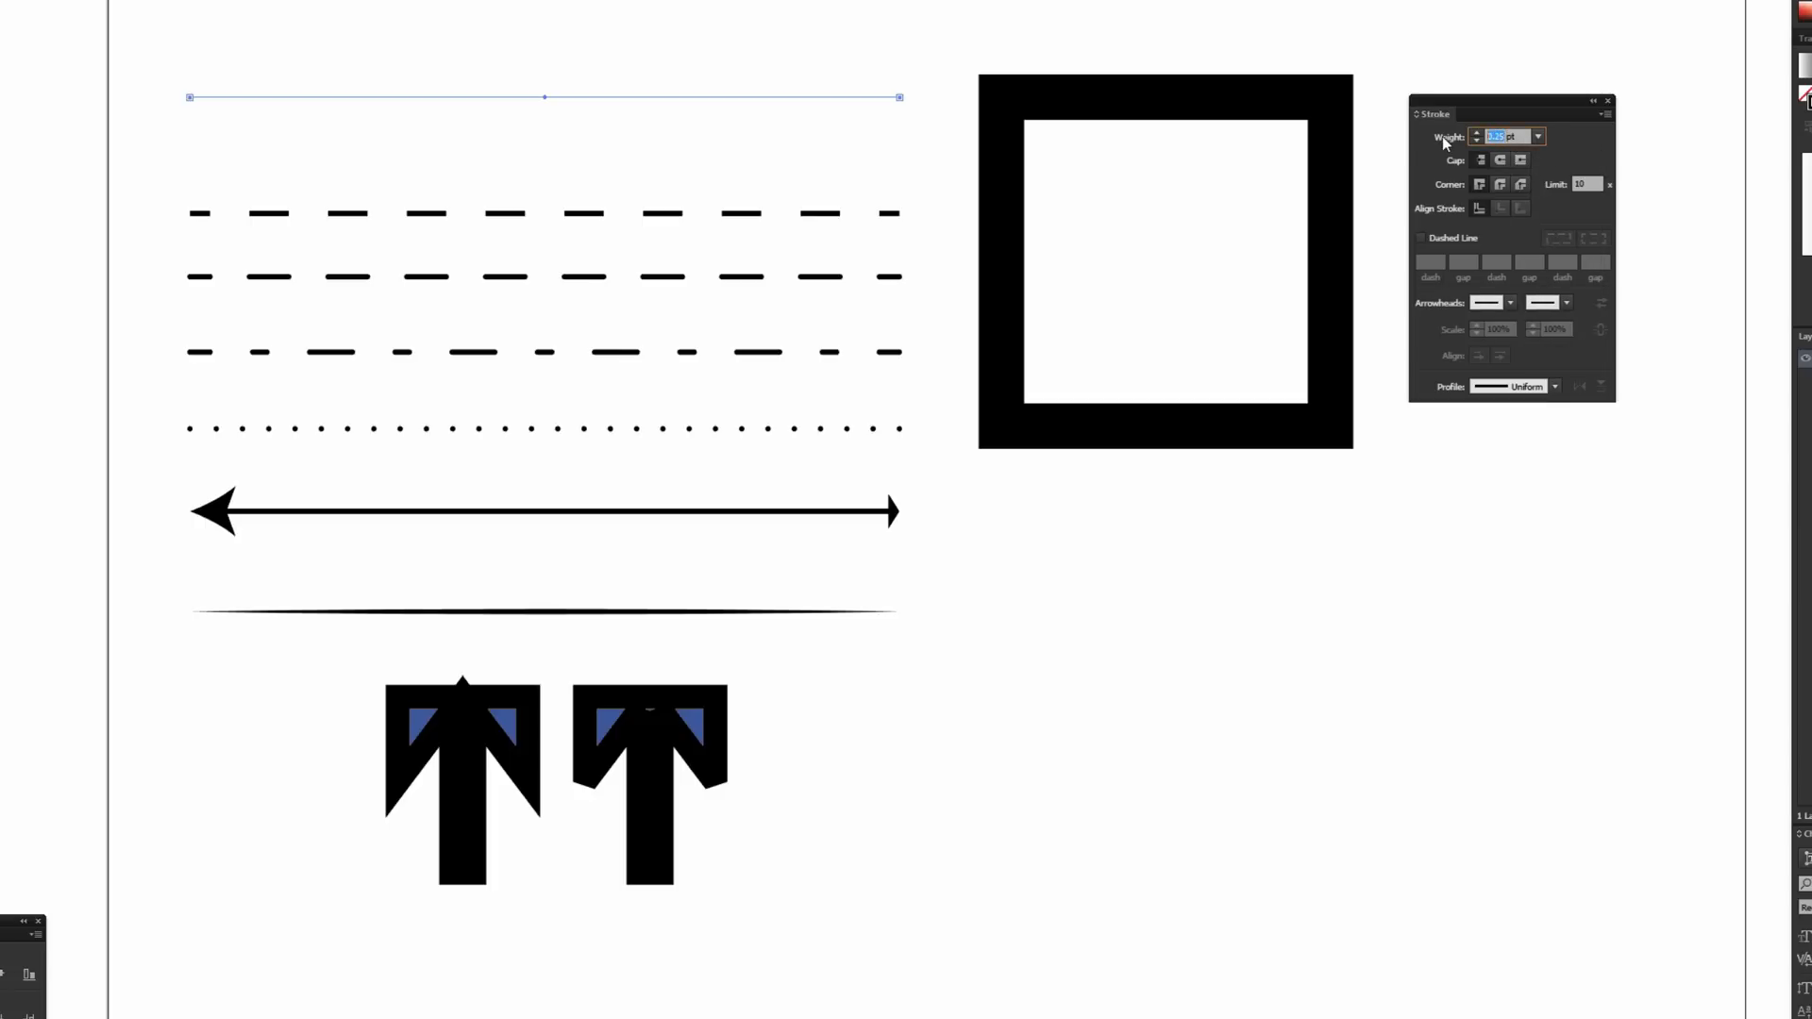
text(20 pt)
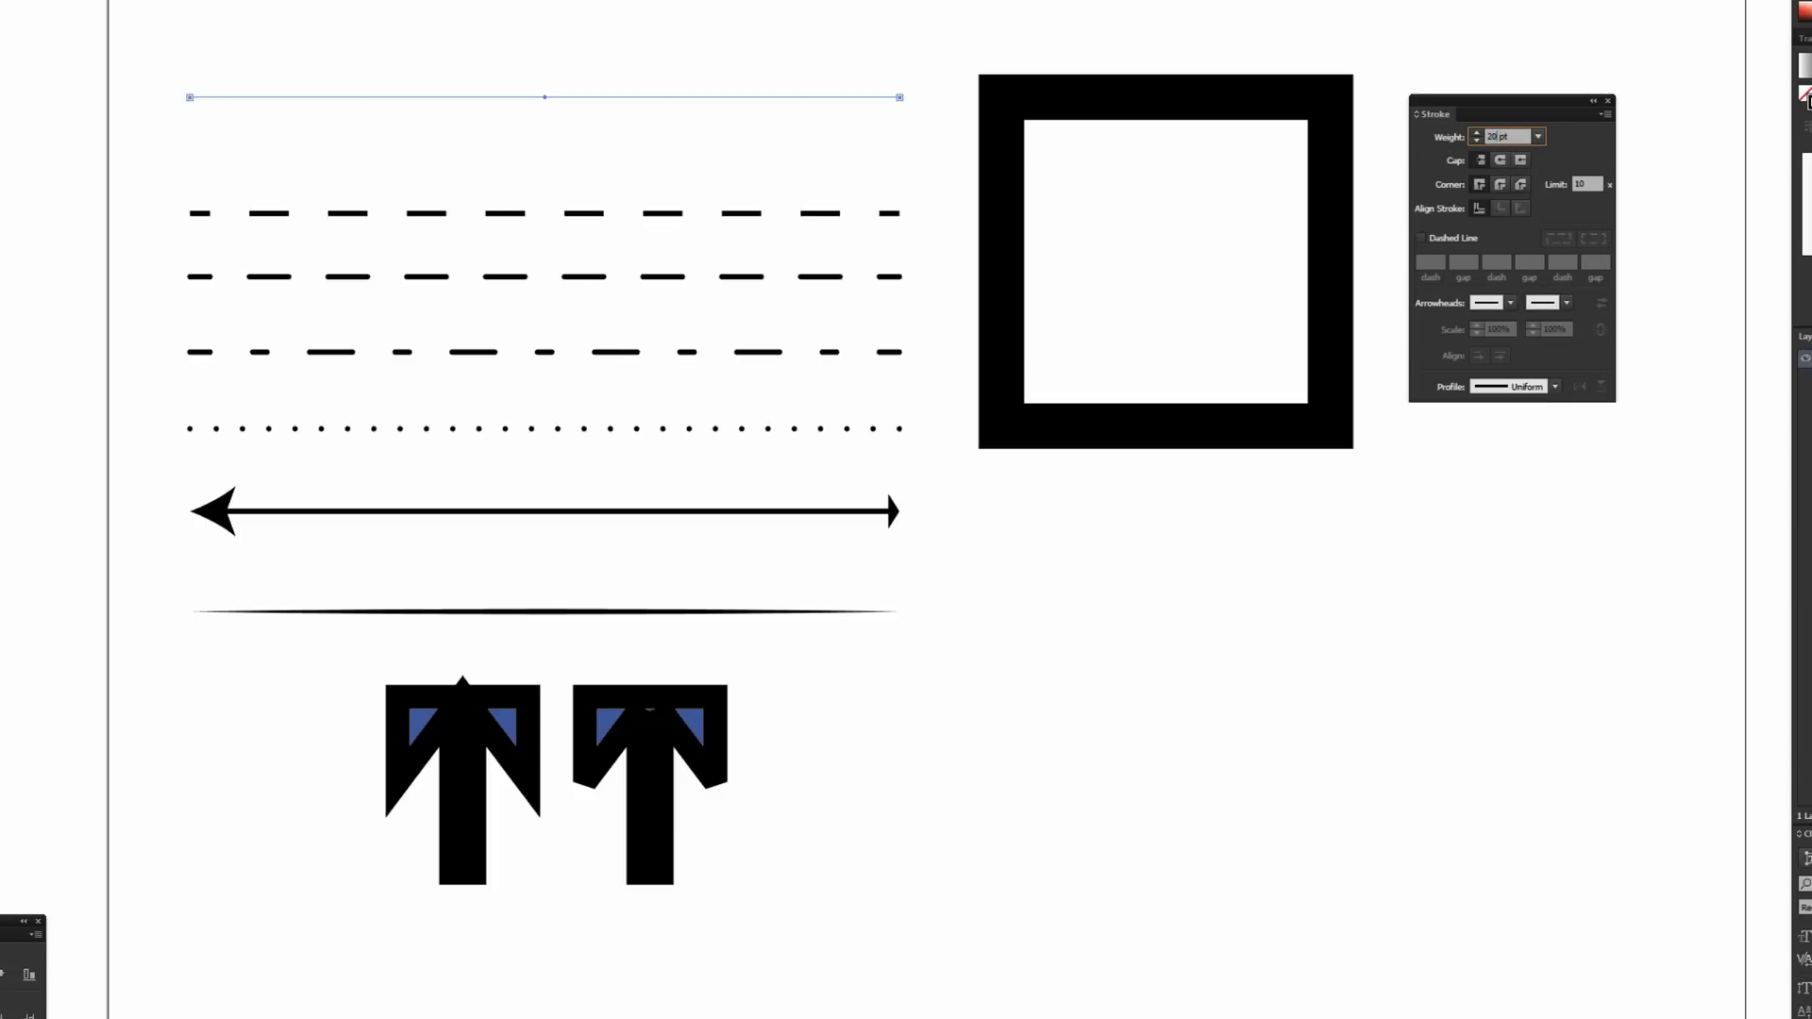
click(1473, 136)
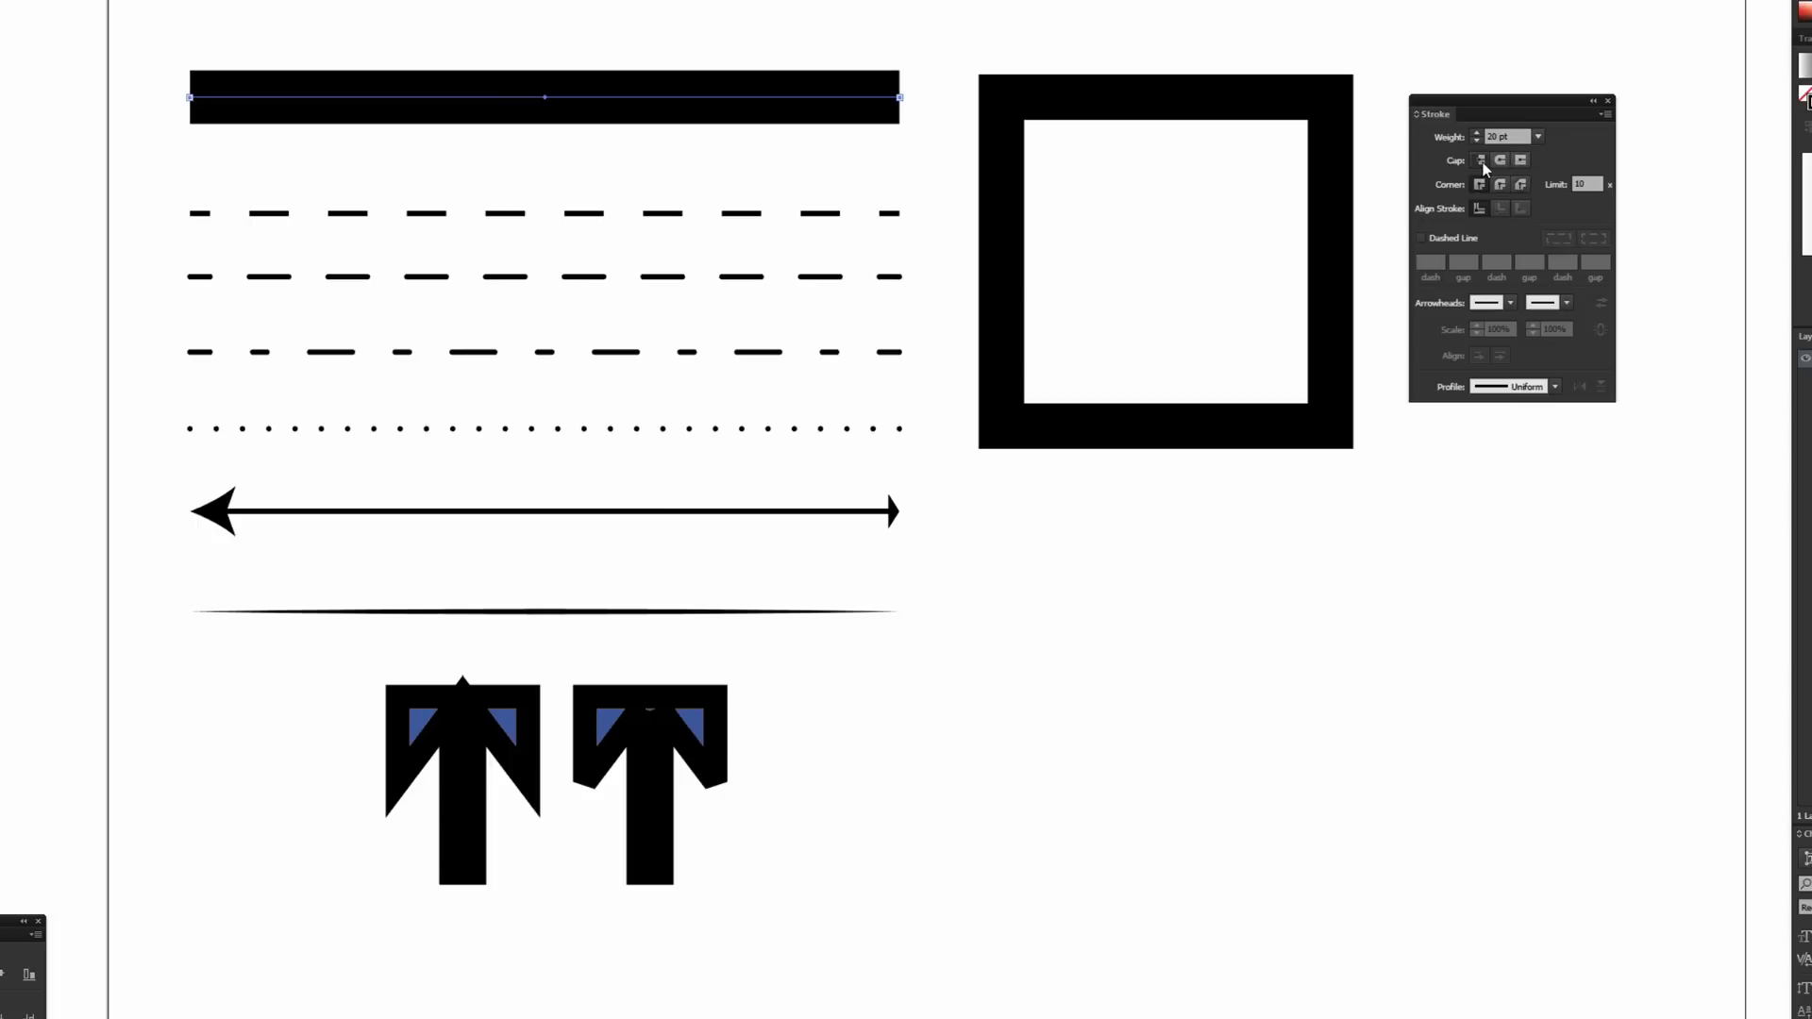
mouse_move(1482, 162)
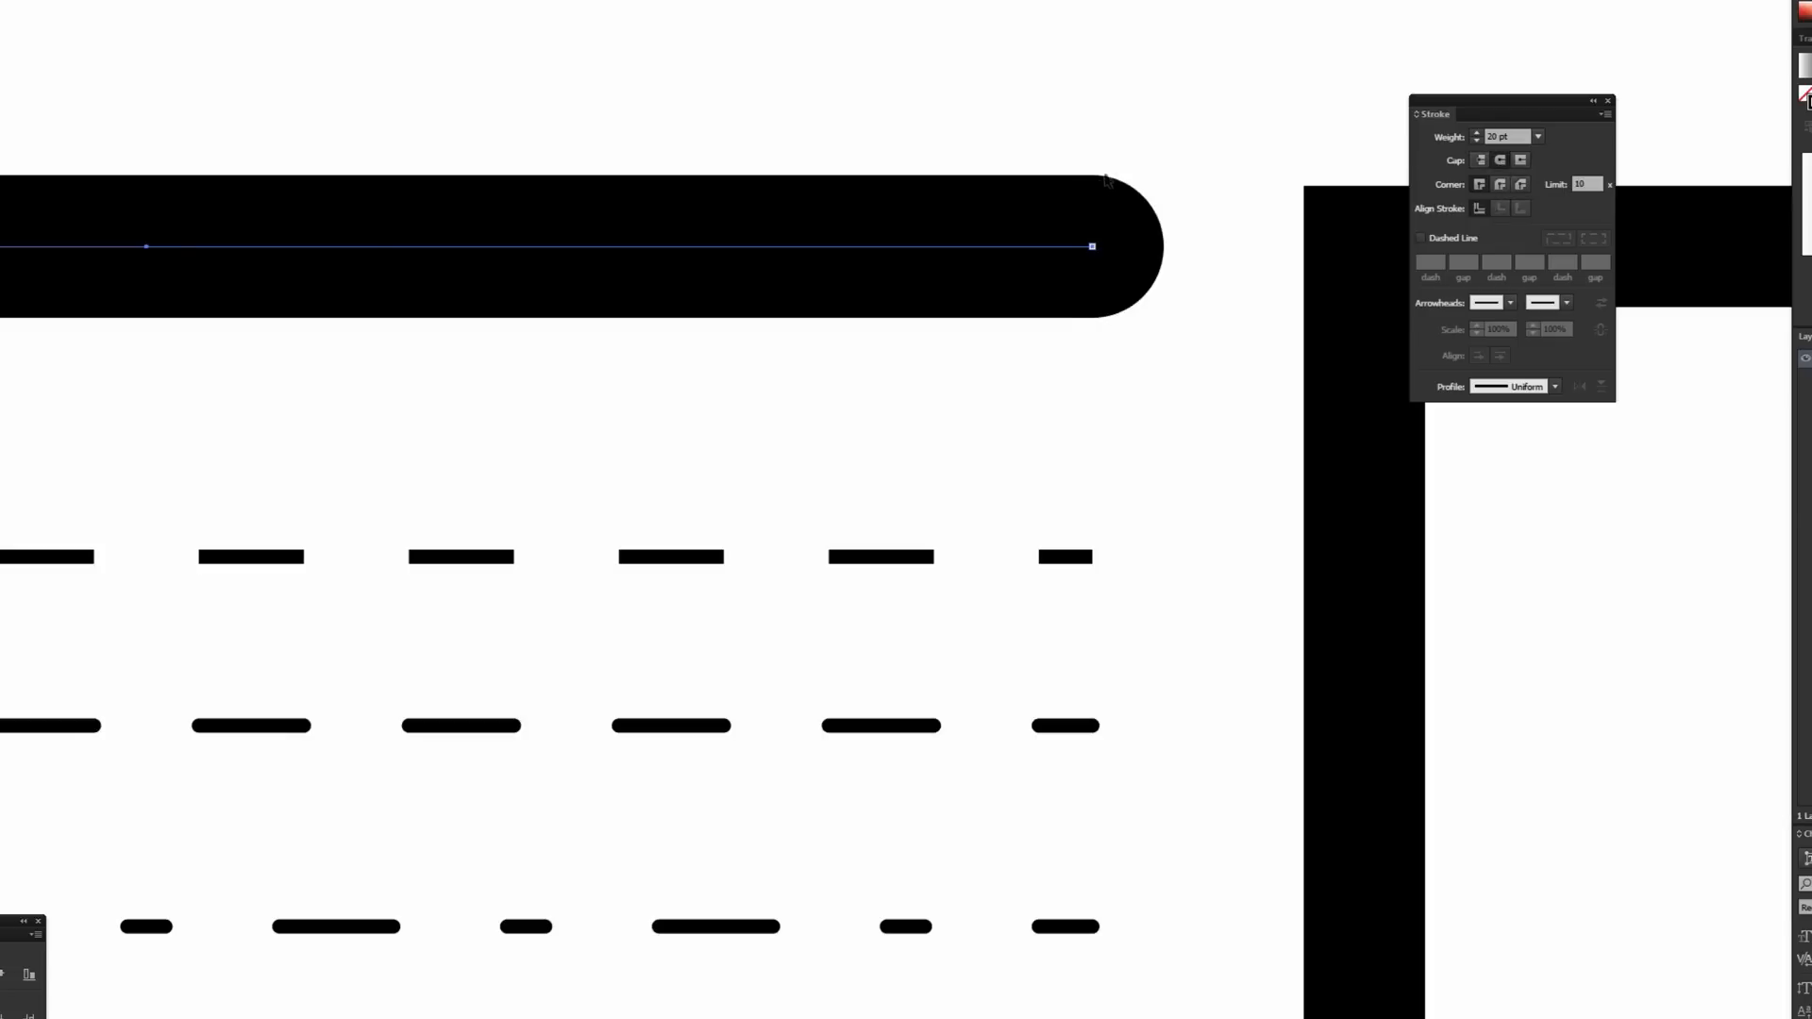
mouse_move(1121, 317)
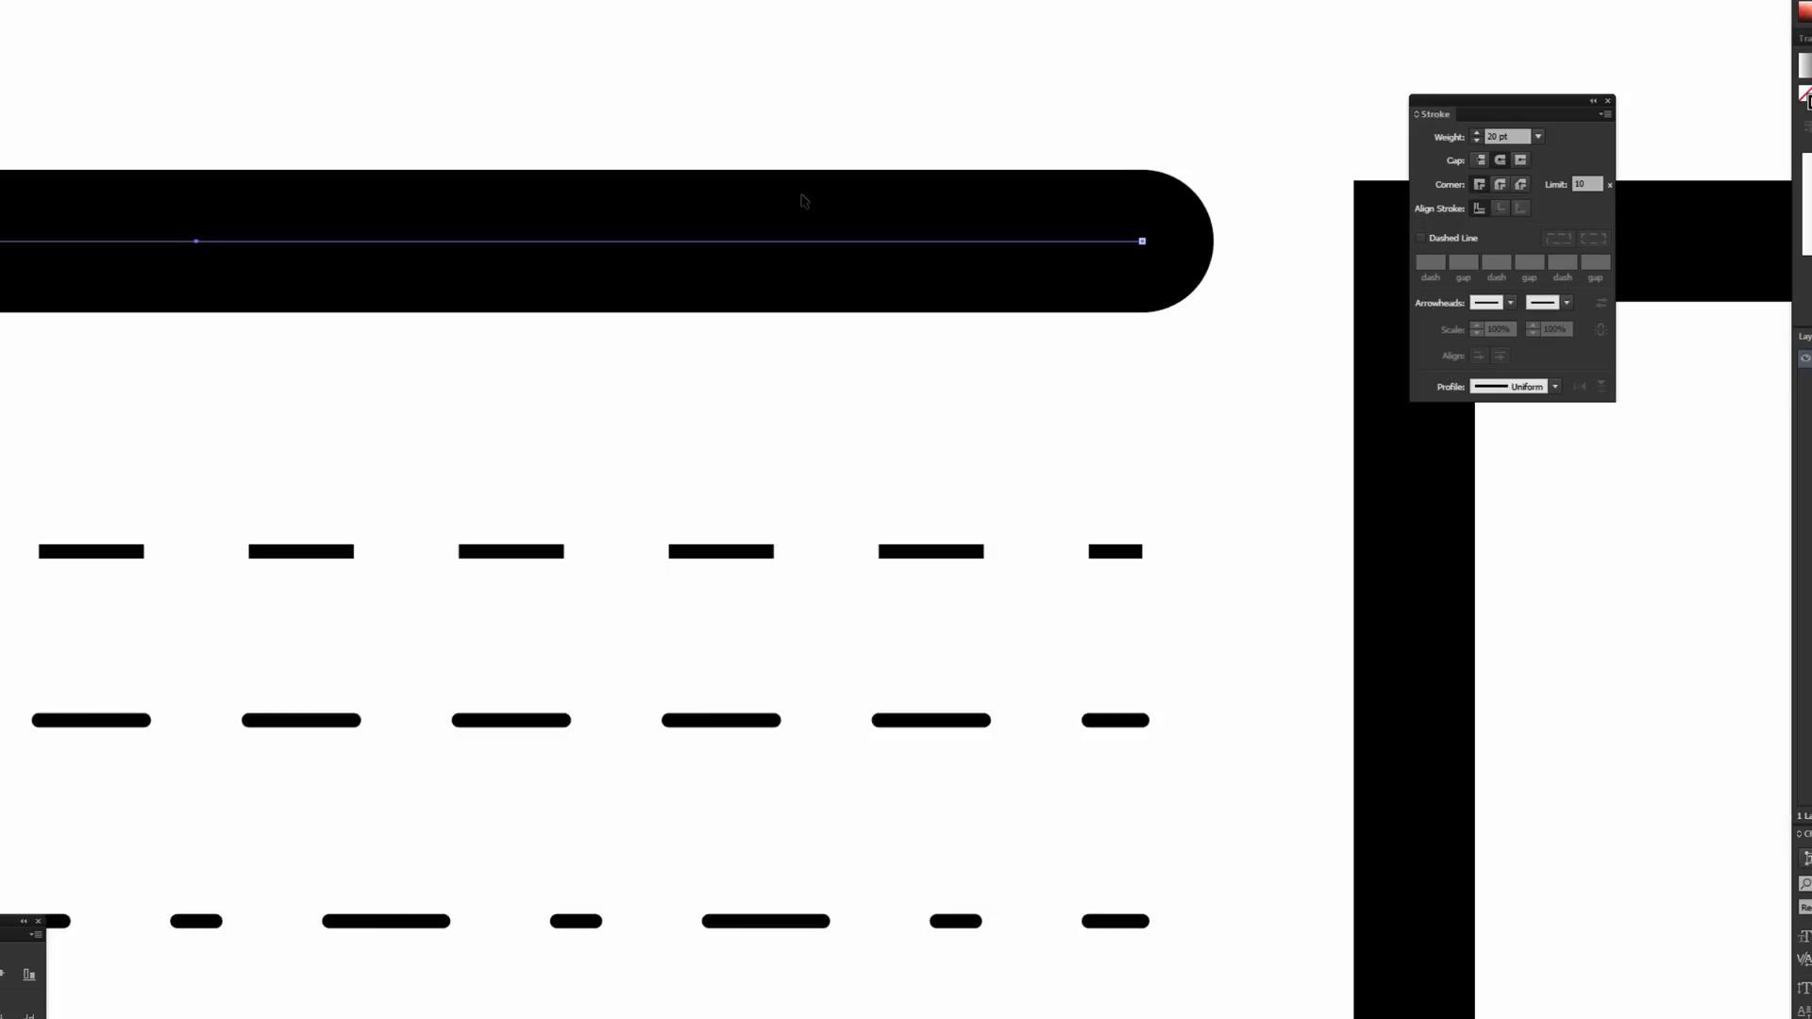
mouse_move(802, 189)
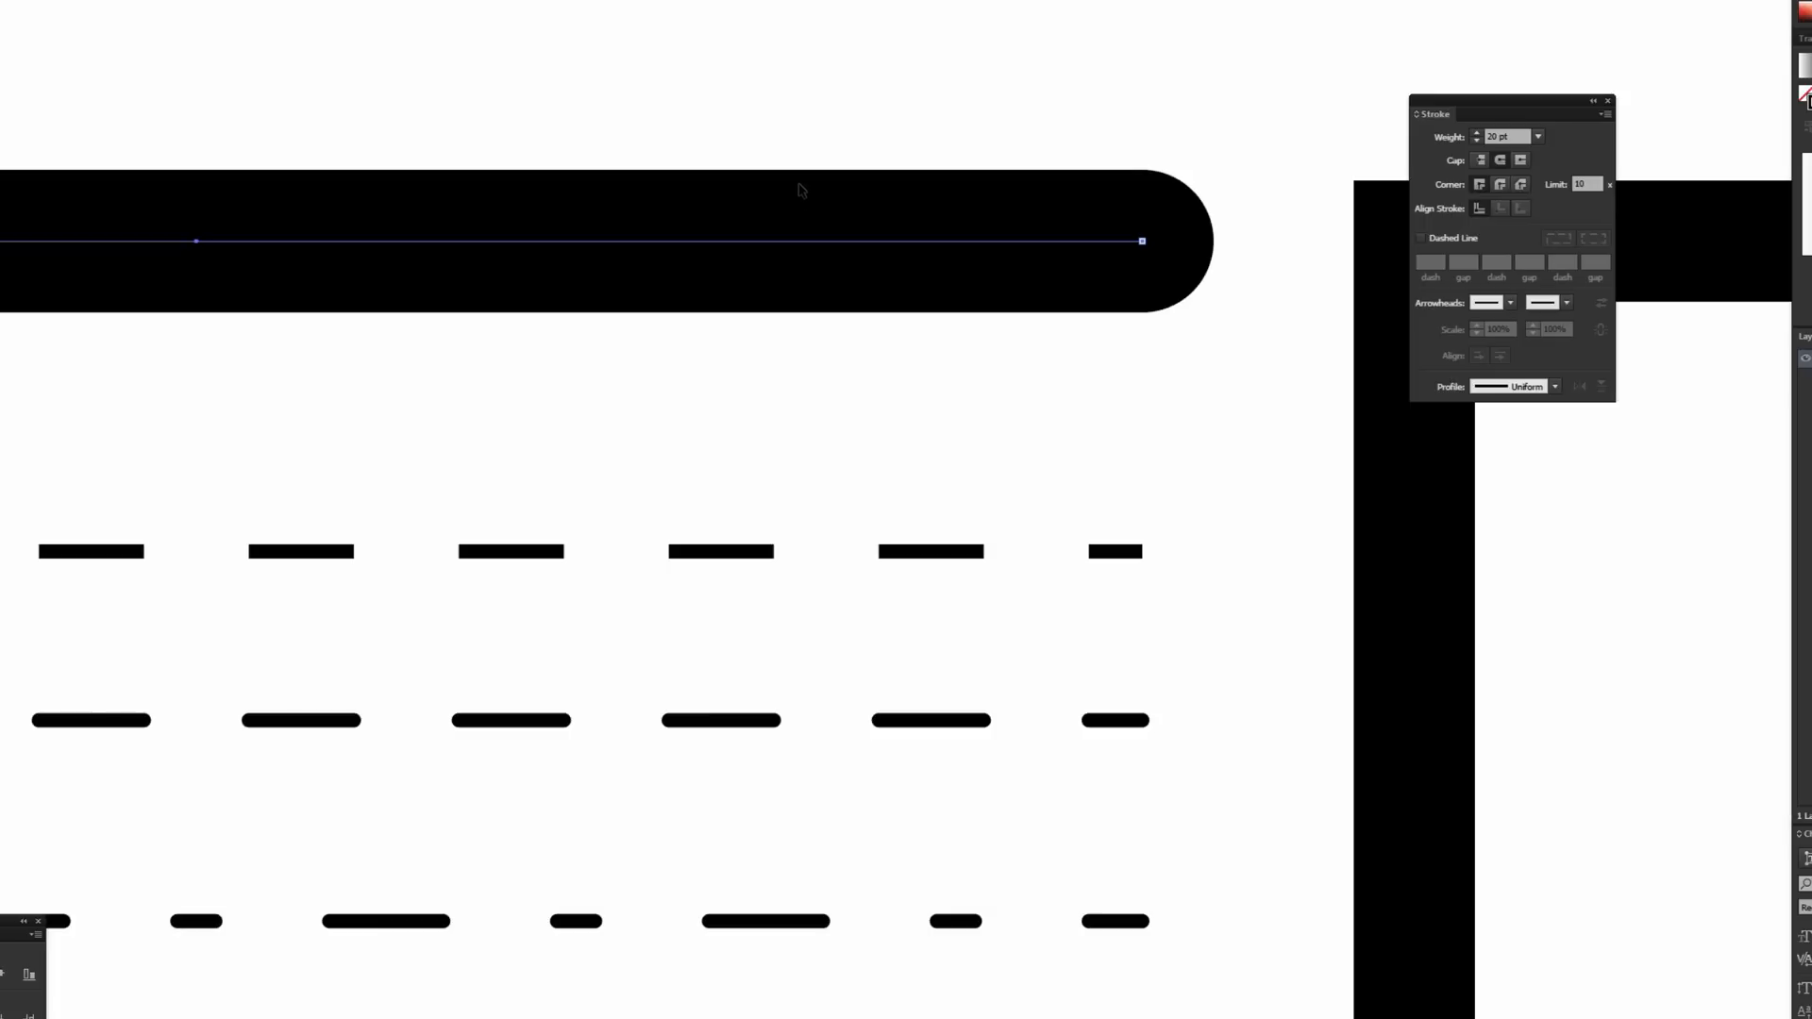
mouse_move(1519, 158)
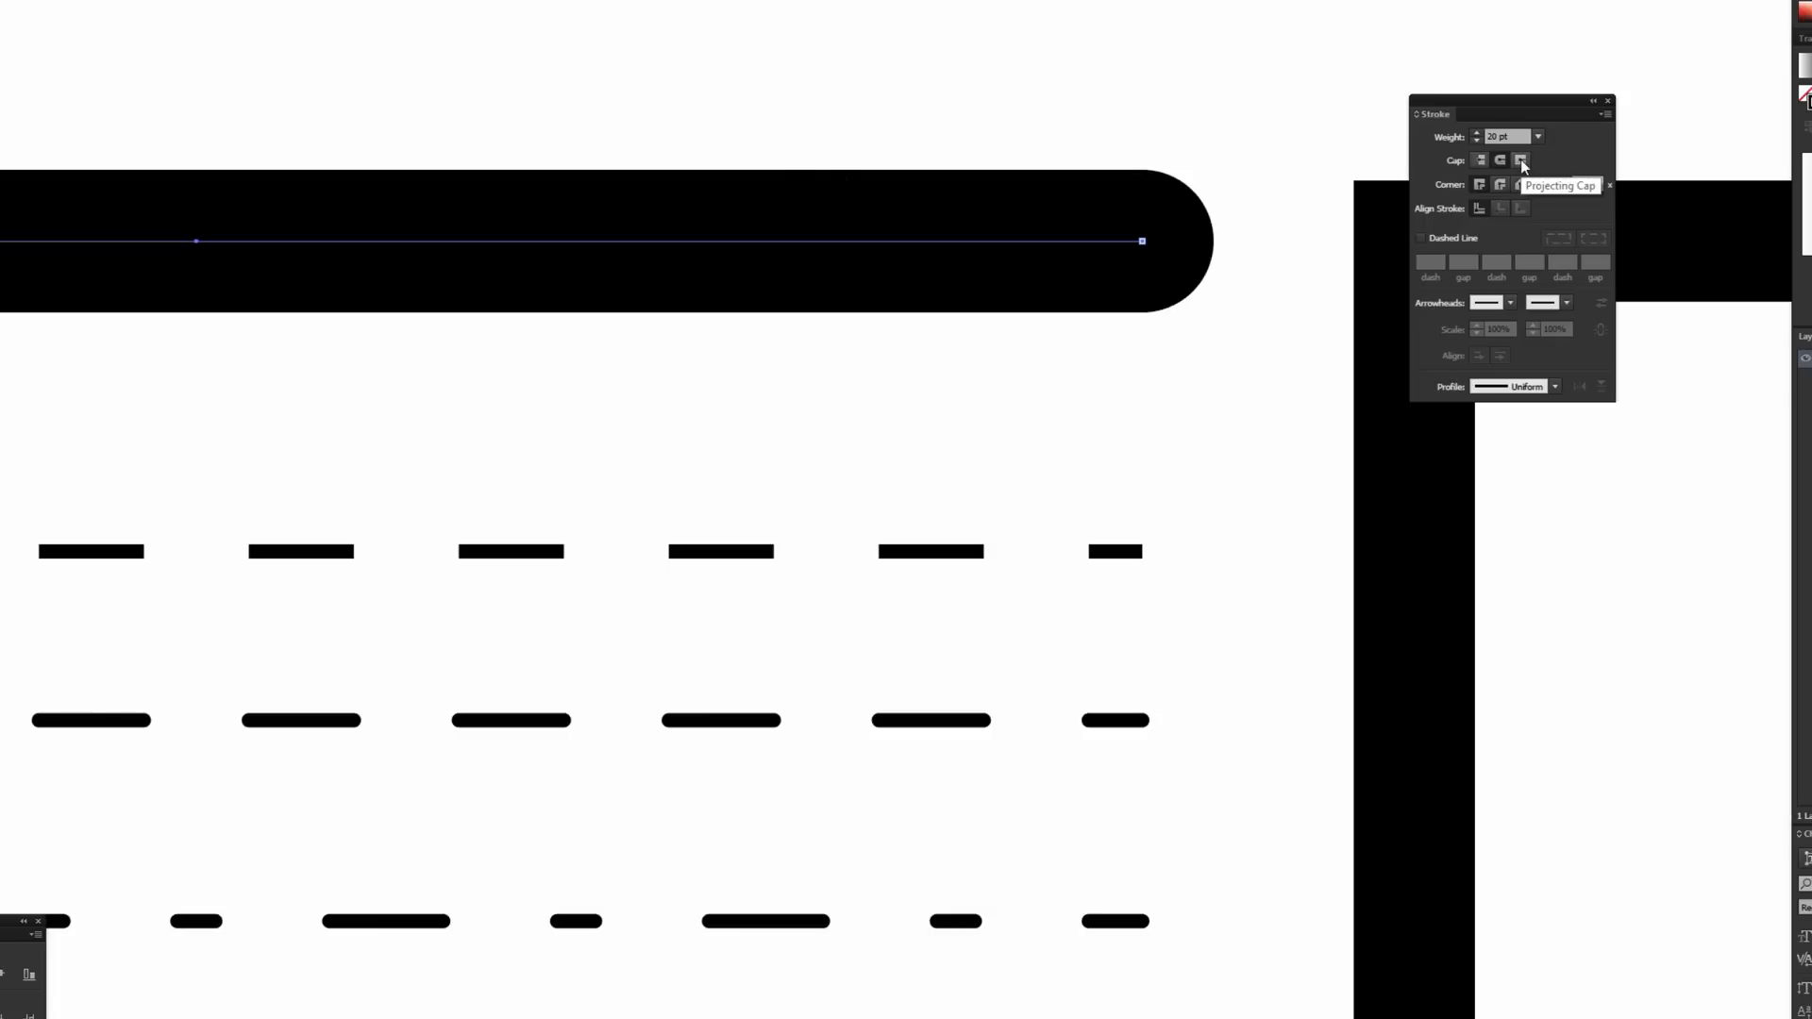
Step: Try butt, projecting and round caps on the thick line's ends
click(1476, 159)
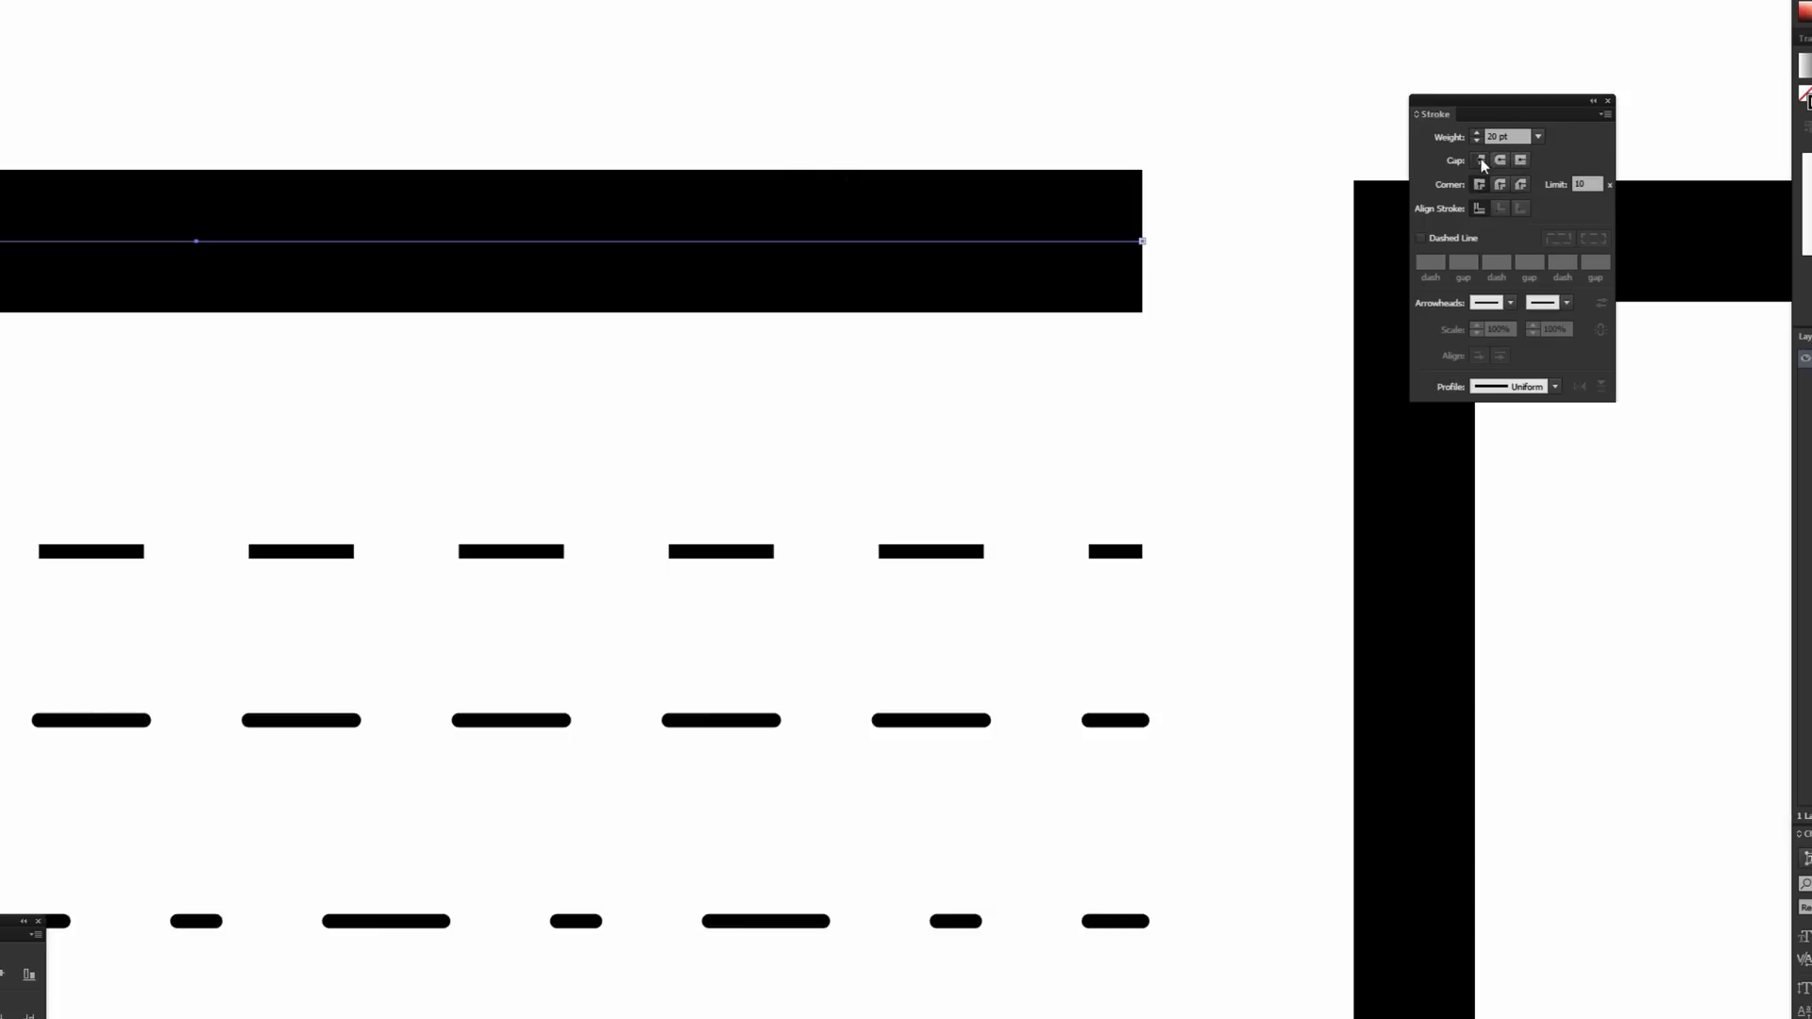
click(1480, 159)
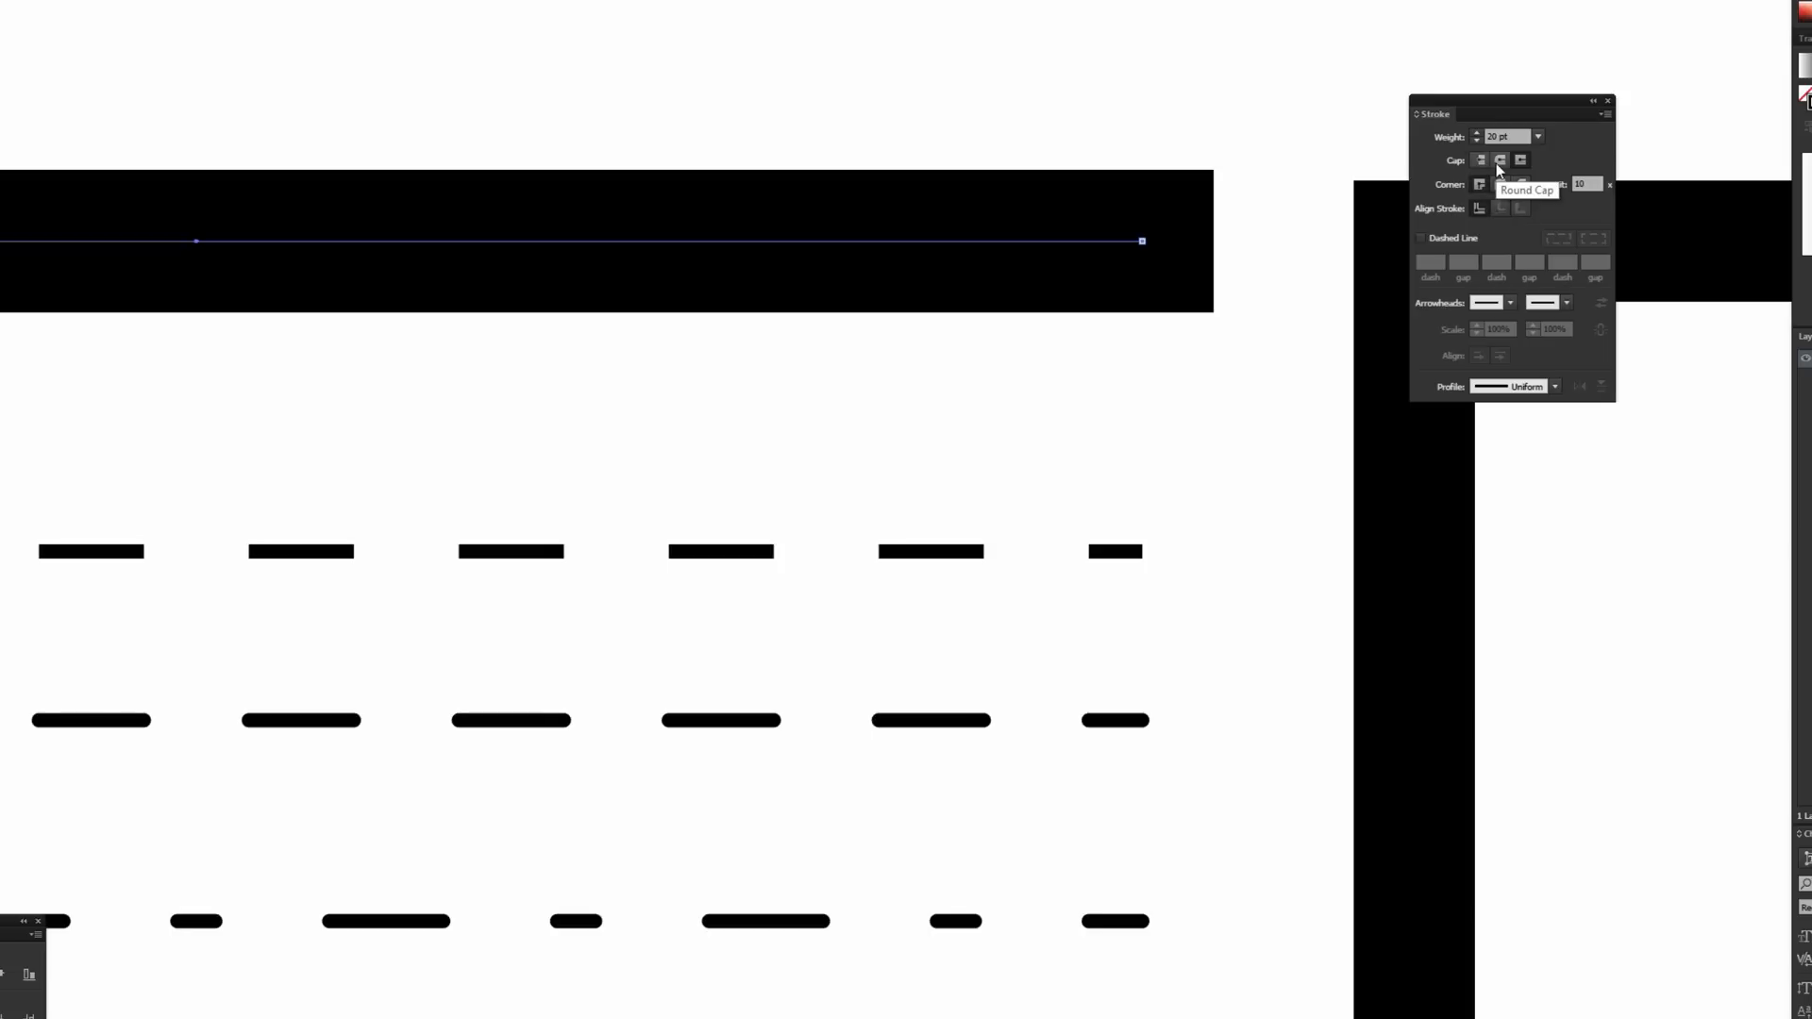
click(1499, 159)
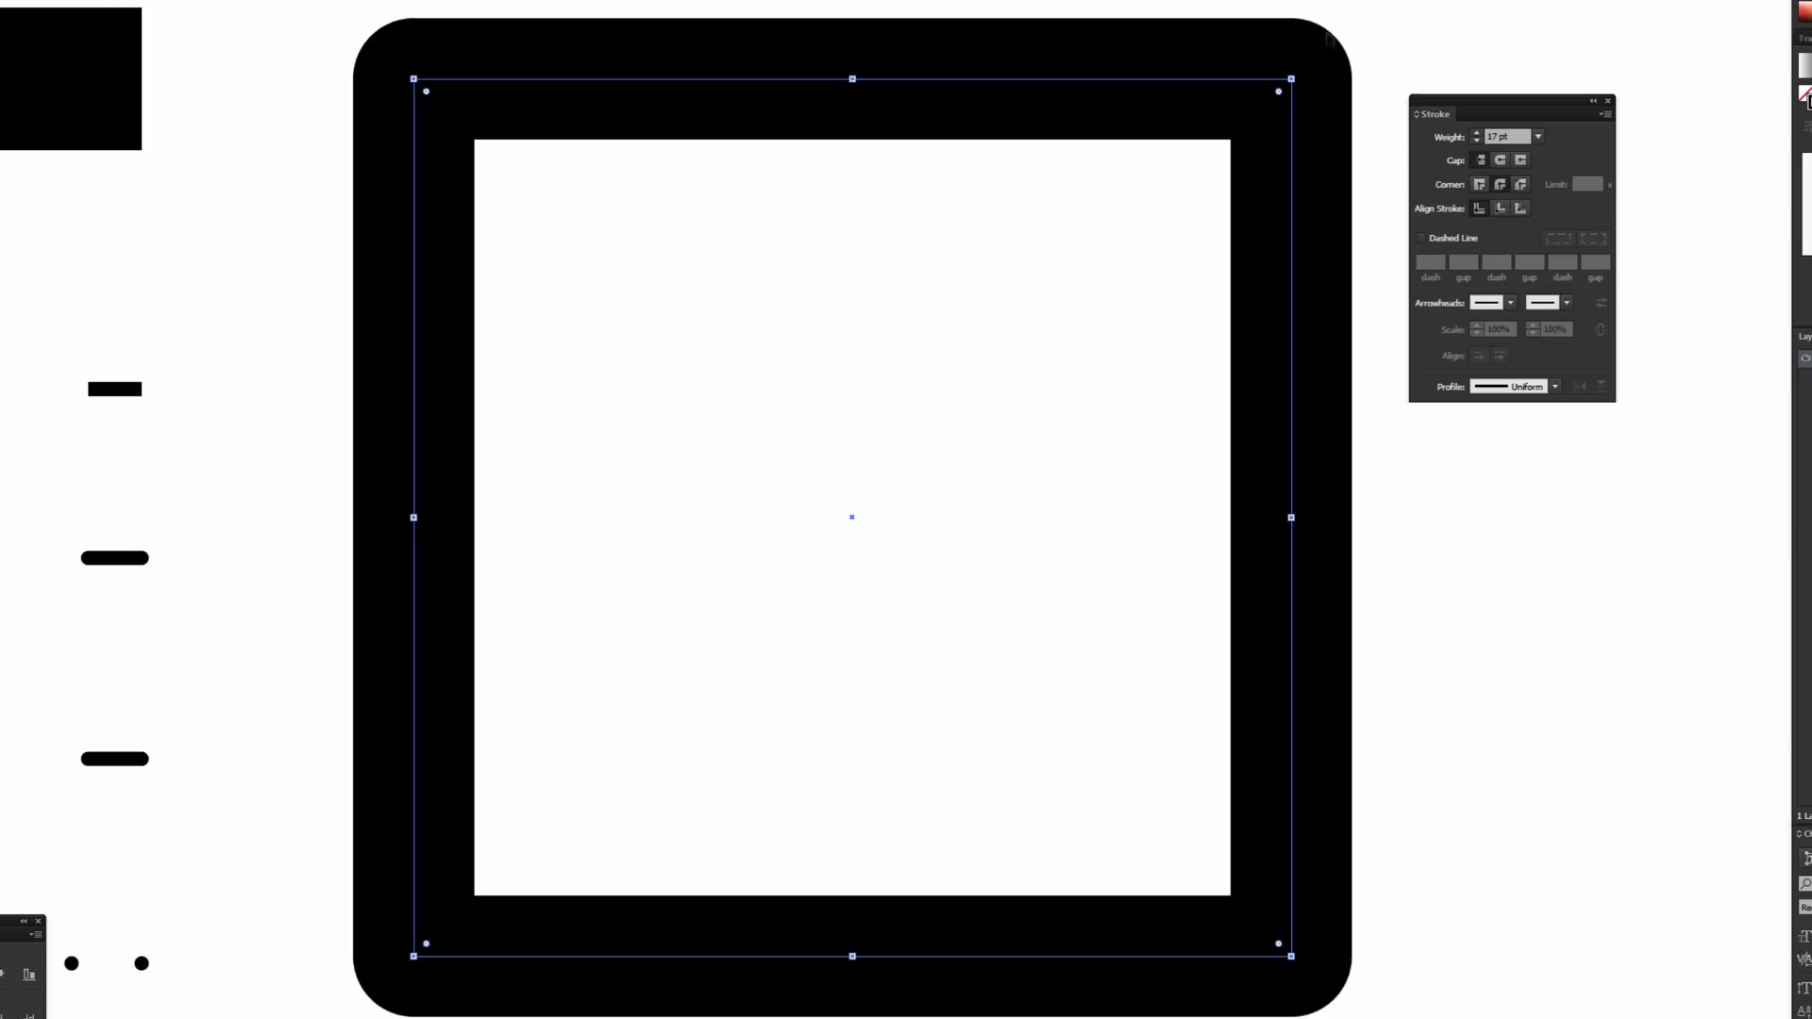
mouse_move(1199, 465)
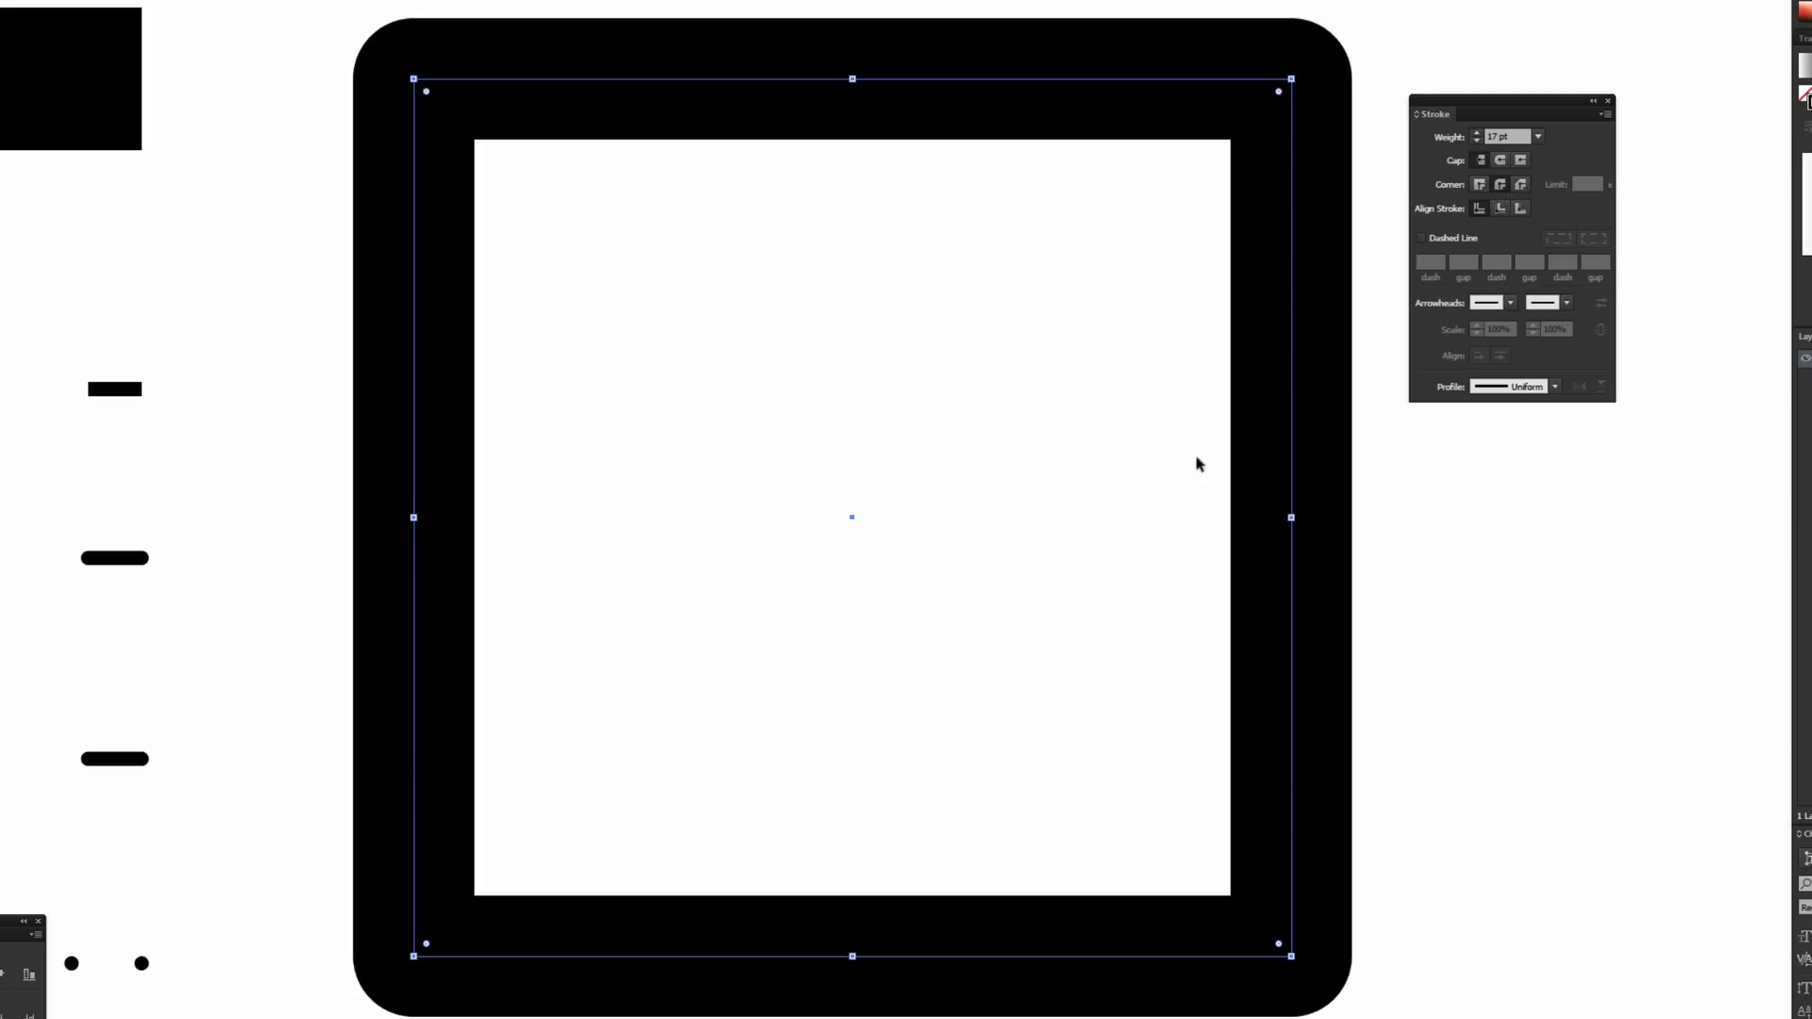
mouse_move(1200, 109)
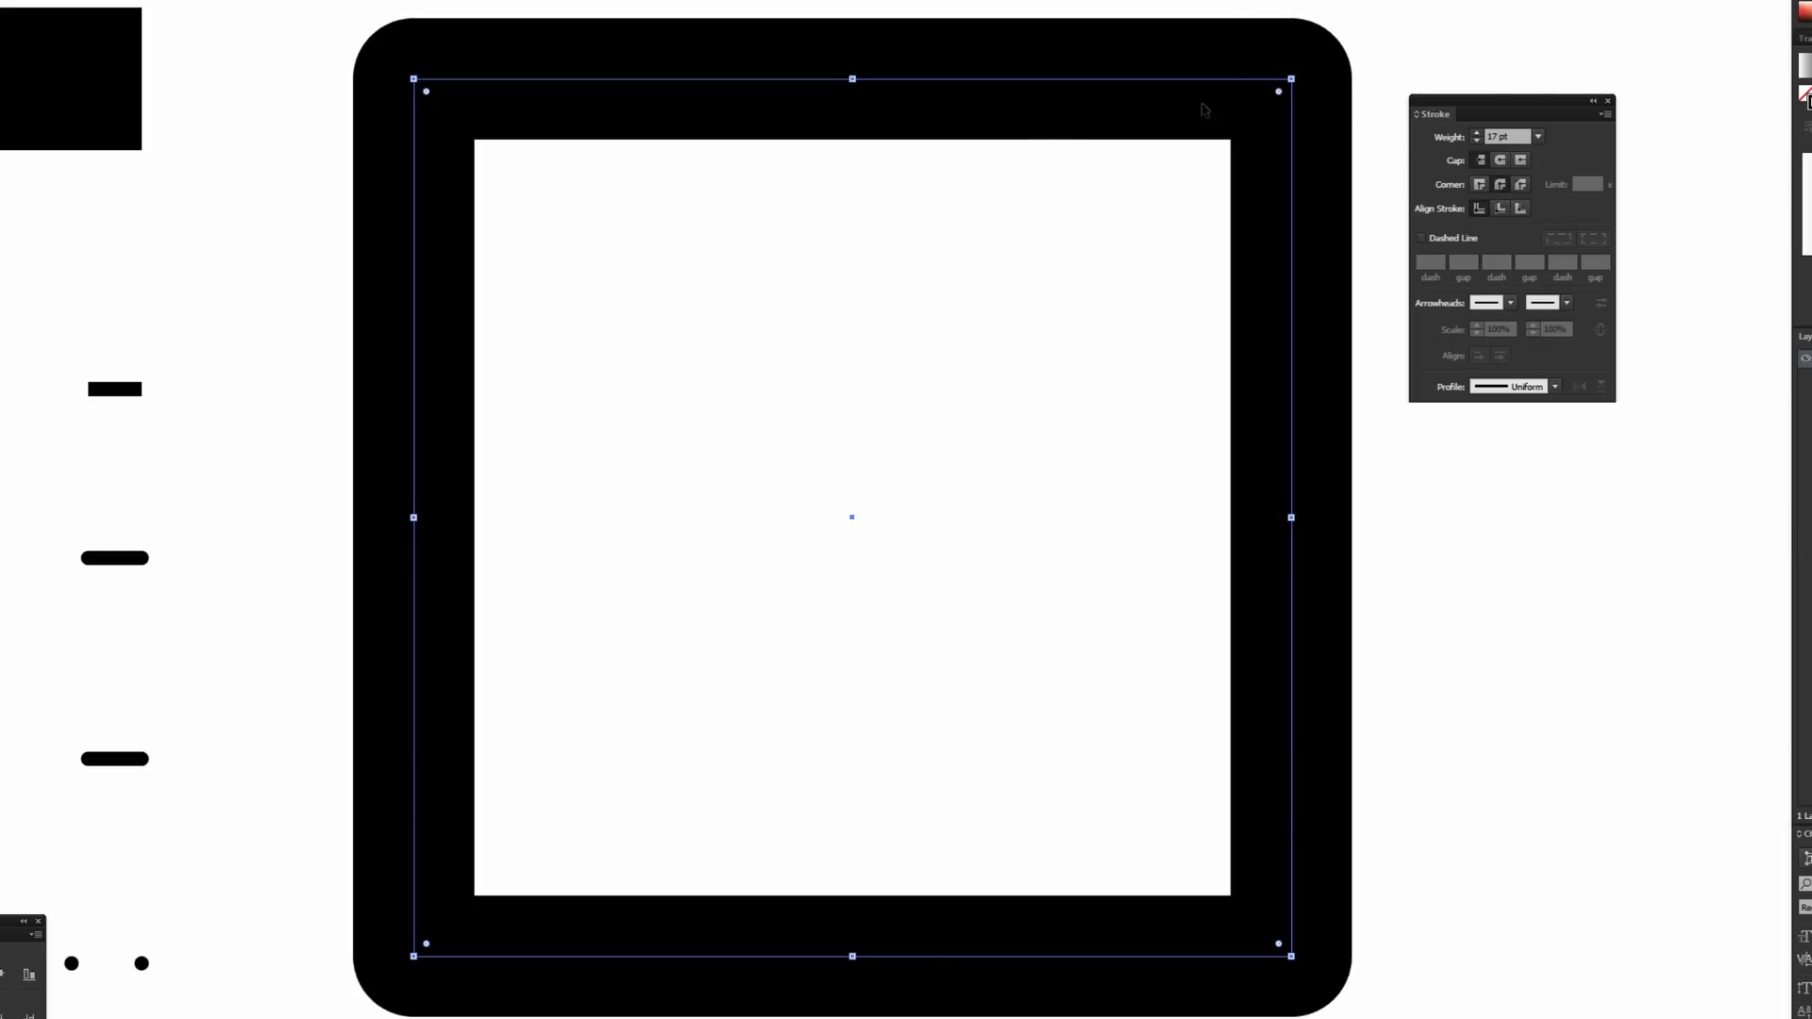
mouse_move(1519, 185)
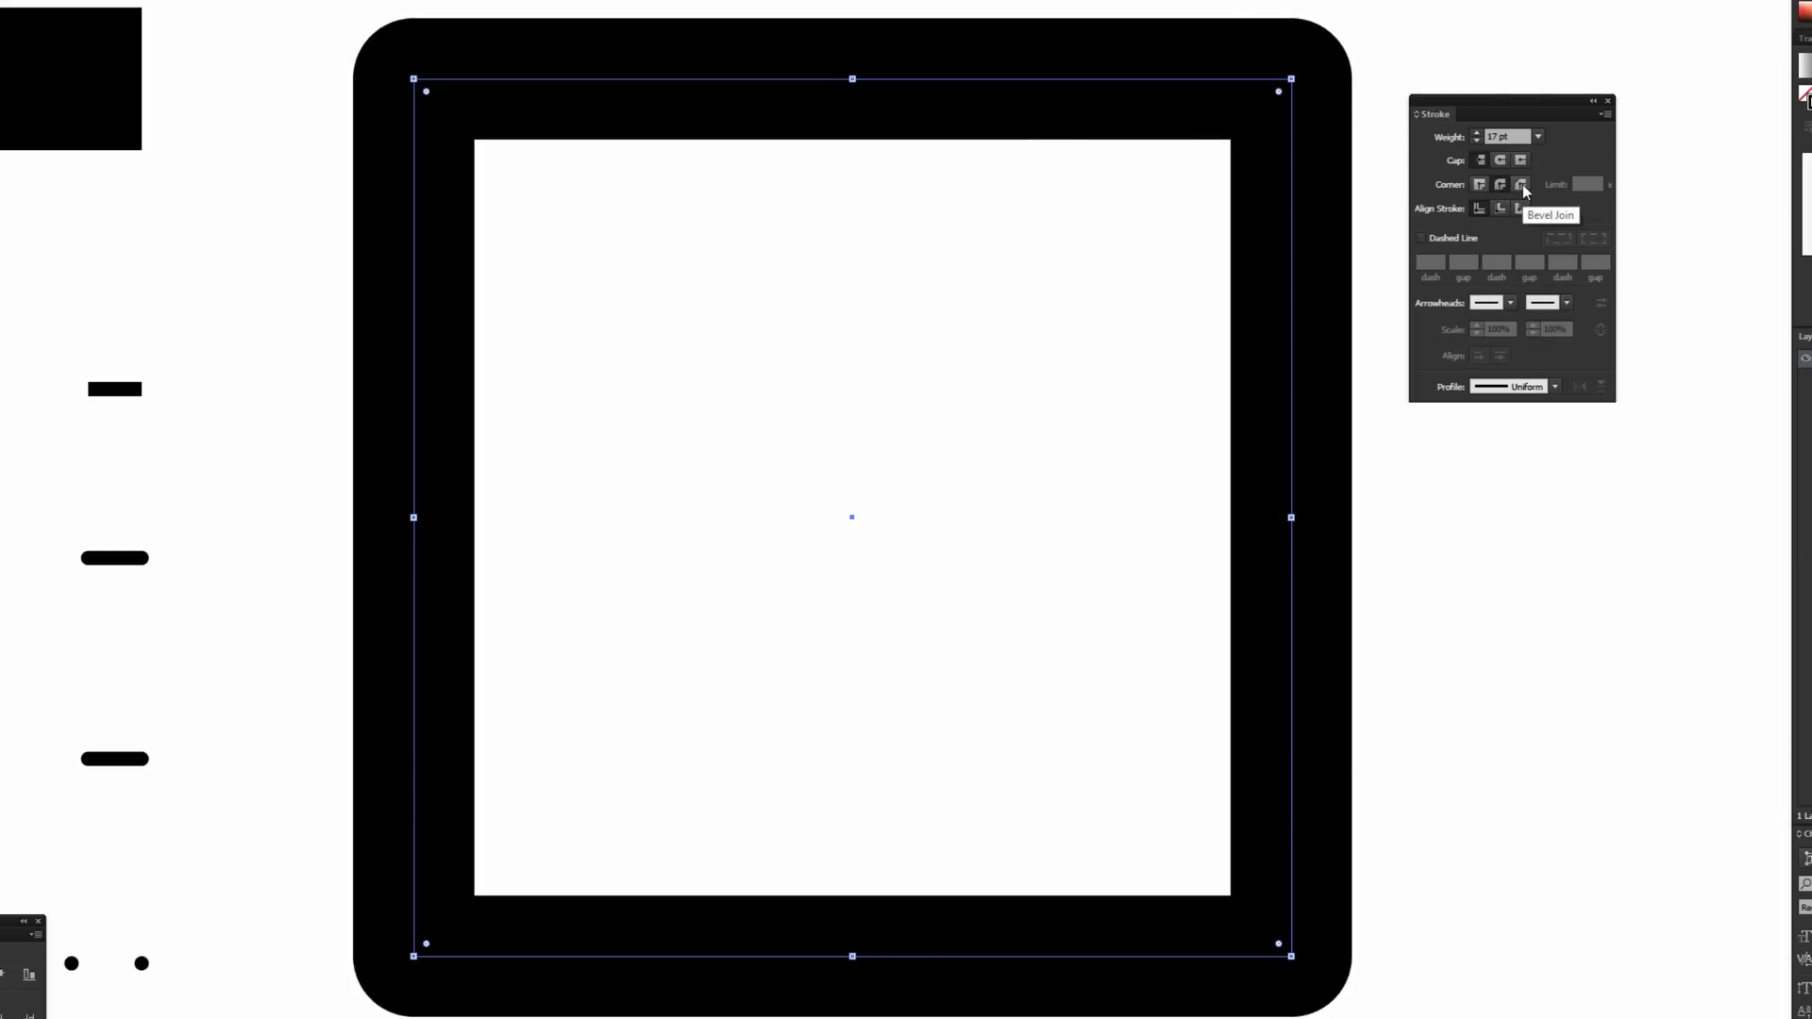
Step: Apply a bevel join to clip the square's corners flat
click(1521, 185)
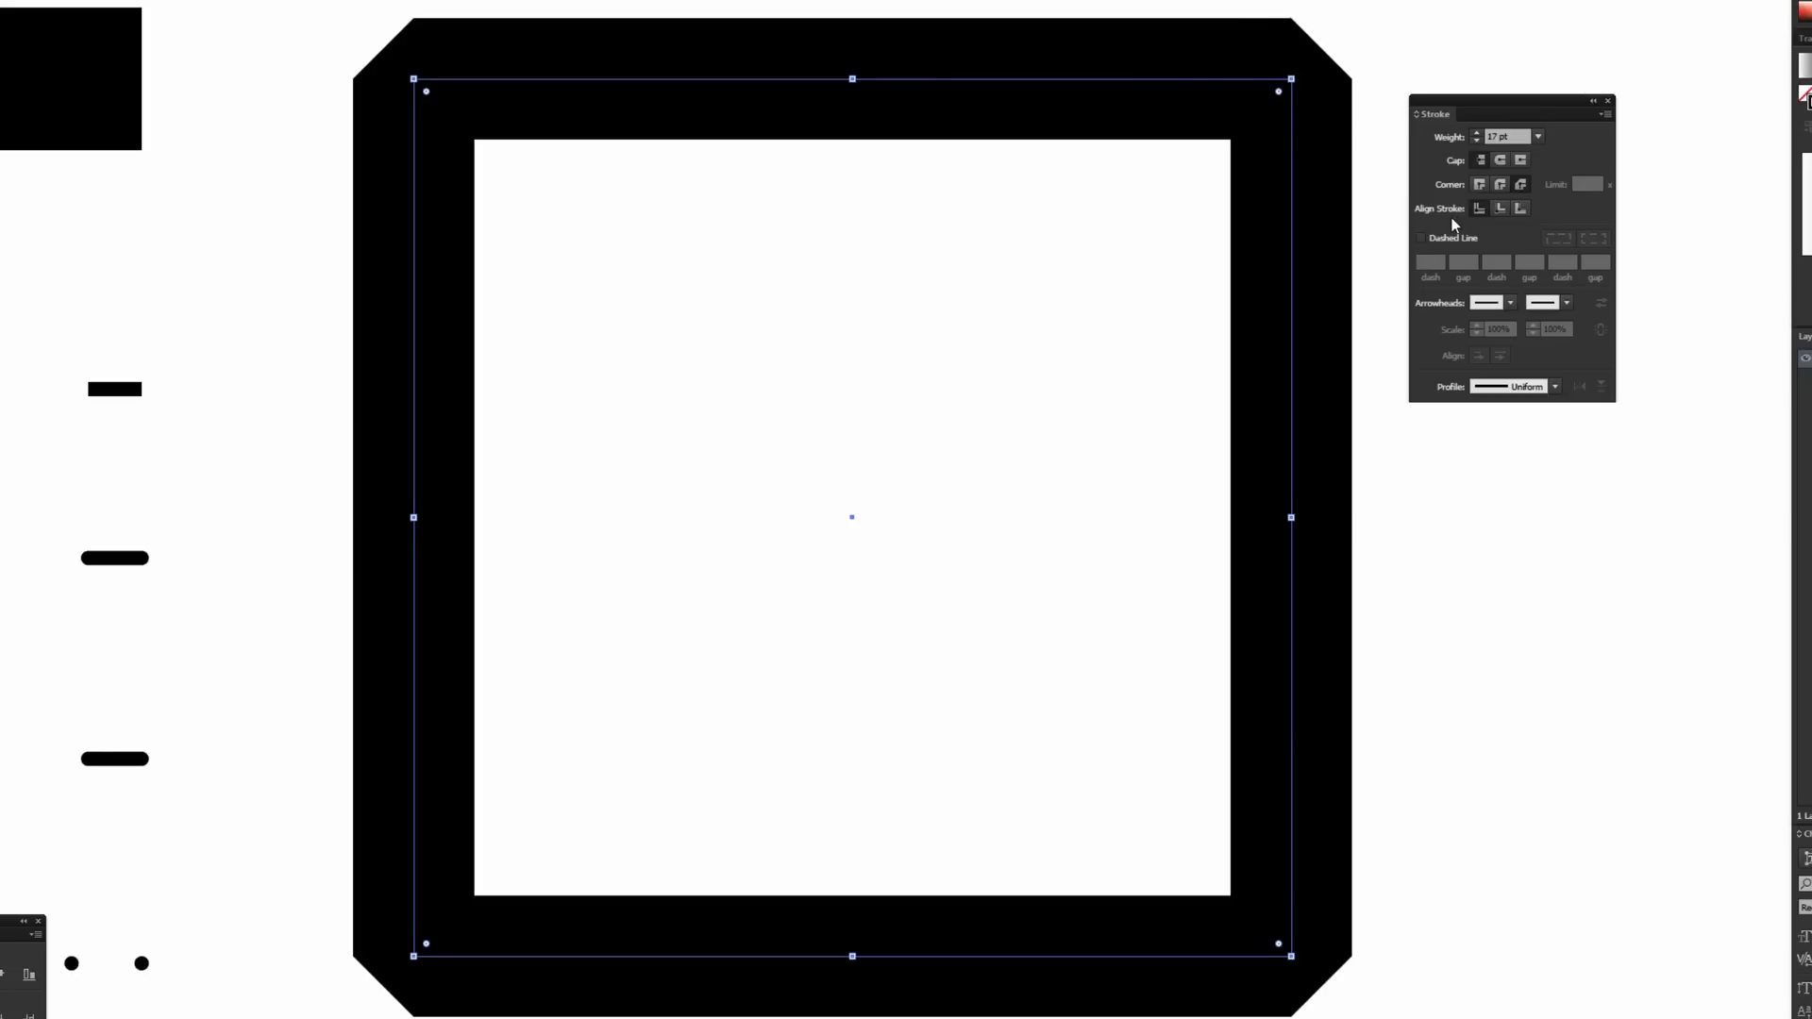
mouse_move(1446, 225)
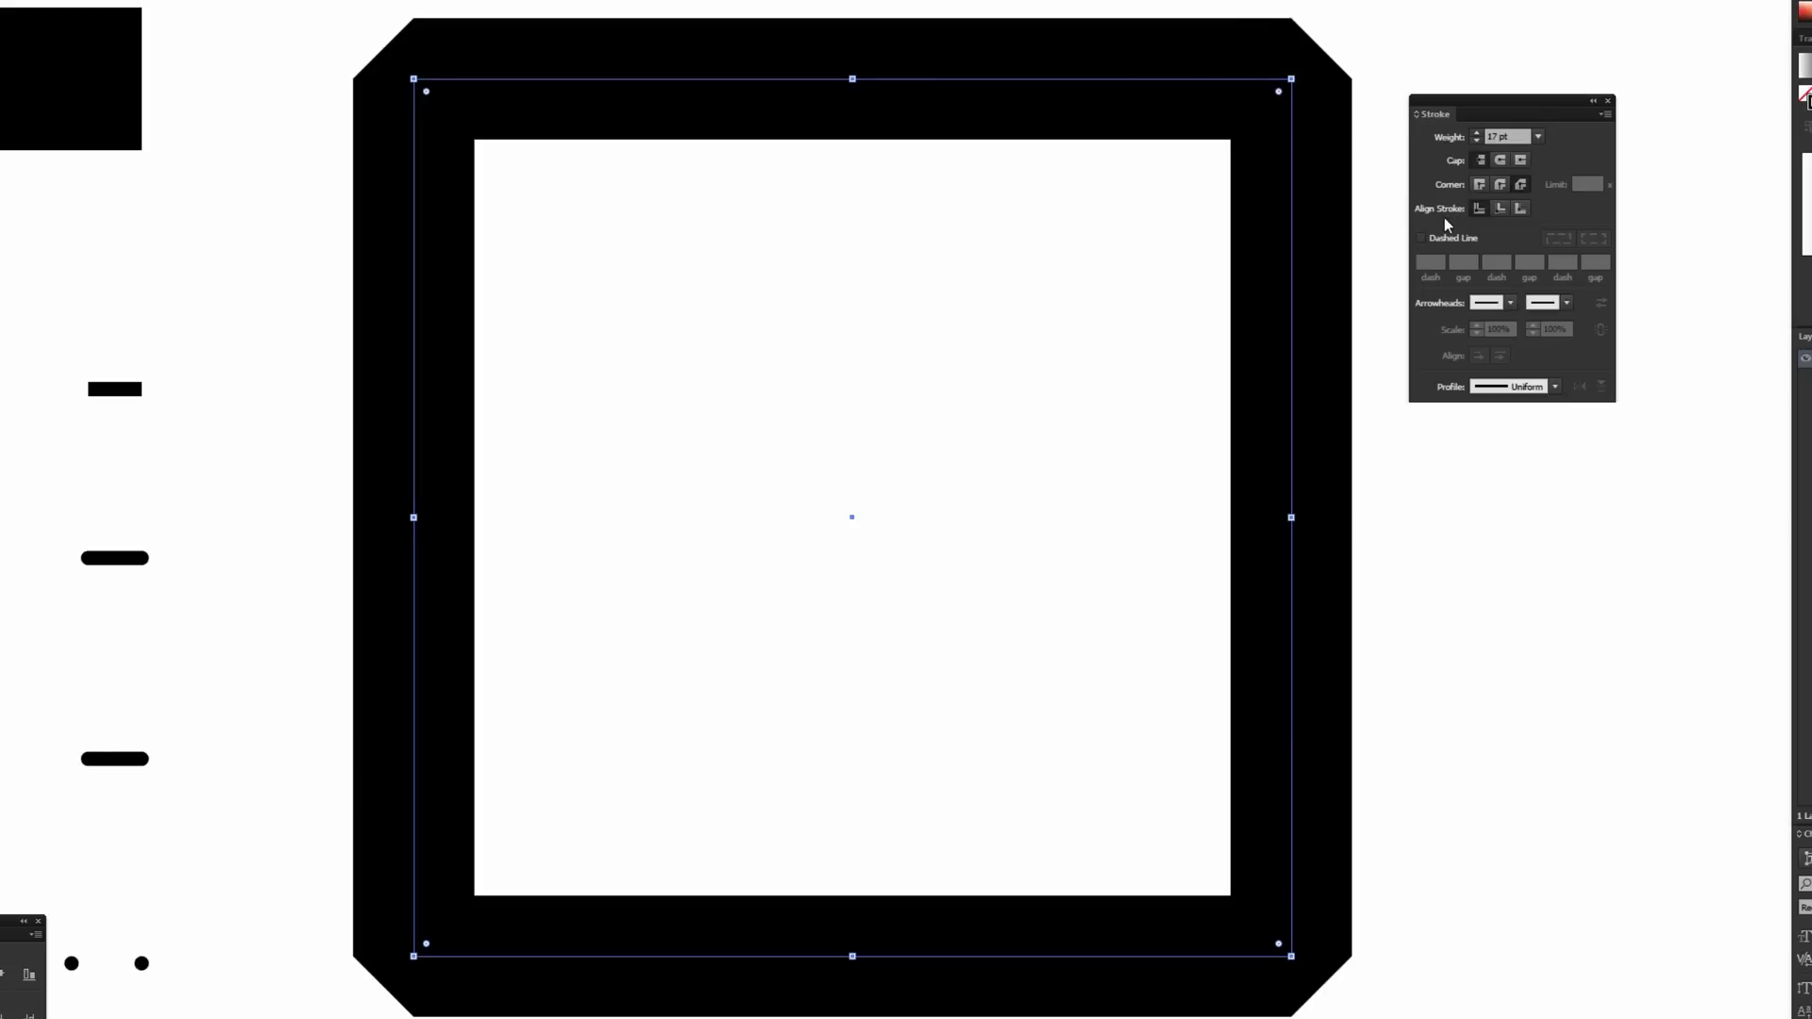
mouse_move(1123, 278)
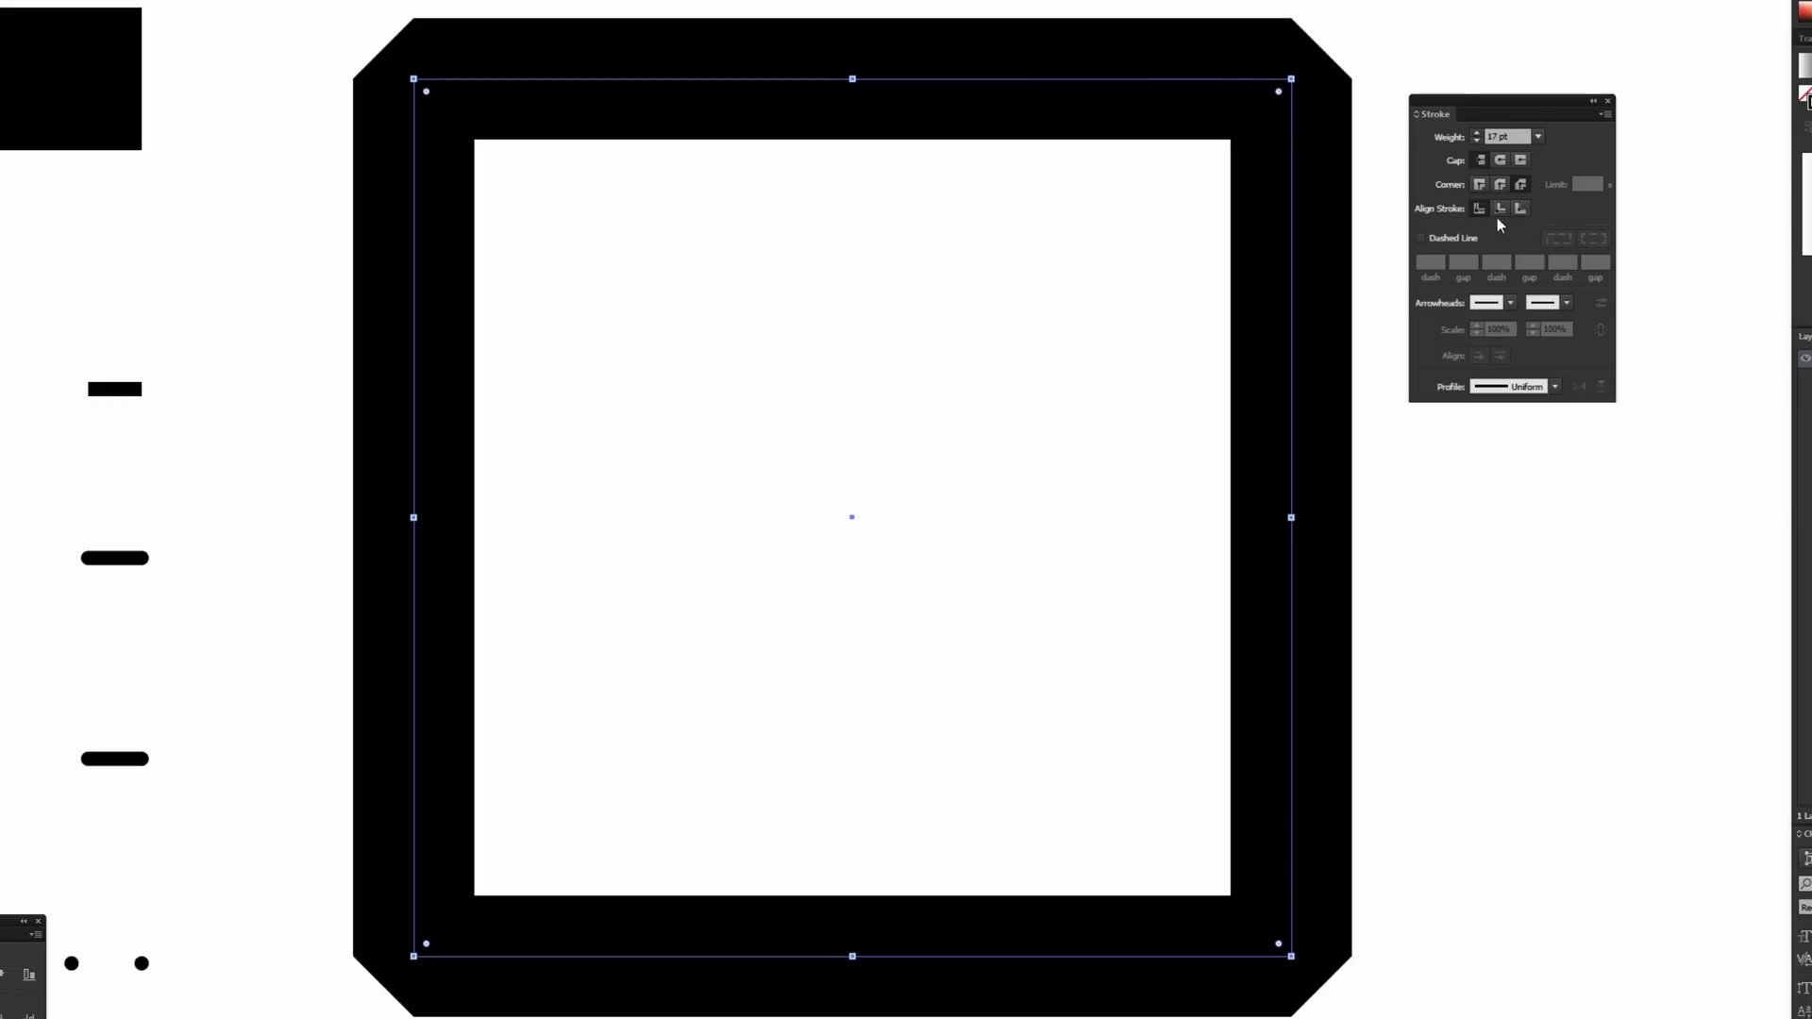
click(1518, 207)
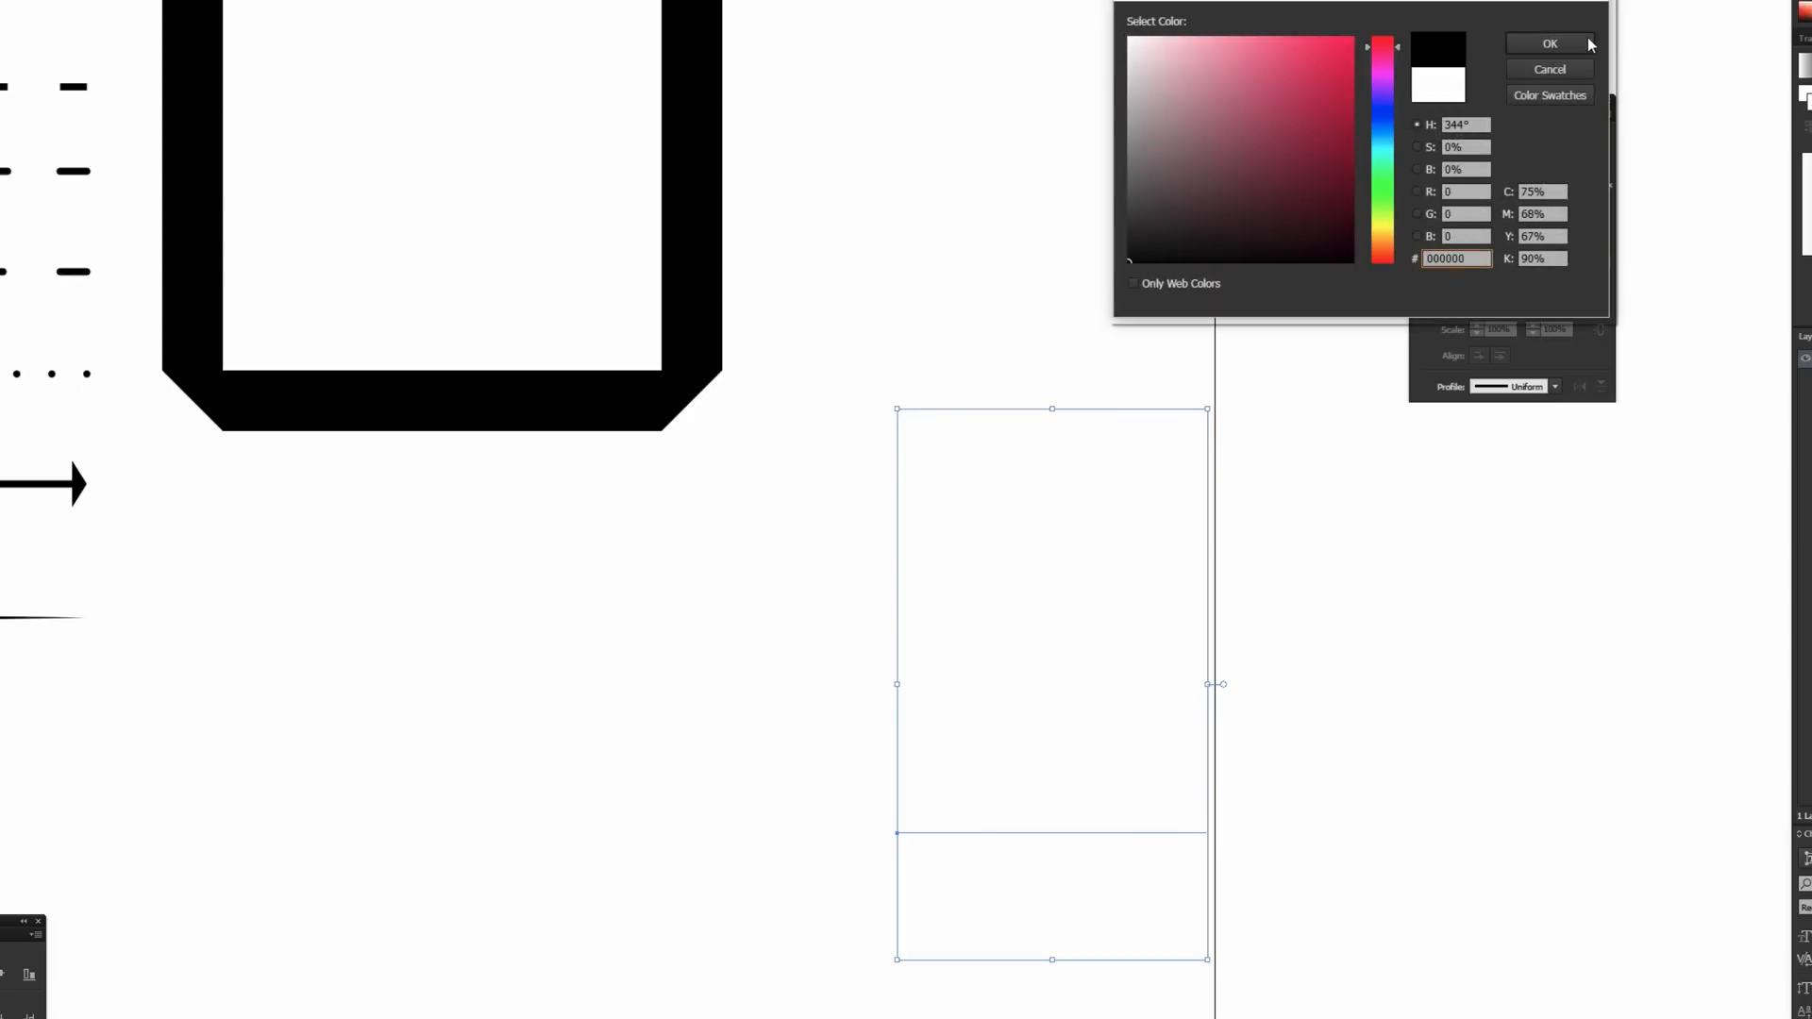
Step: Give the A a black 5 pt stroke and change its alignment on the path
click(1549, 41)
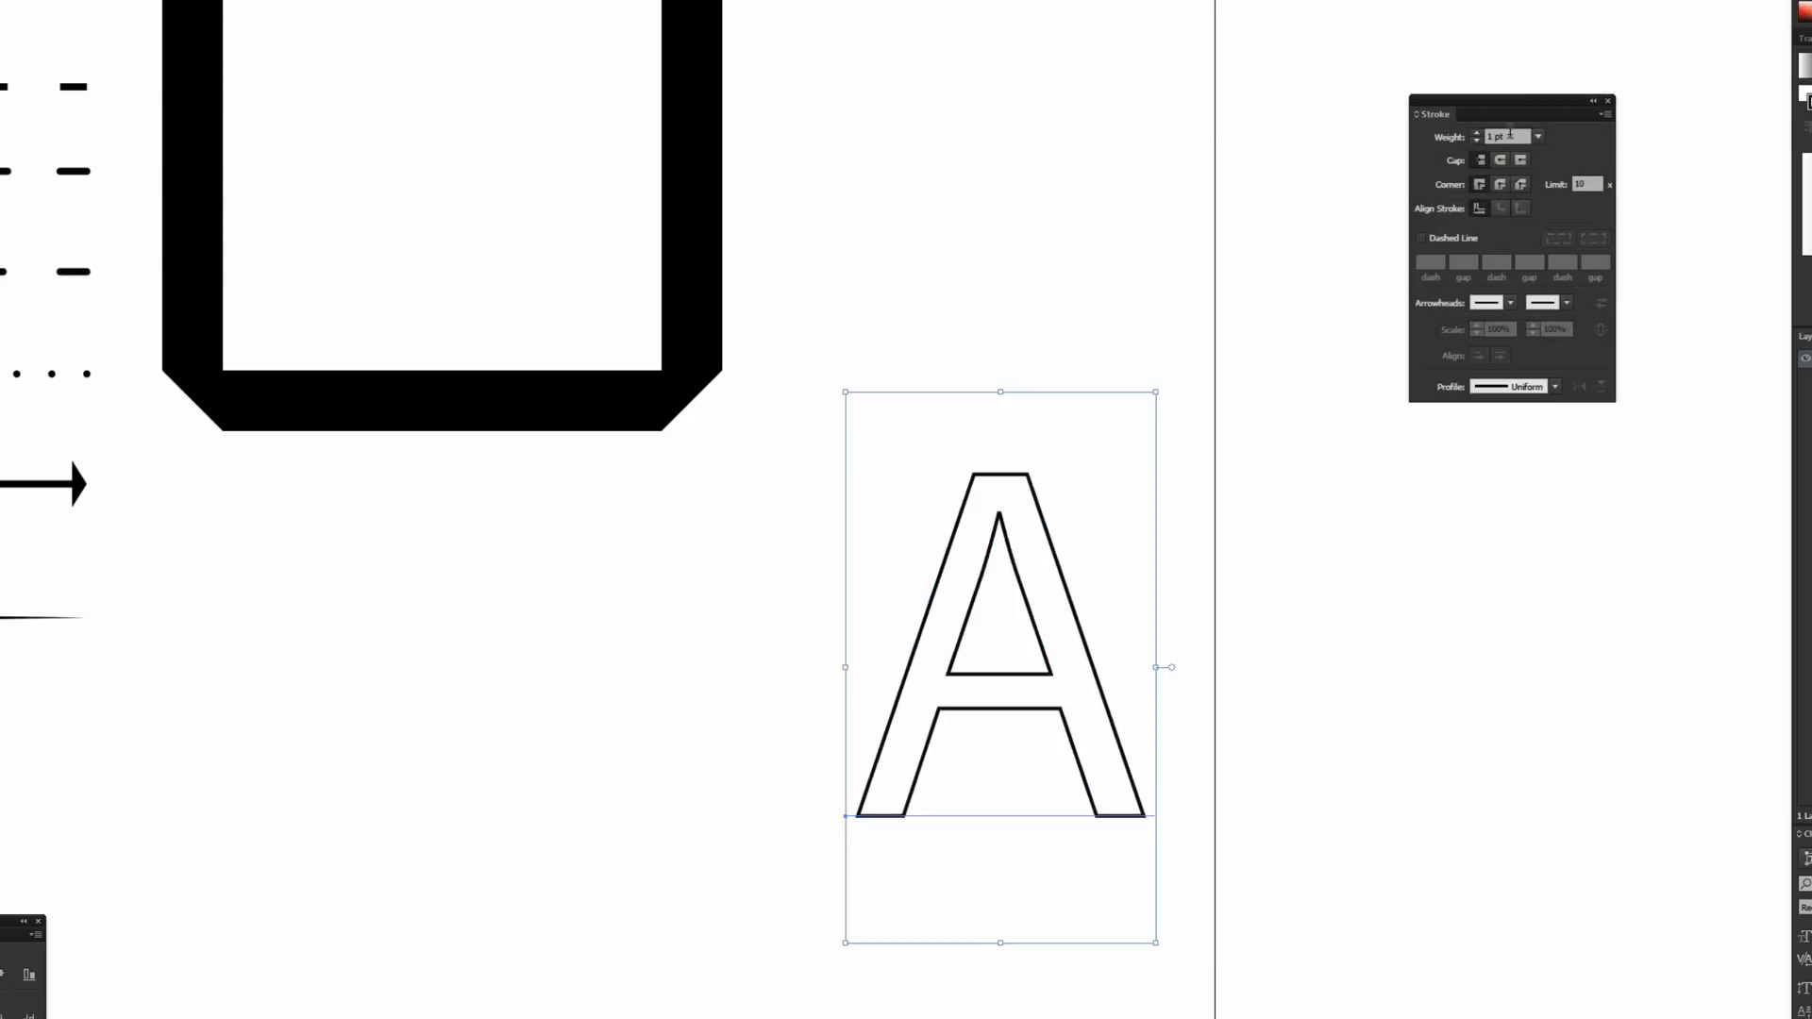
text(5 pt)
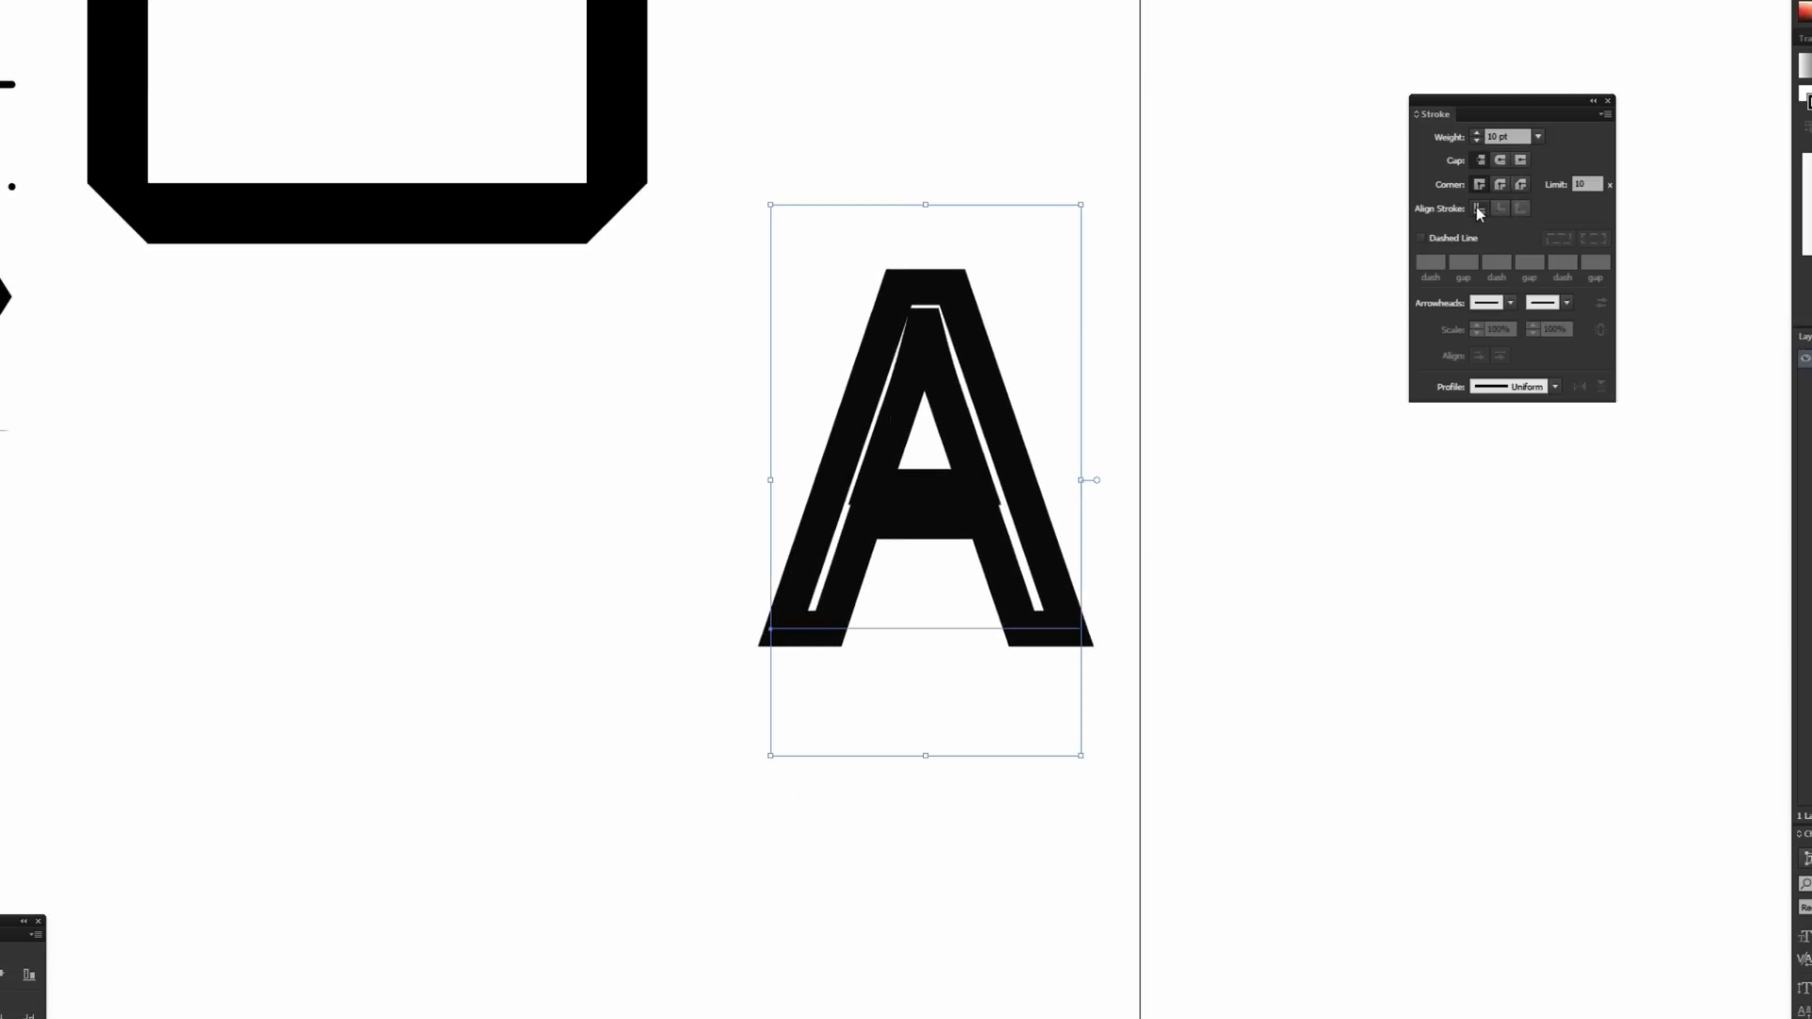
mouse_move(1478, 207)
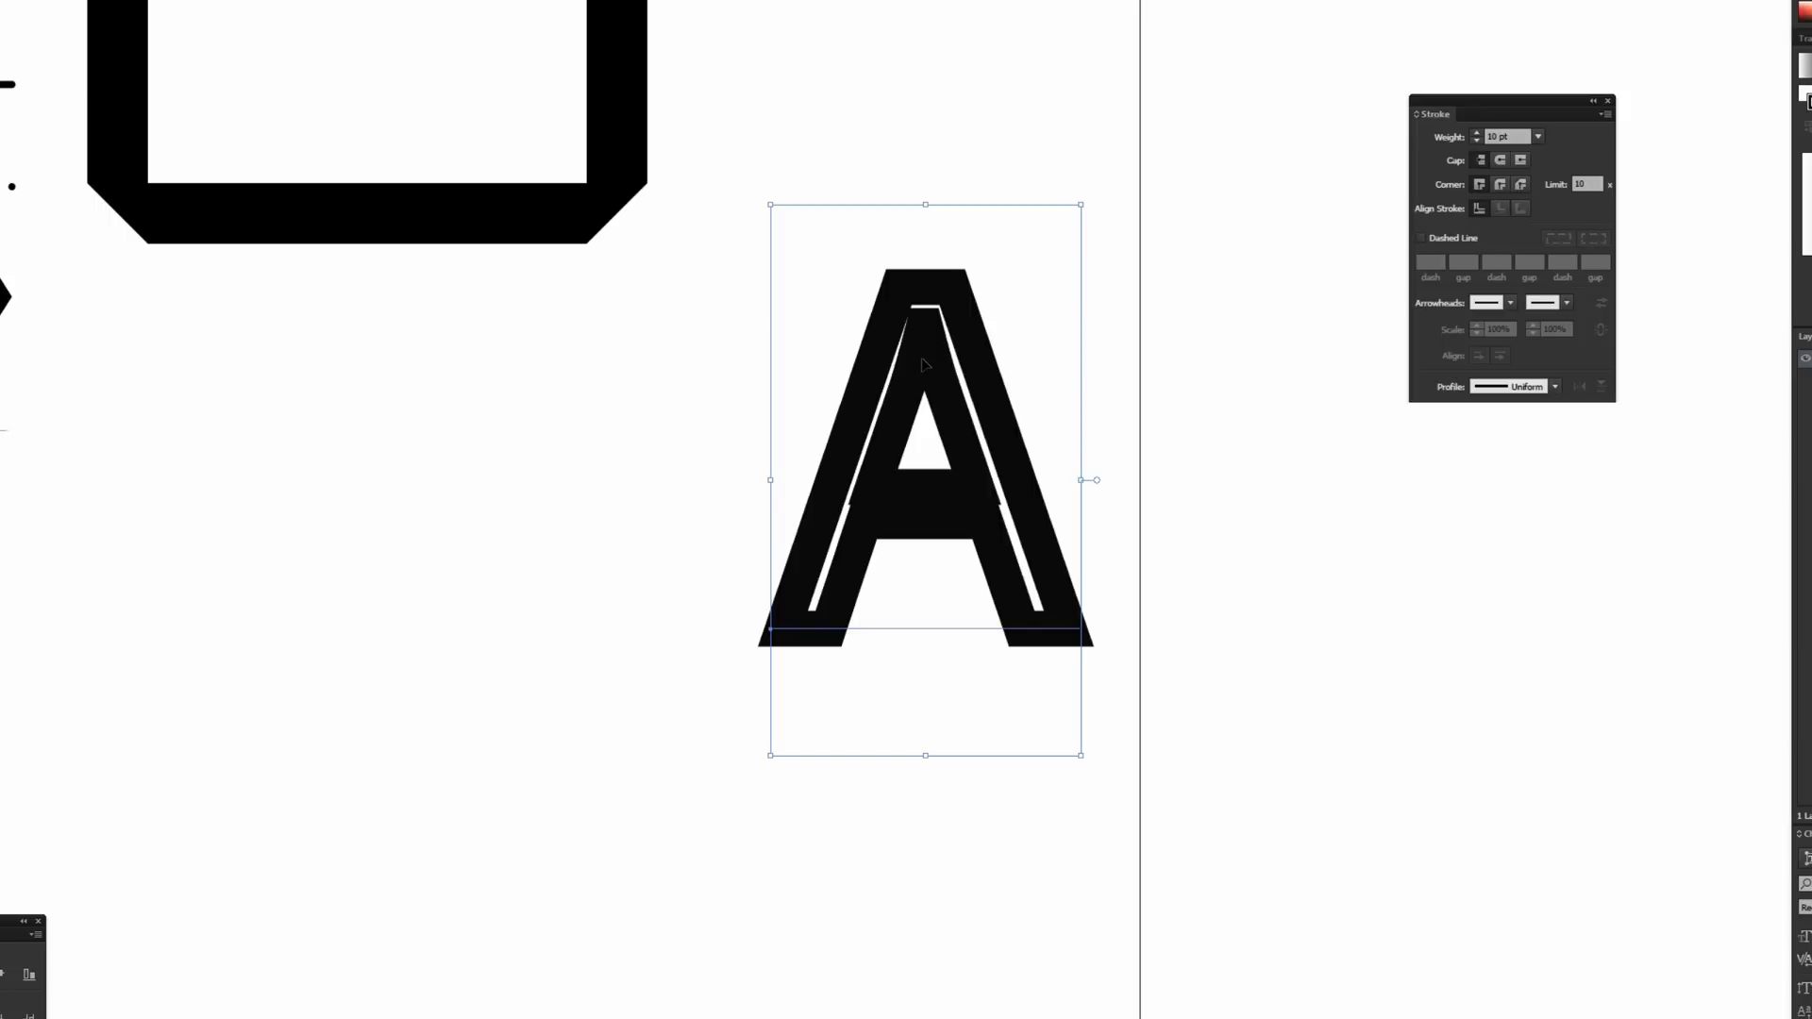
right_click(925, 366)
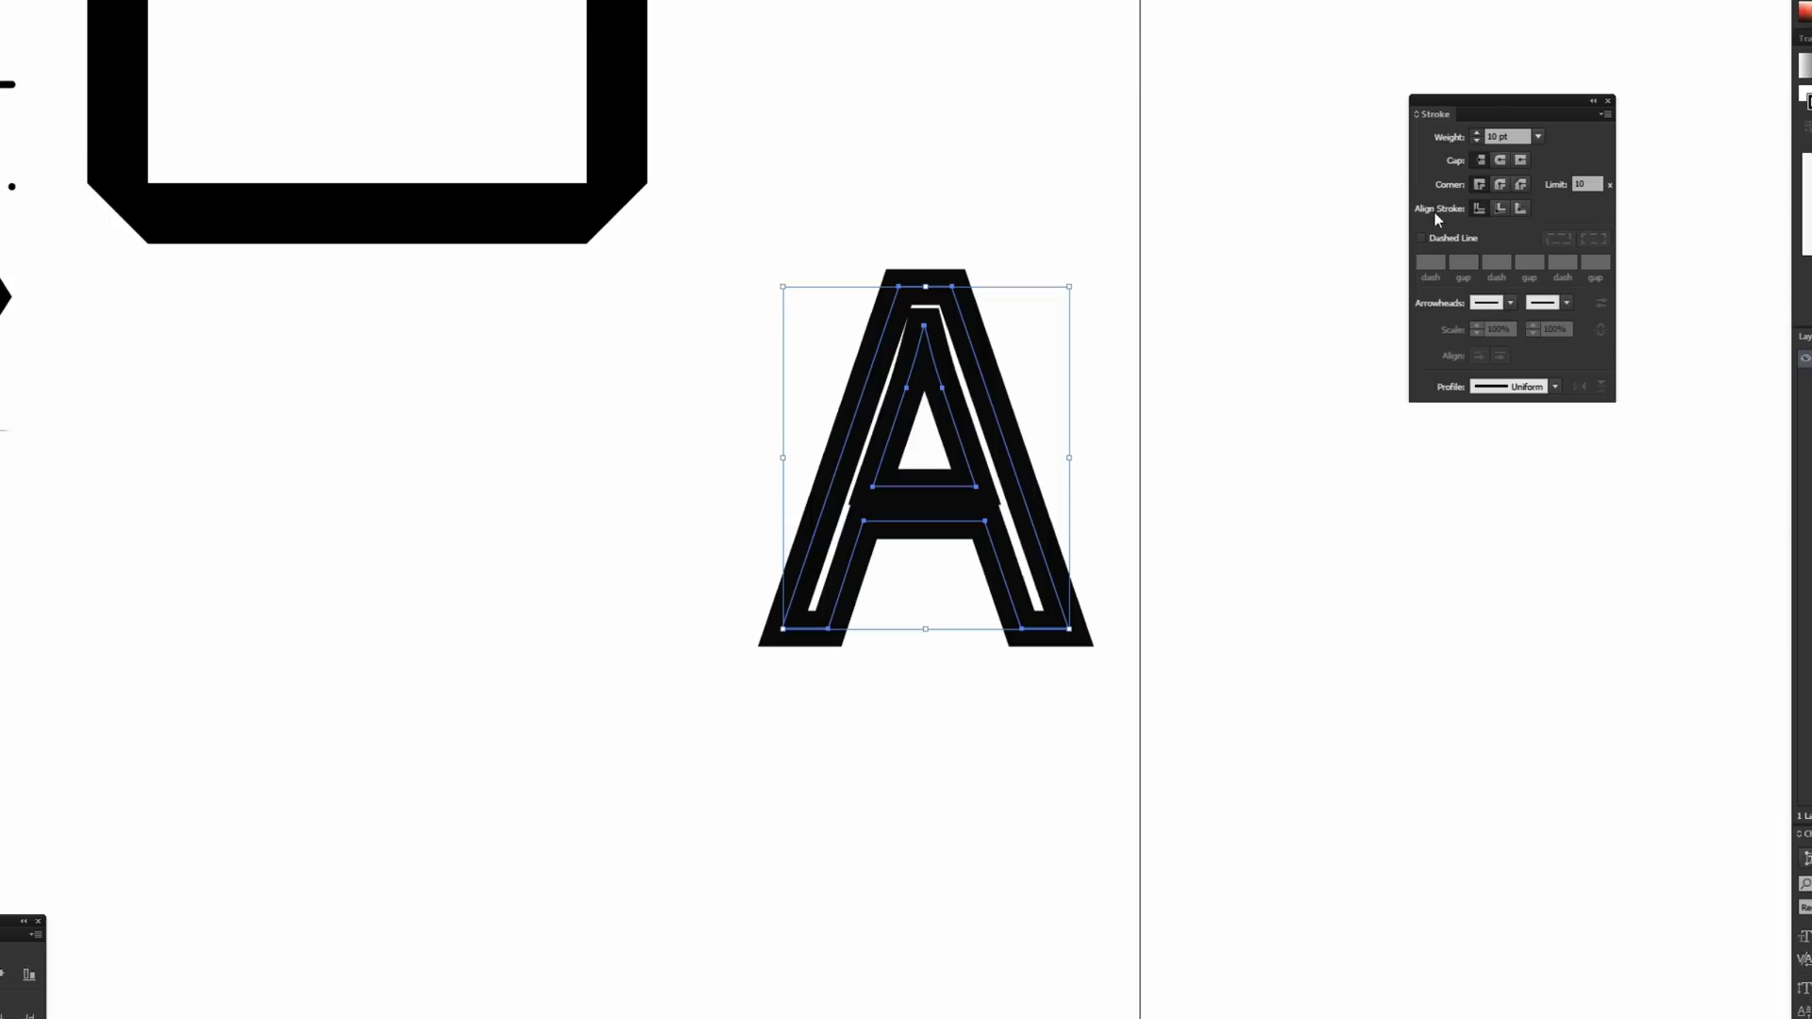
click(1517, 208)
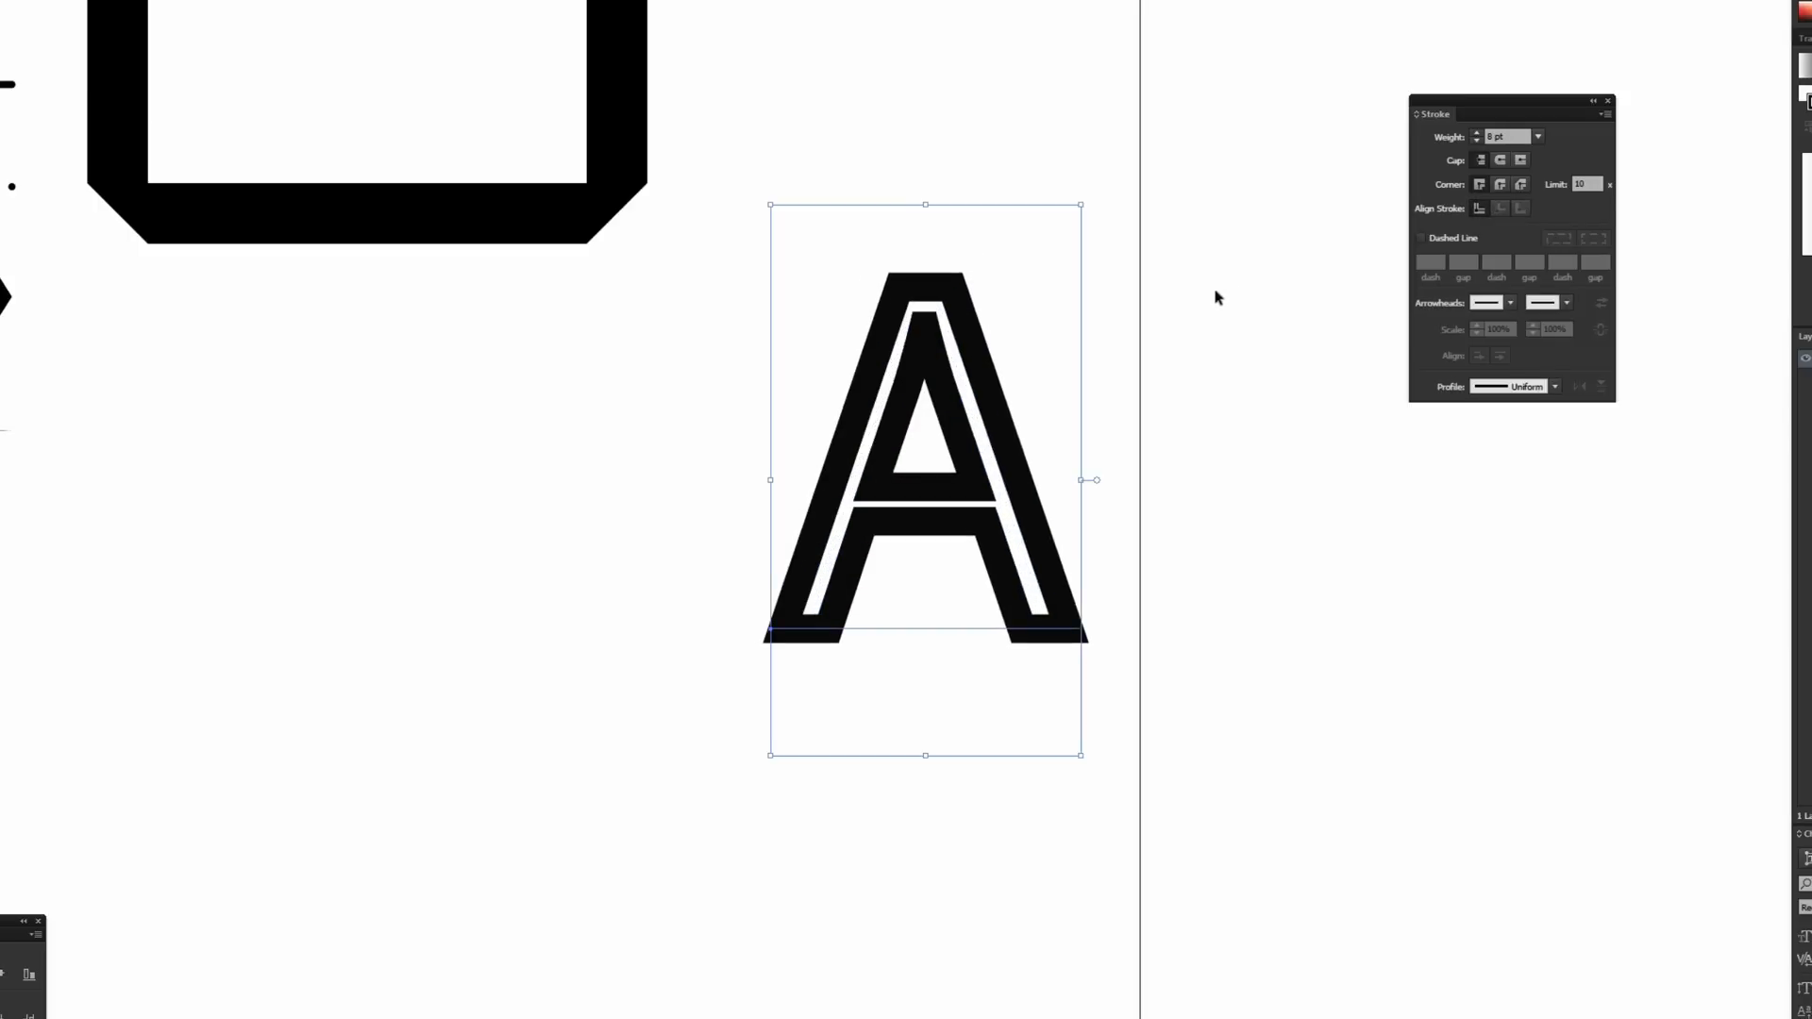
mouse_move(896, 363)
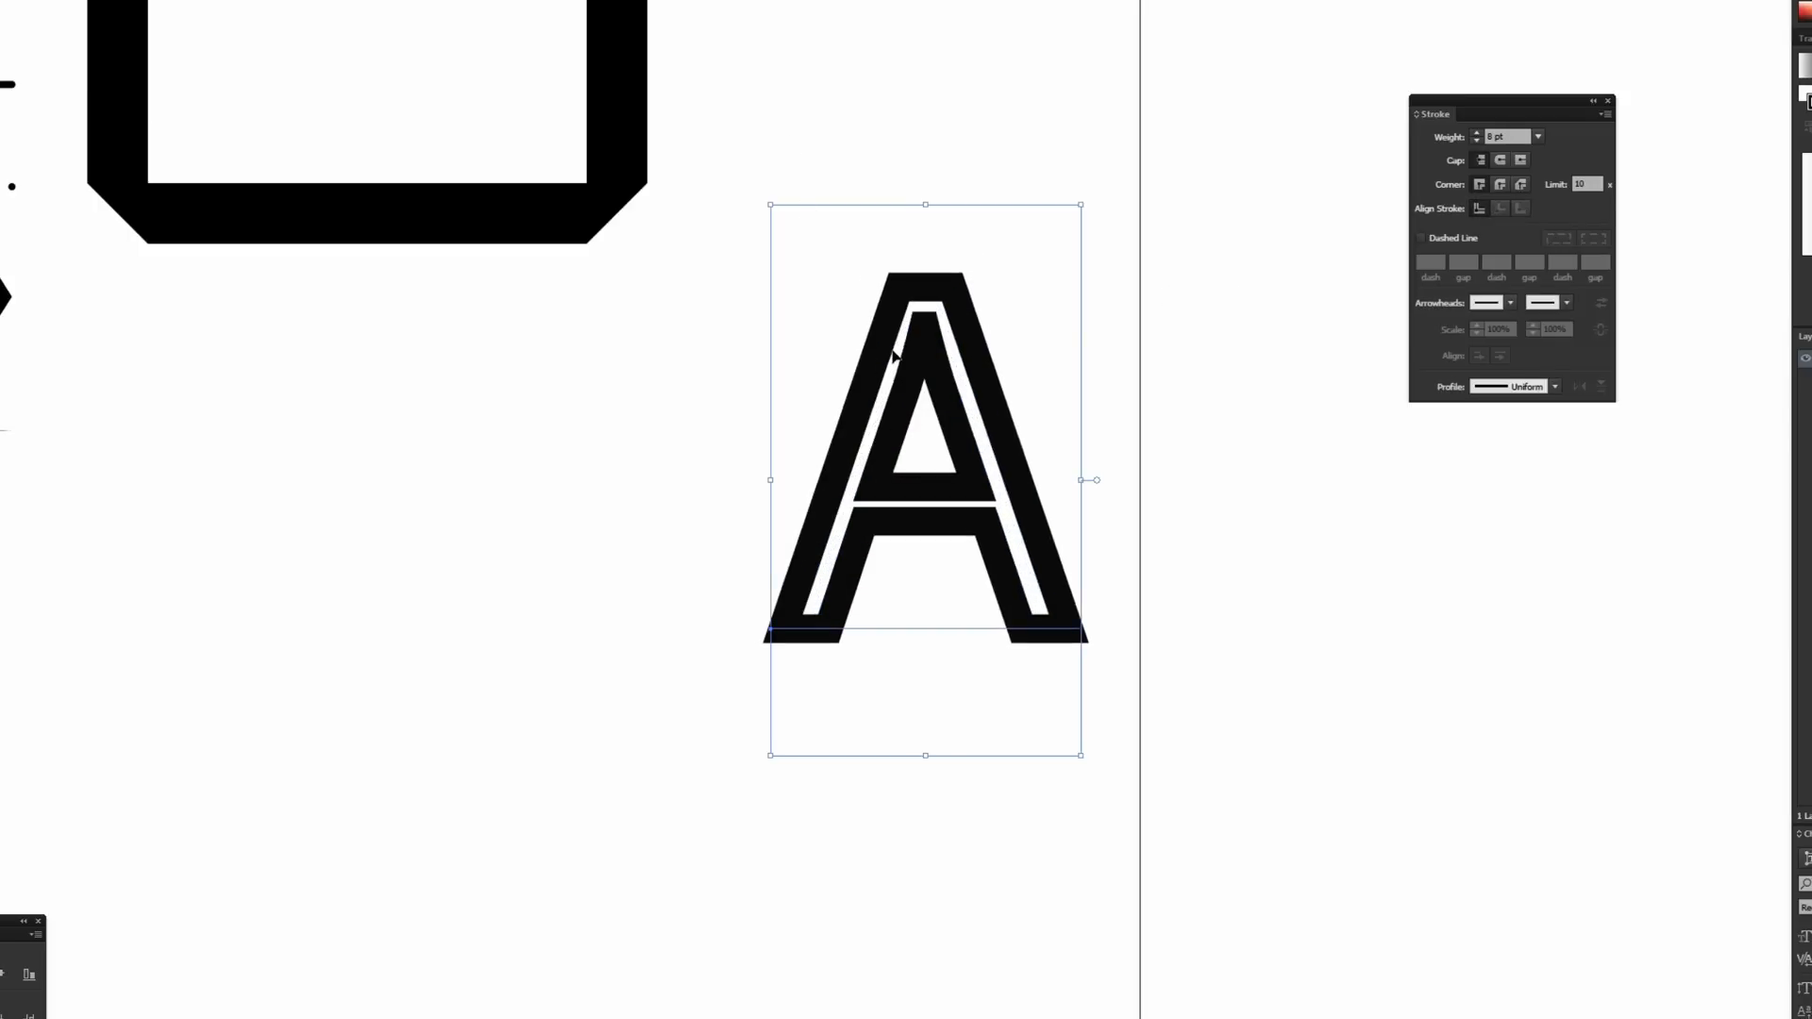
mouse_move(1479, 211)
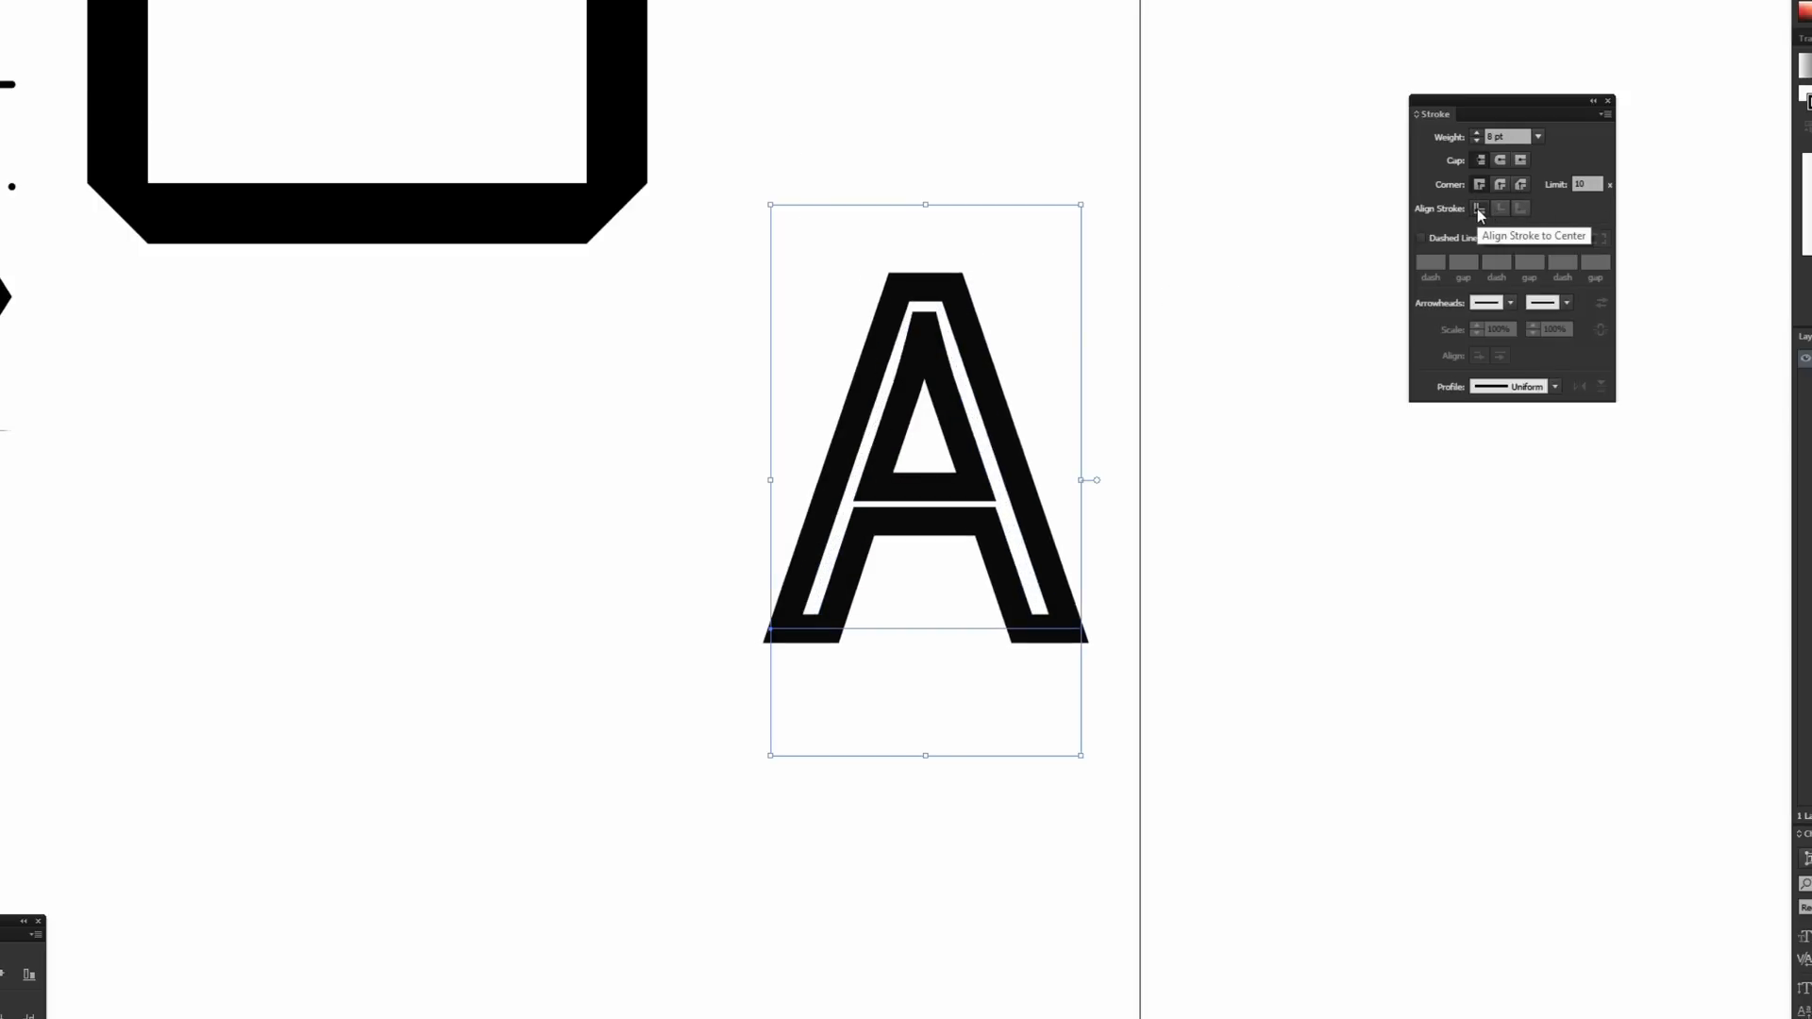
right_click(944, 367)
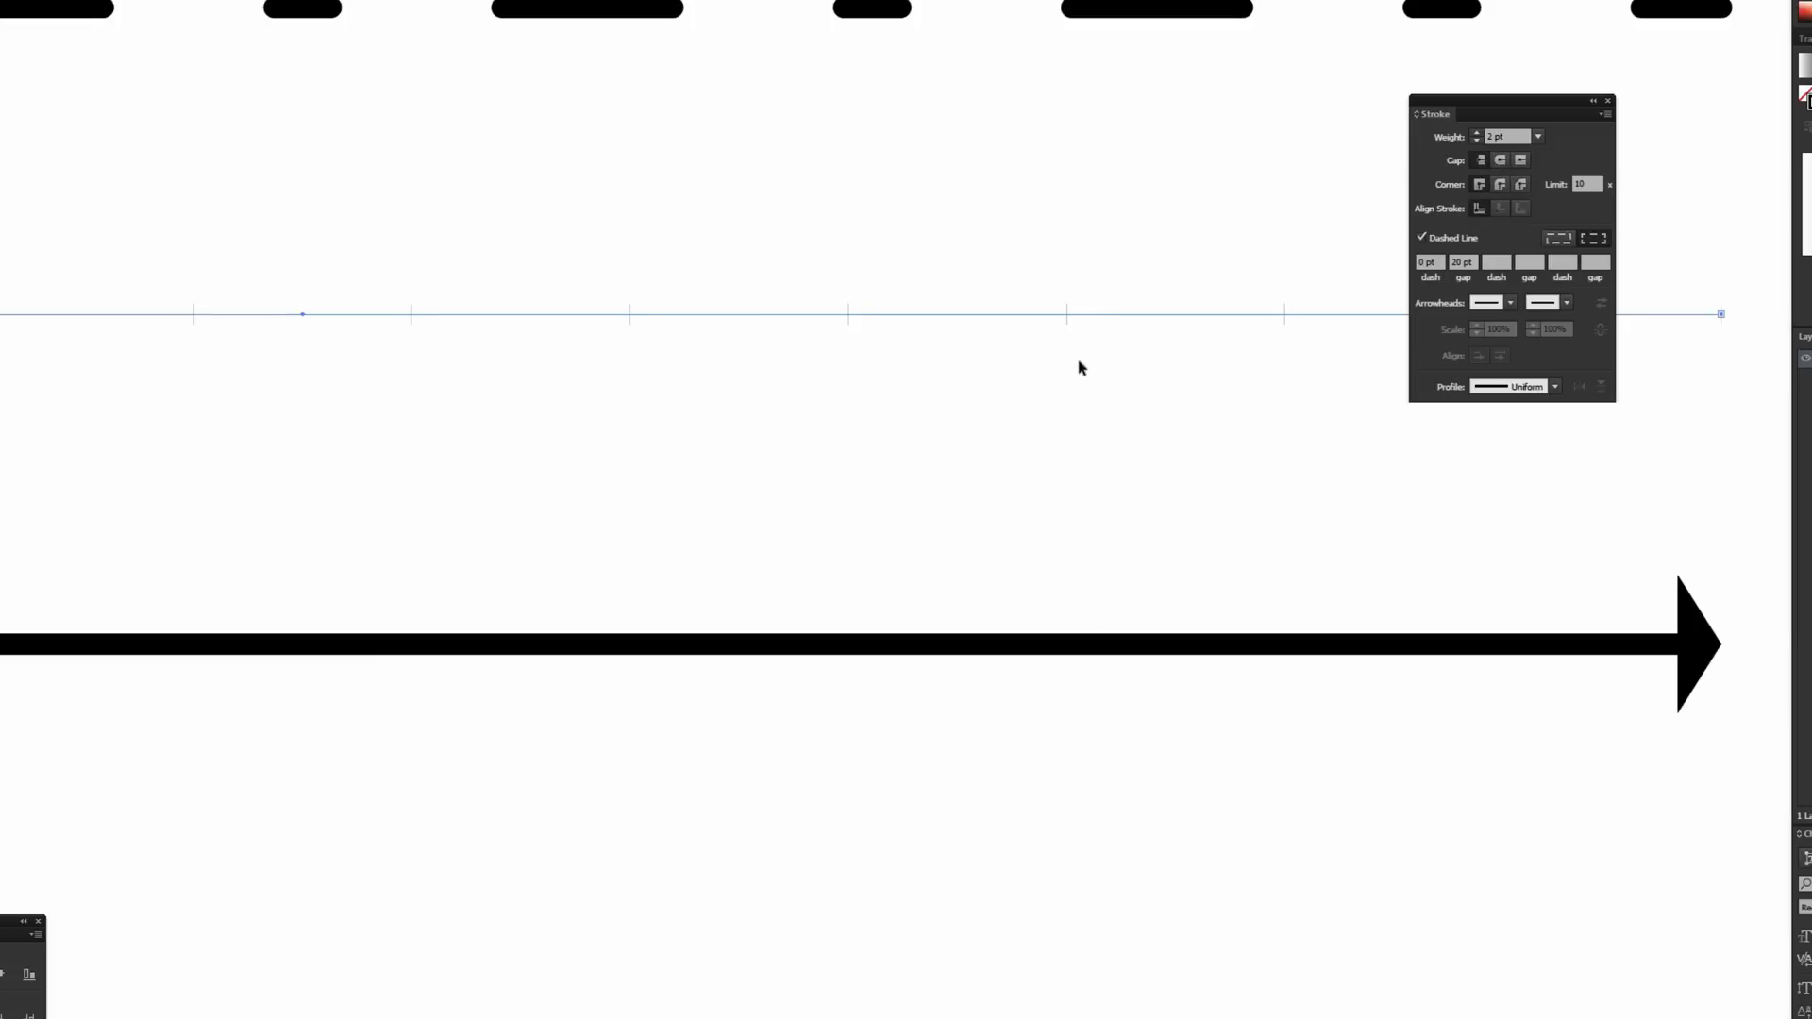
mouse_move(1069, 331)
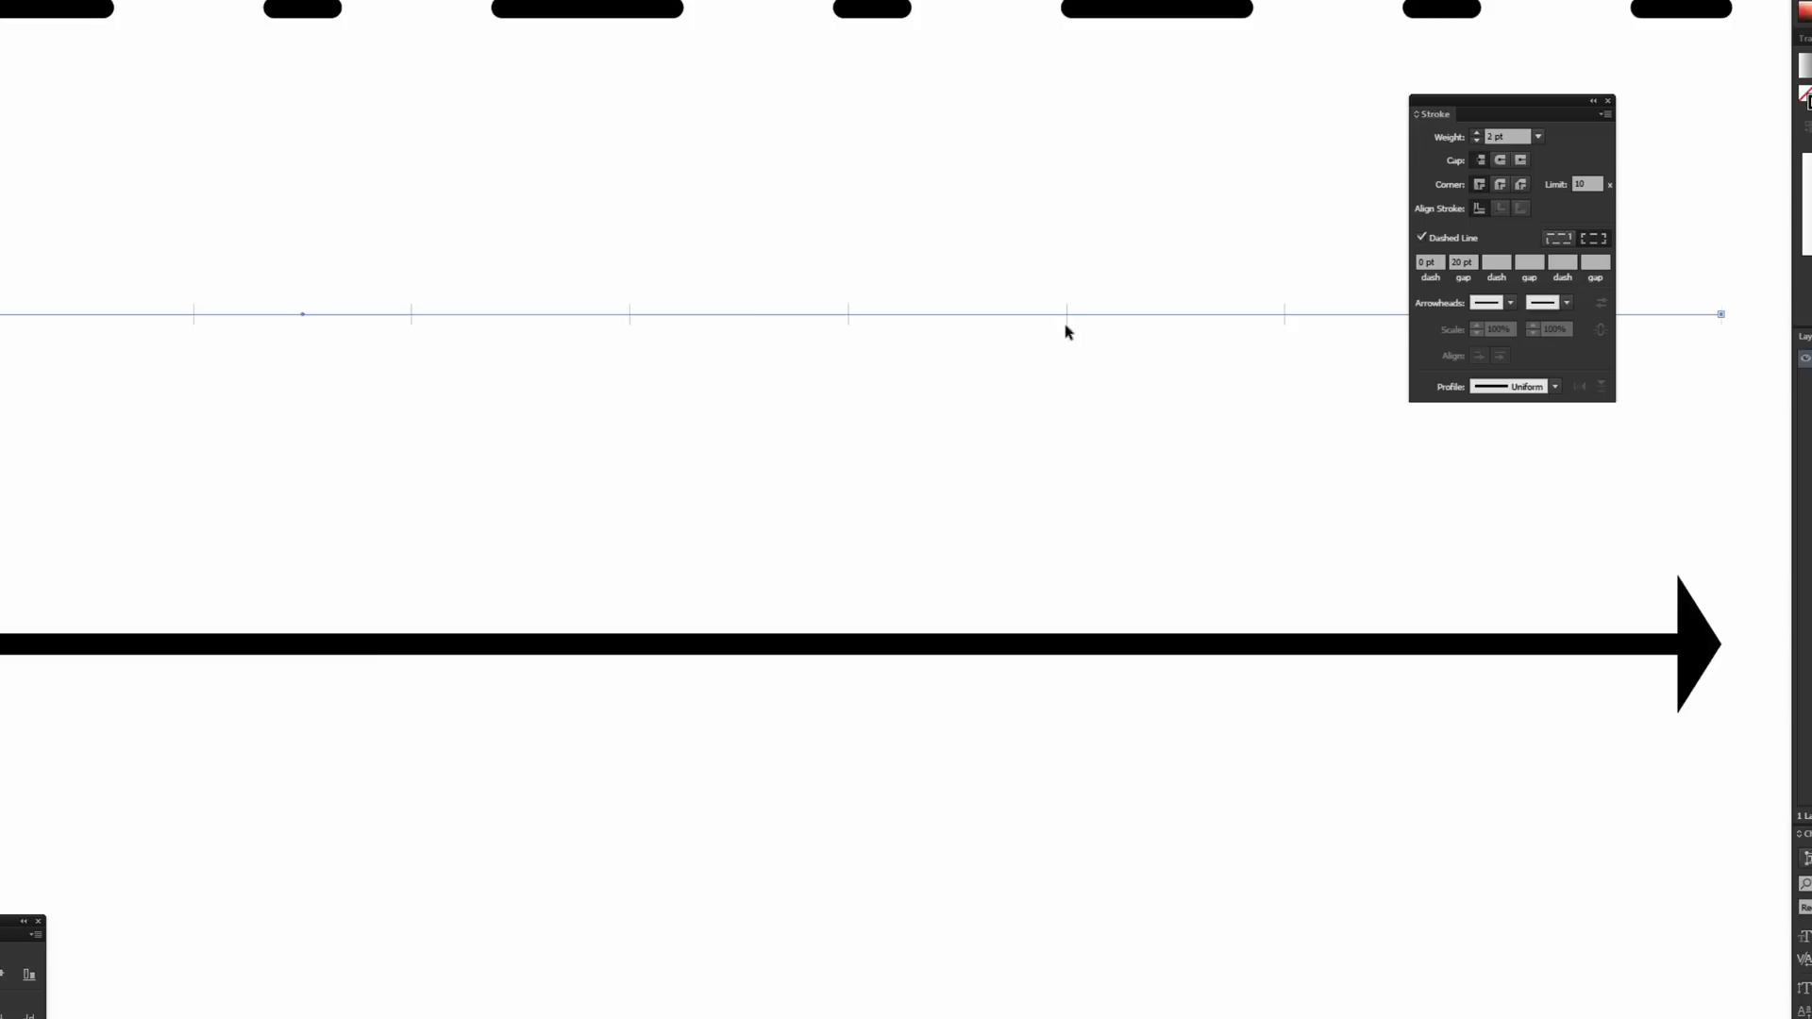
mouse_move(1066, 321)
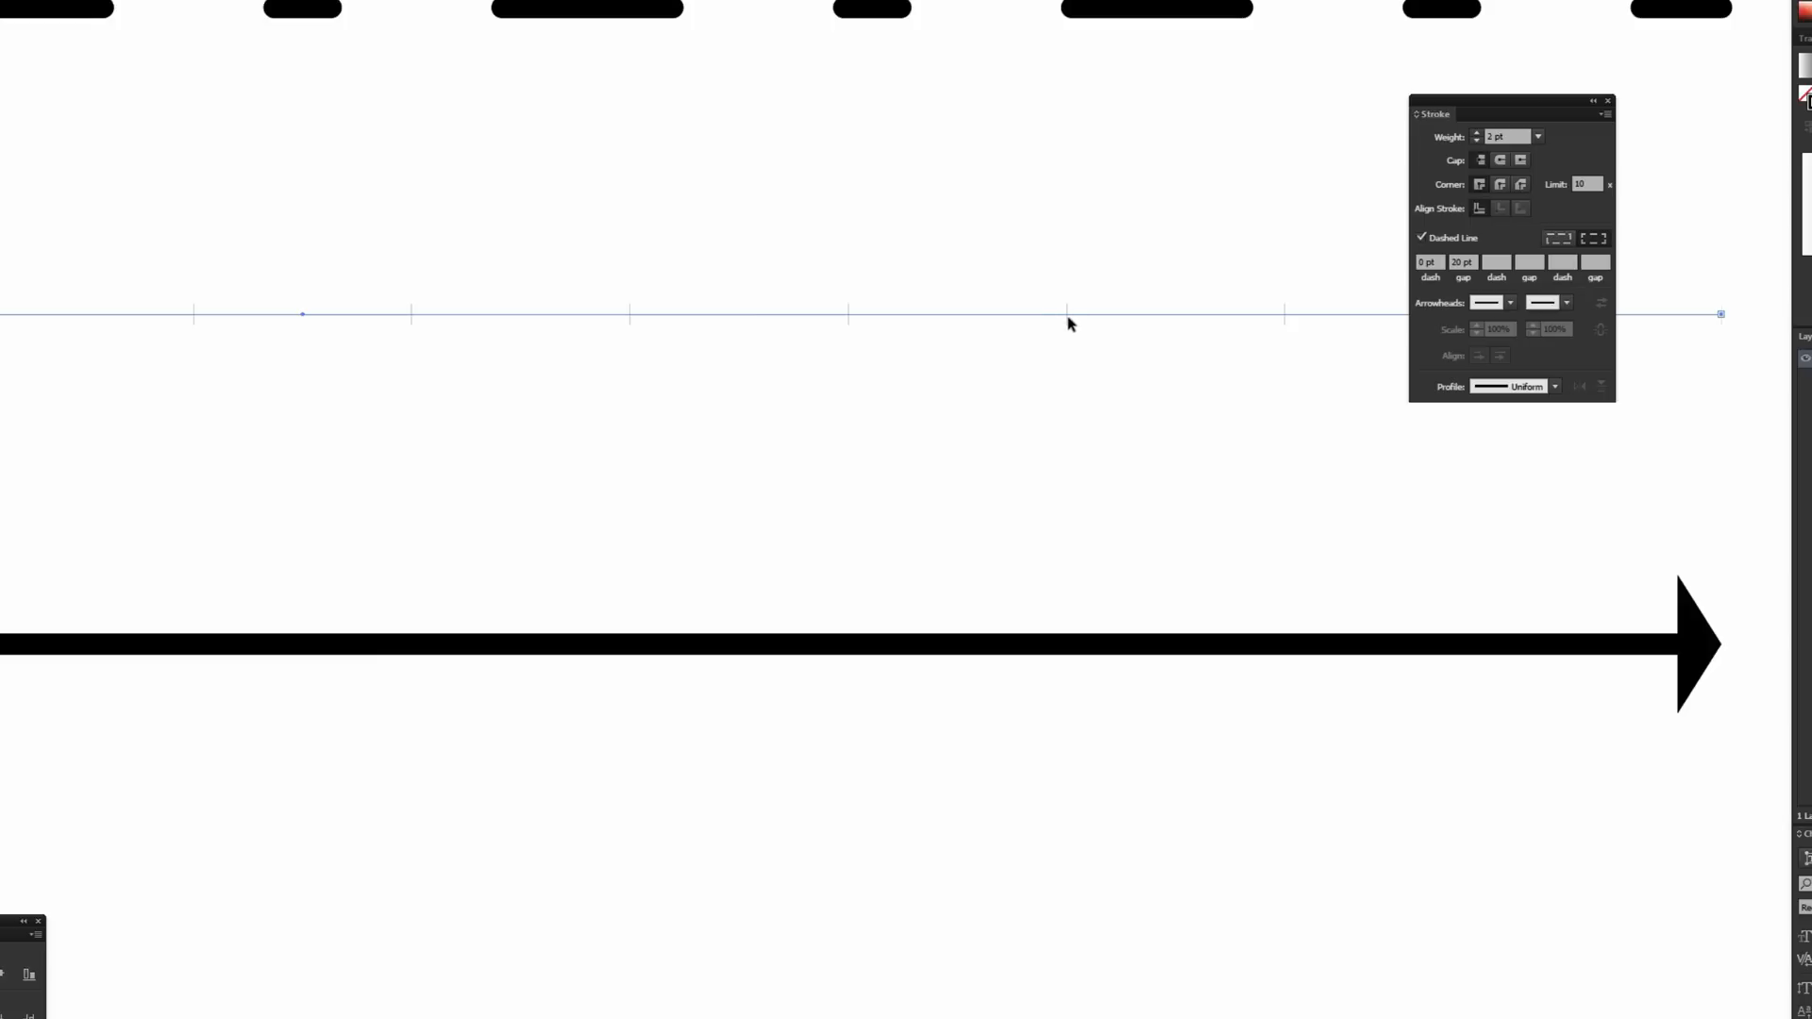
mouse_move(1074, 326)
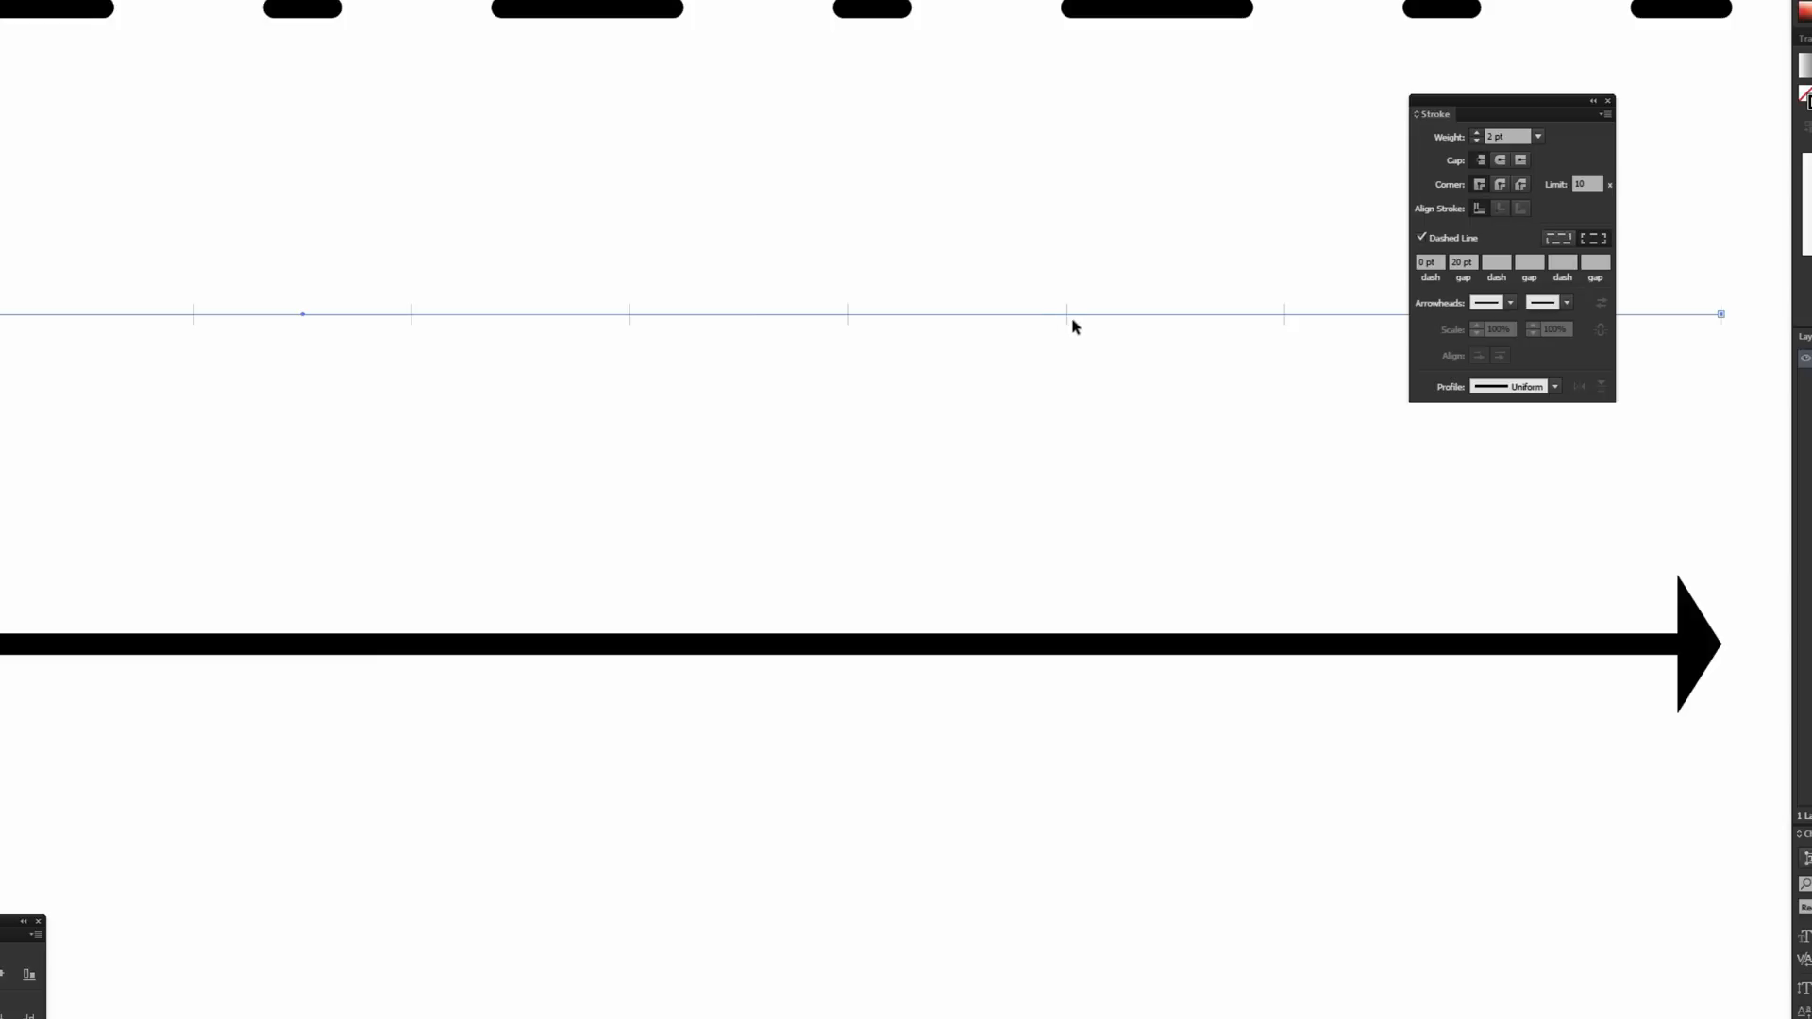
mouse_move(1503, 160)
text(5)
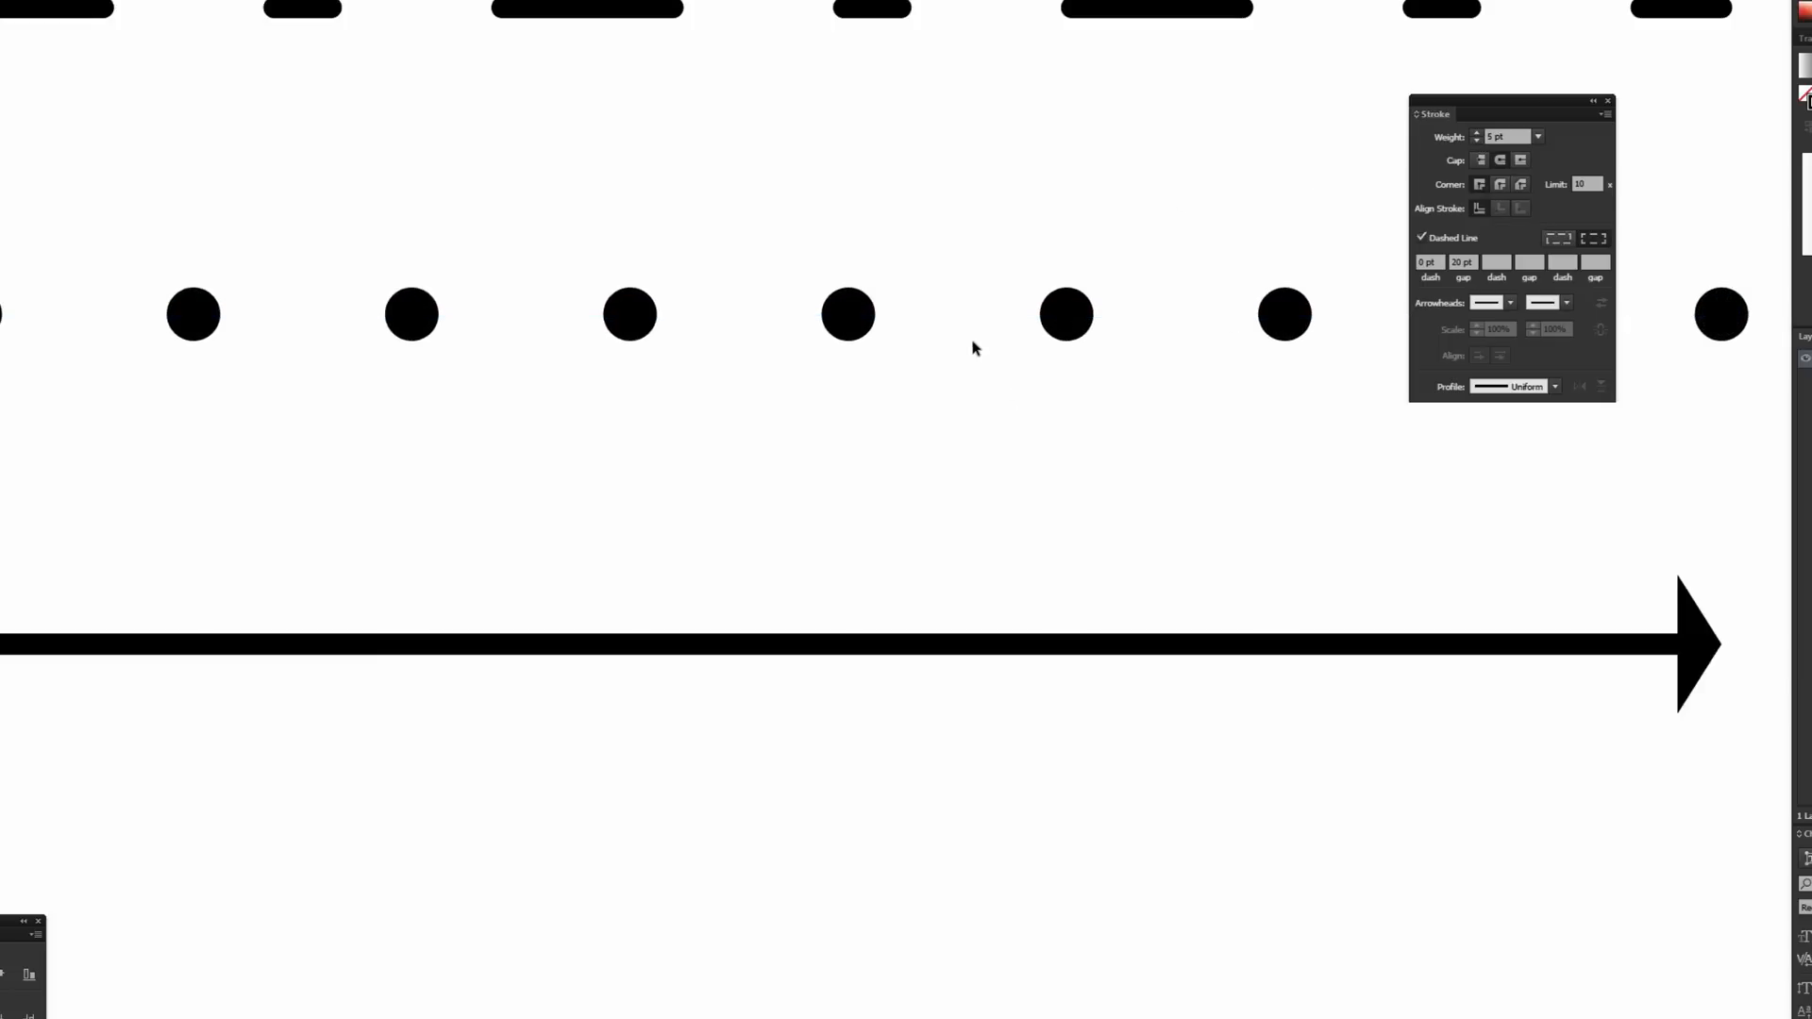
mouse_move(1238, 223)
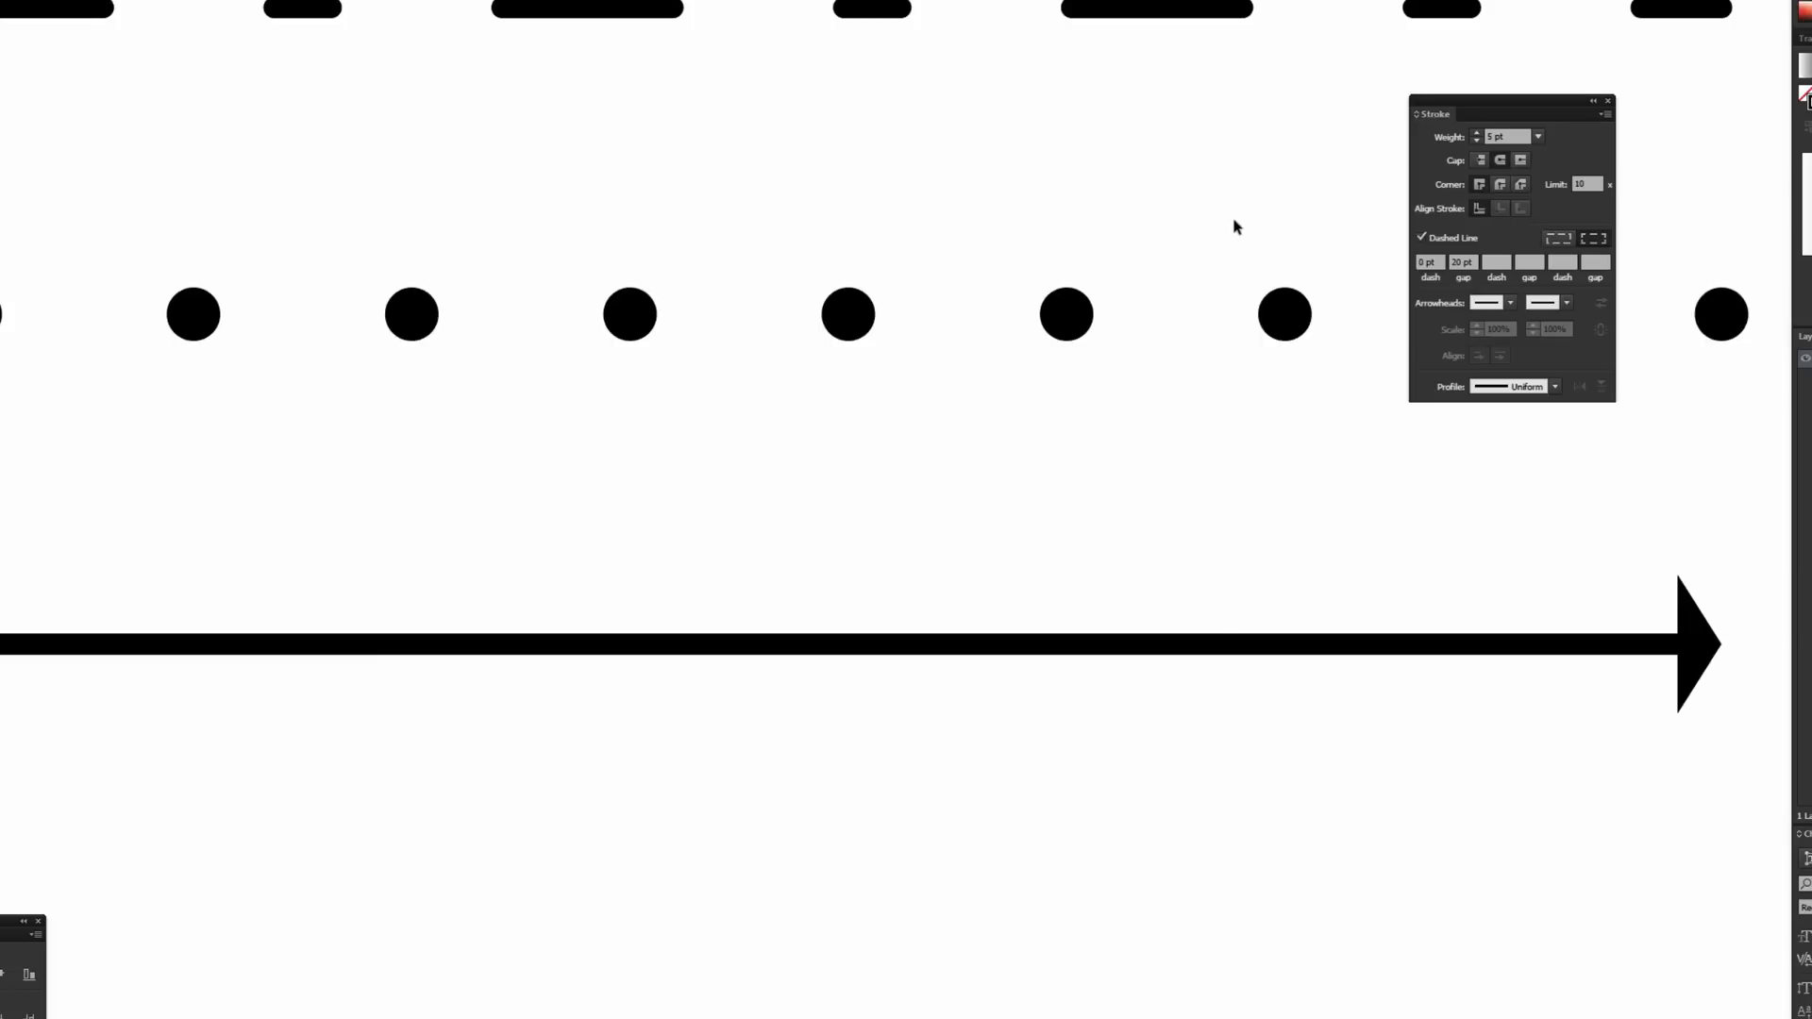
mouse_move(1061, 370)
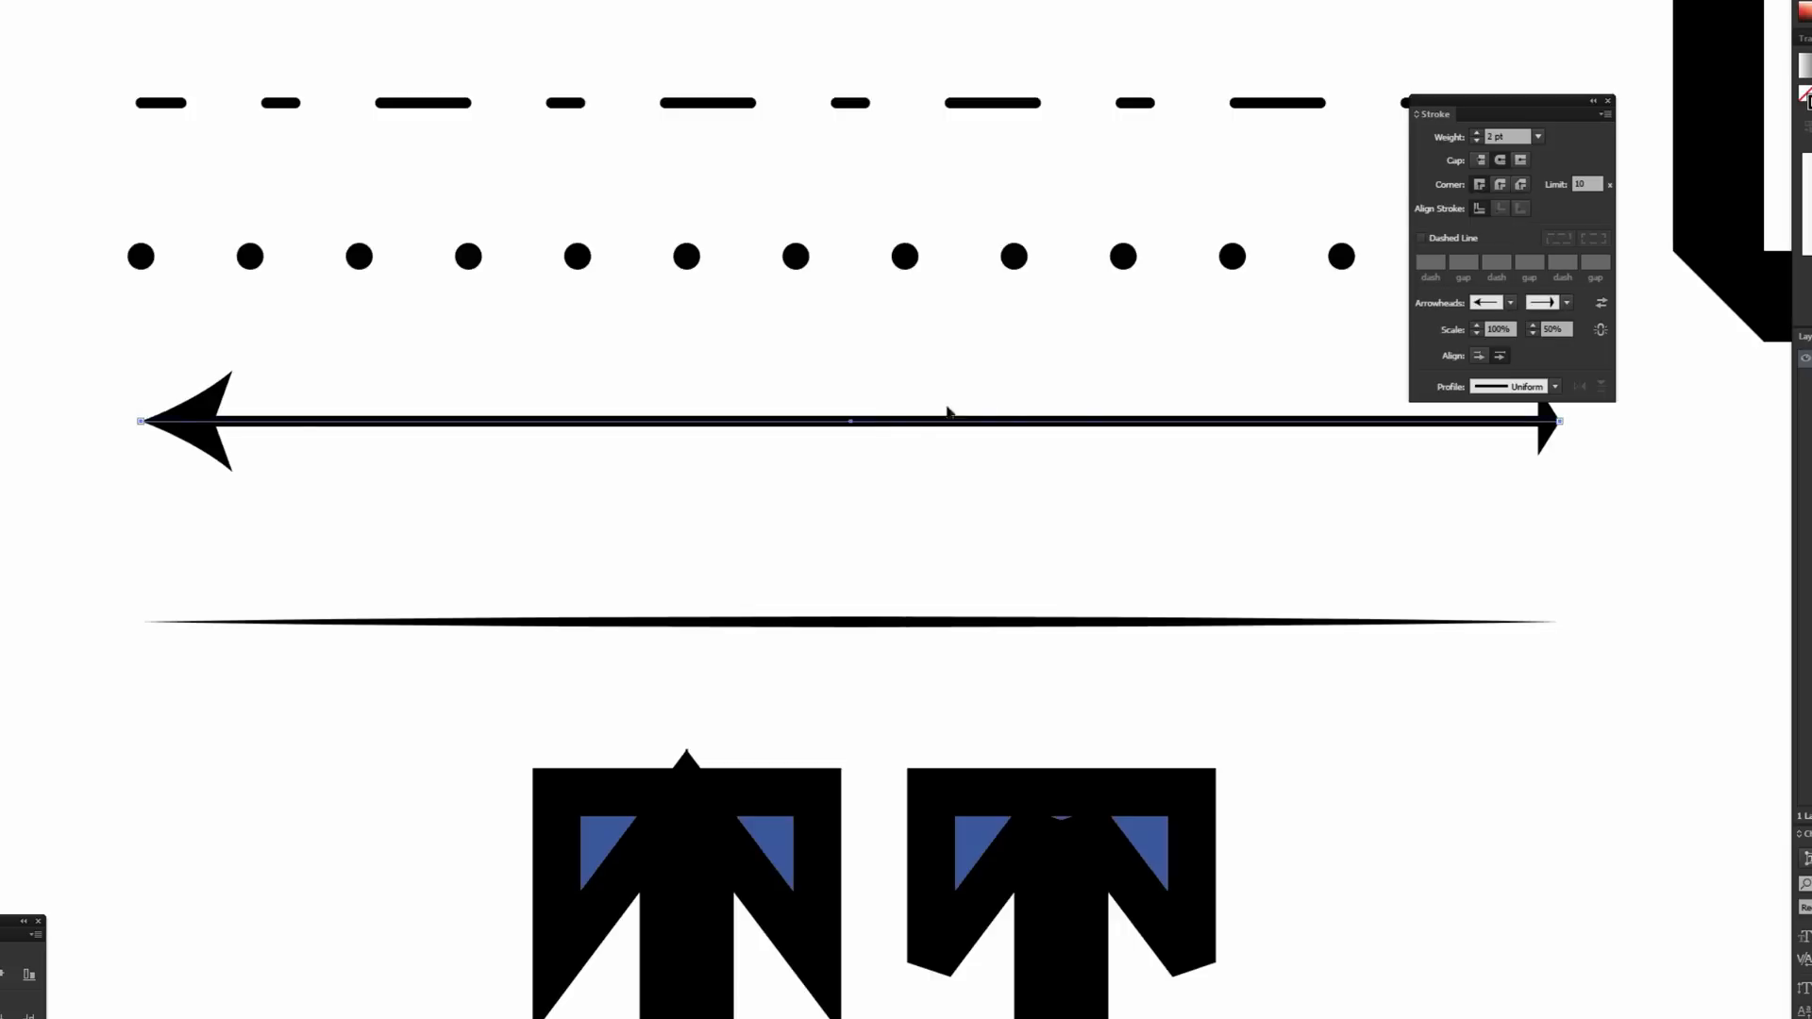
mouse_move(1112, 339)
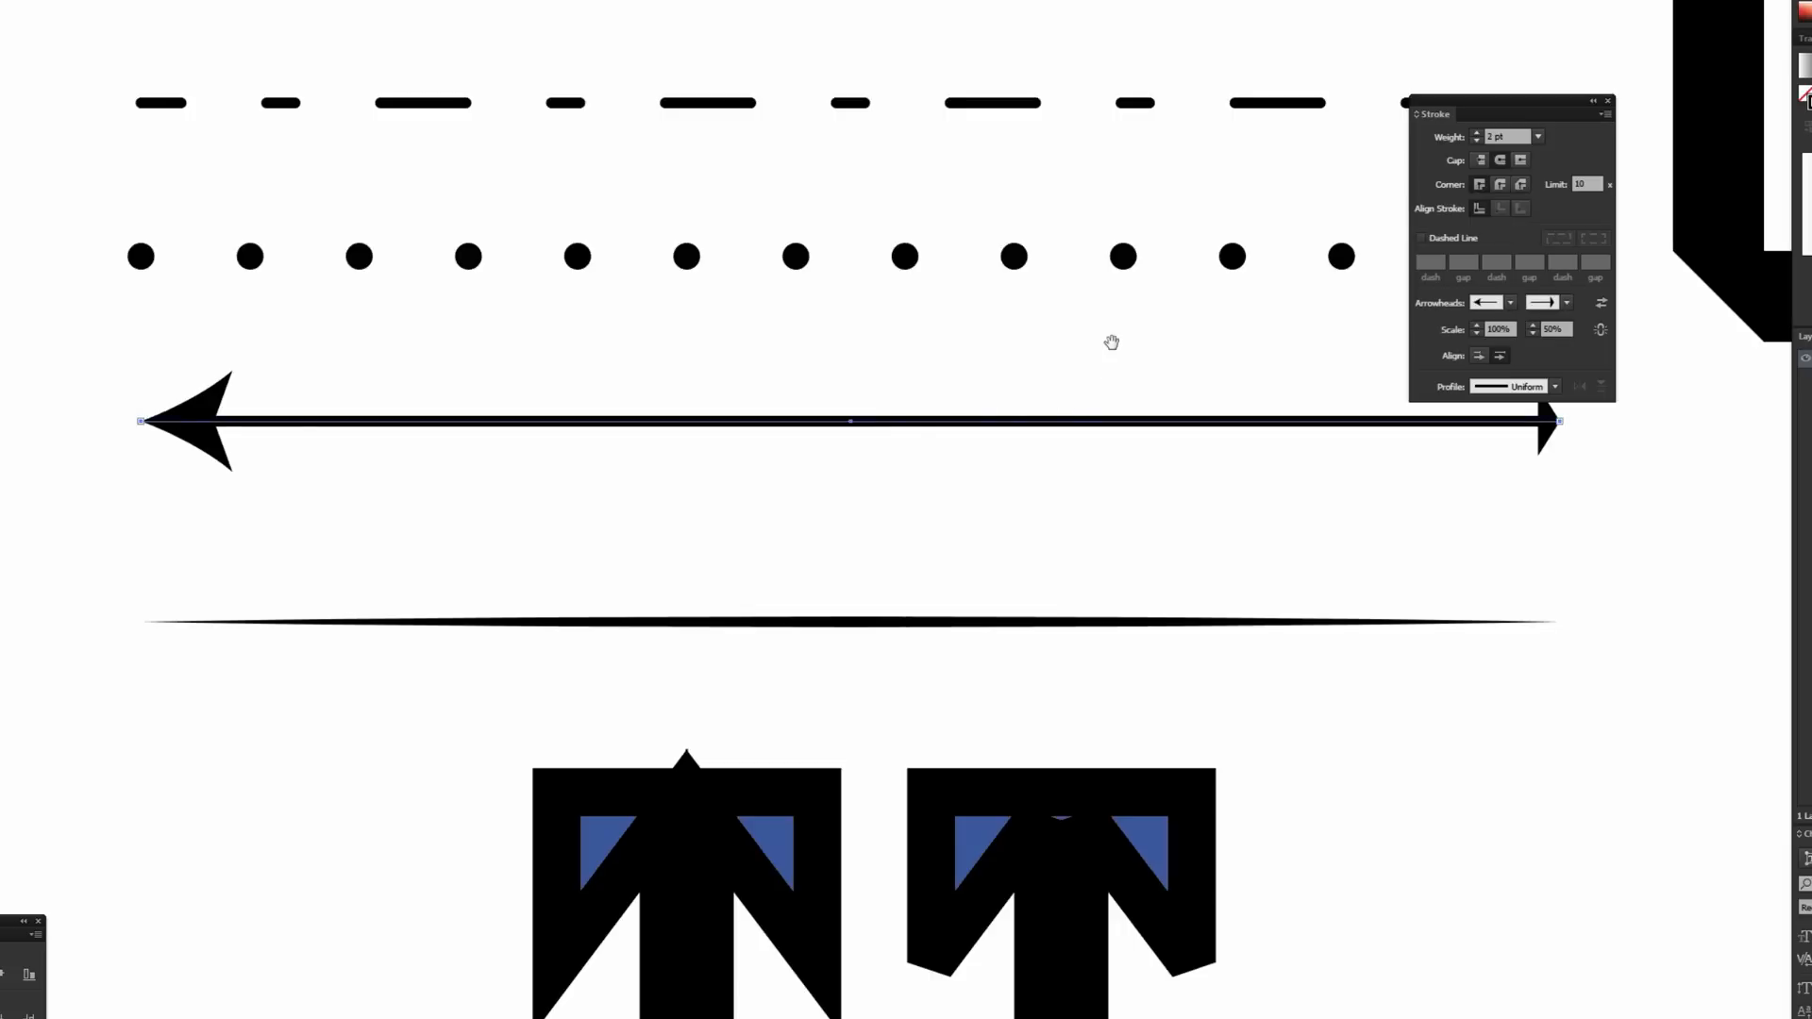
Step: Set the line's start arrowhead to a pointing hand and reselect the line
click(1510, 302)
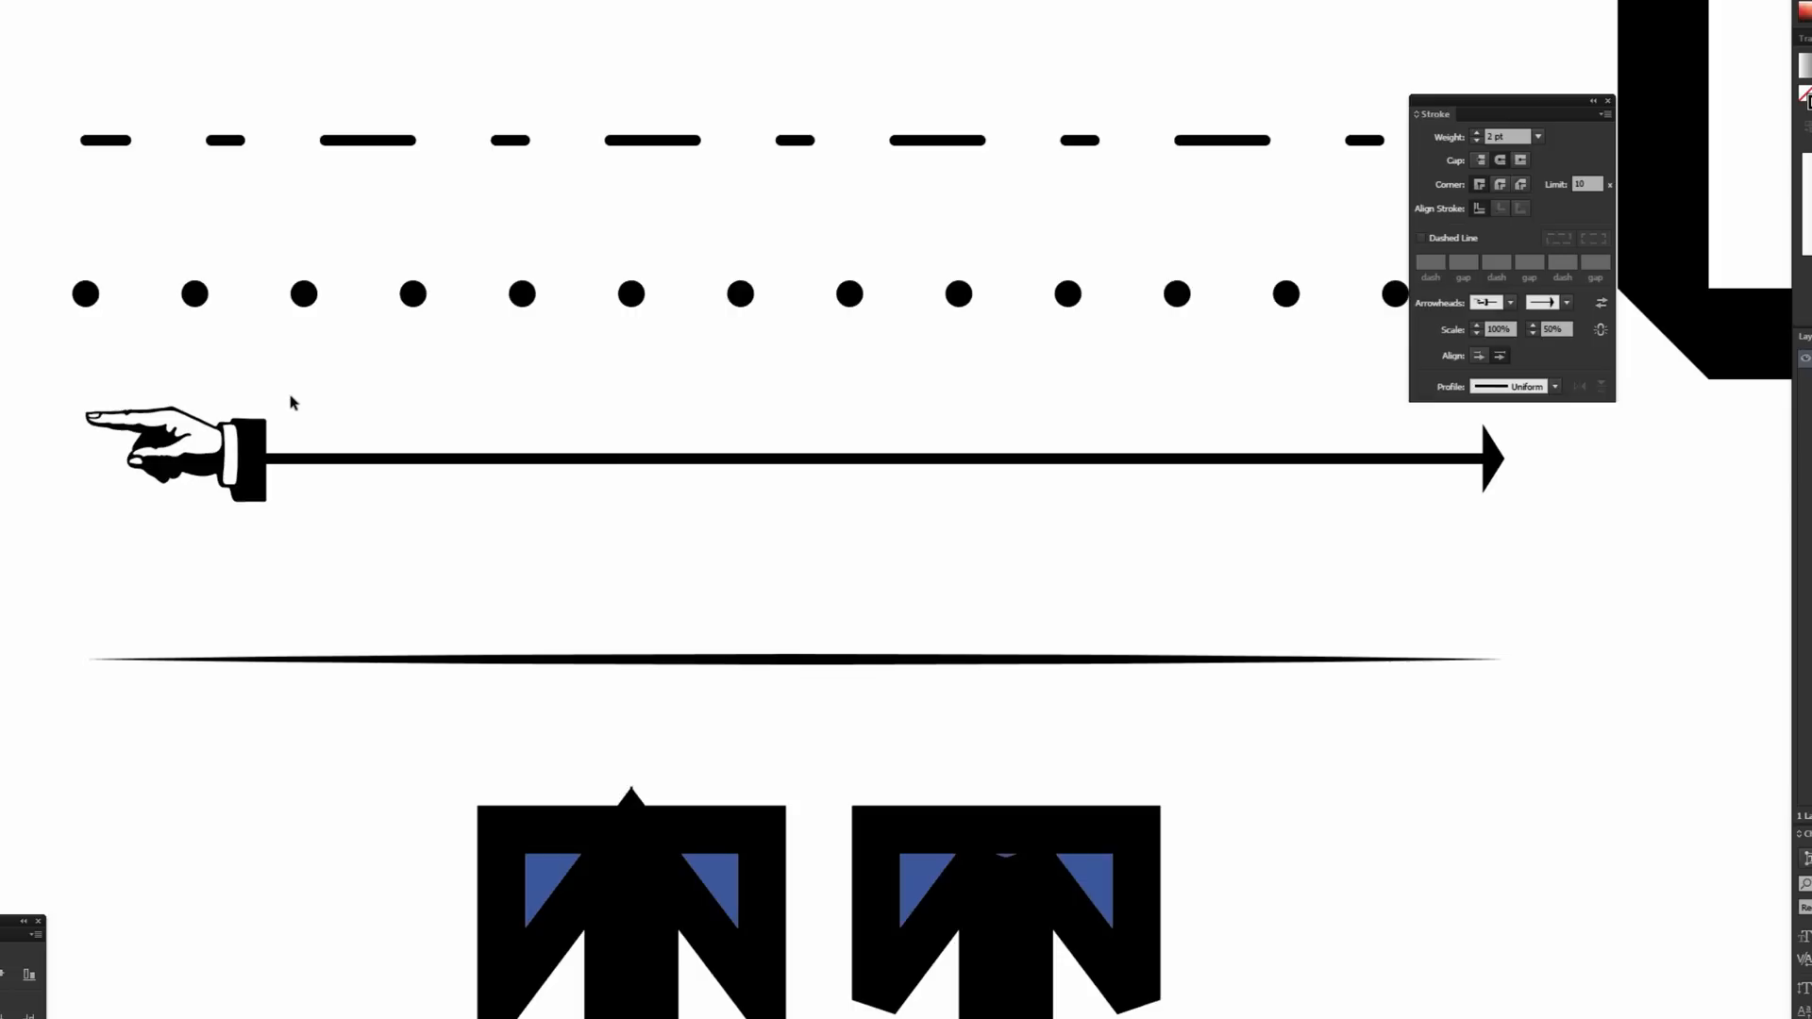
click(796, 459)
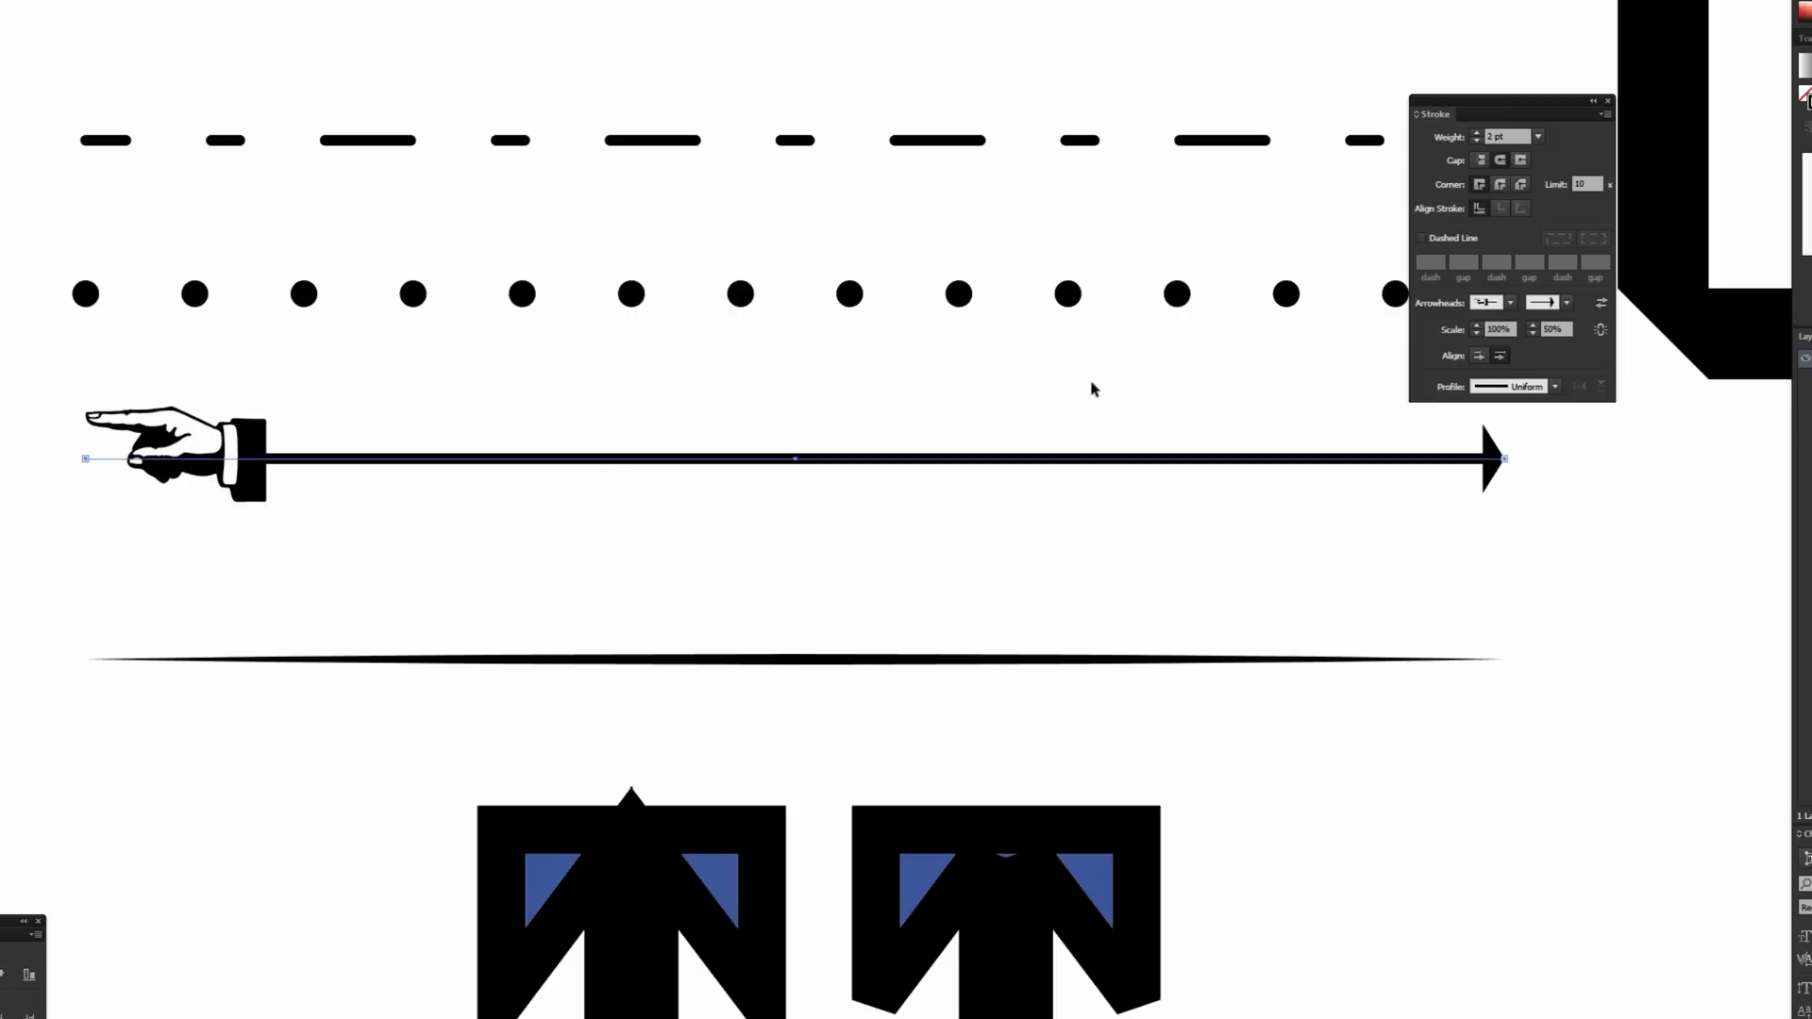
mouse_move(609, 449)
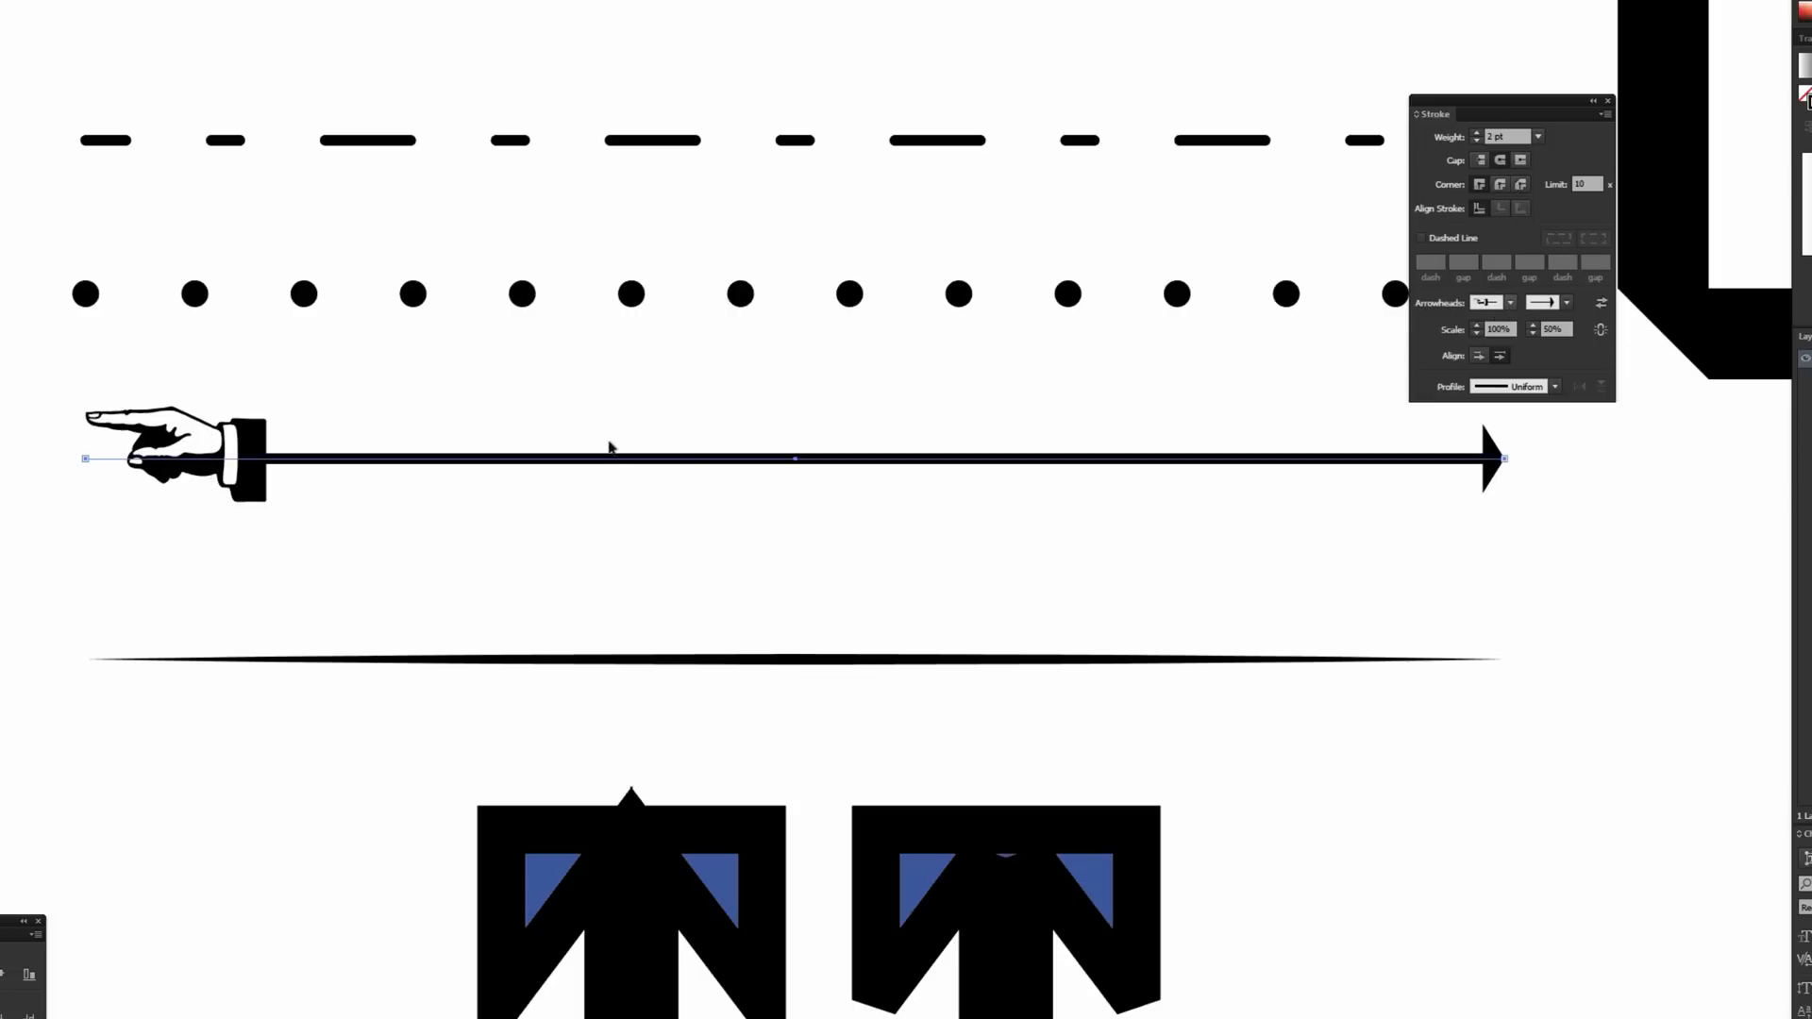
mouse_move(1489, 430)
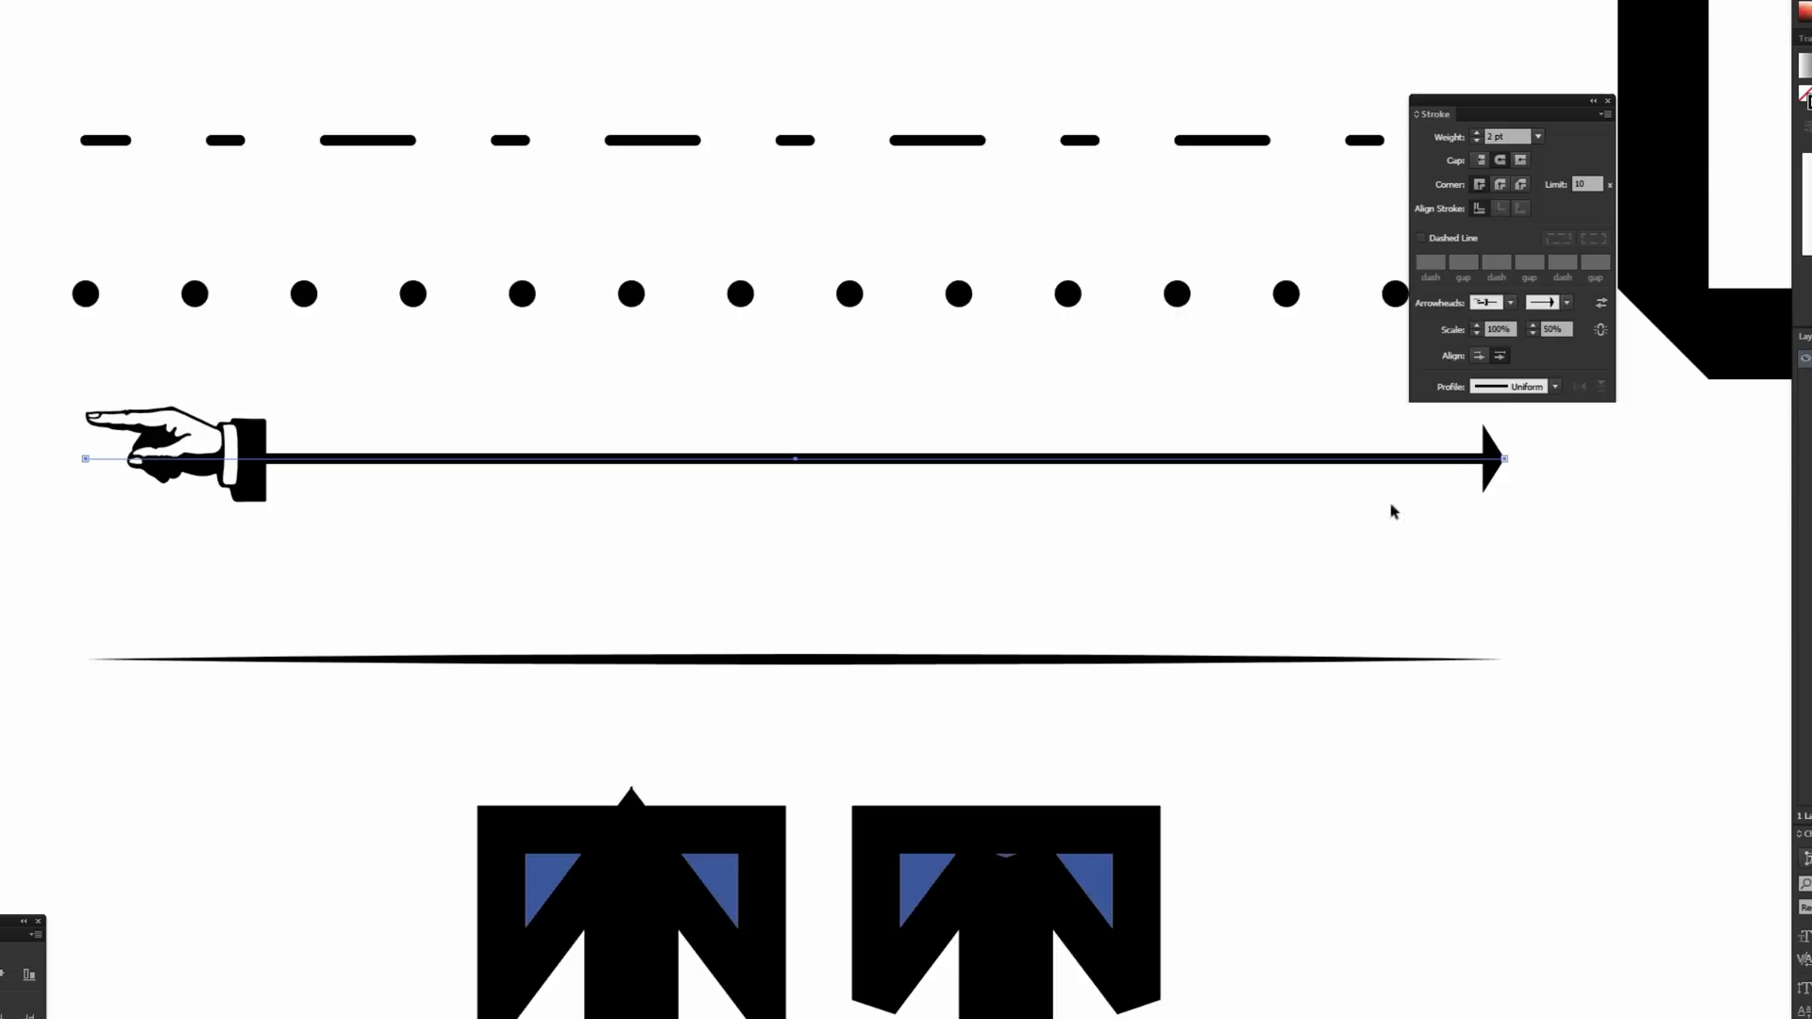
Step: Choose the pointing-hand shape for the line's end arrowhead too
click(1563, 302)
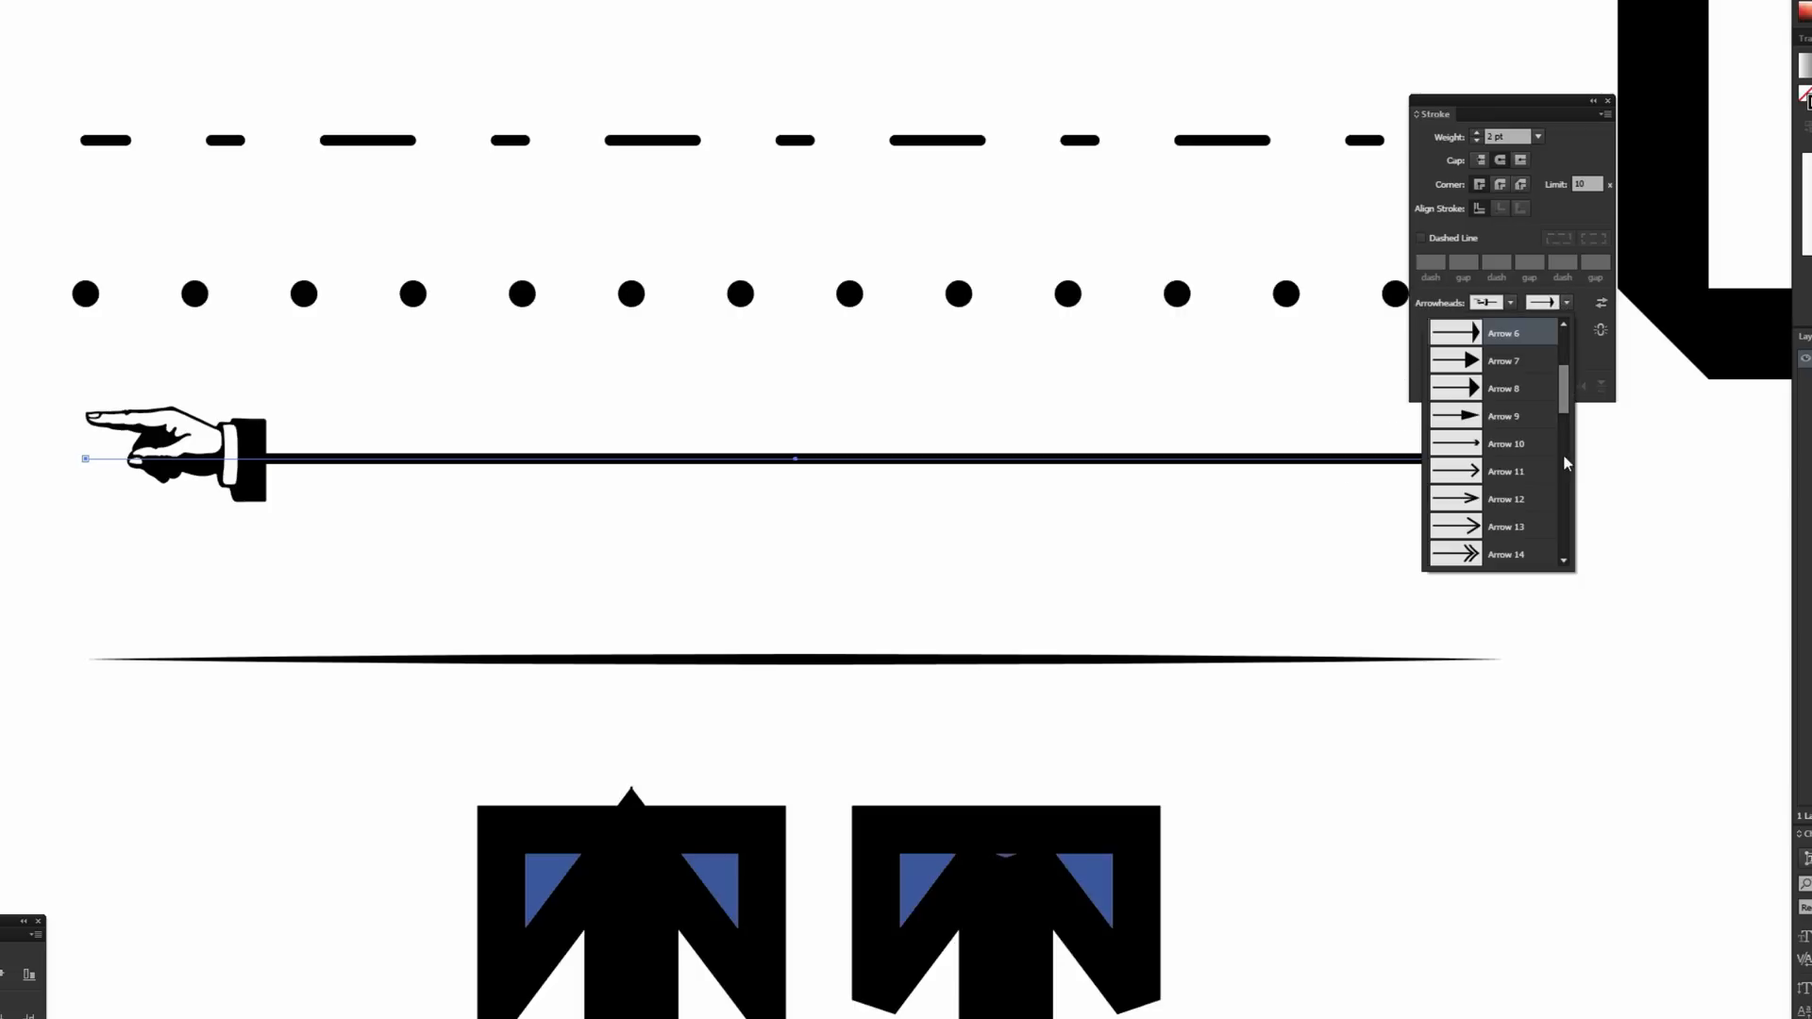
scroll(down, 3)
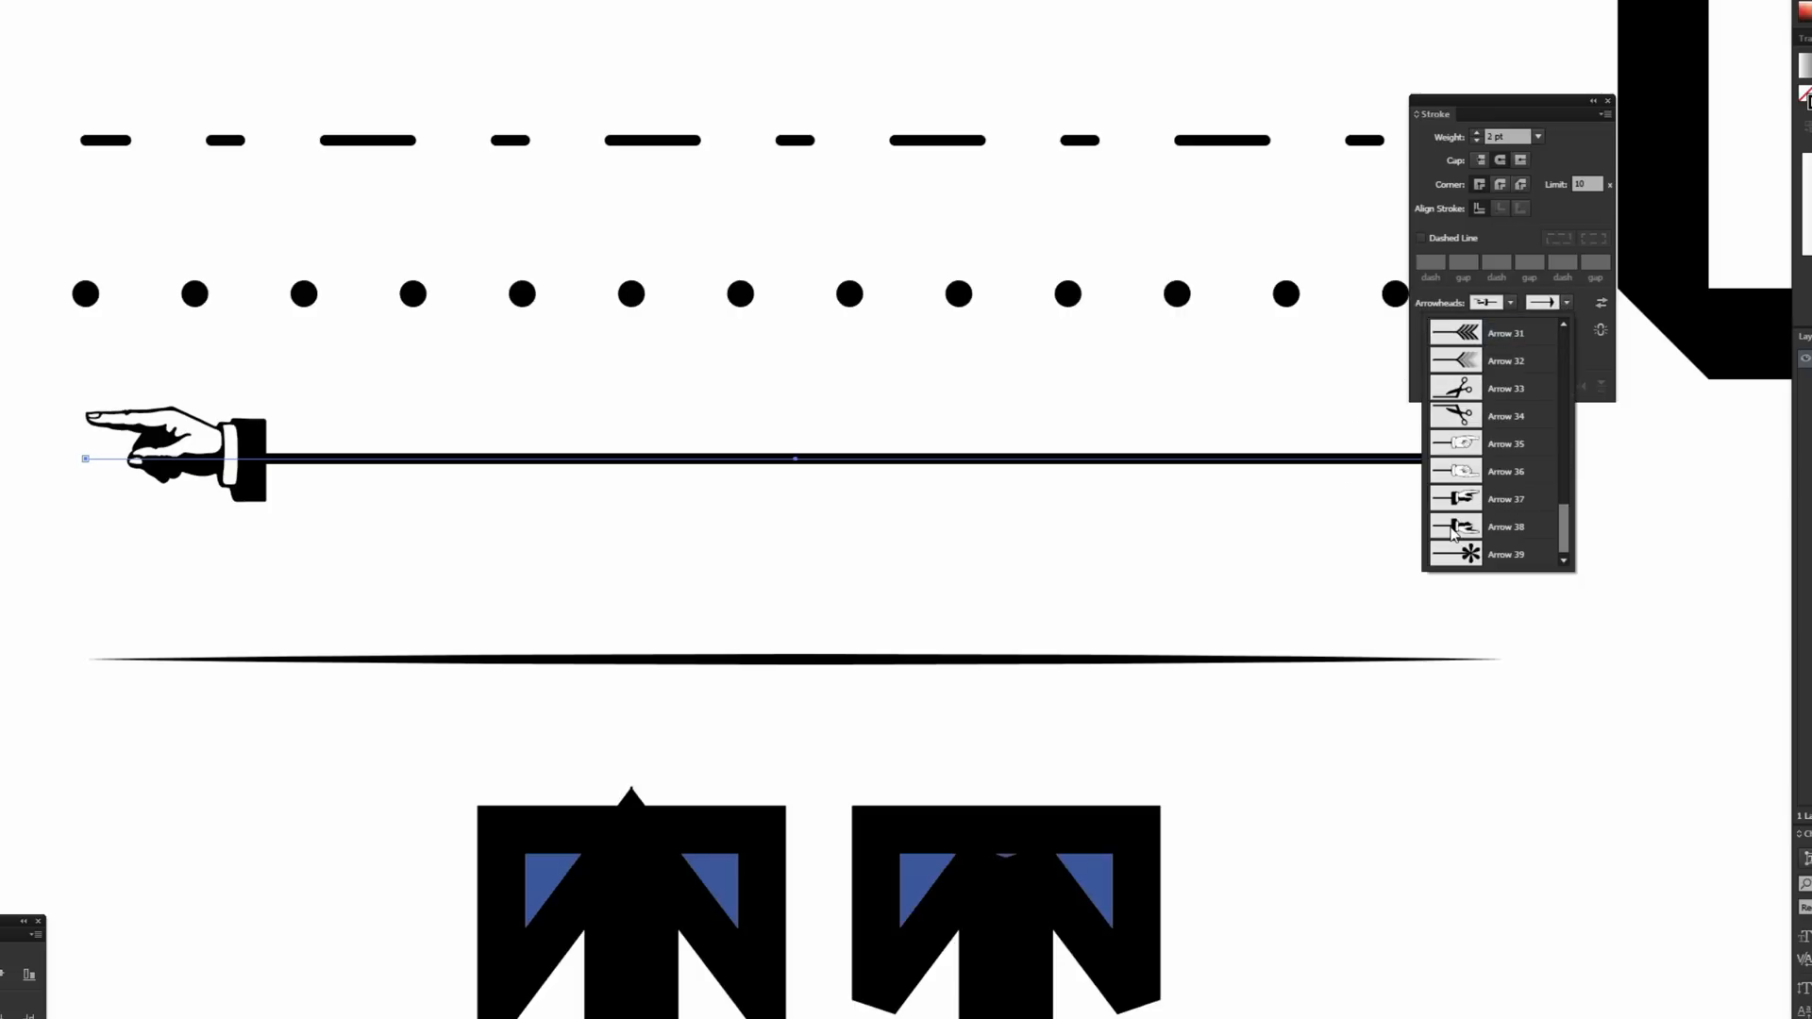
click(1458, 527)
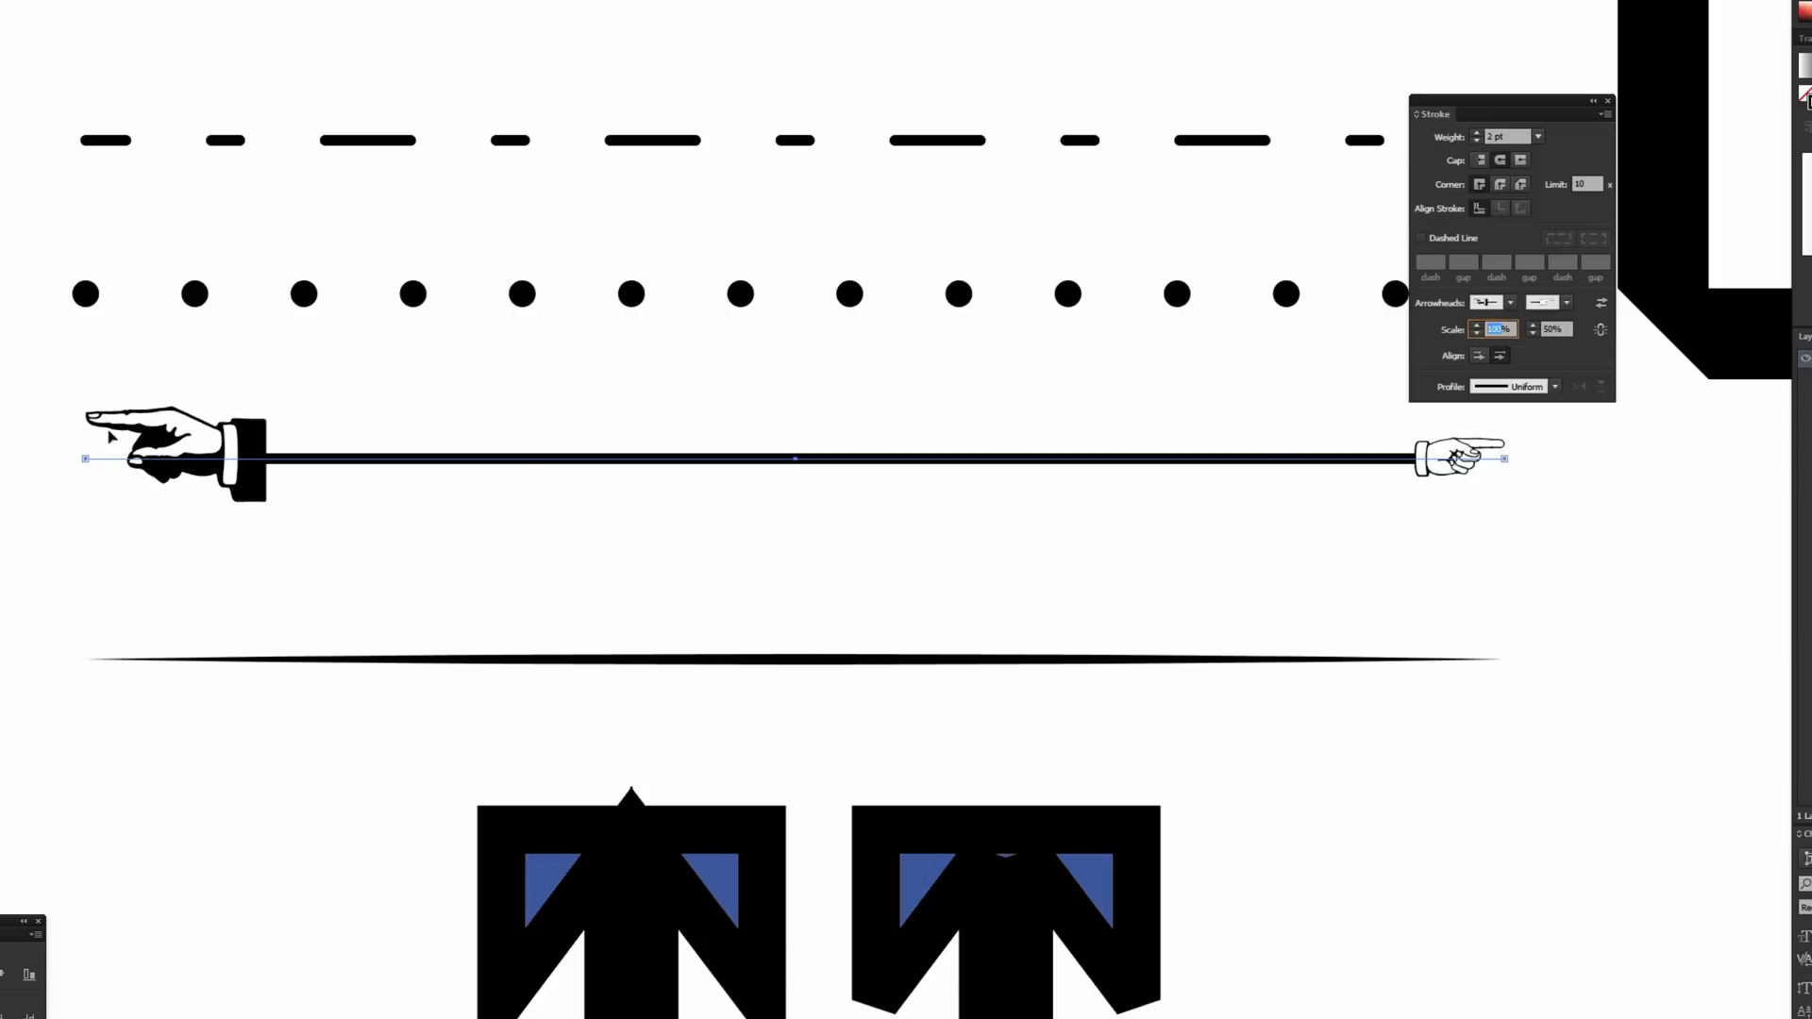
mouse_move(807, 319)
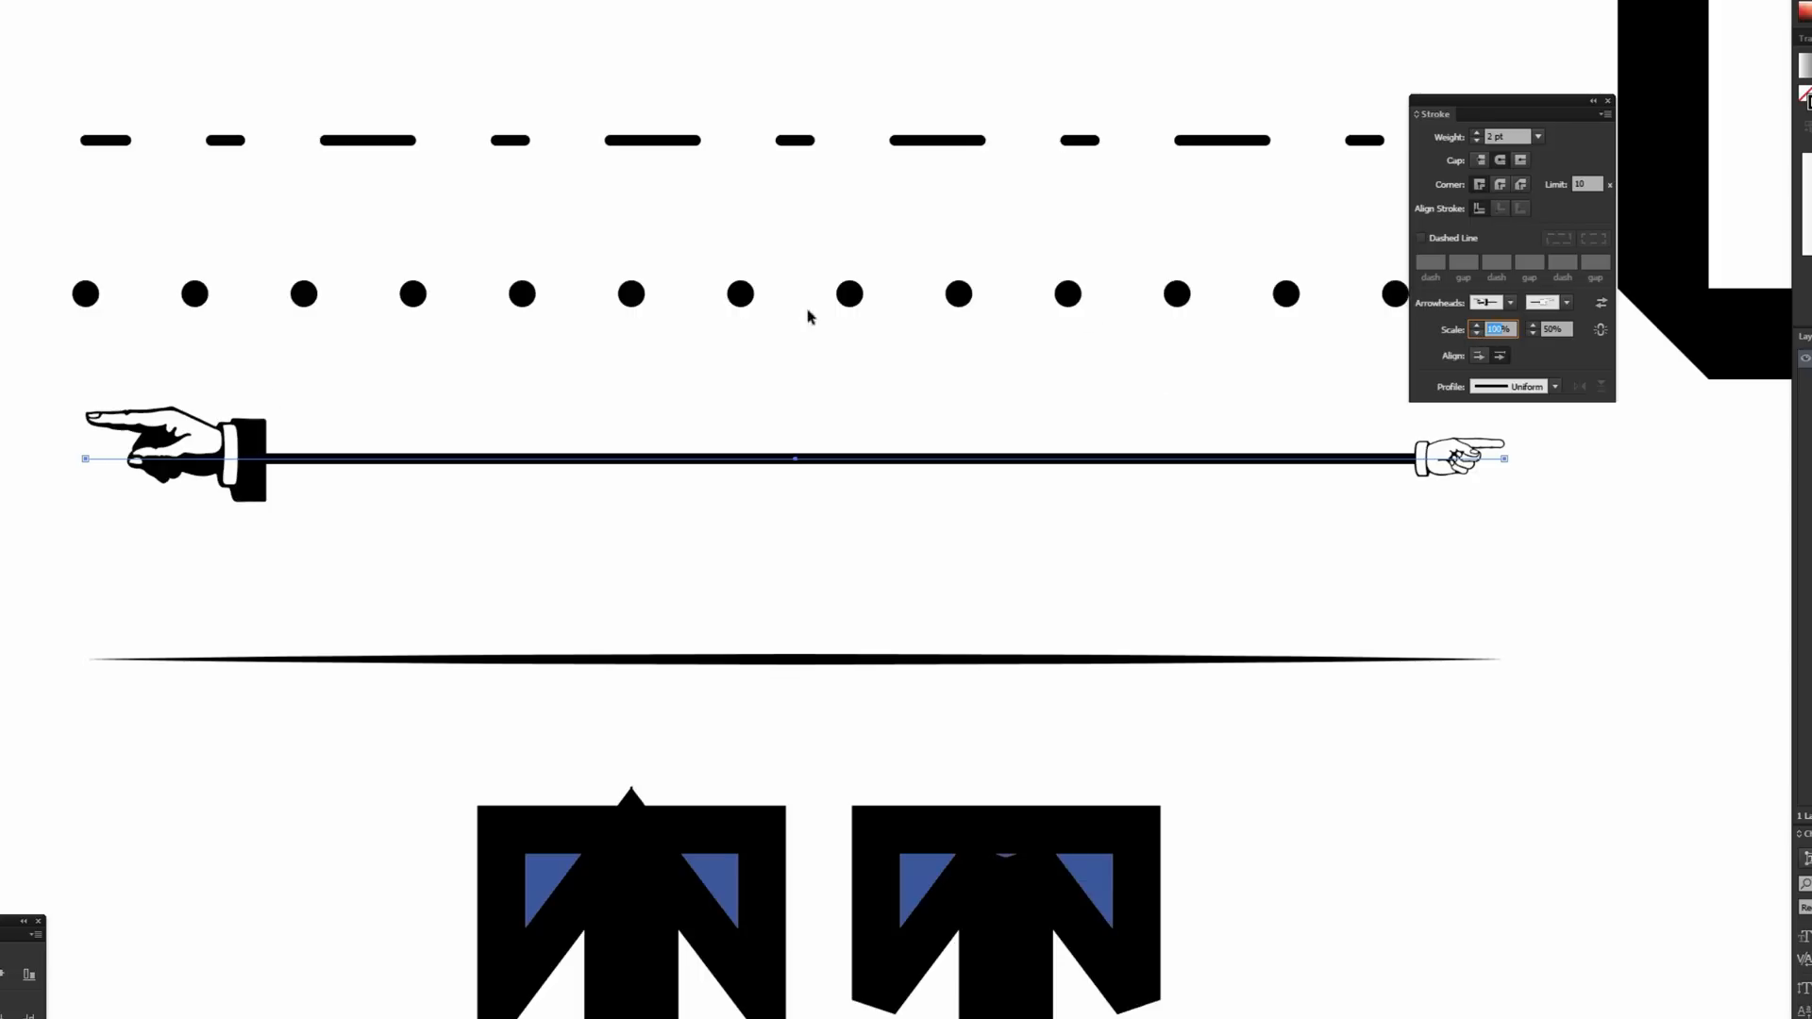
mouse_move(1150, 377)
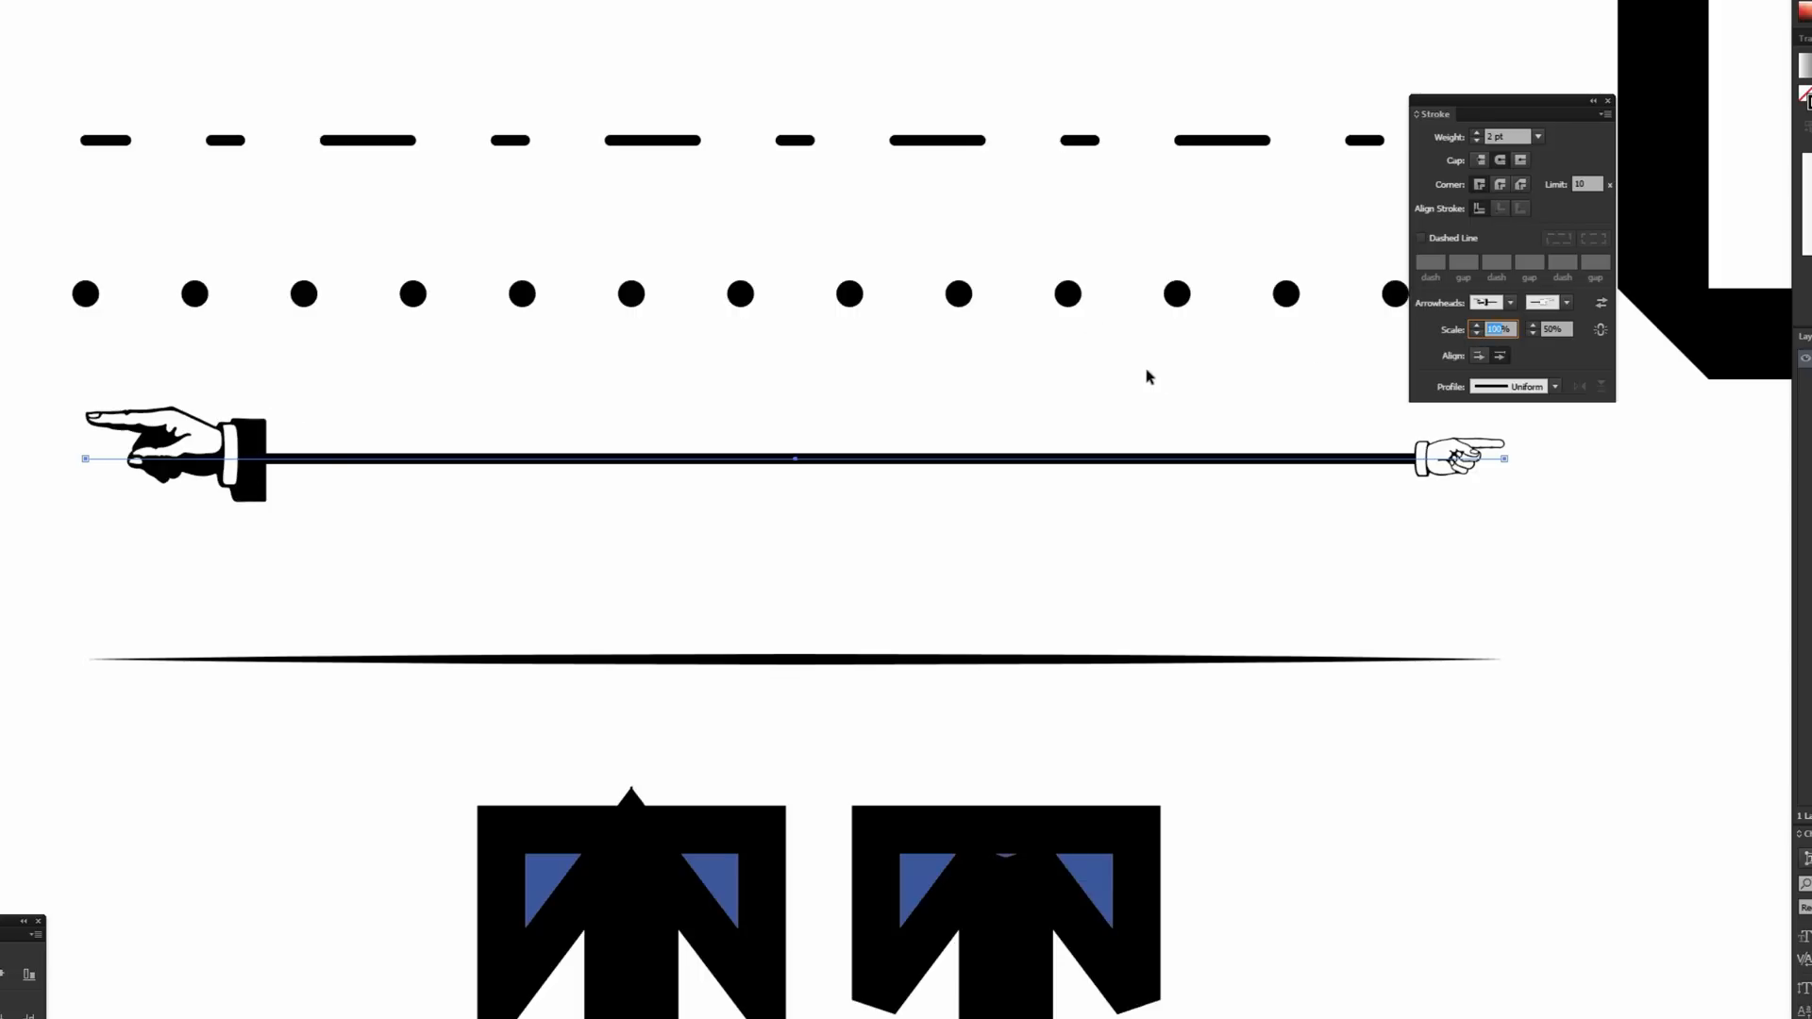
Step: Change the start arrowhead's scale value and reselect the arrow line
text(50)
text(200)
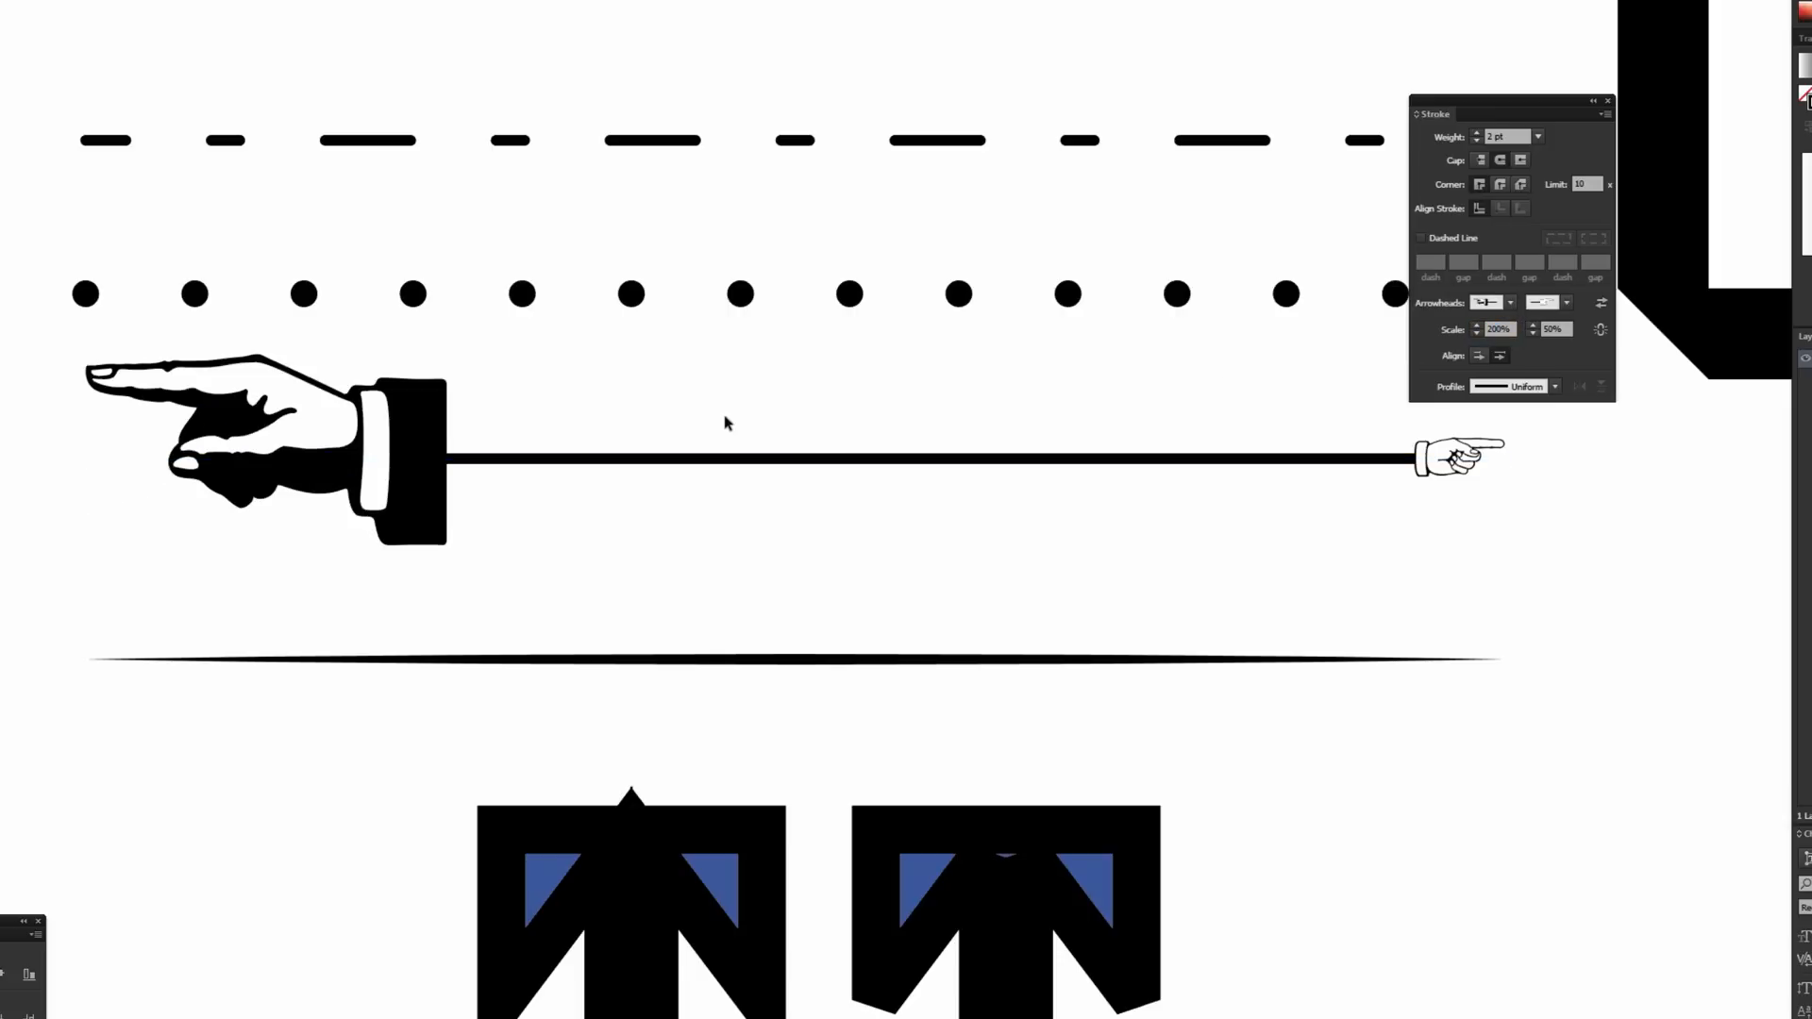
click(751, 485)
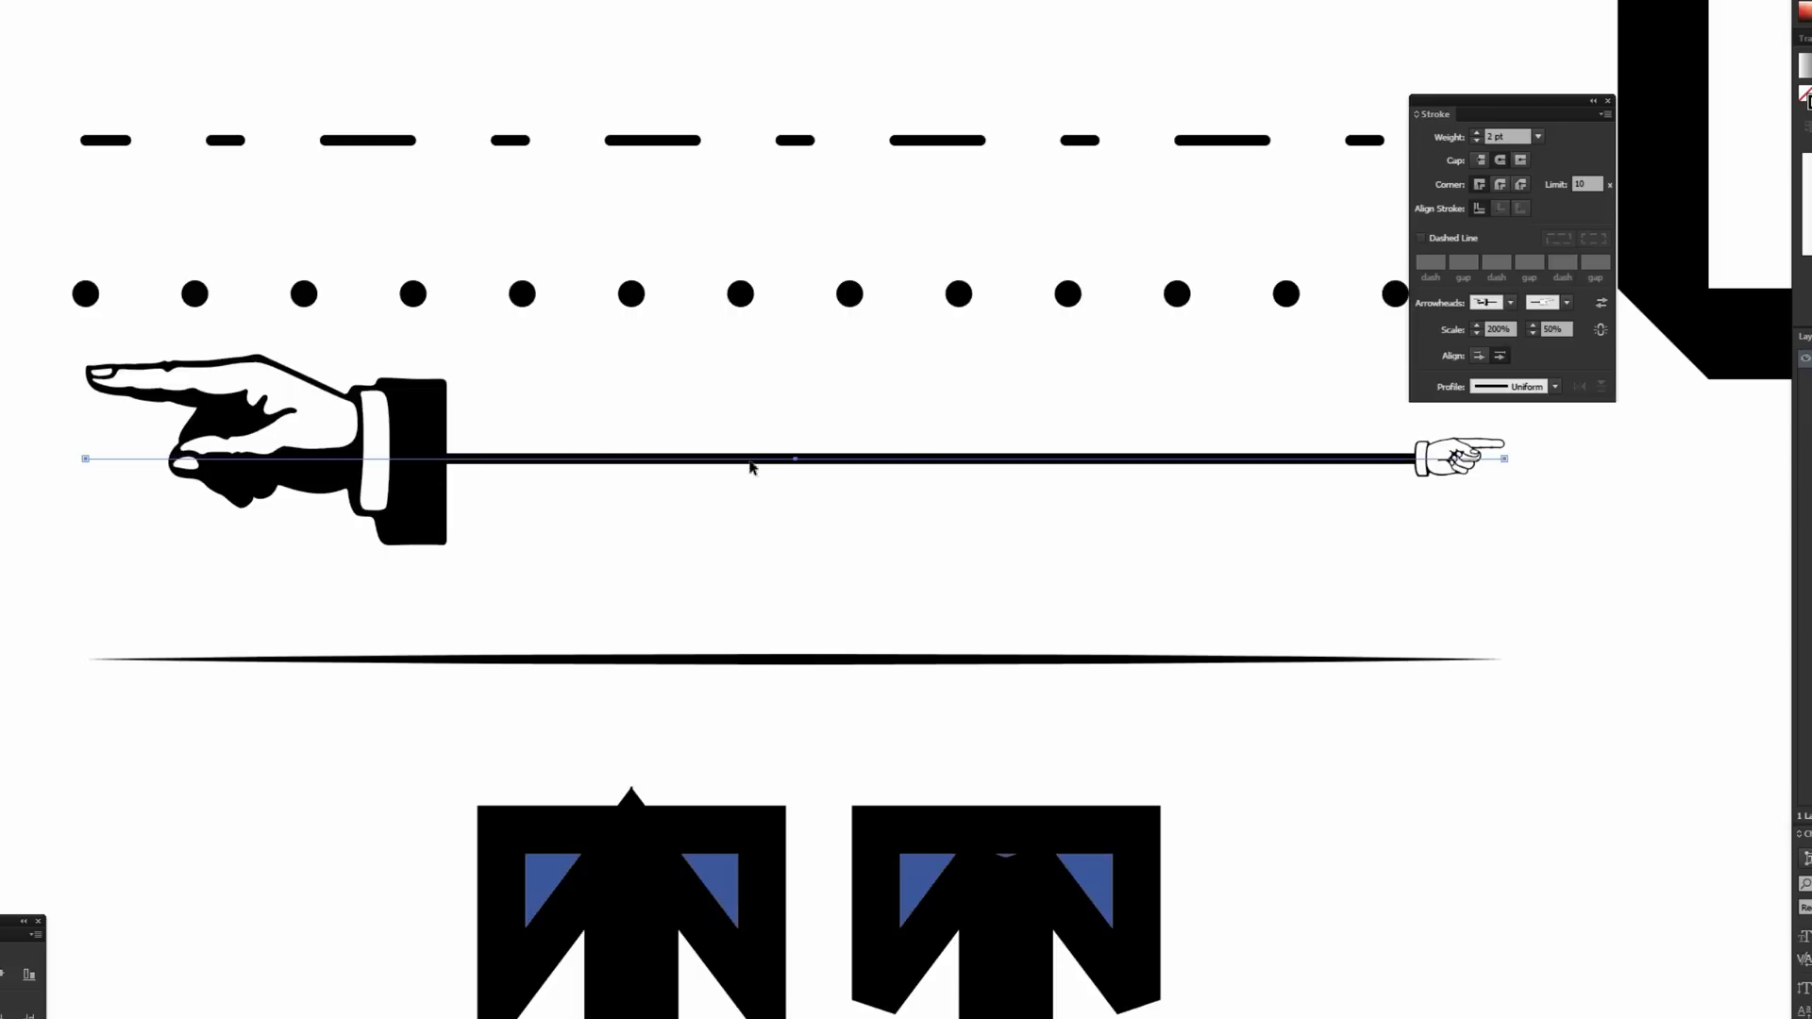
mouse_move(1297, 431)
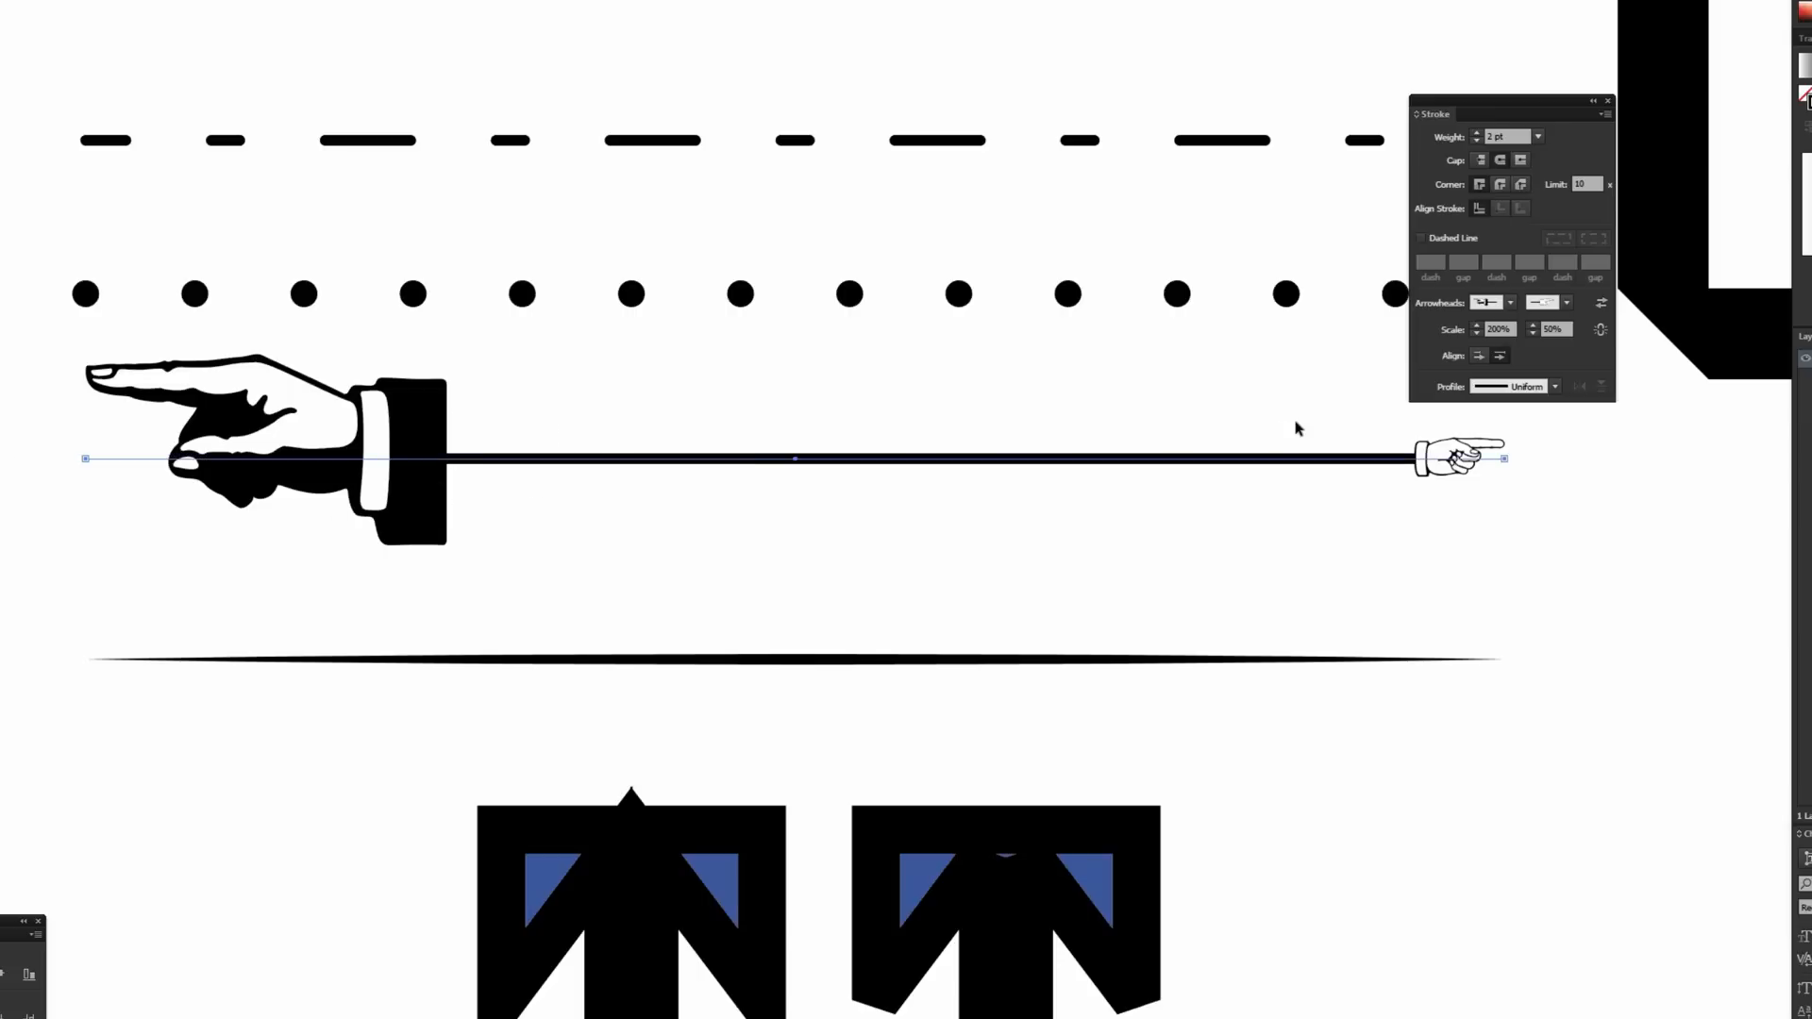
mouse_move(691, 349)
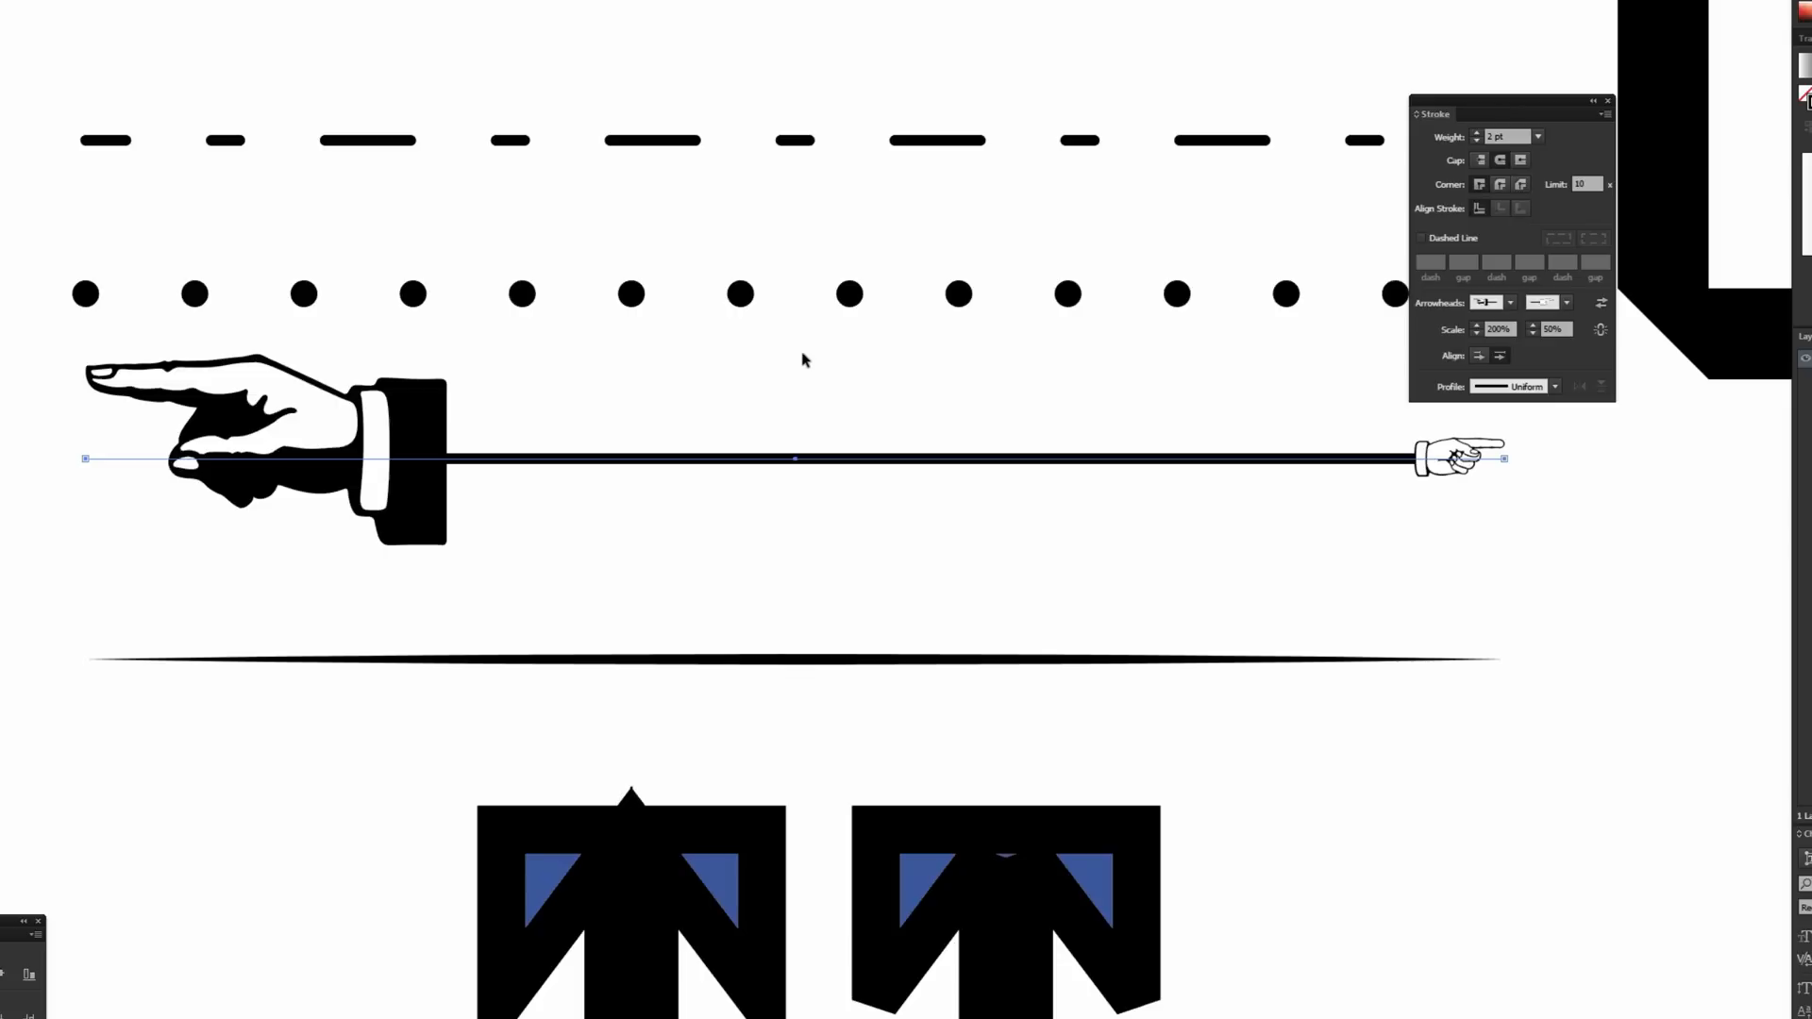
mouse_move(771, 409)
text(5)
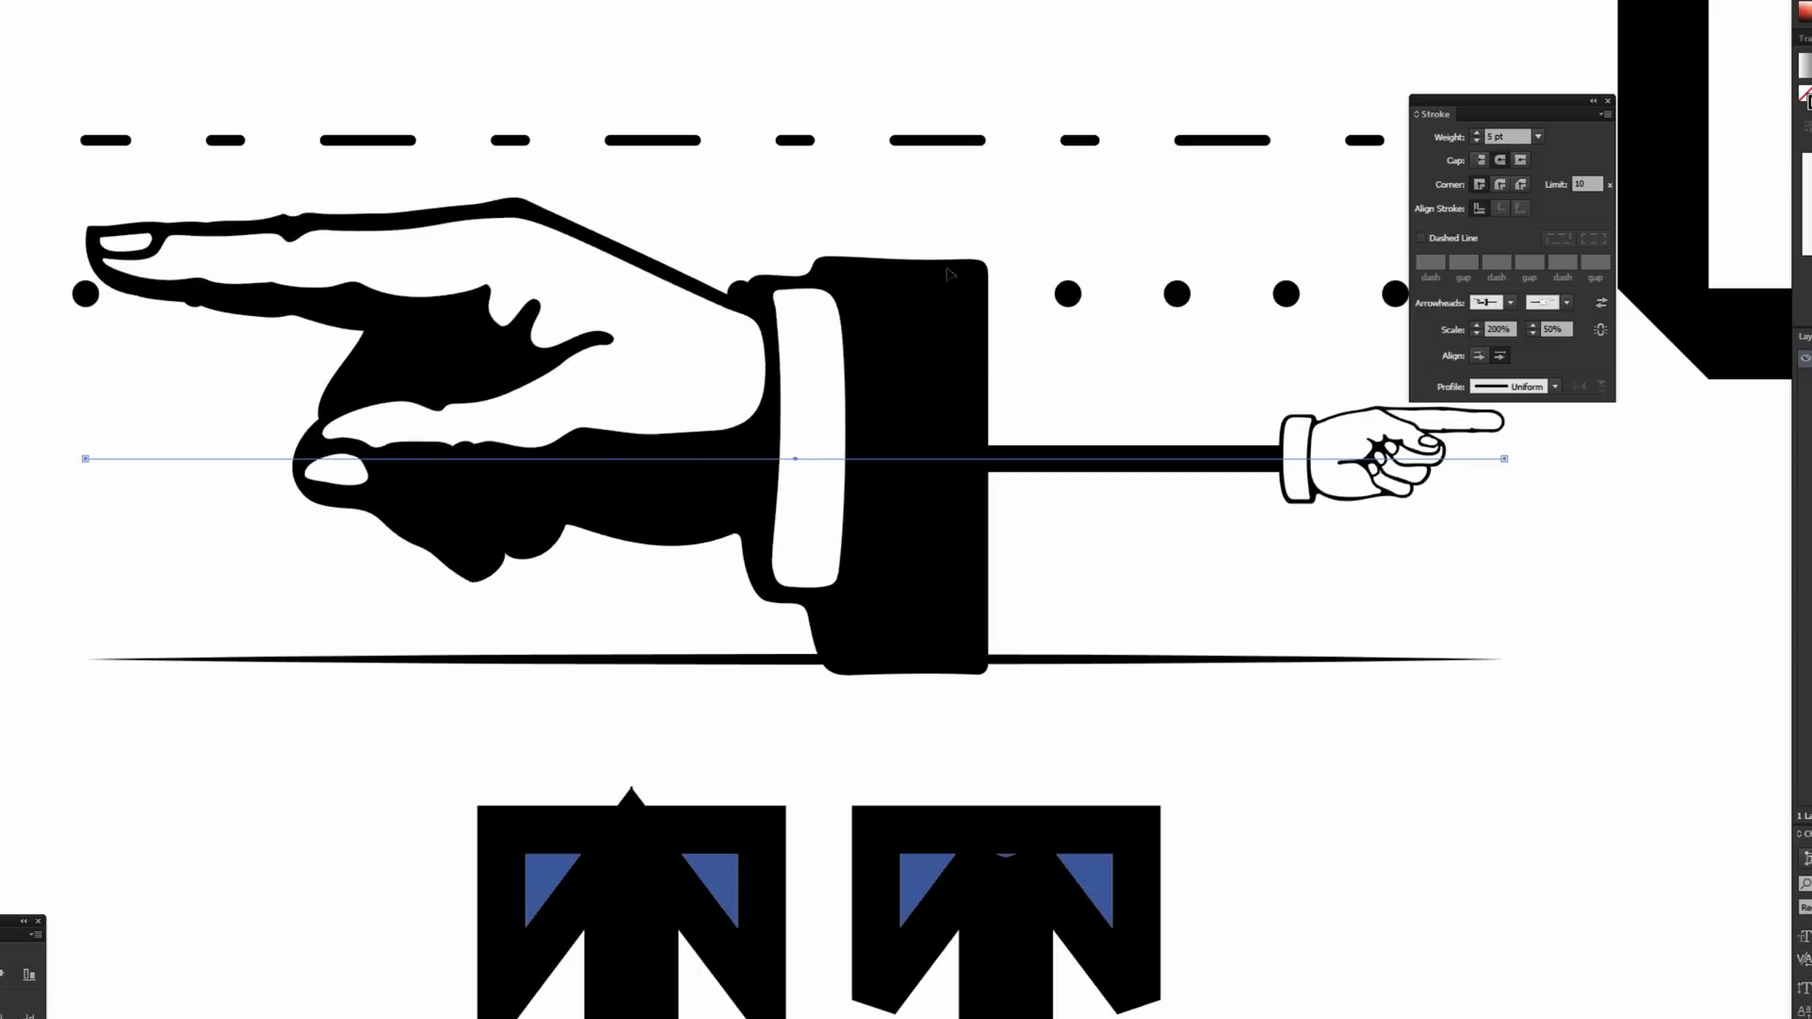
mouse_move(1427, 355)
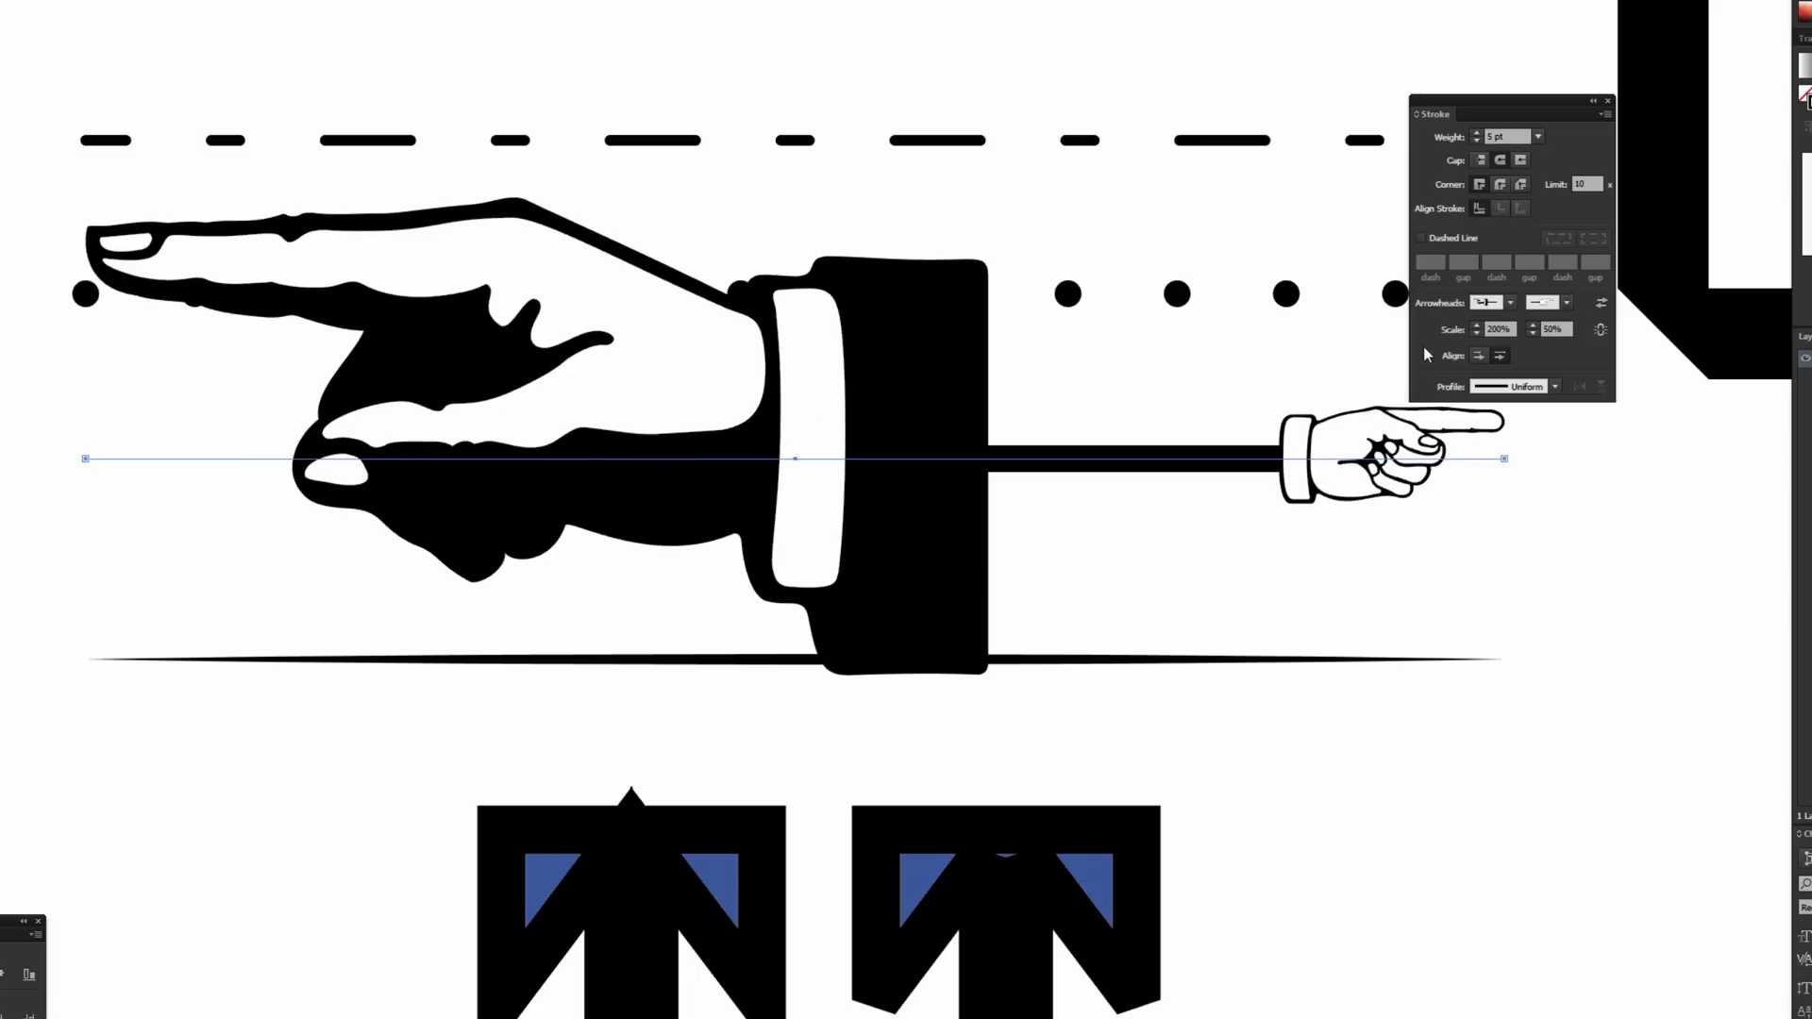
mouse_move(1072, 243)
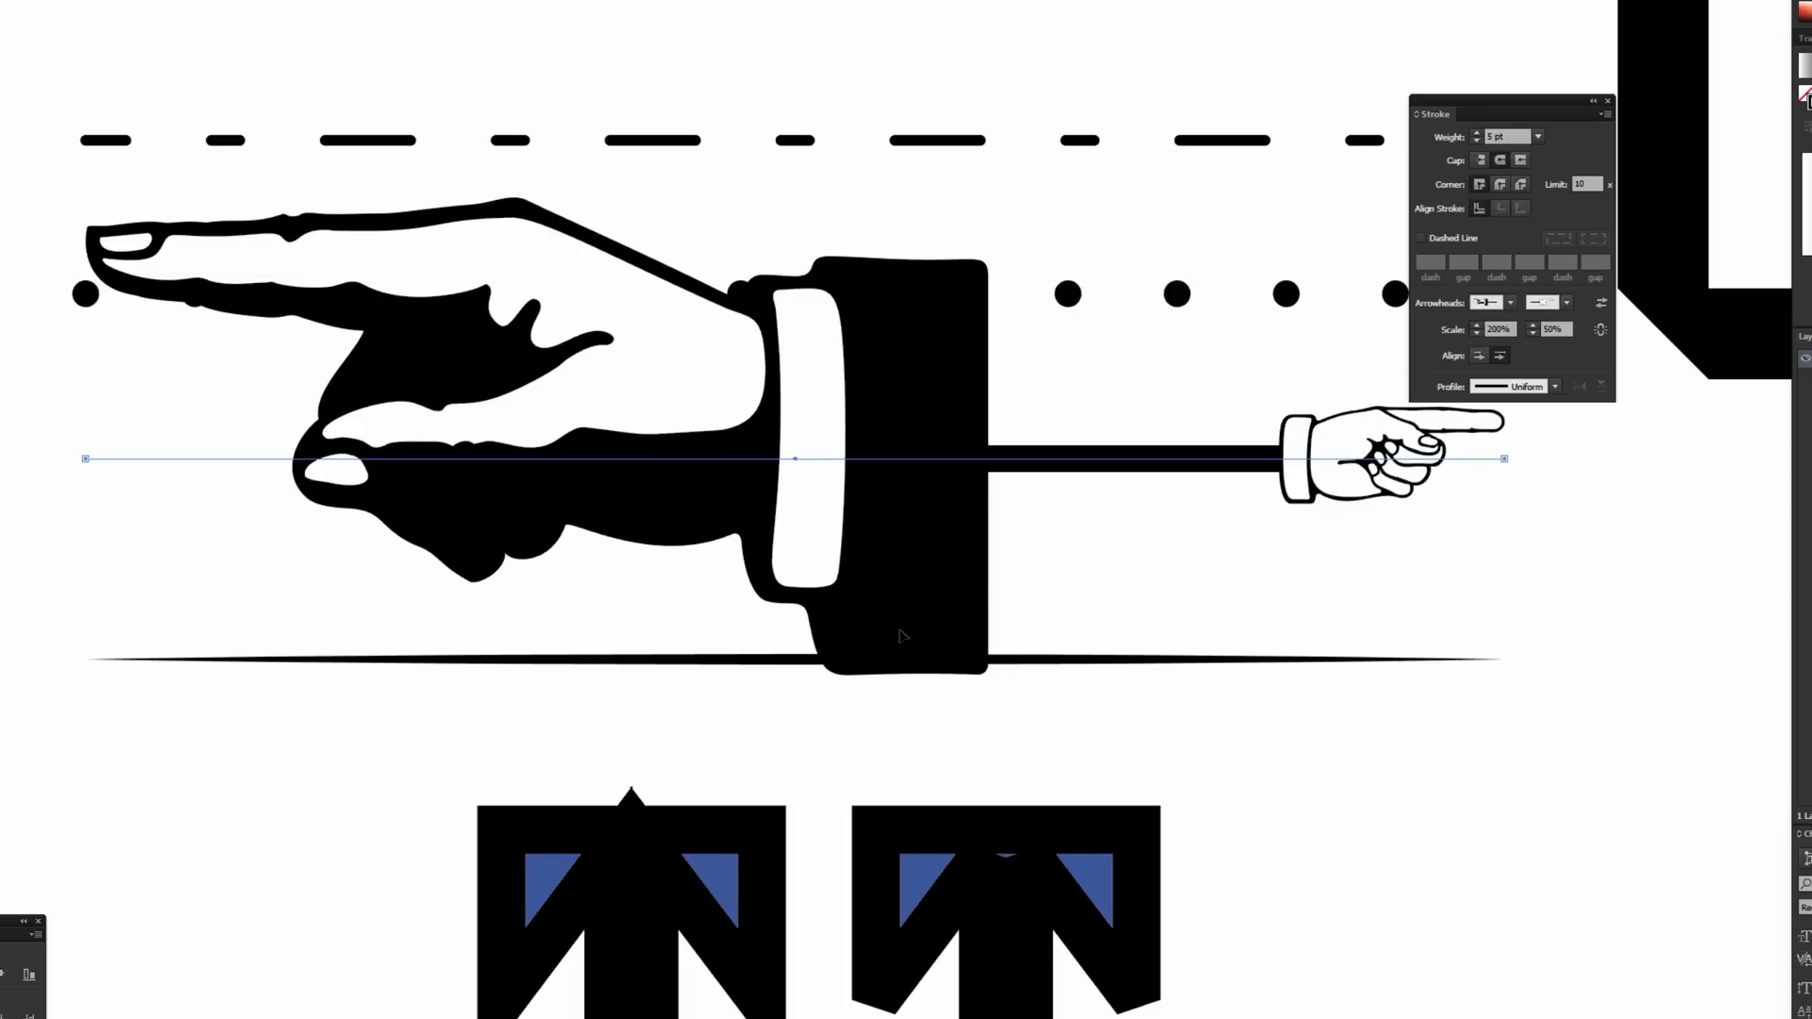
mouse_move(589, 388)
text(10)
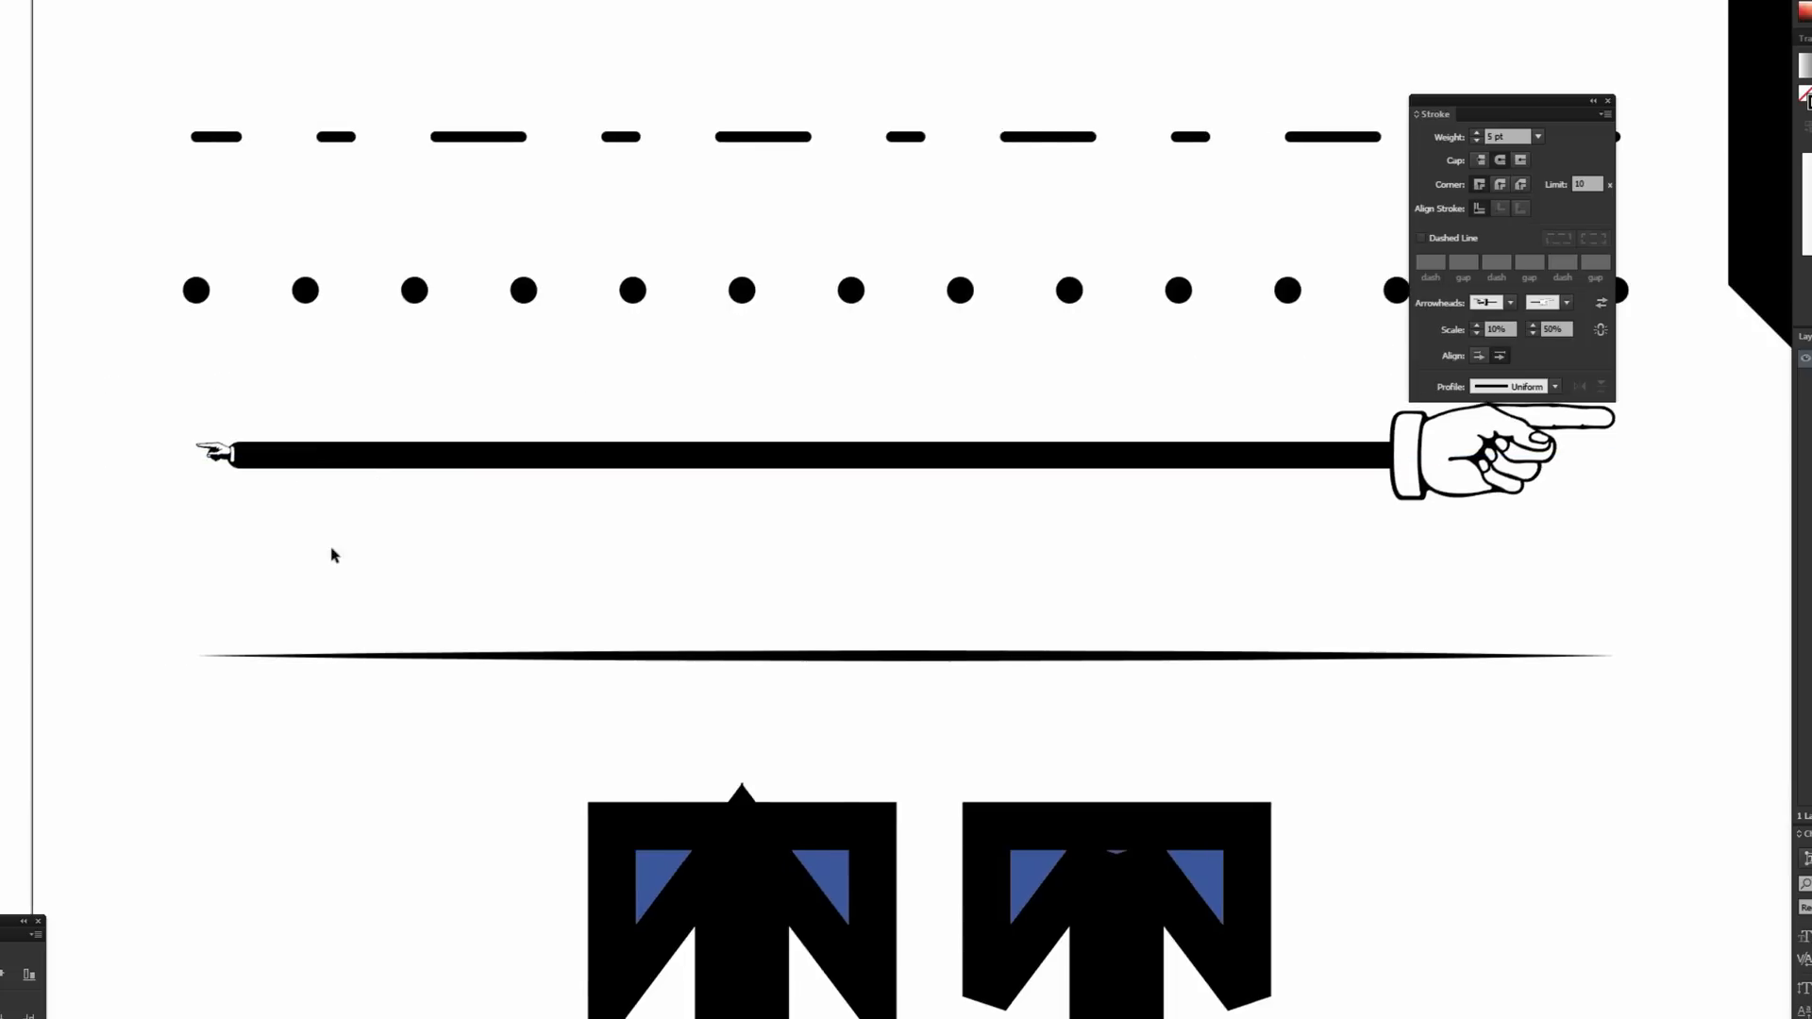
mouse_move(155, 449)
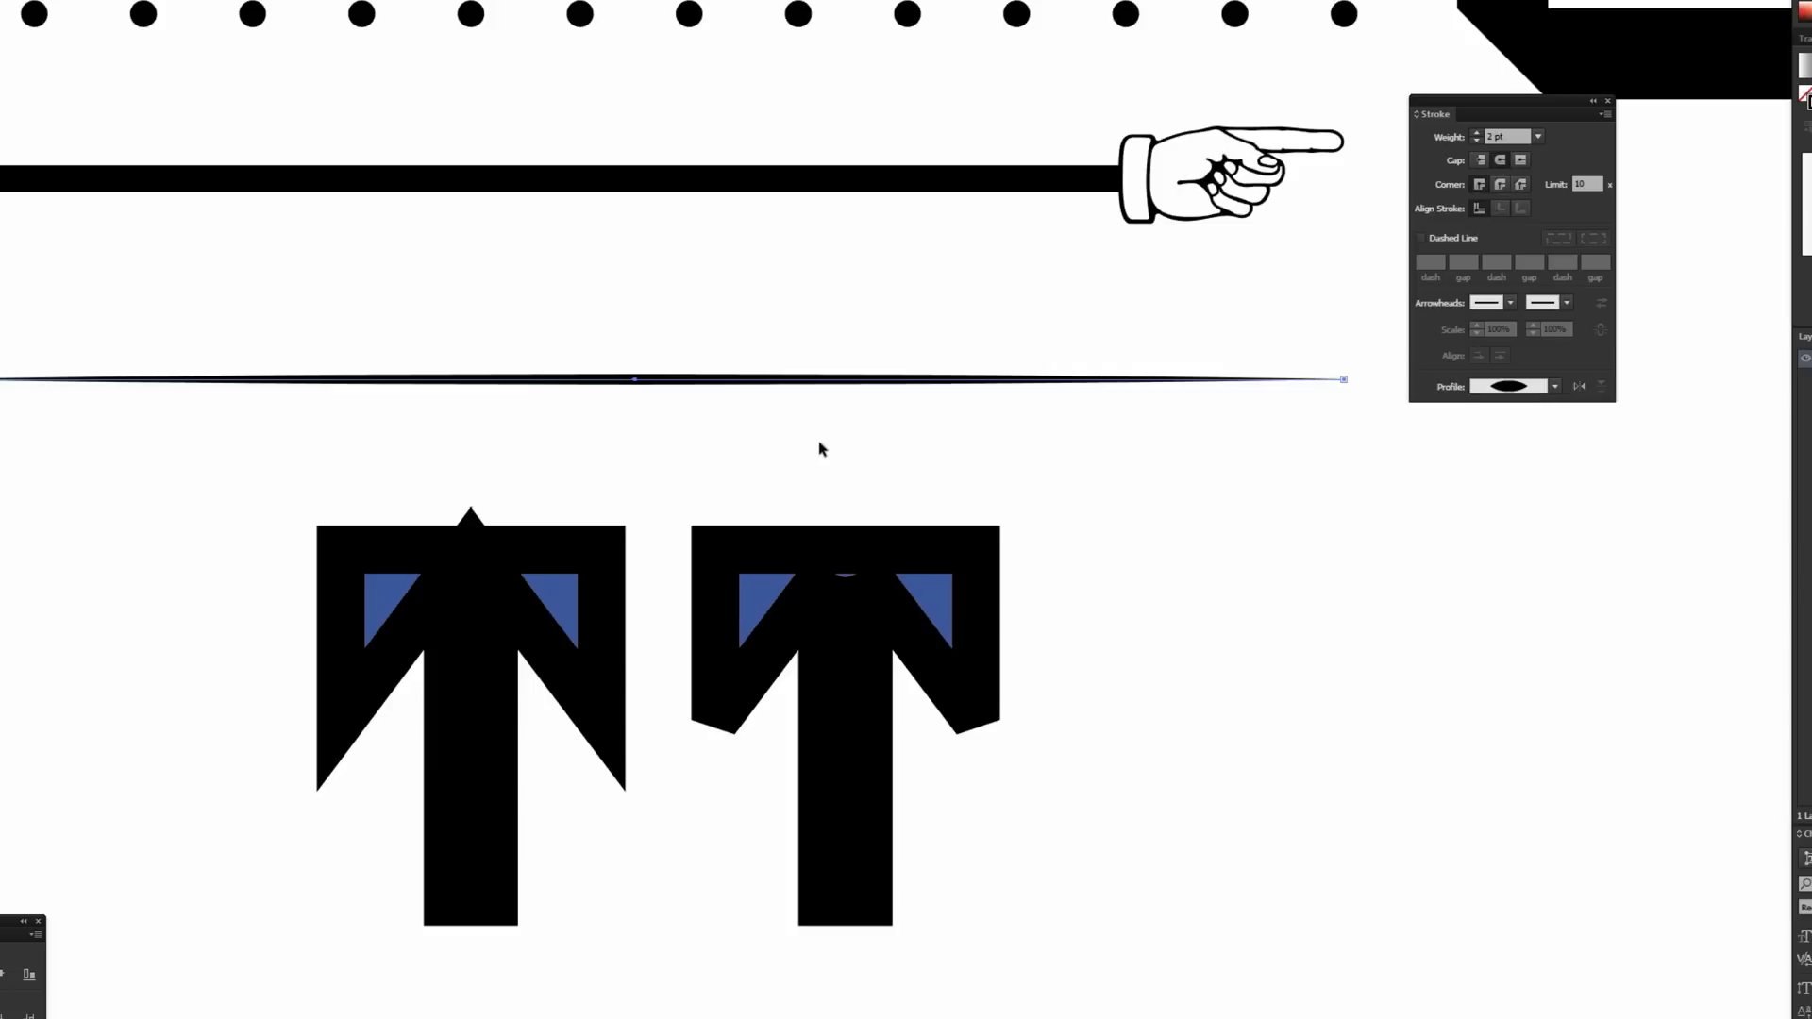
Step: Reset the line to uniform width, then try several tapering width profiles
click(1540, 385)
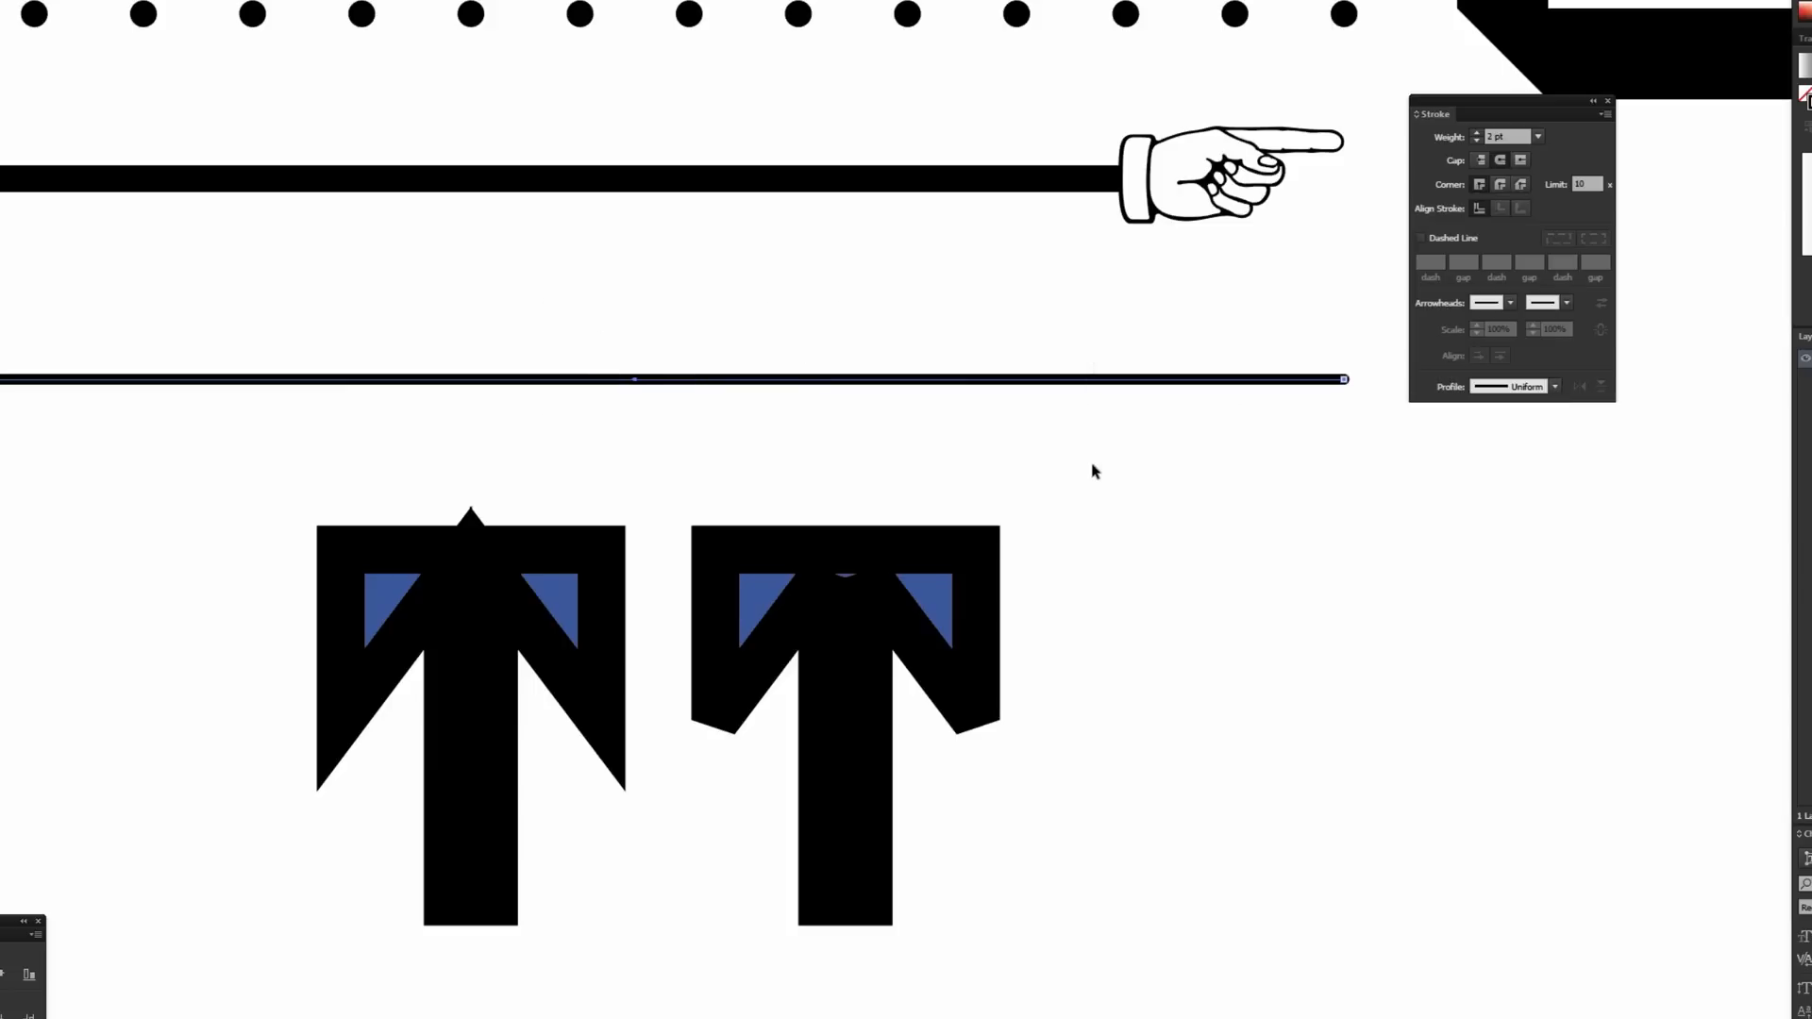
mouse_move(1506, 366)
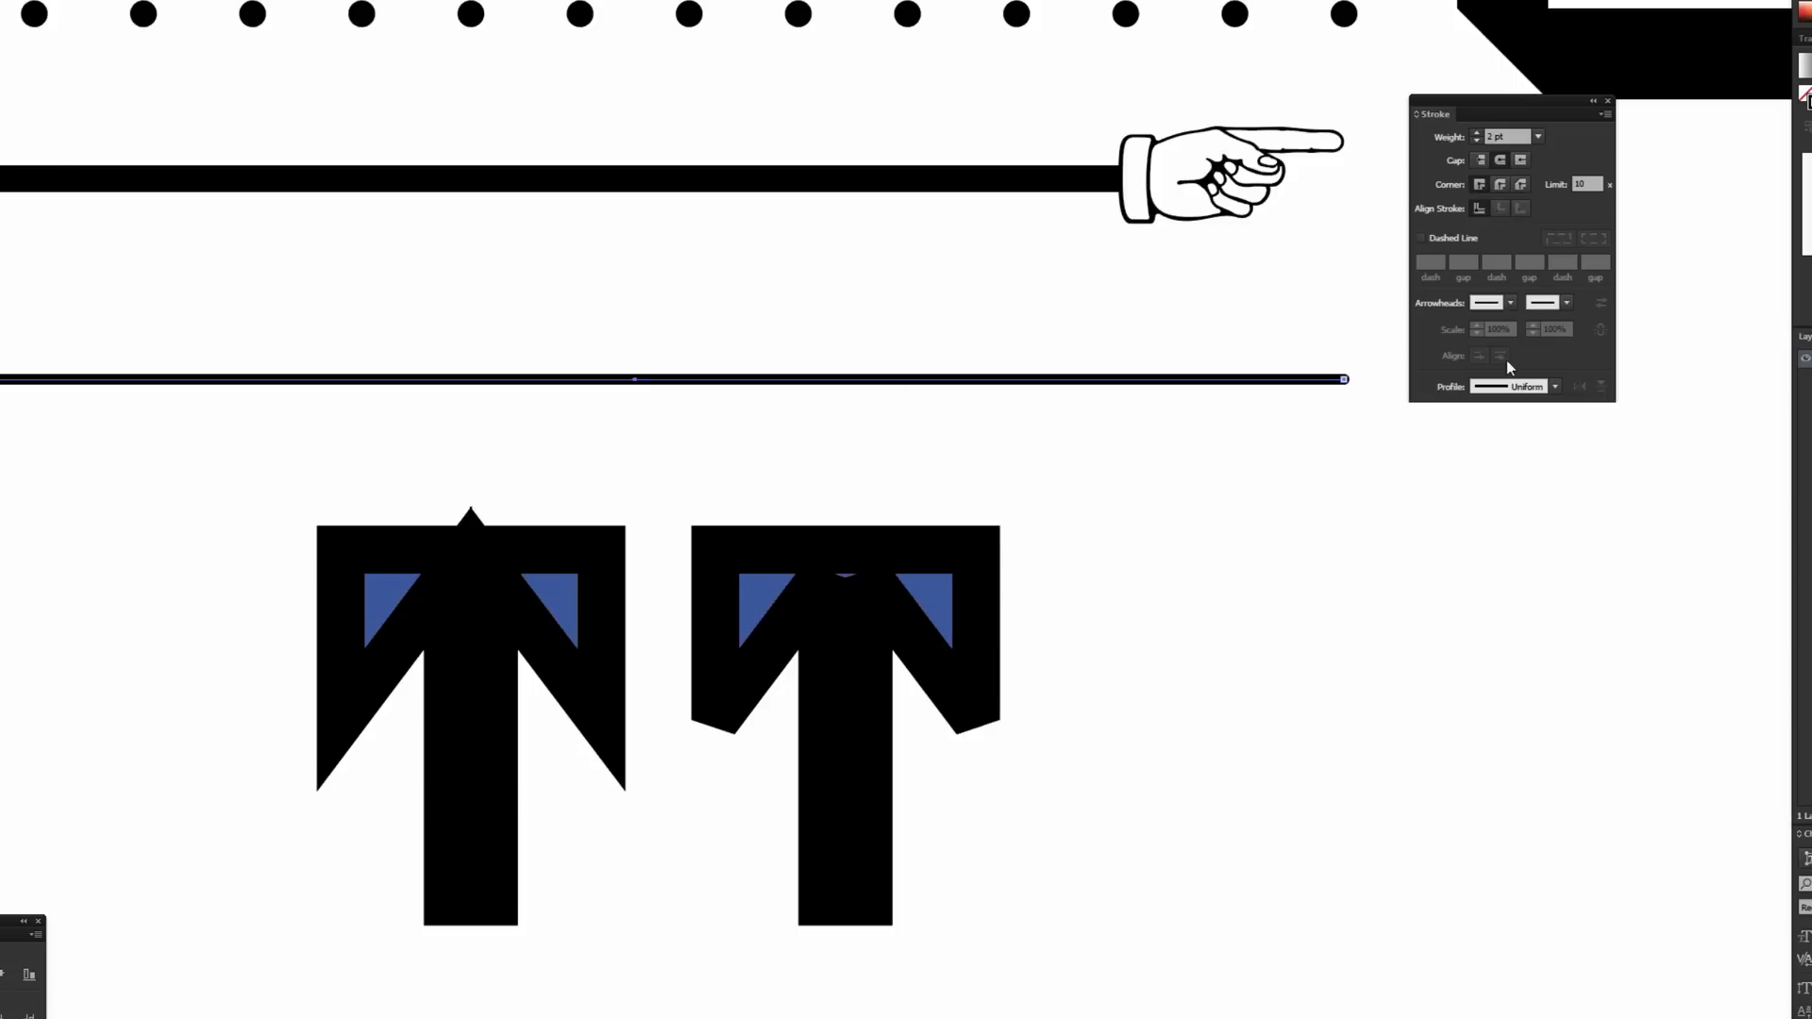
click(1553, 385)
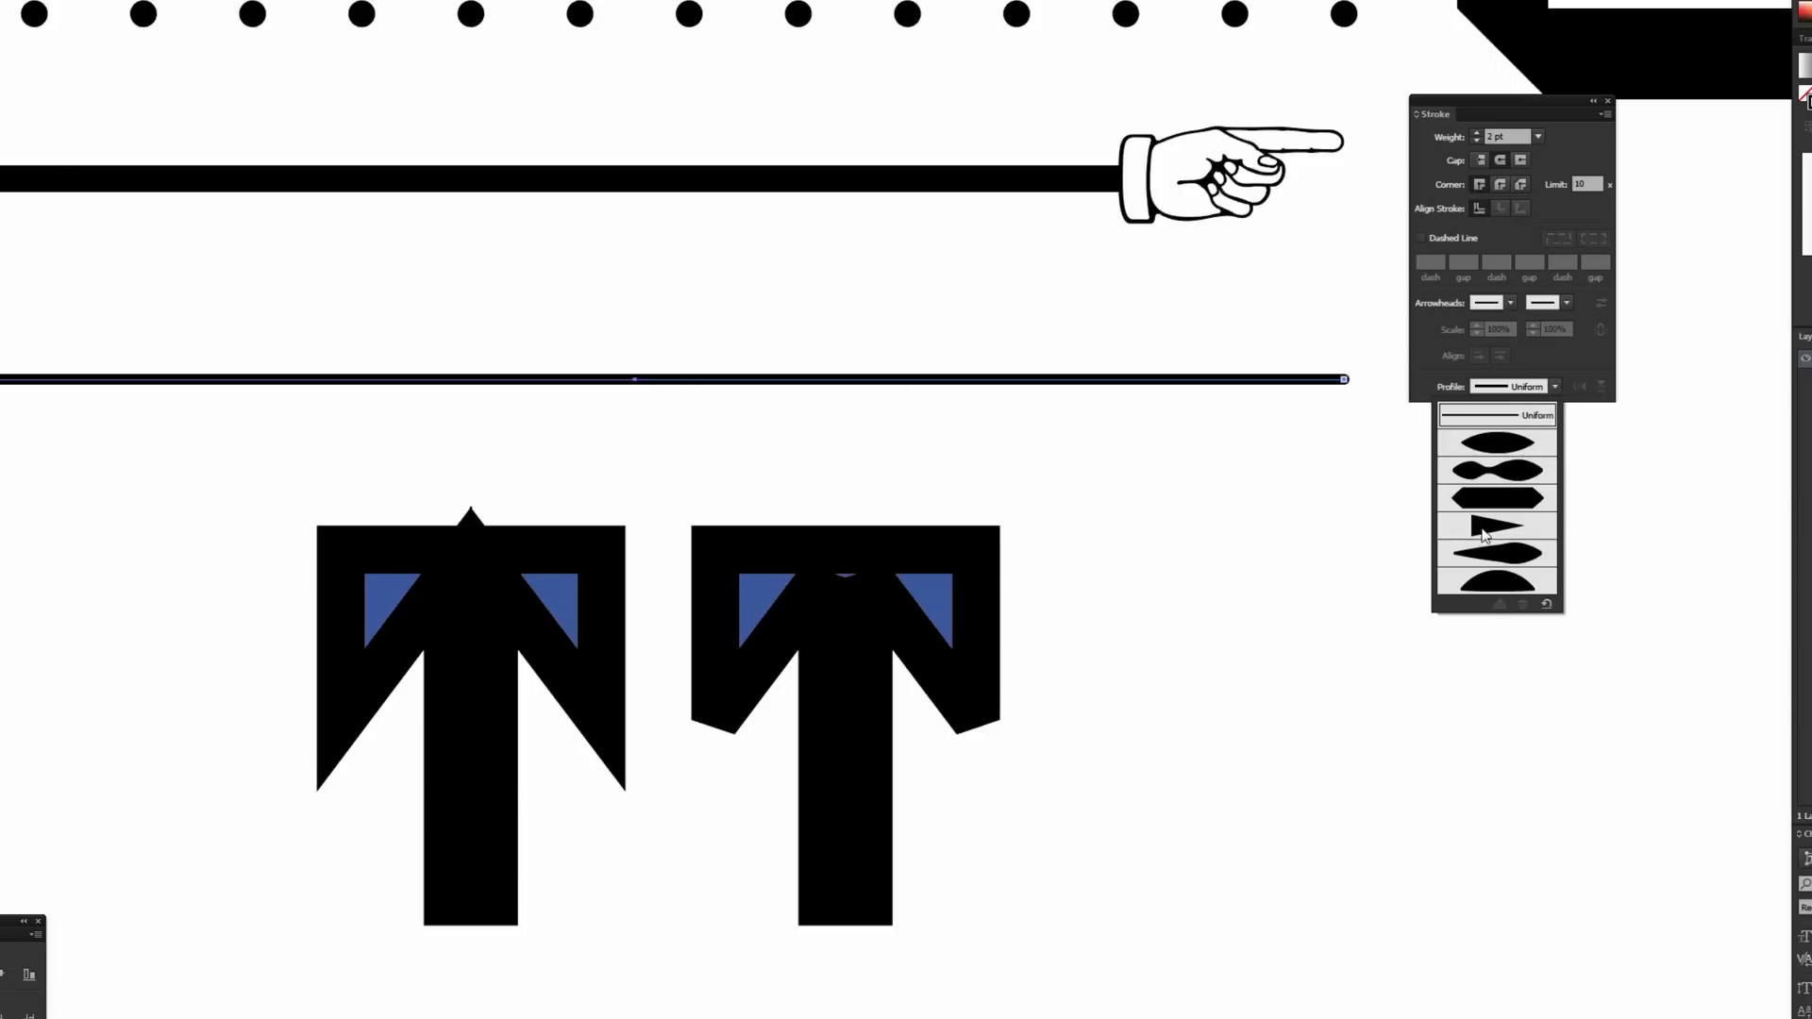
click(1497, 581)
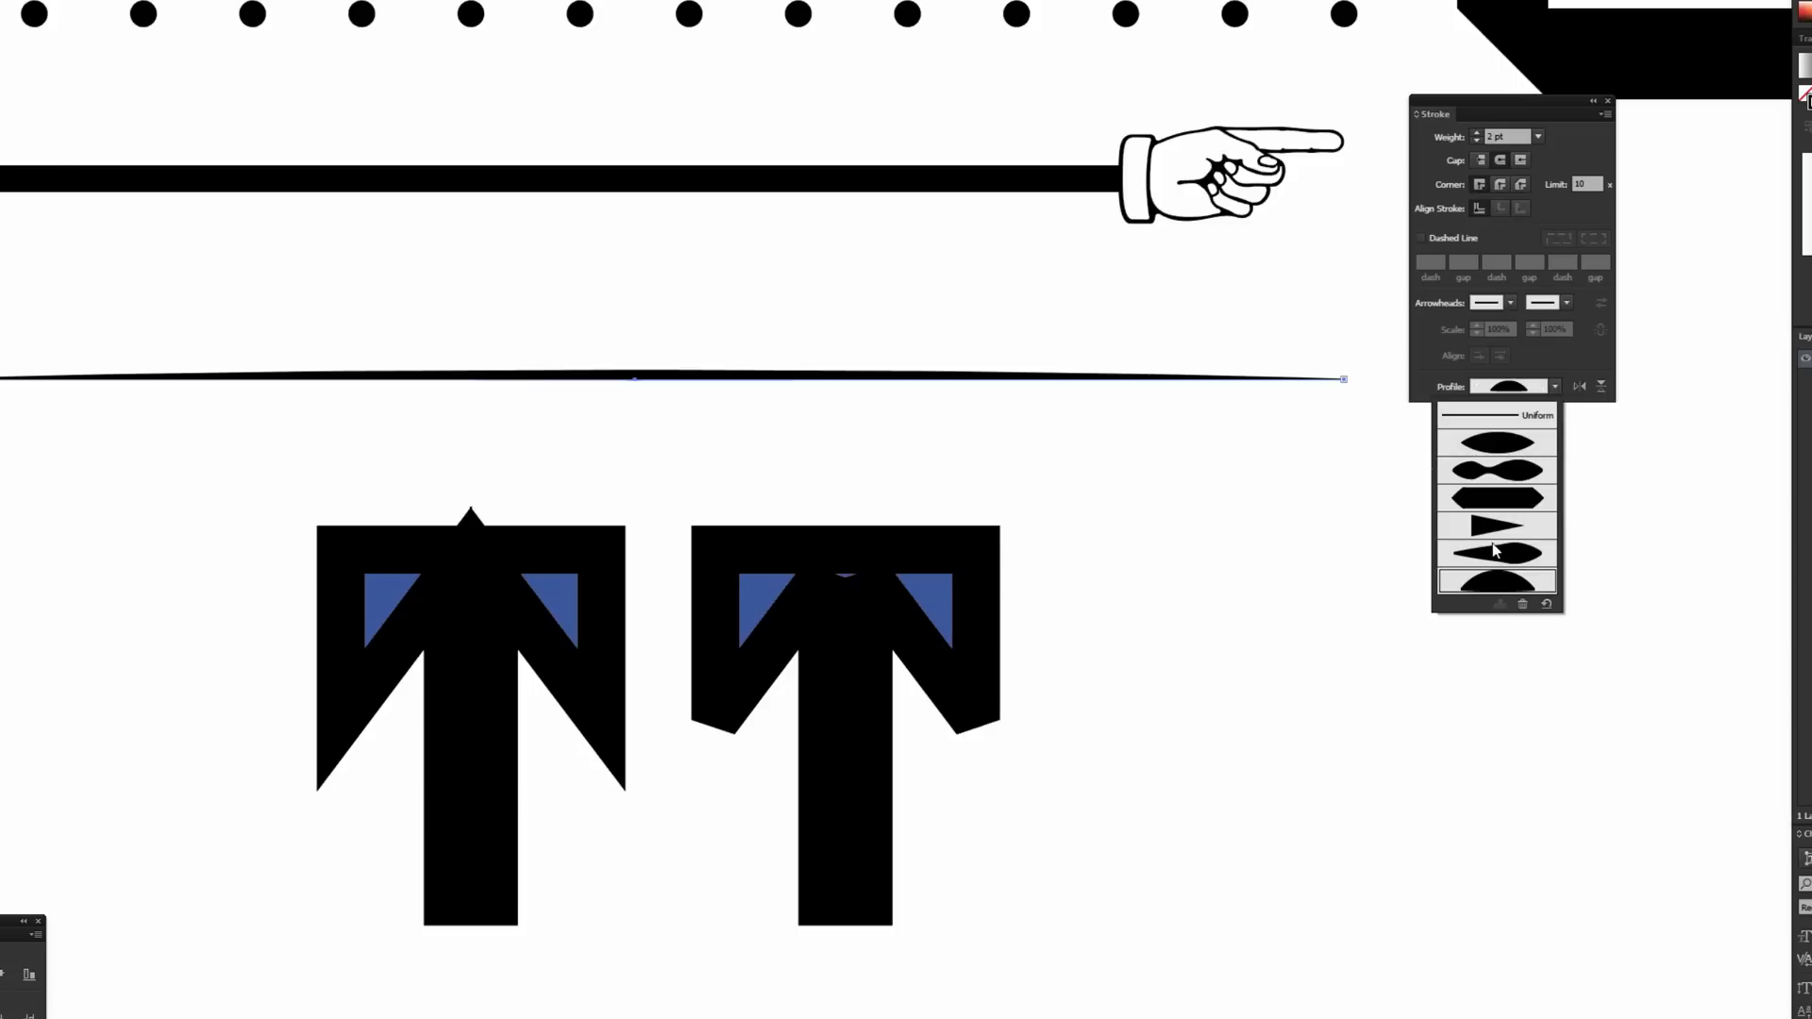
click(1495, 553)
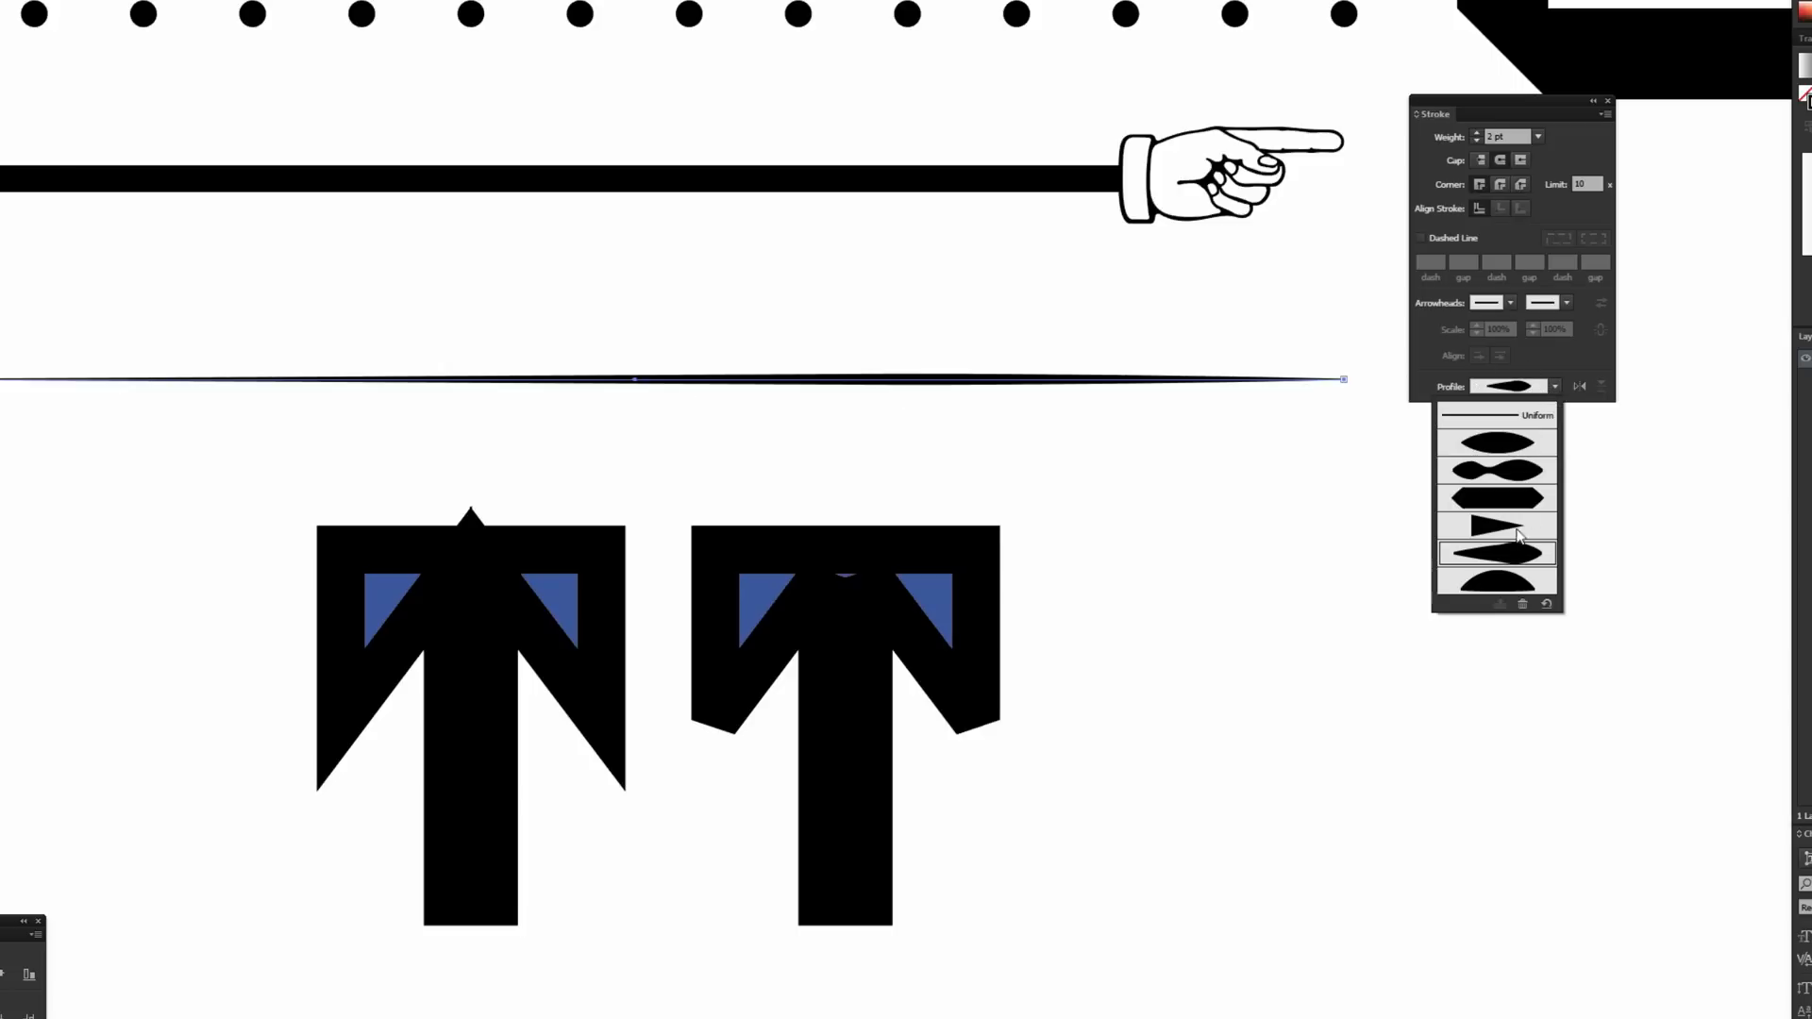
click(1497, 528)
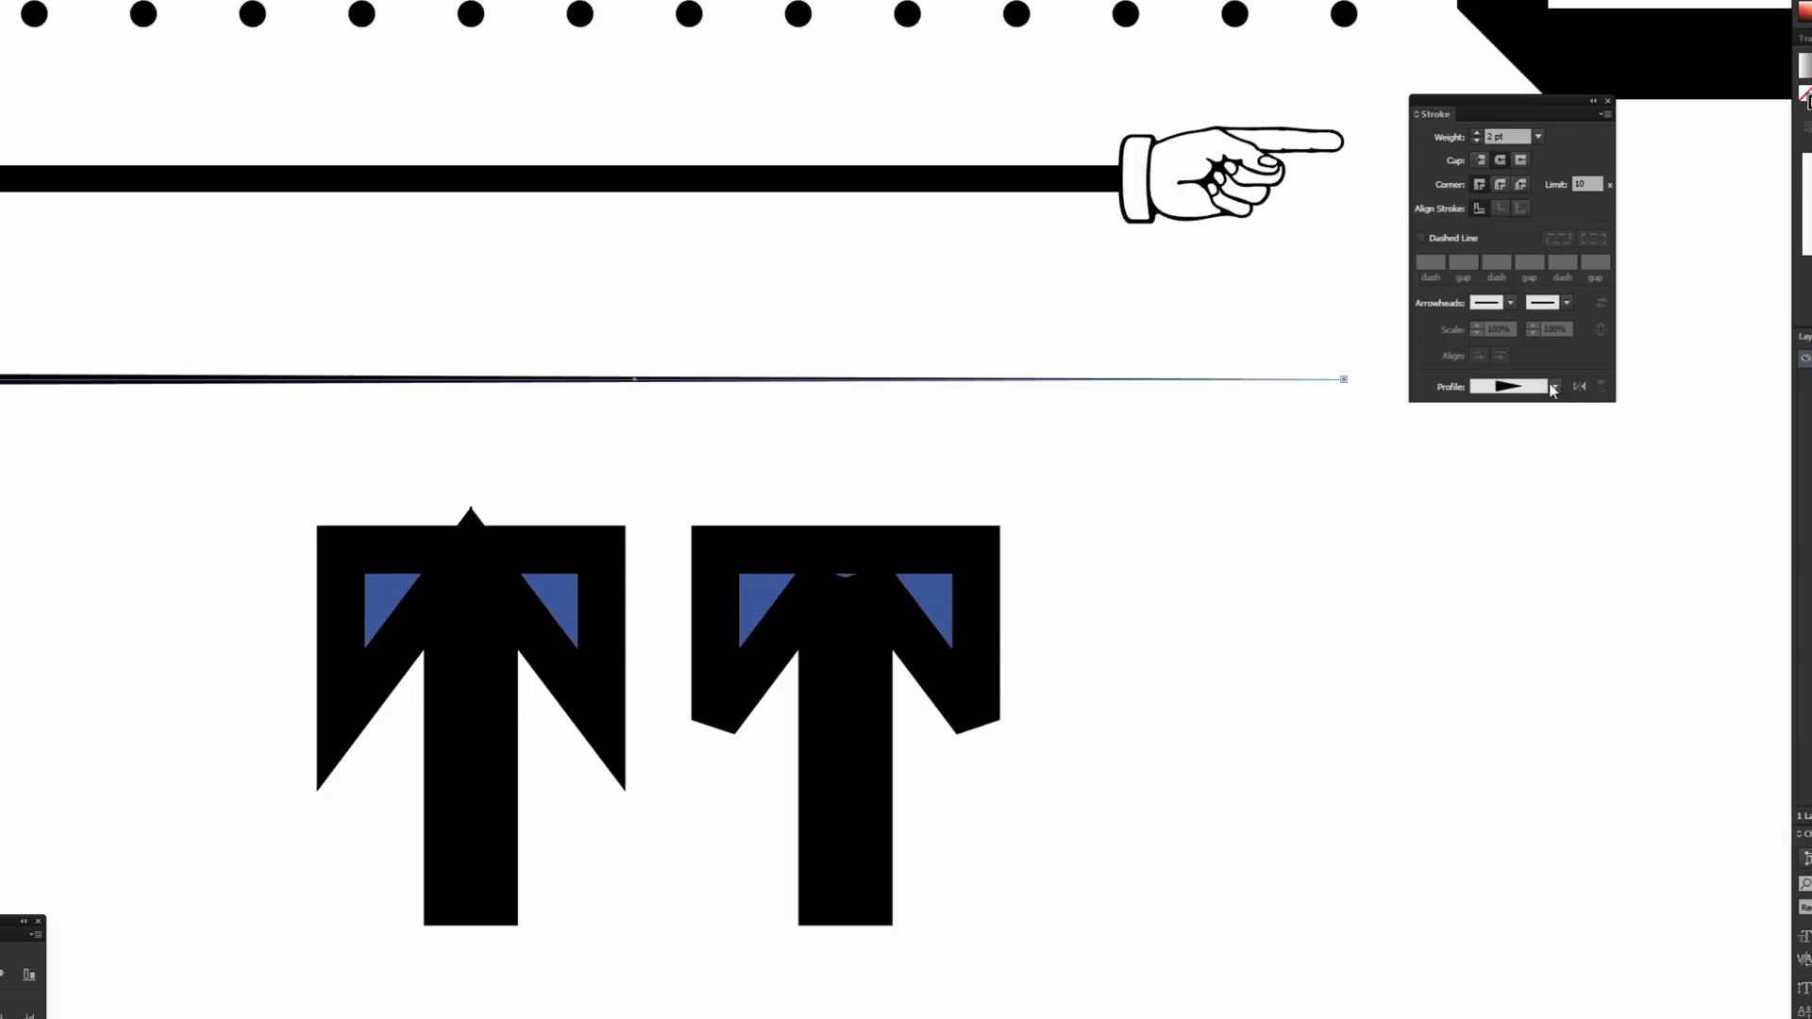
mouse_move(1580, 385)
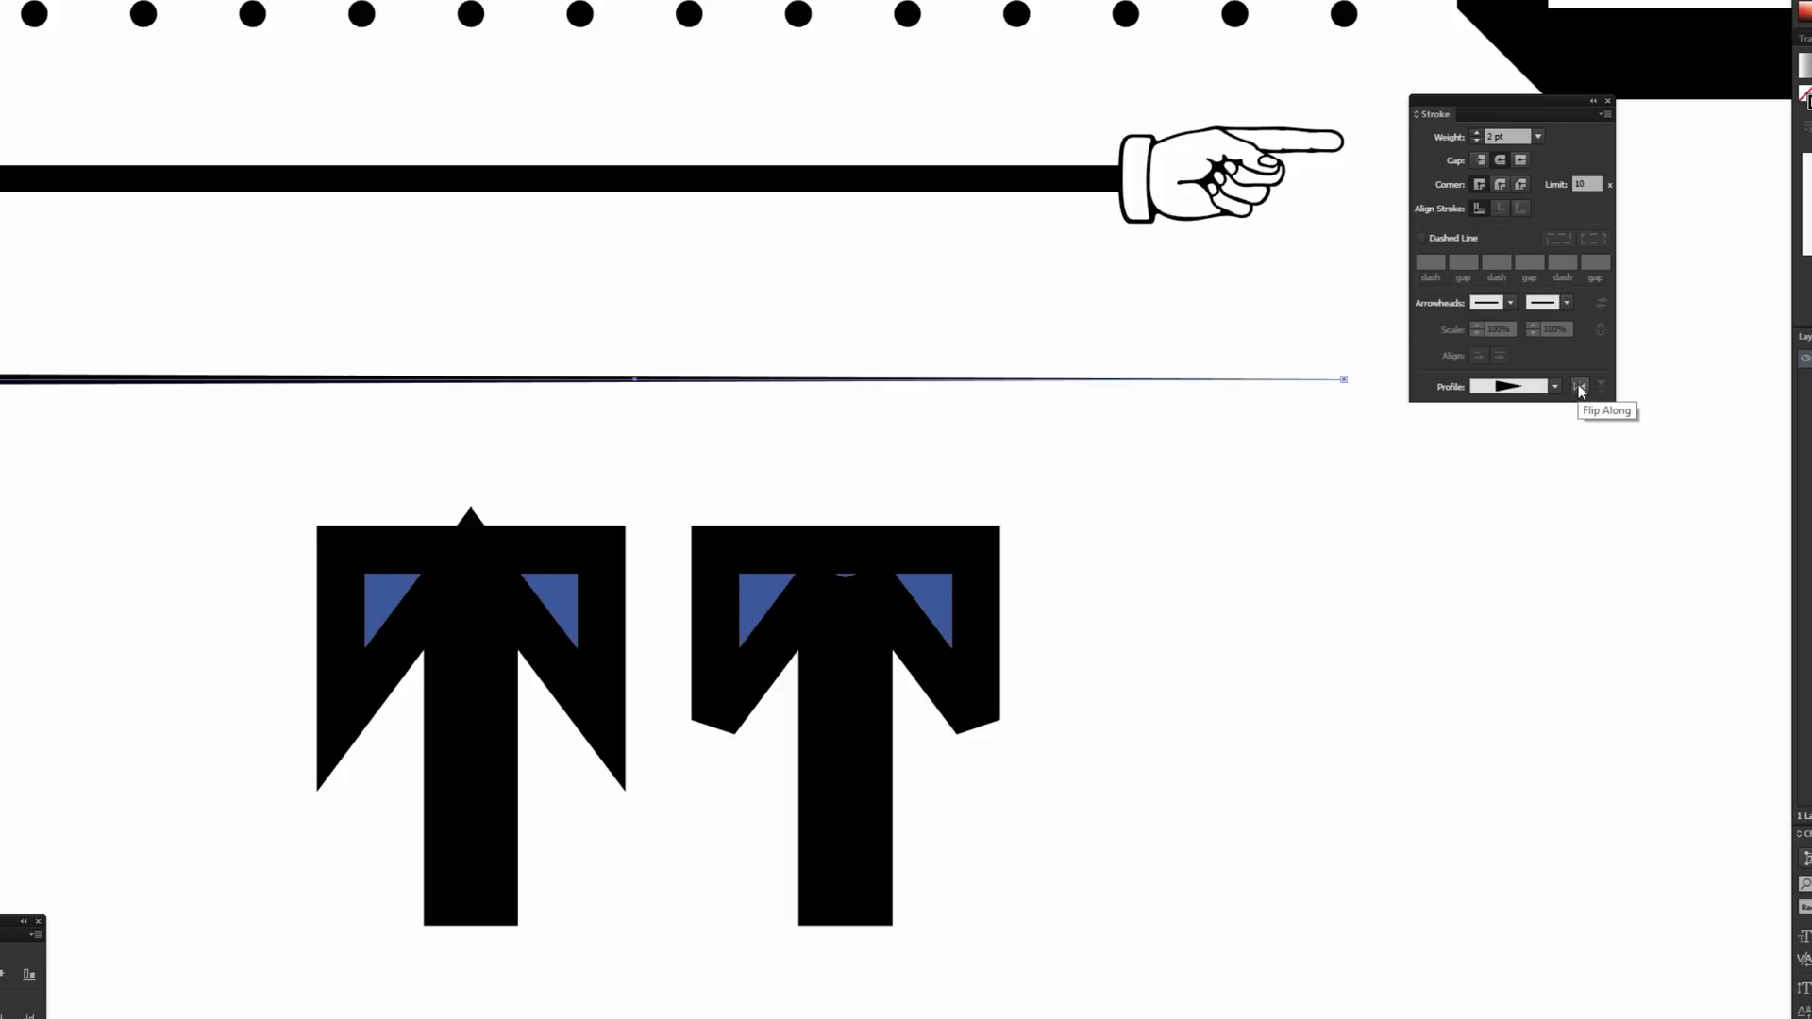
Step: Flip the profile twice, then apply the profile tapering both ends
click(1582, 385)
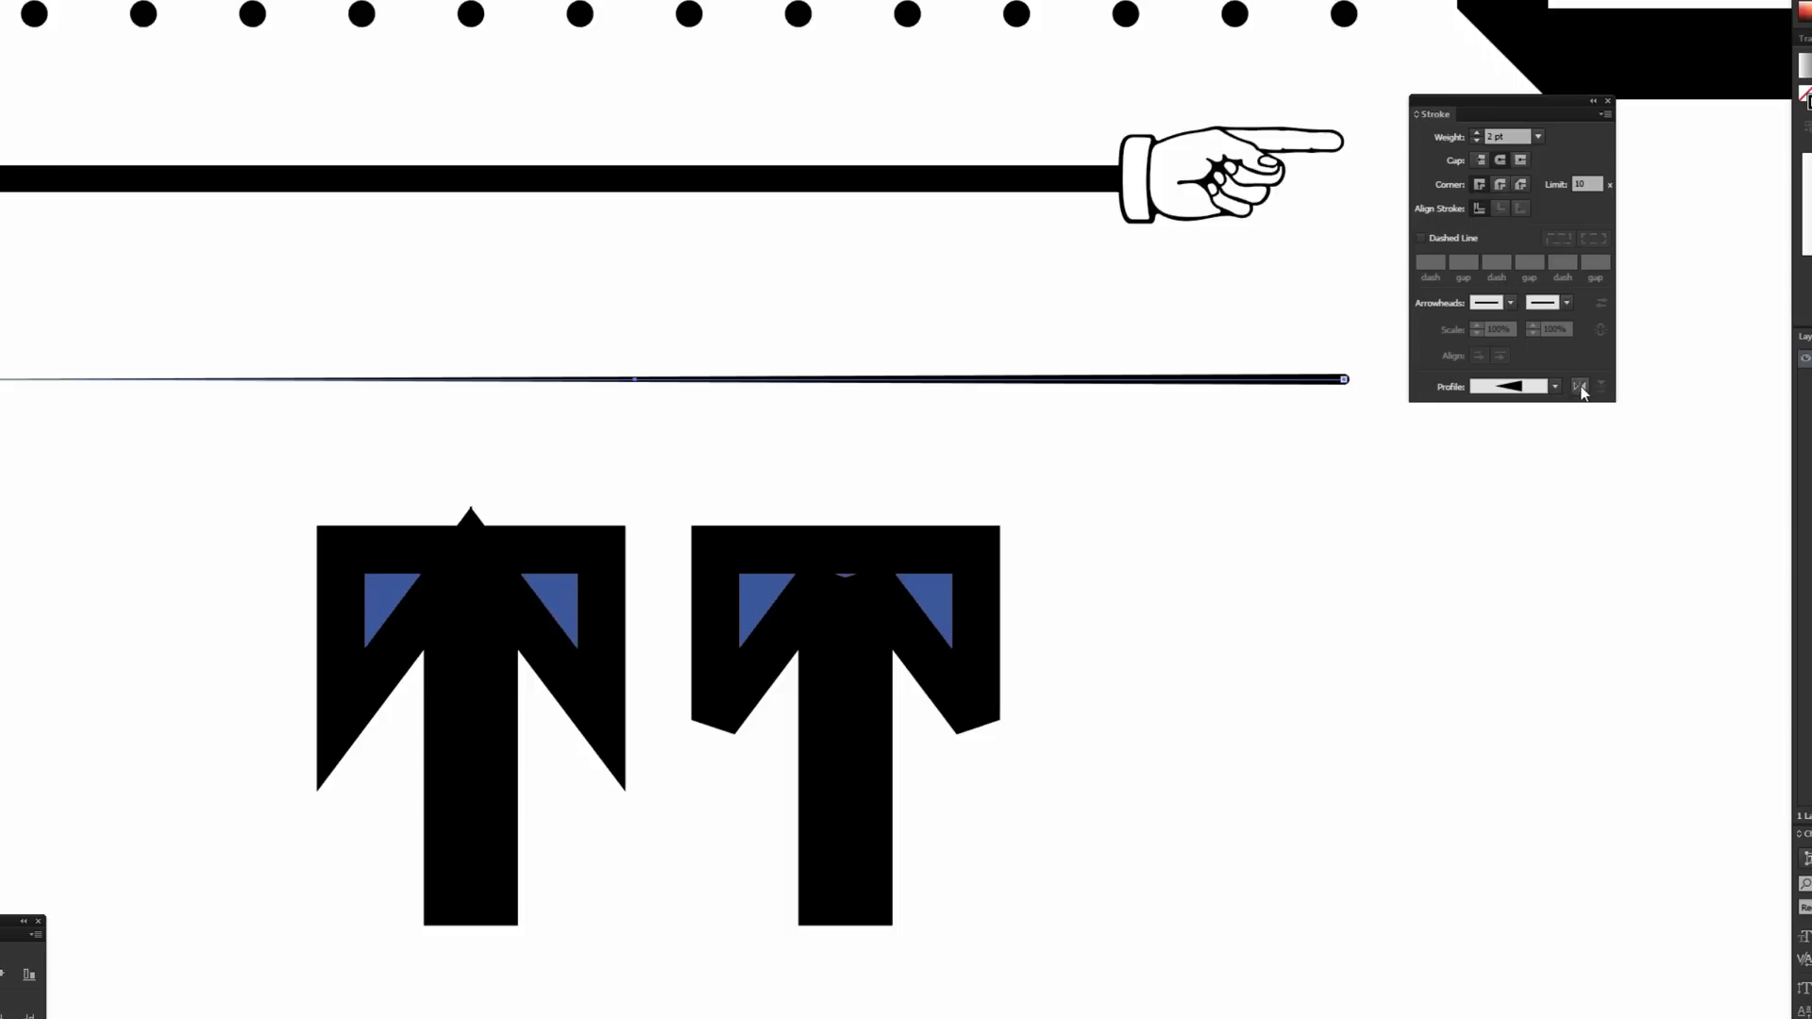
click(1582, 385)
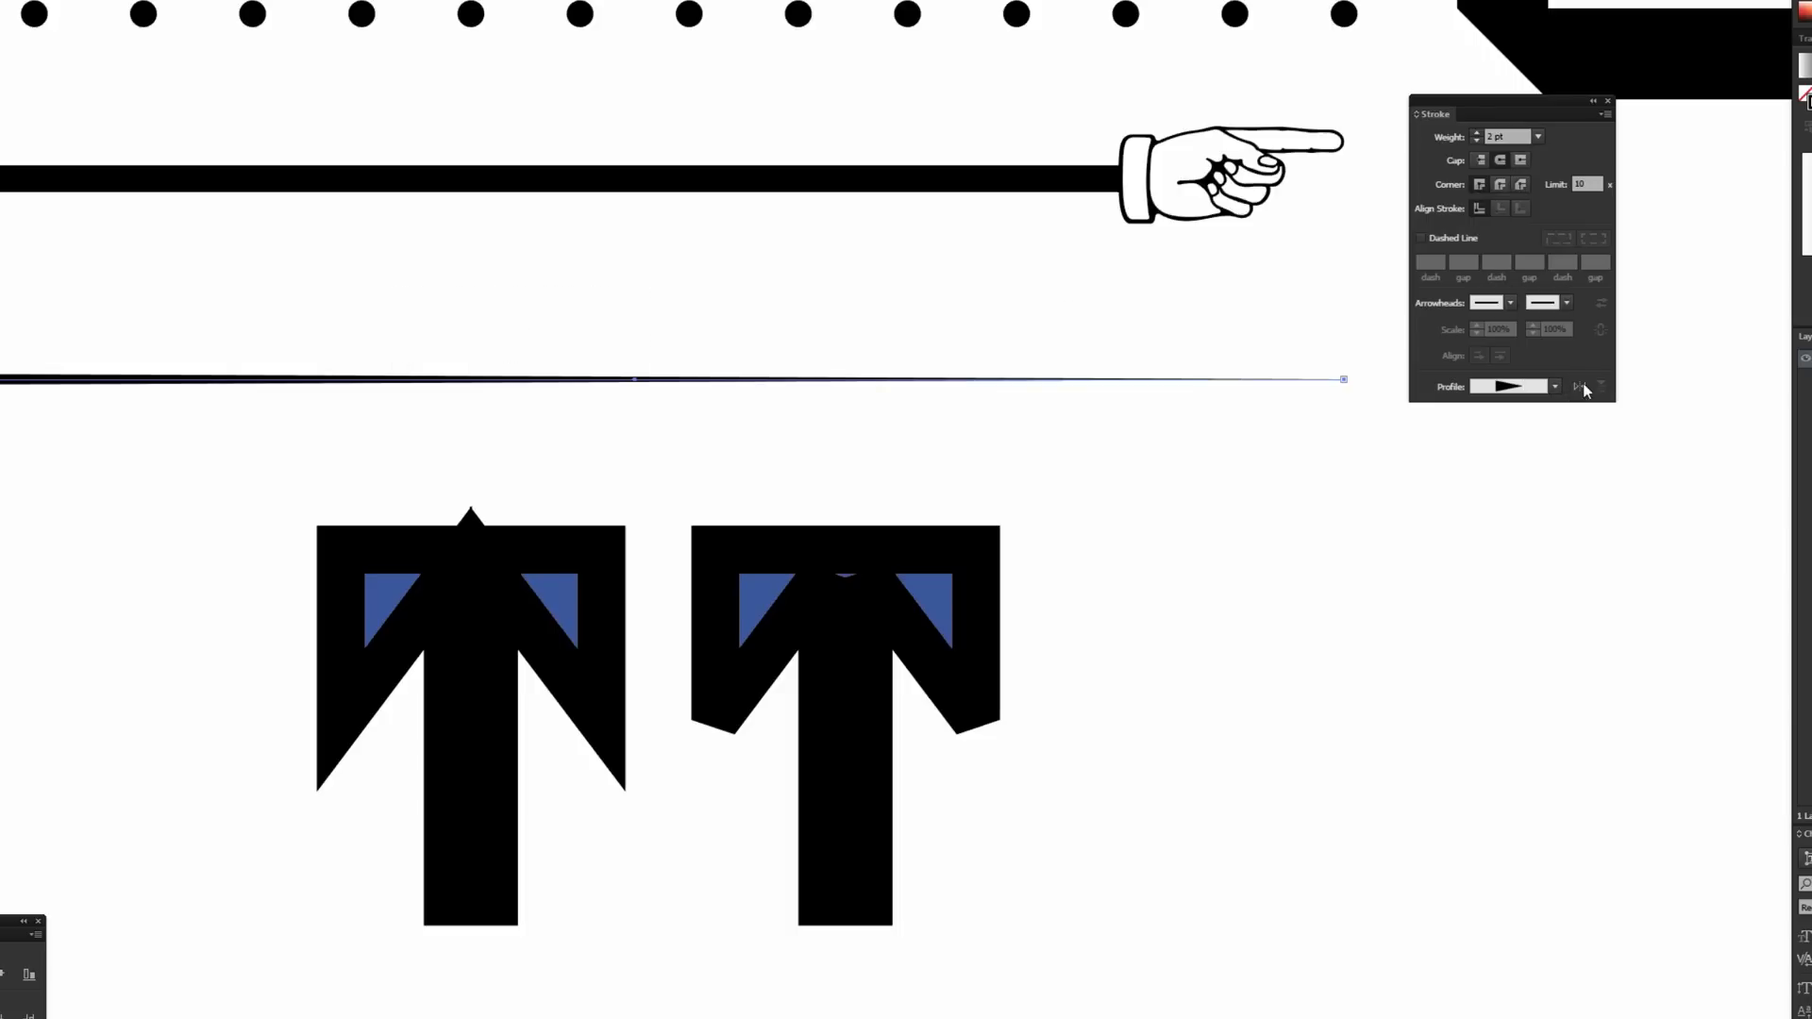
click(1552, 385)
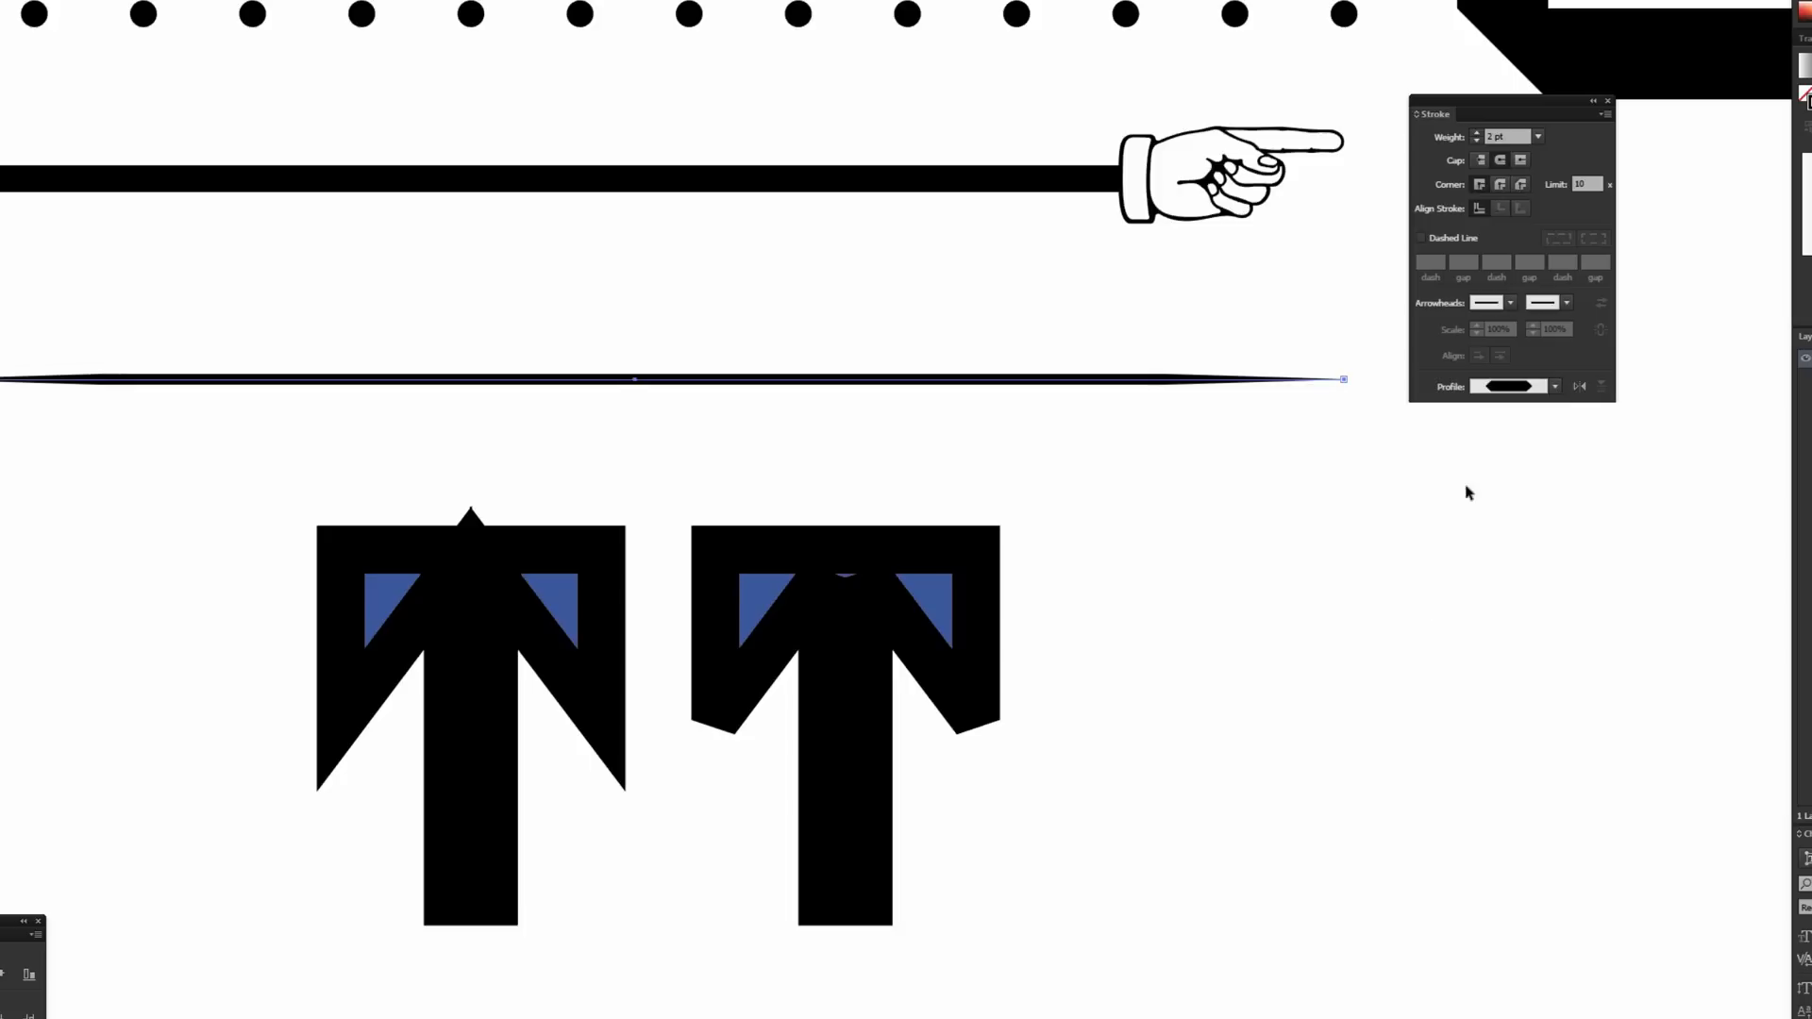
click(1527, 136)
text(4)
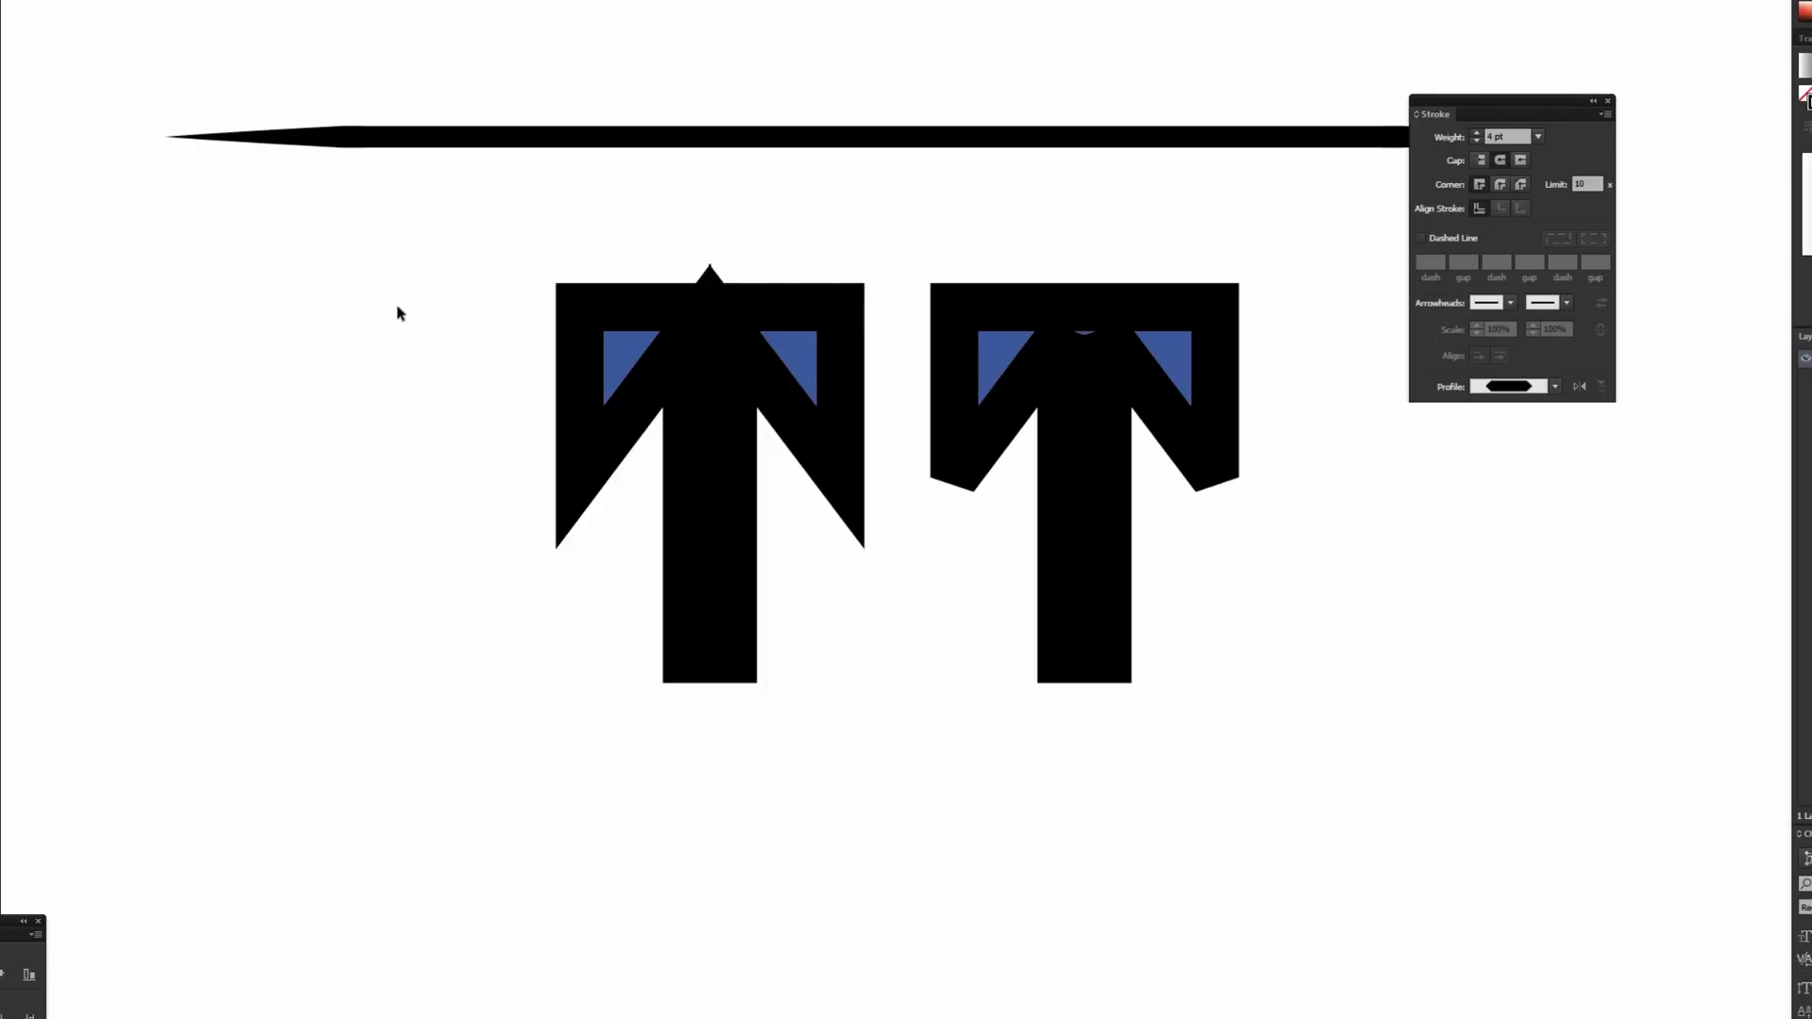
mouse_move(393, 287)
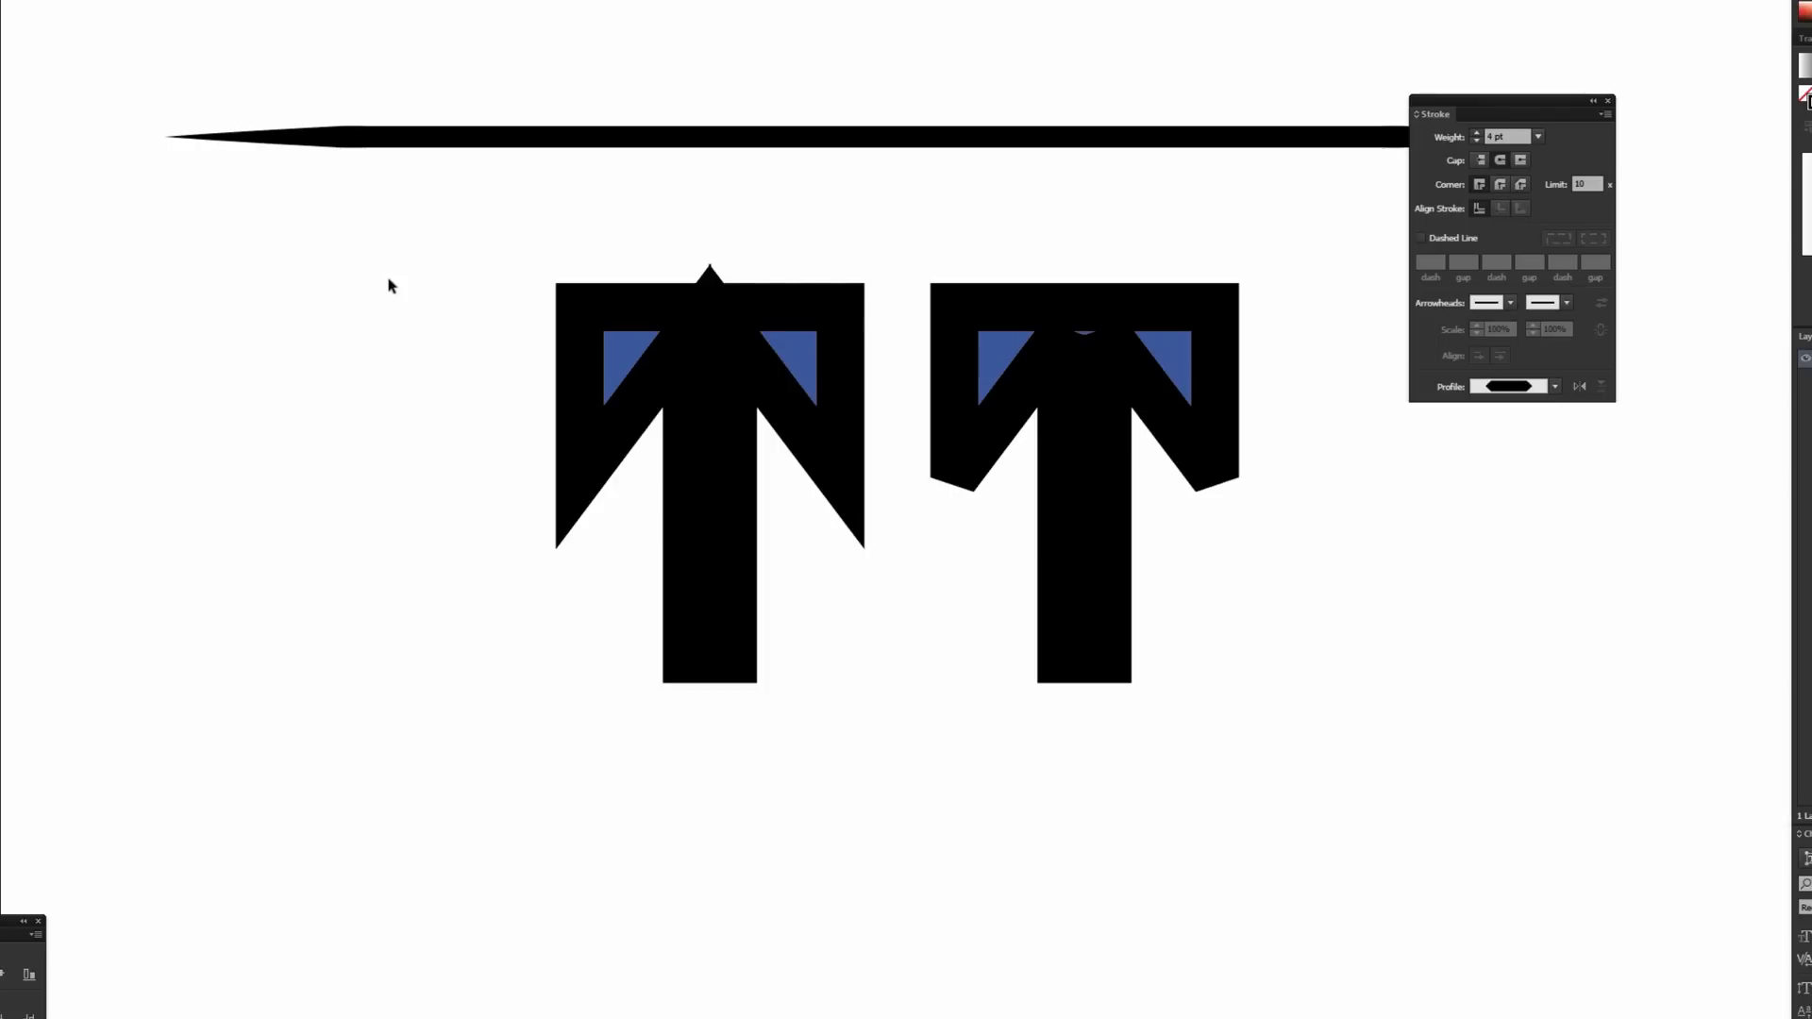
mouse_move(1608, 222)
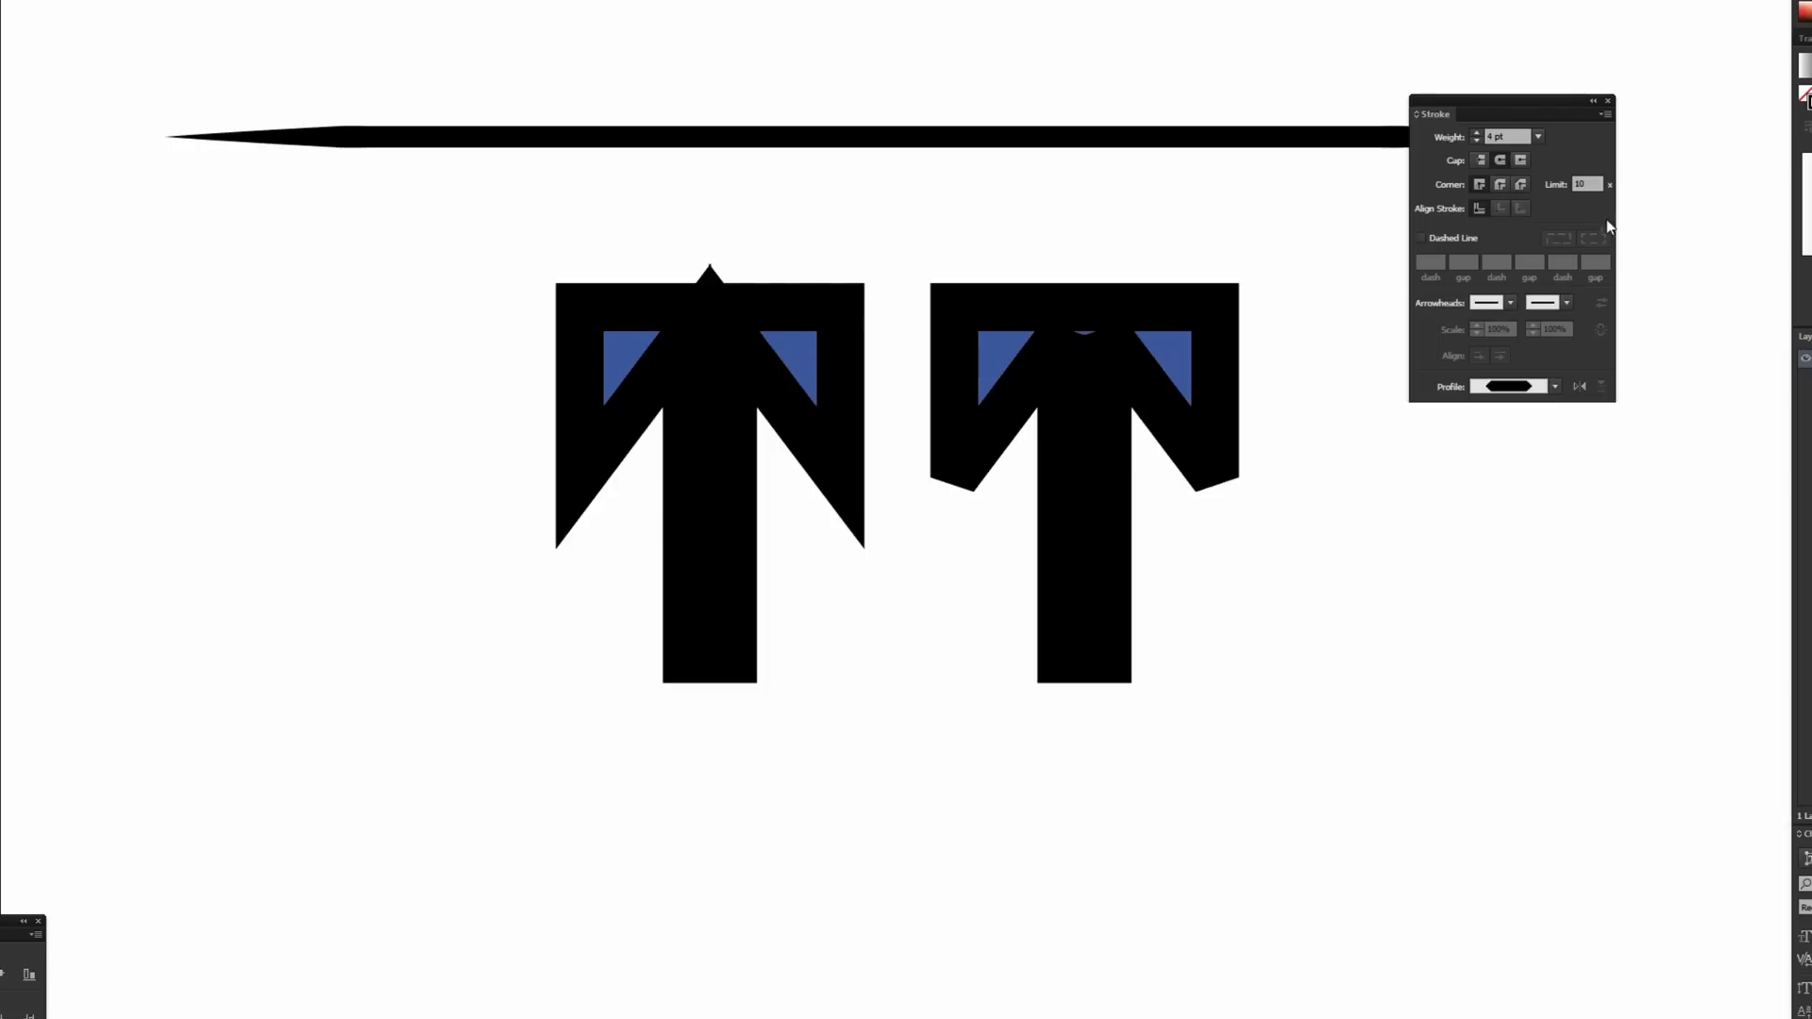
click(1586, 185)
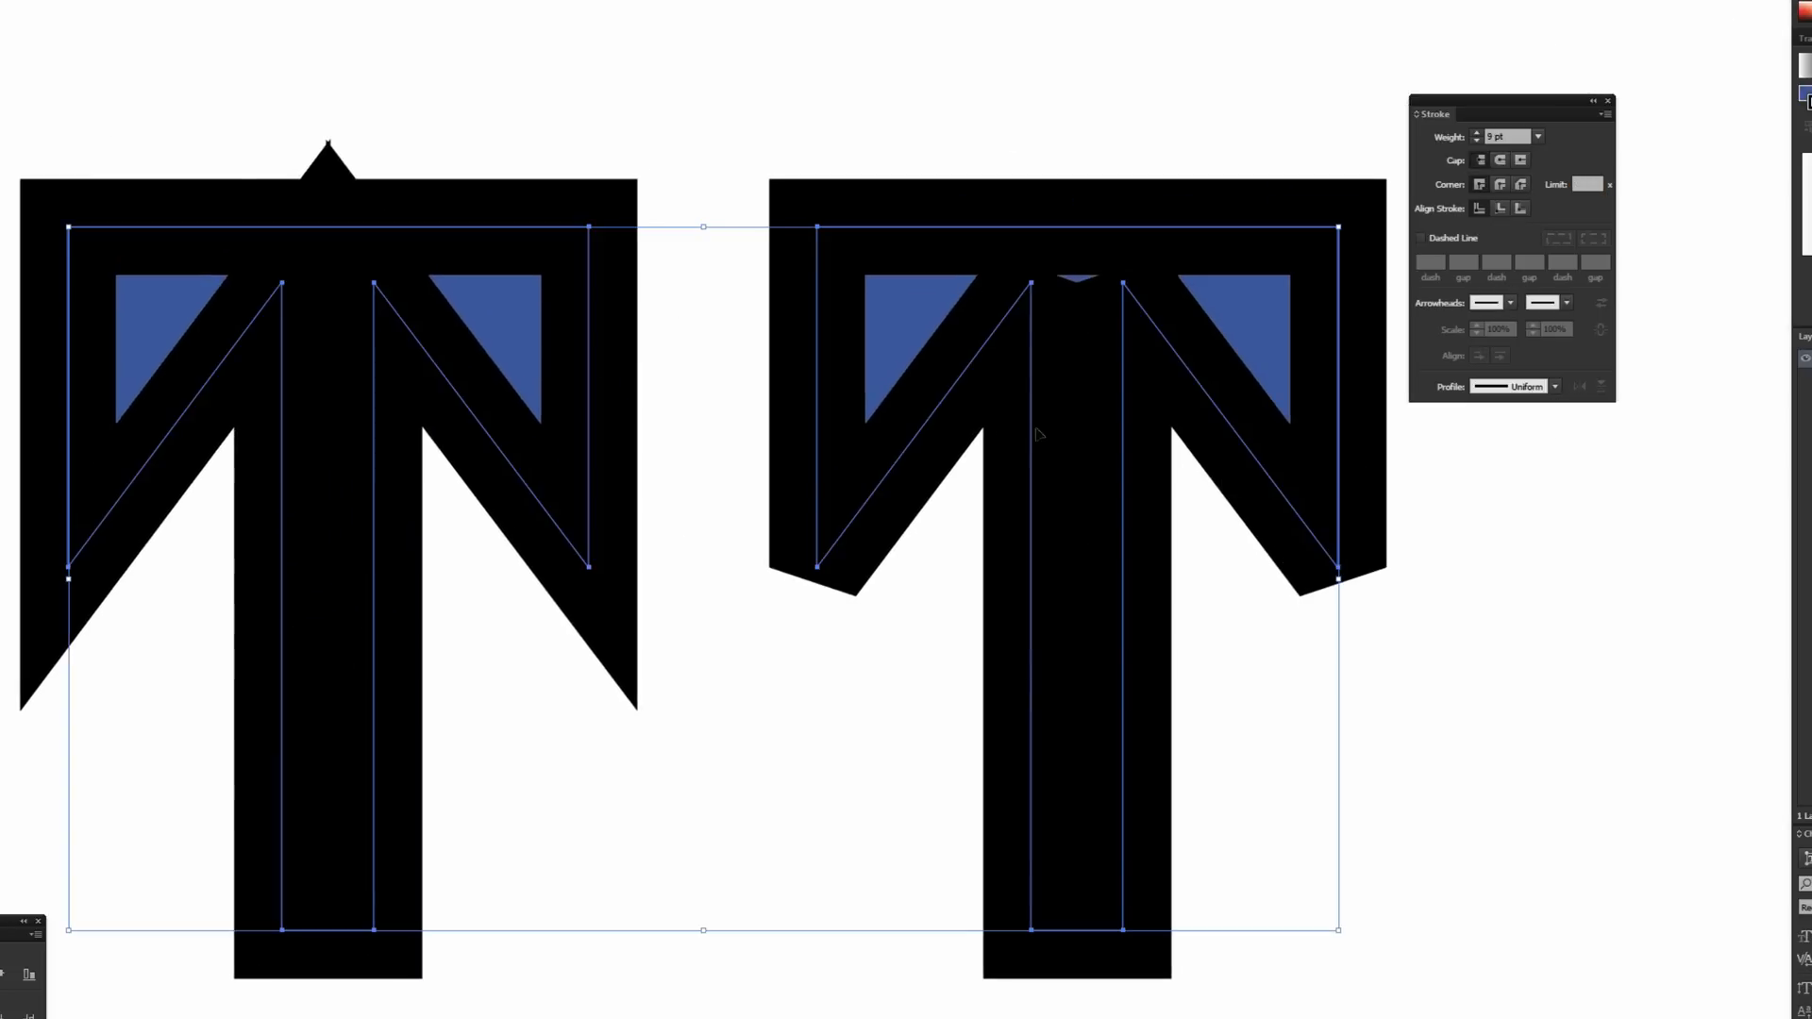
mouse_move(1468, 217)
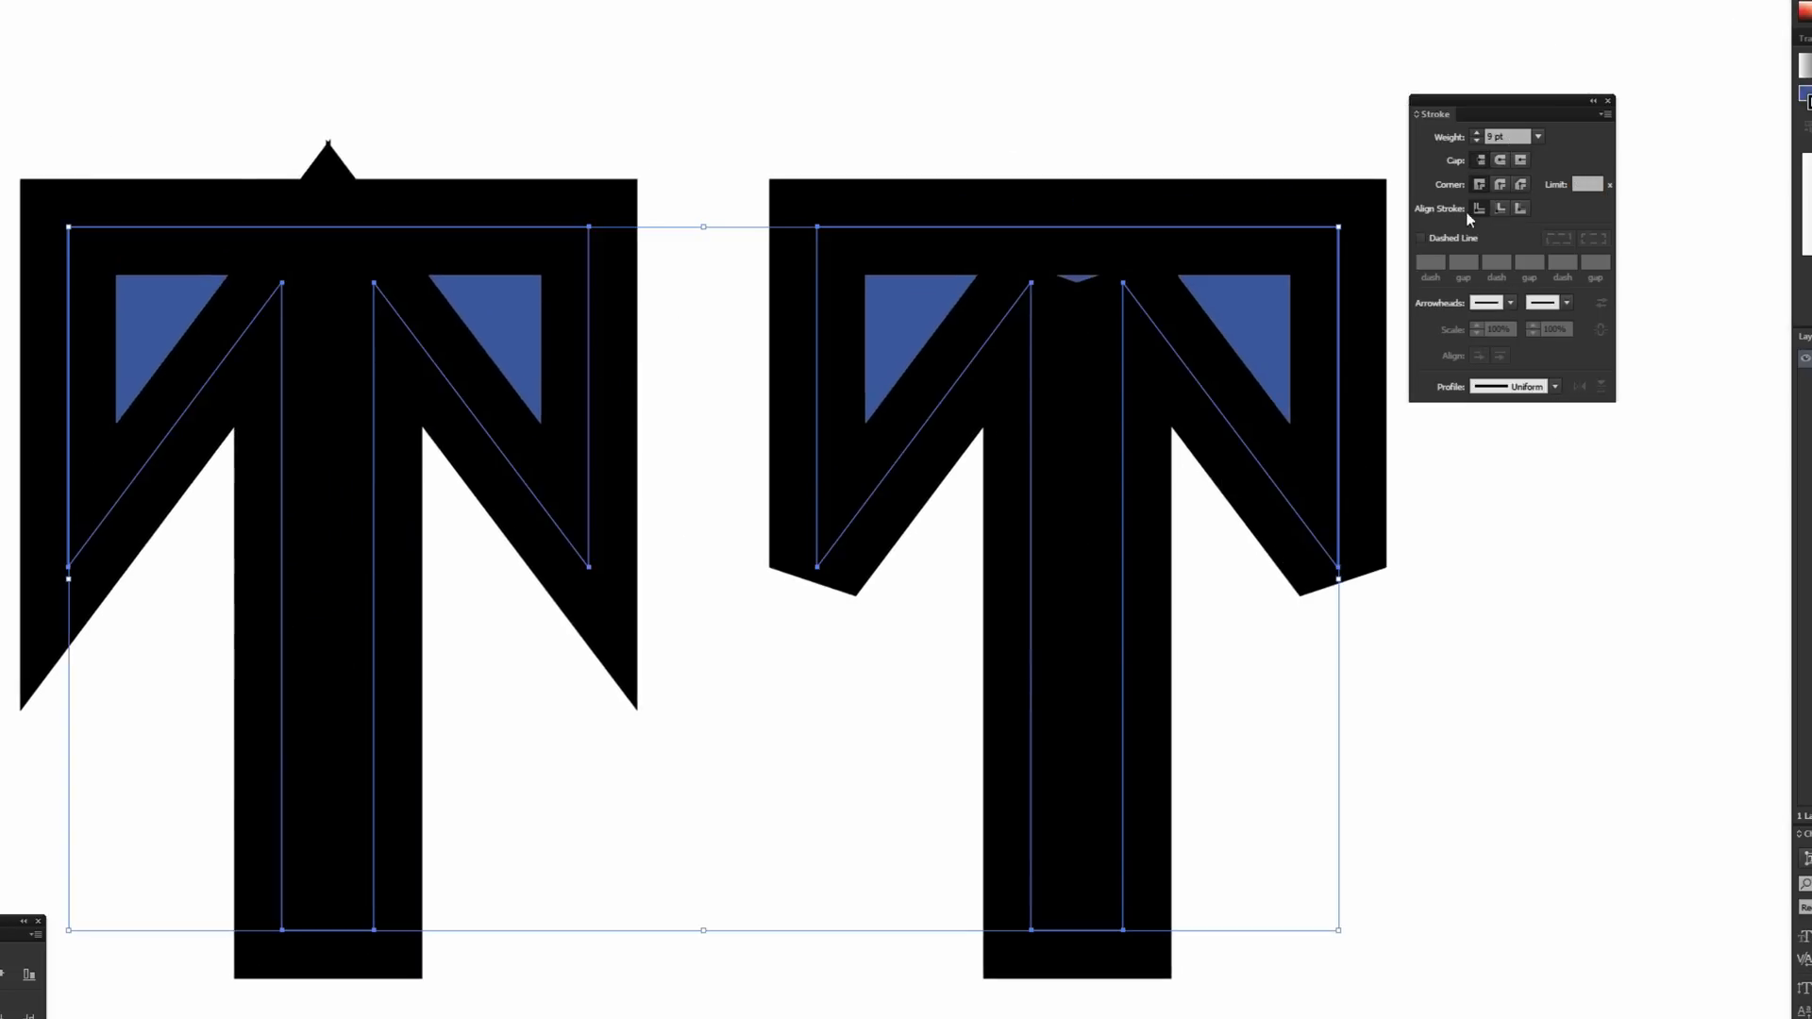
click(162, 149)
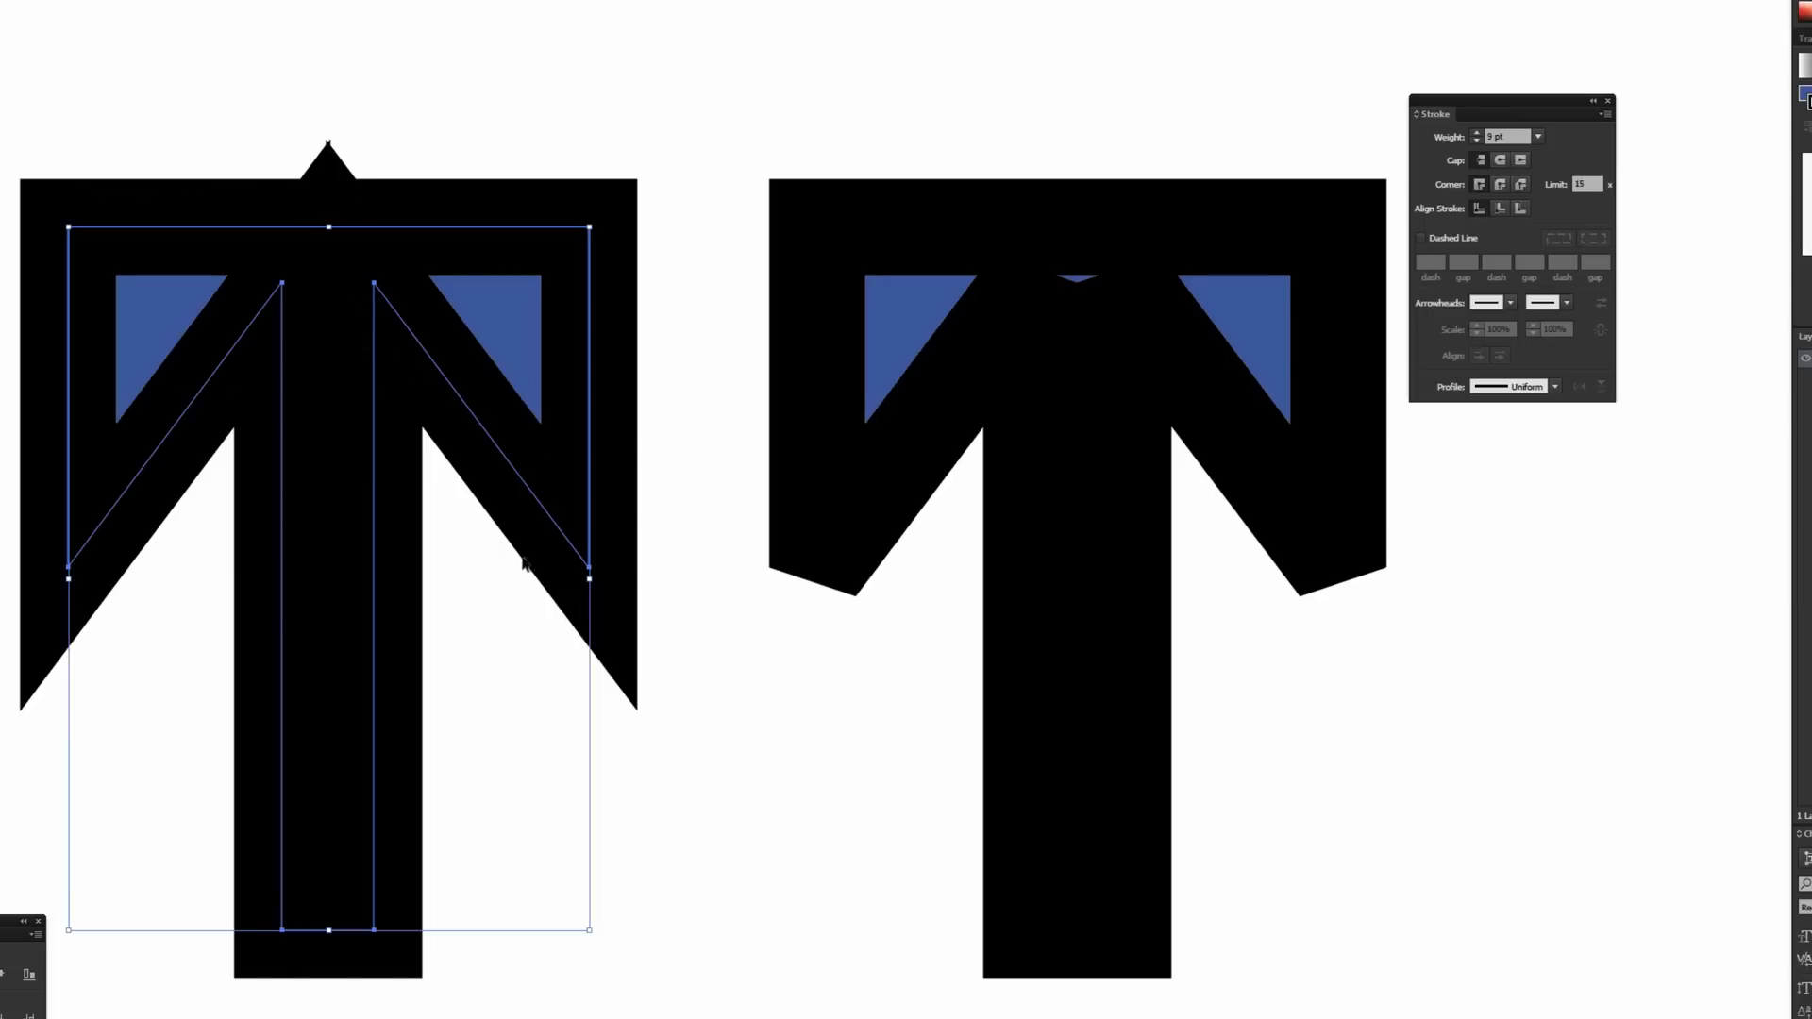
mouse_move(568, 595)
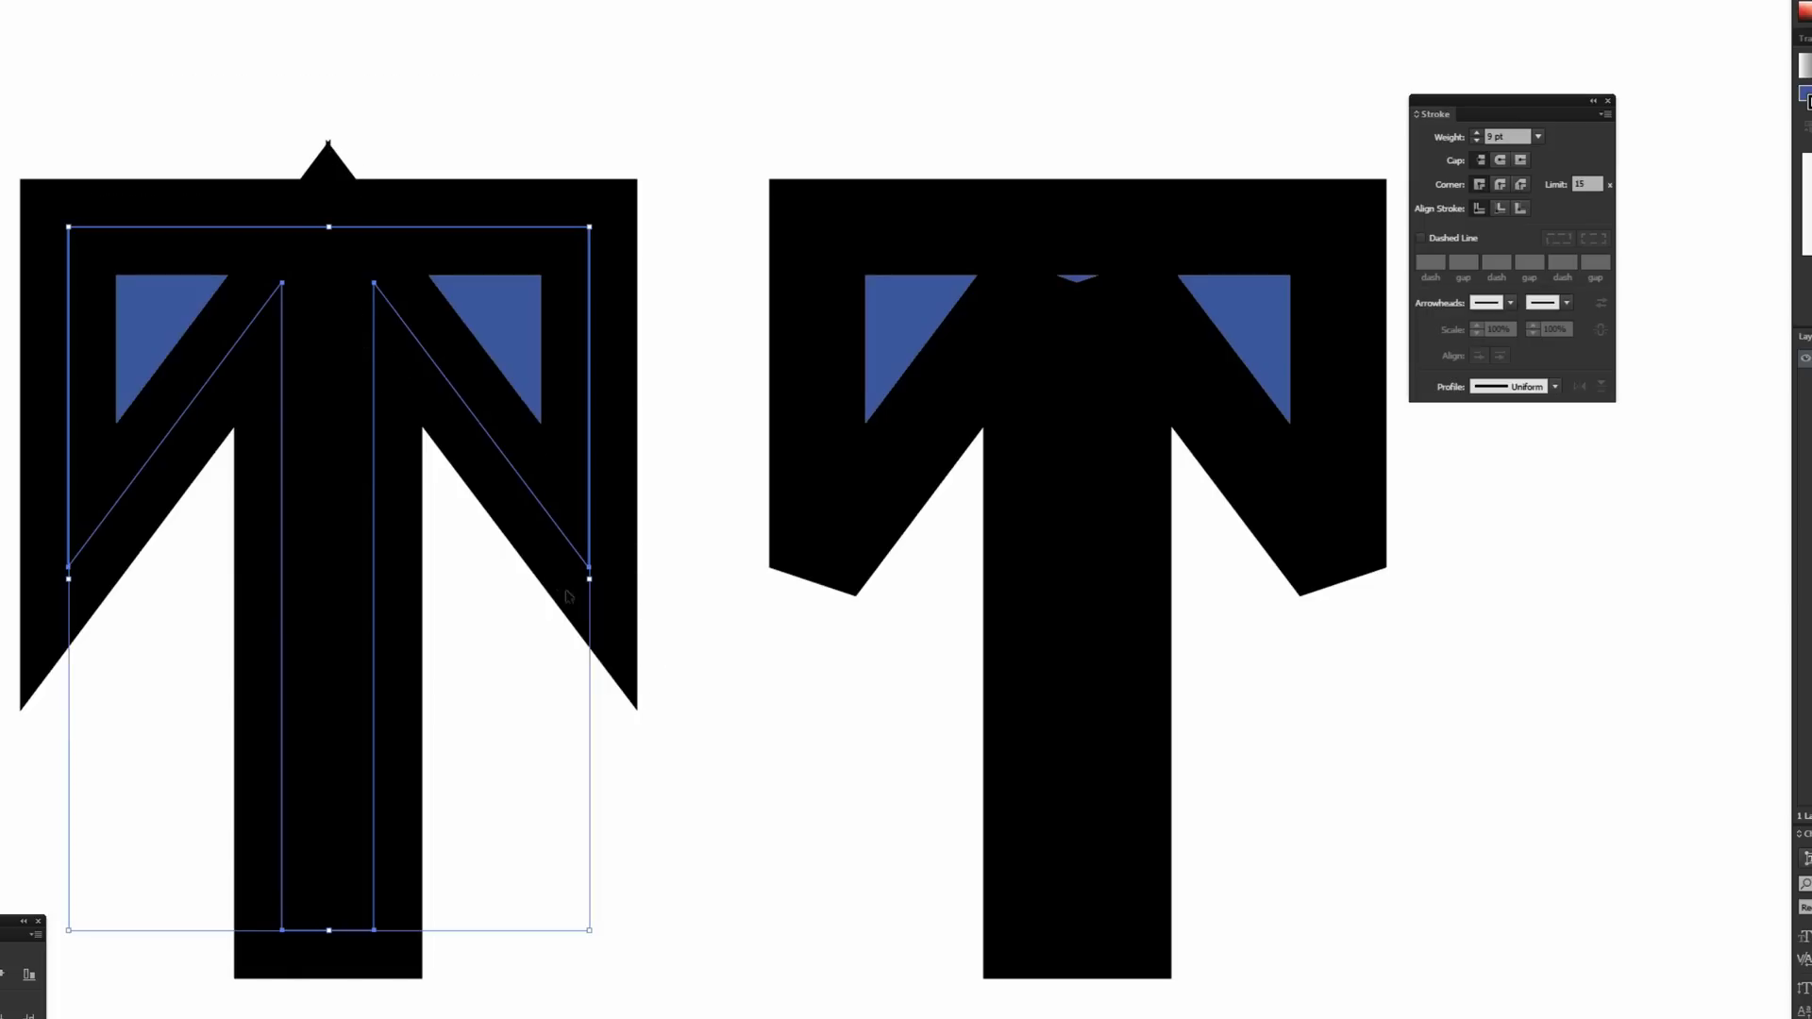
mouse_move(1006, 417)
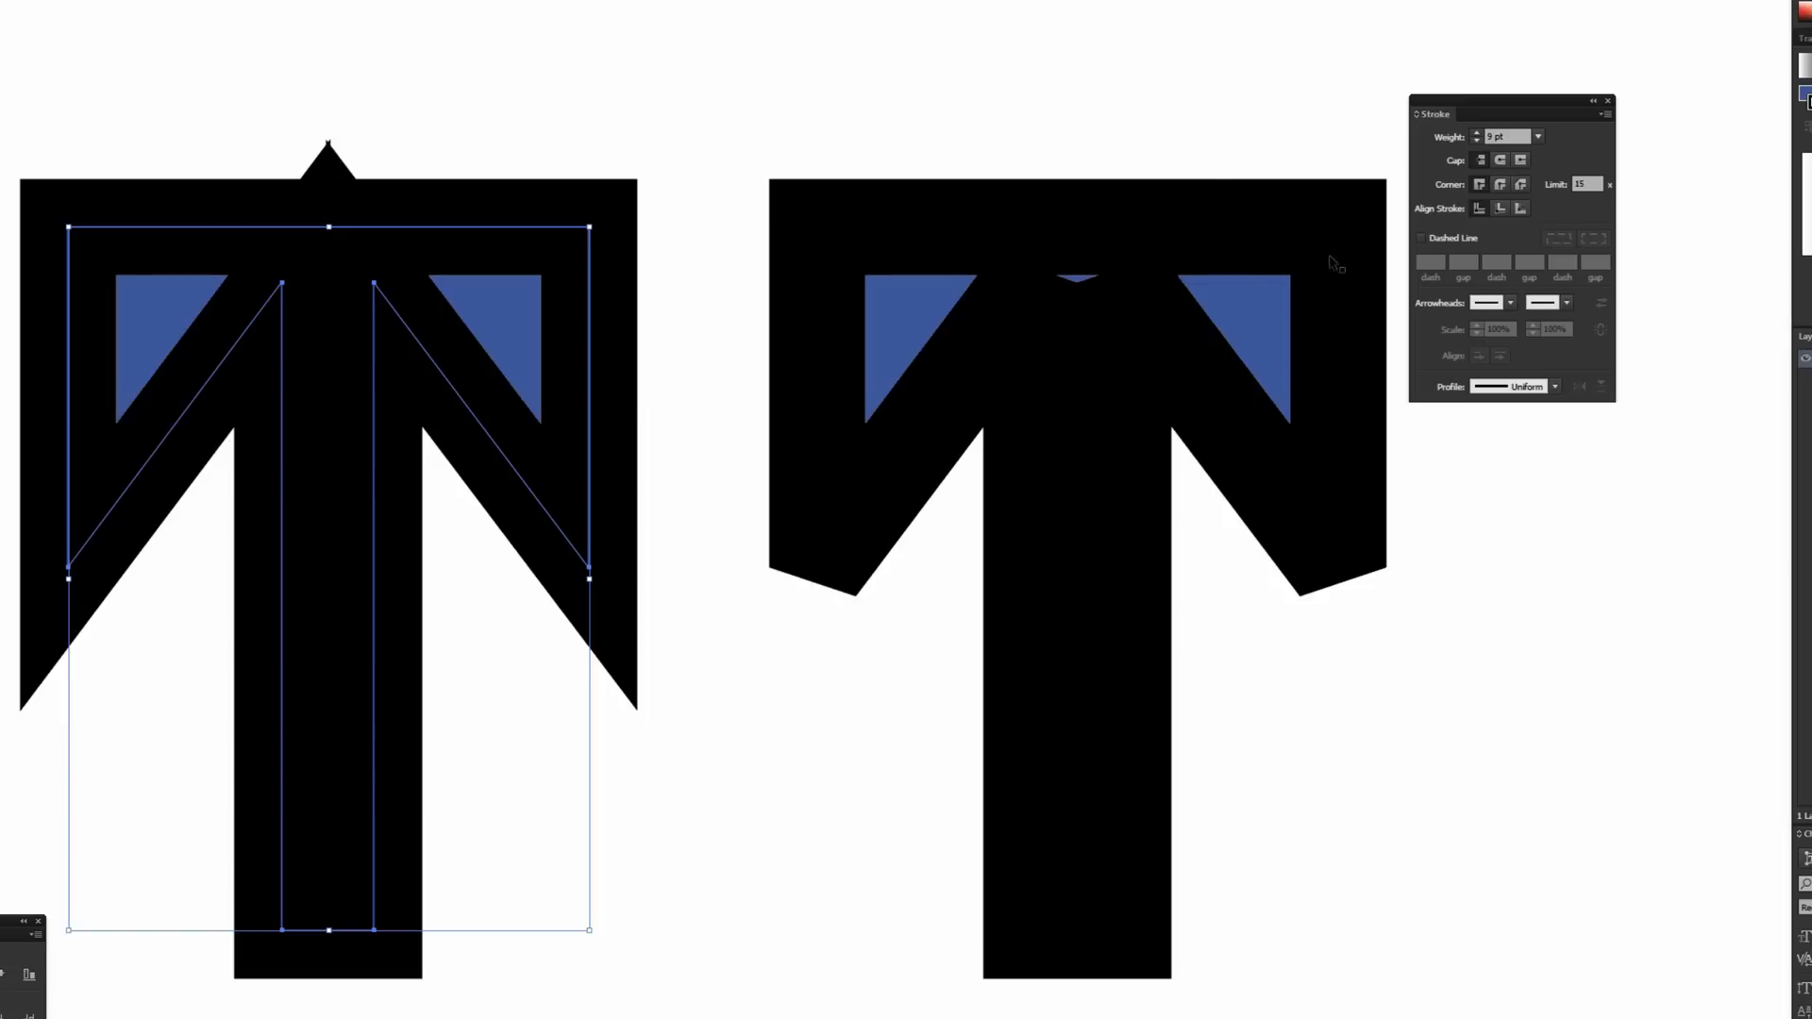
mouse_move(1623, 197)
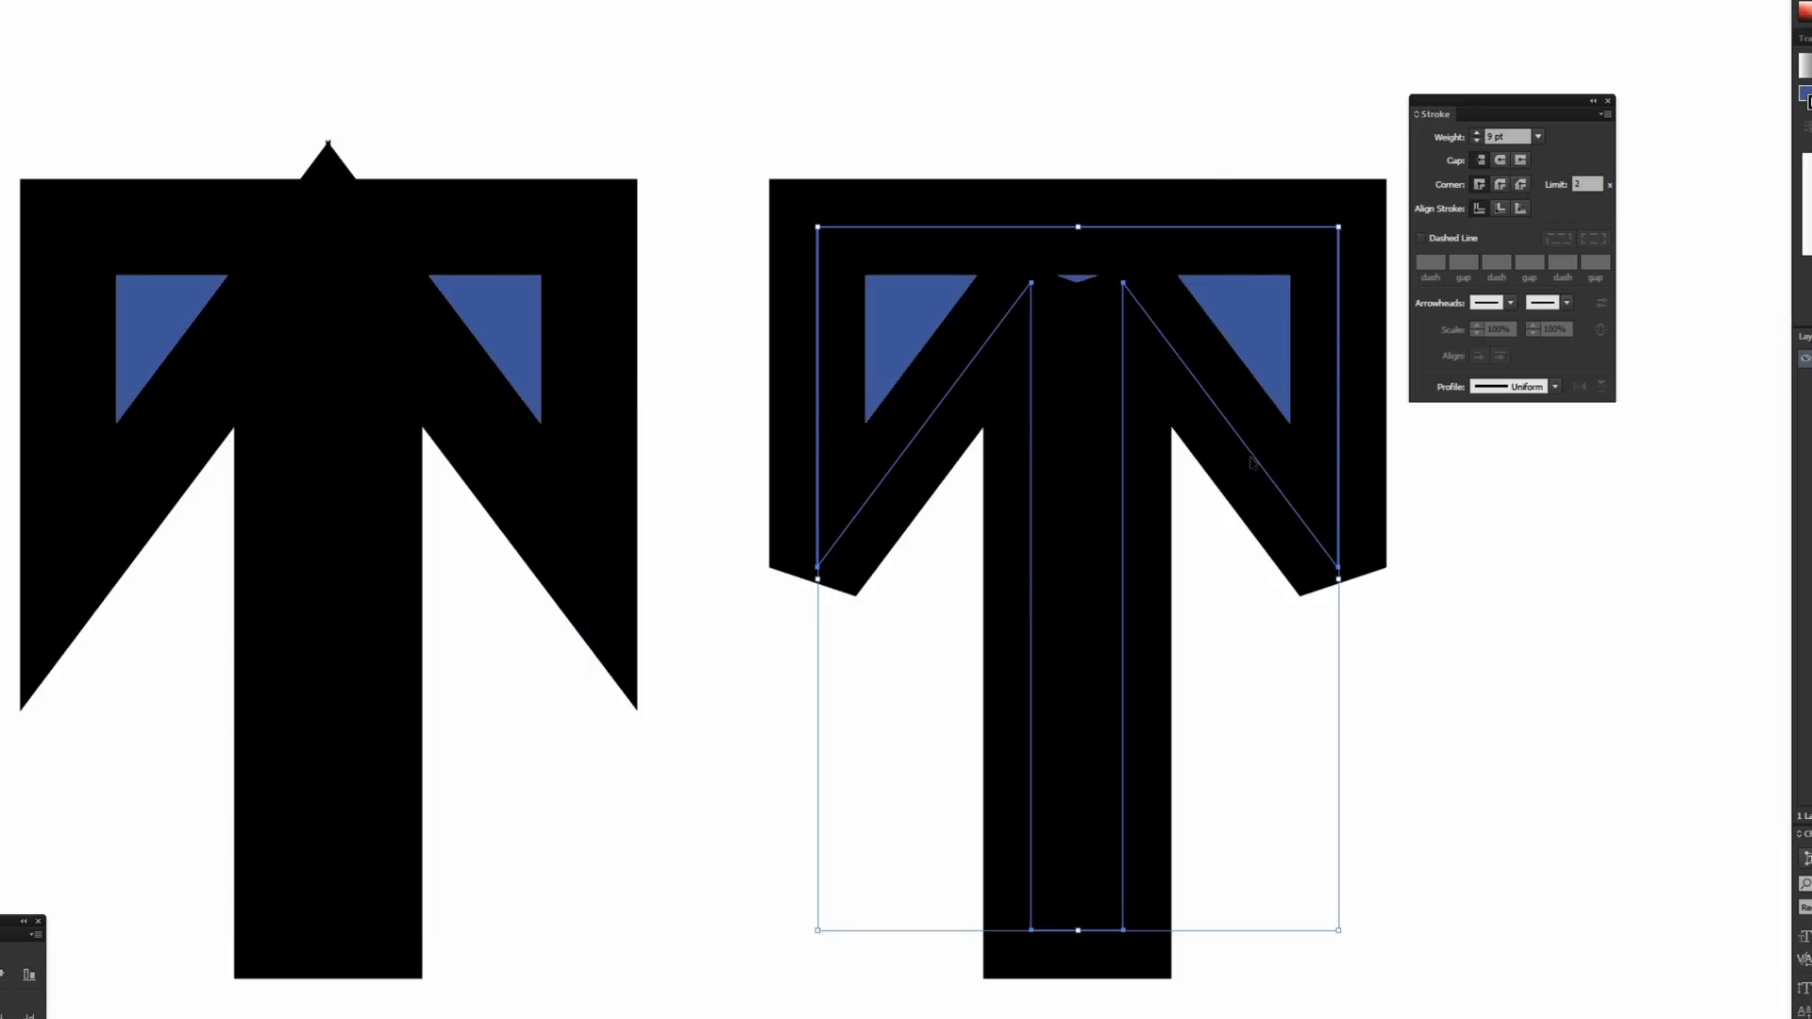
mouse_move(634, 117)
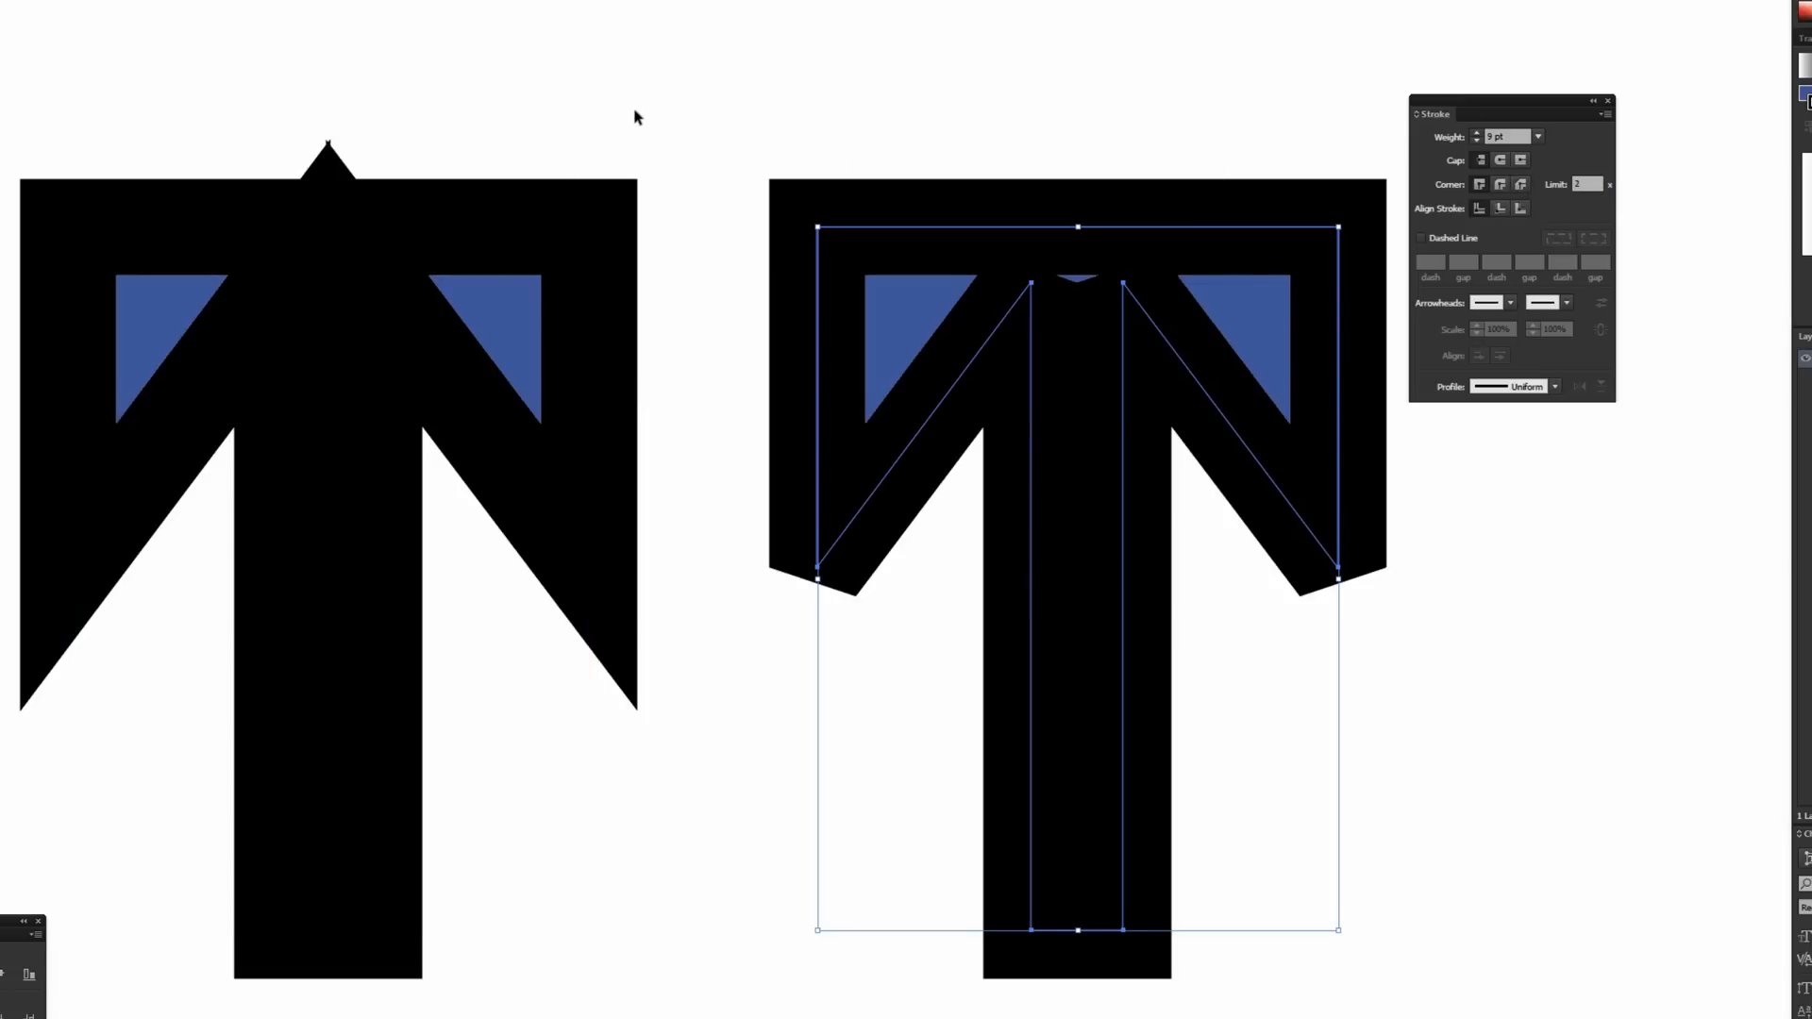
mouse_move(838, 574)
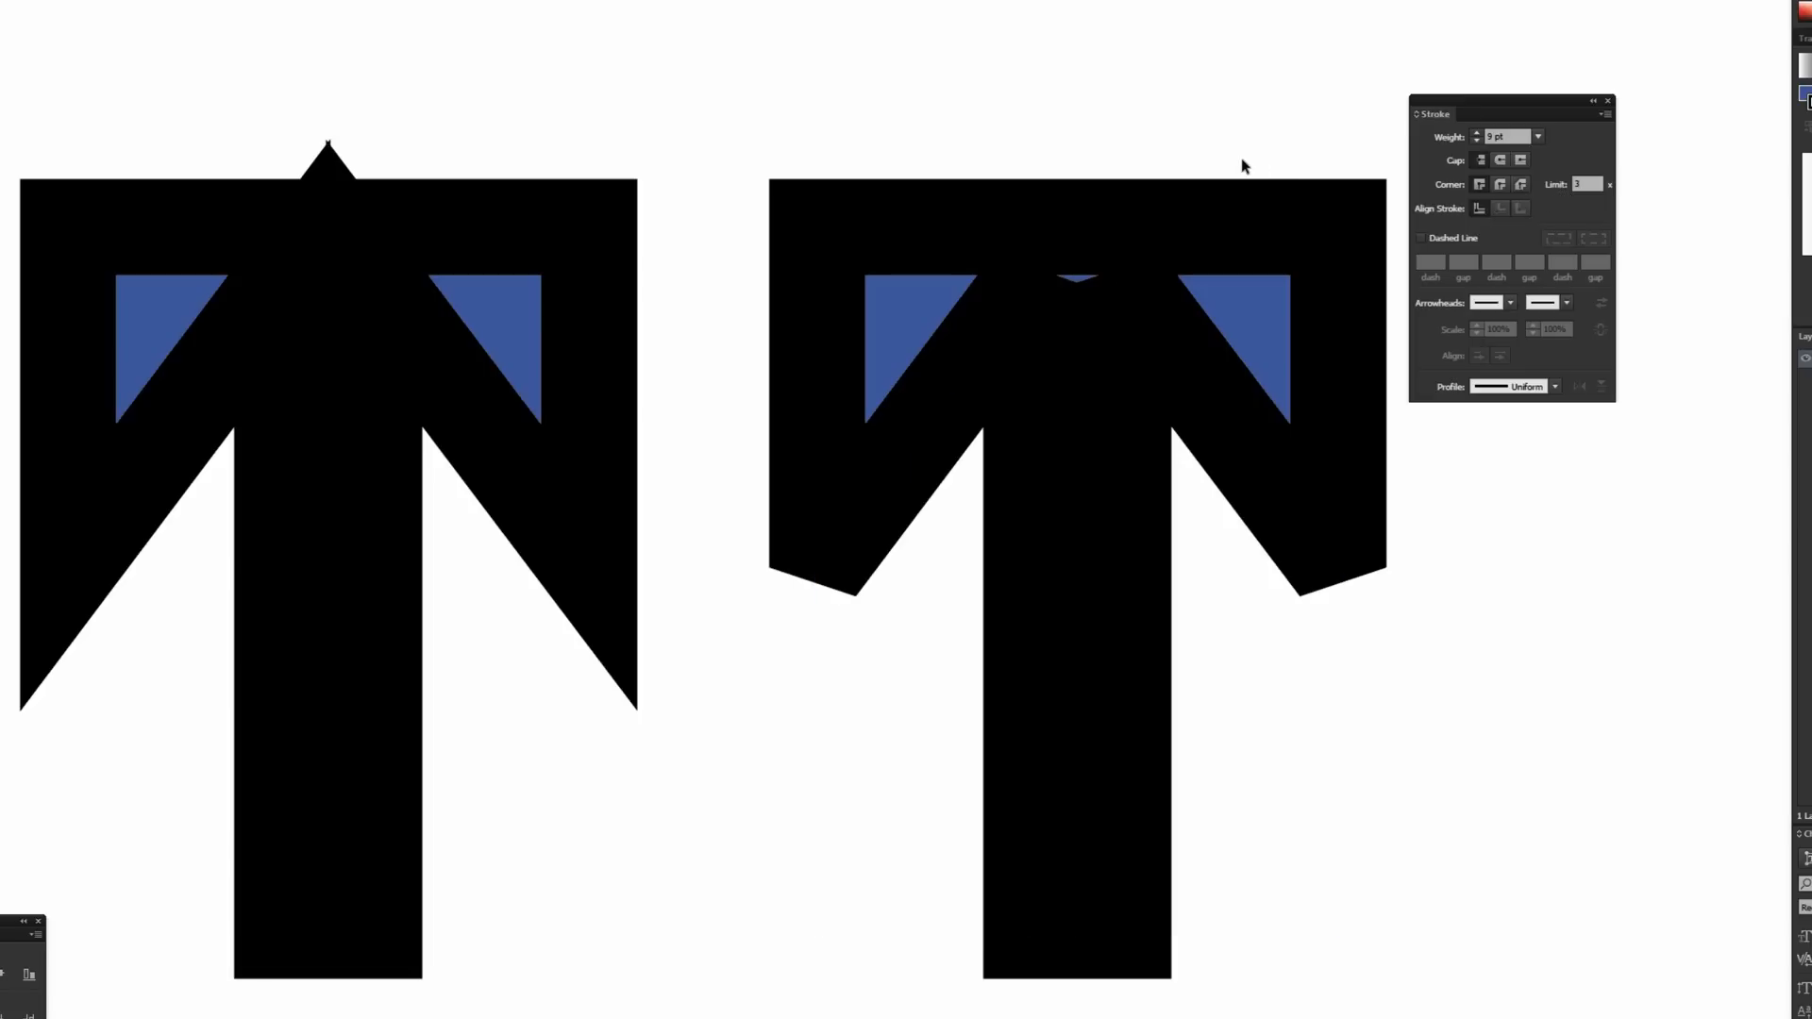
mouse_move(1014, 171)
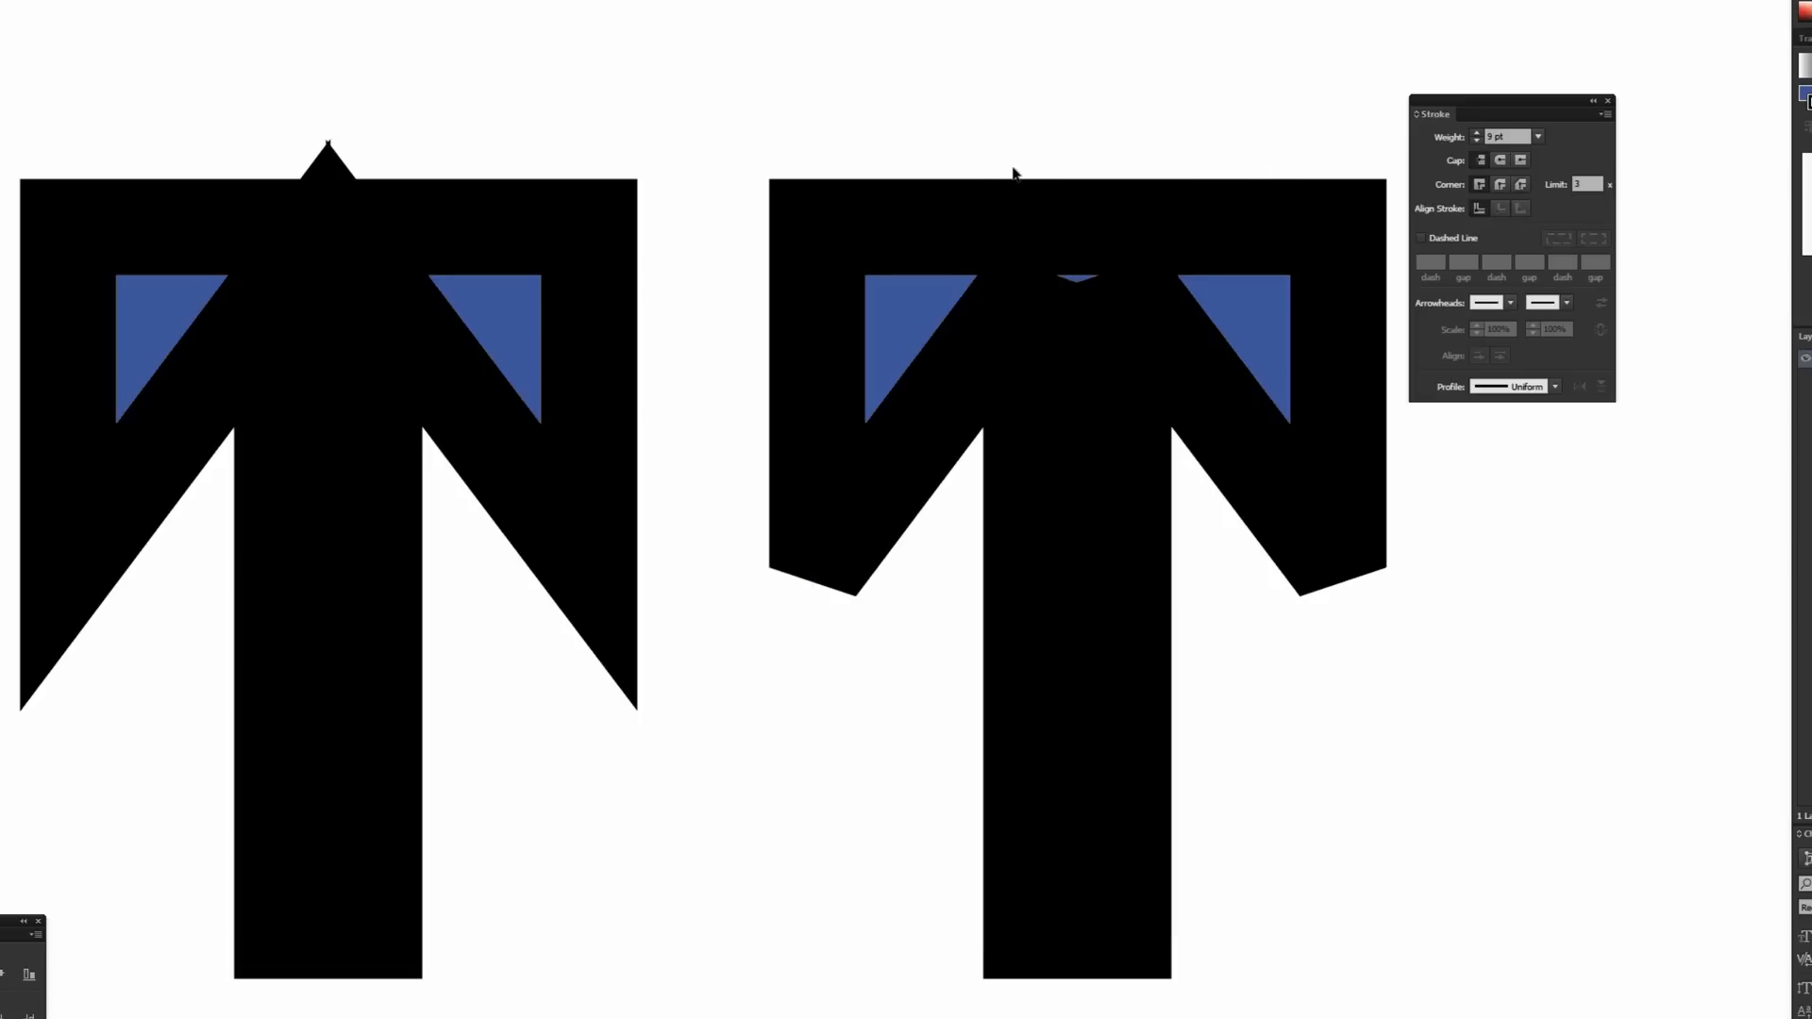
mouse_move(951, 132)
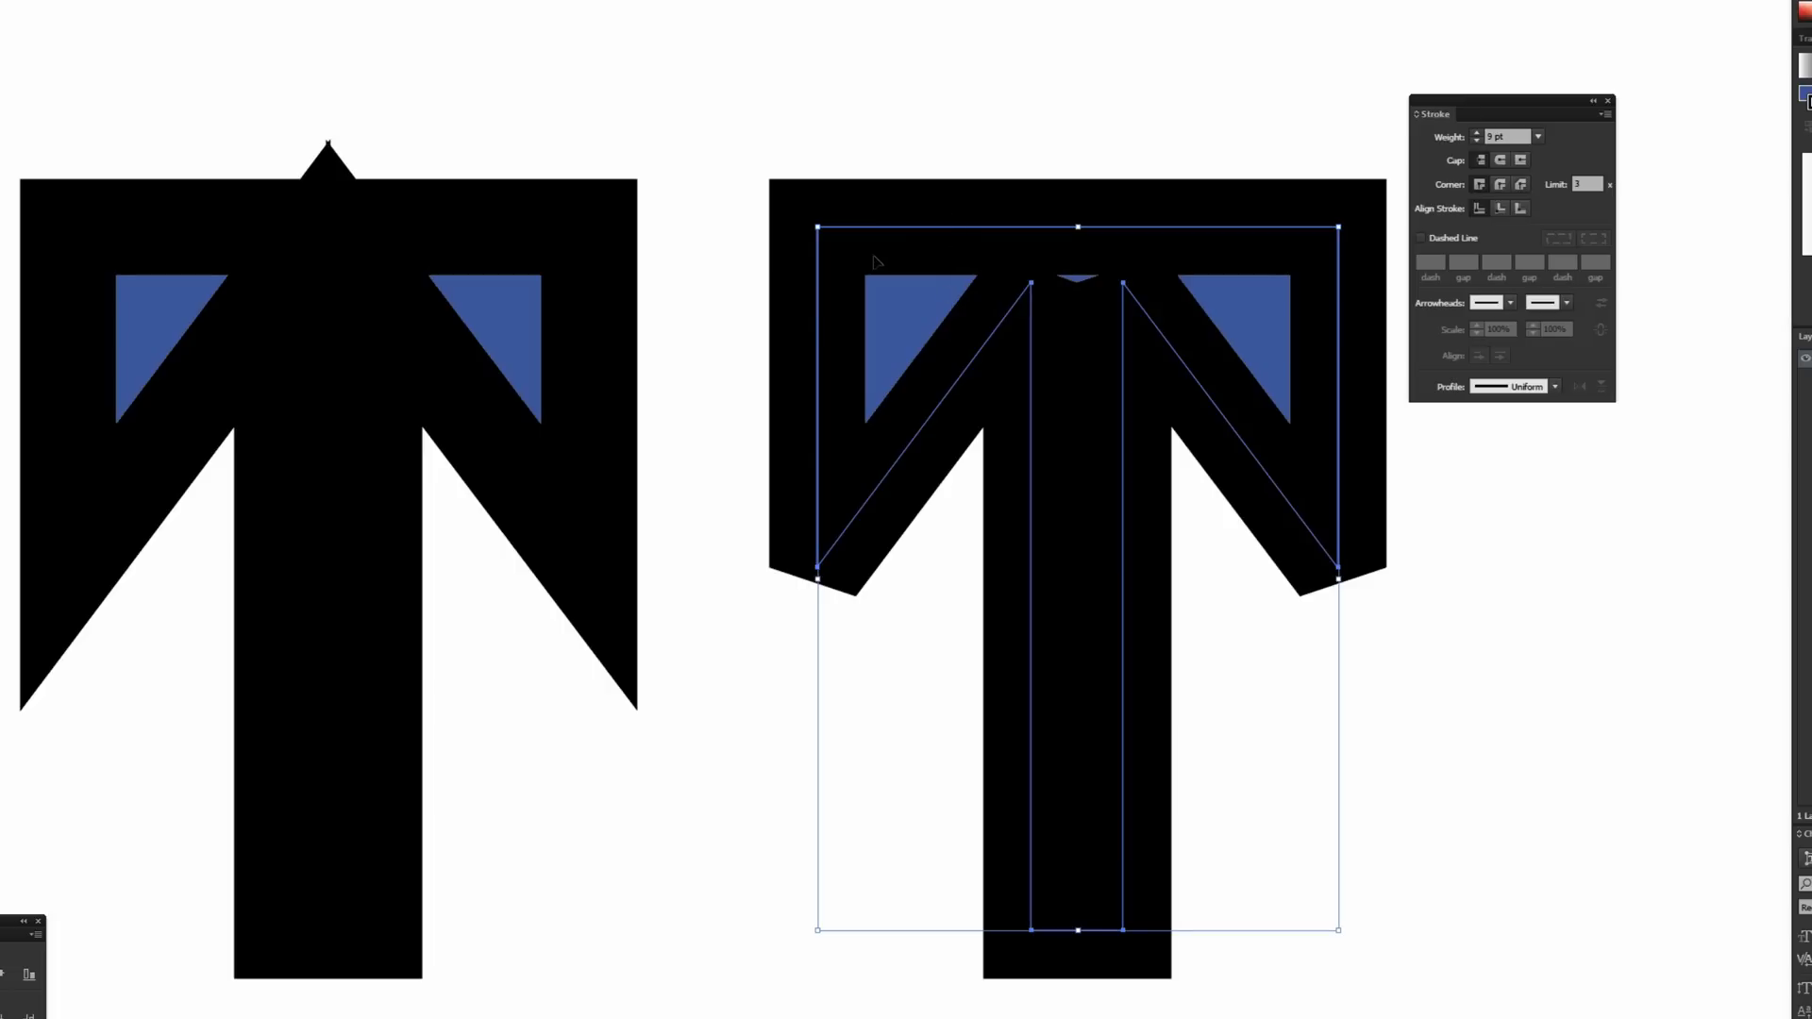
mouse_move(1008, 238)
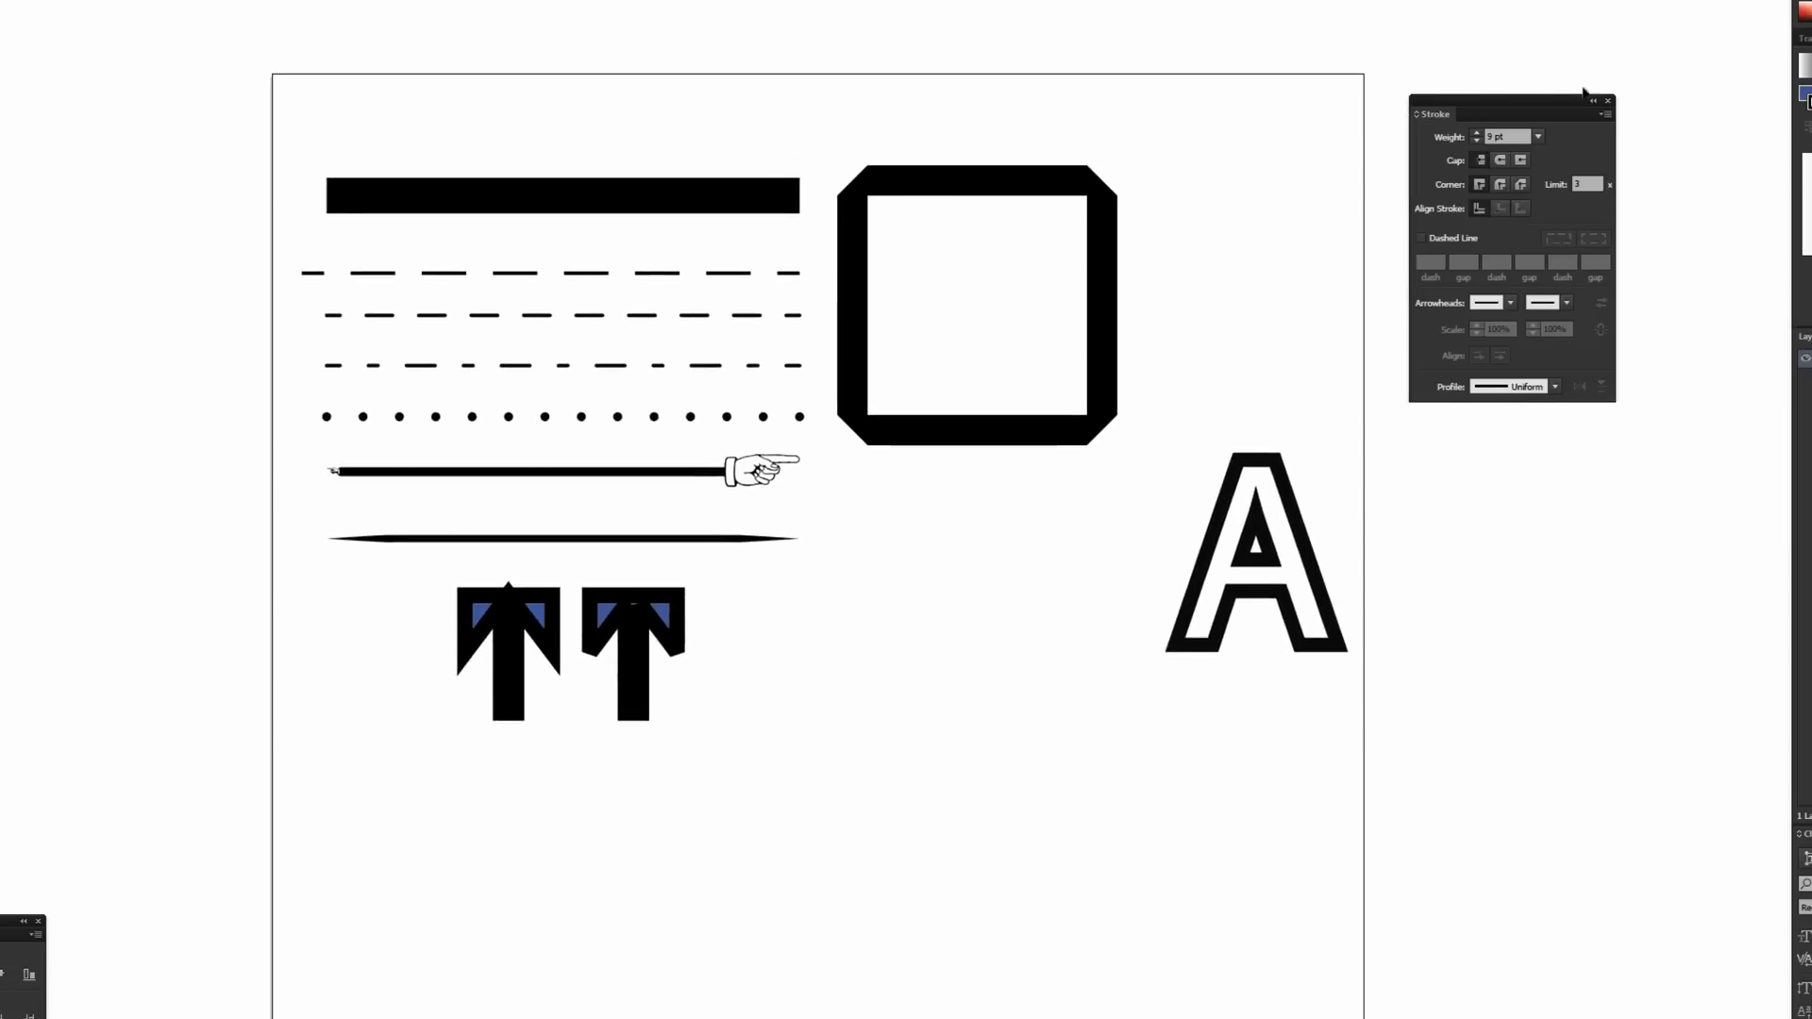
mouse_move(1231, 143)
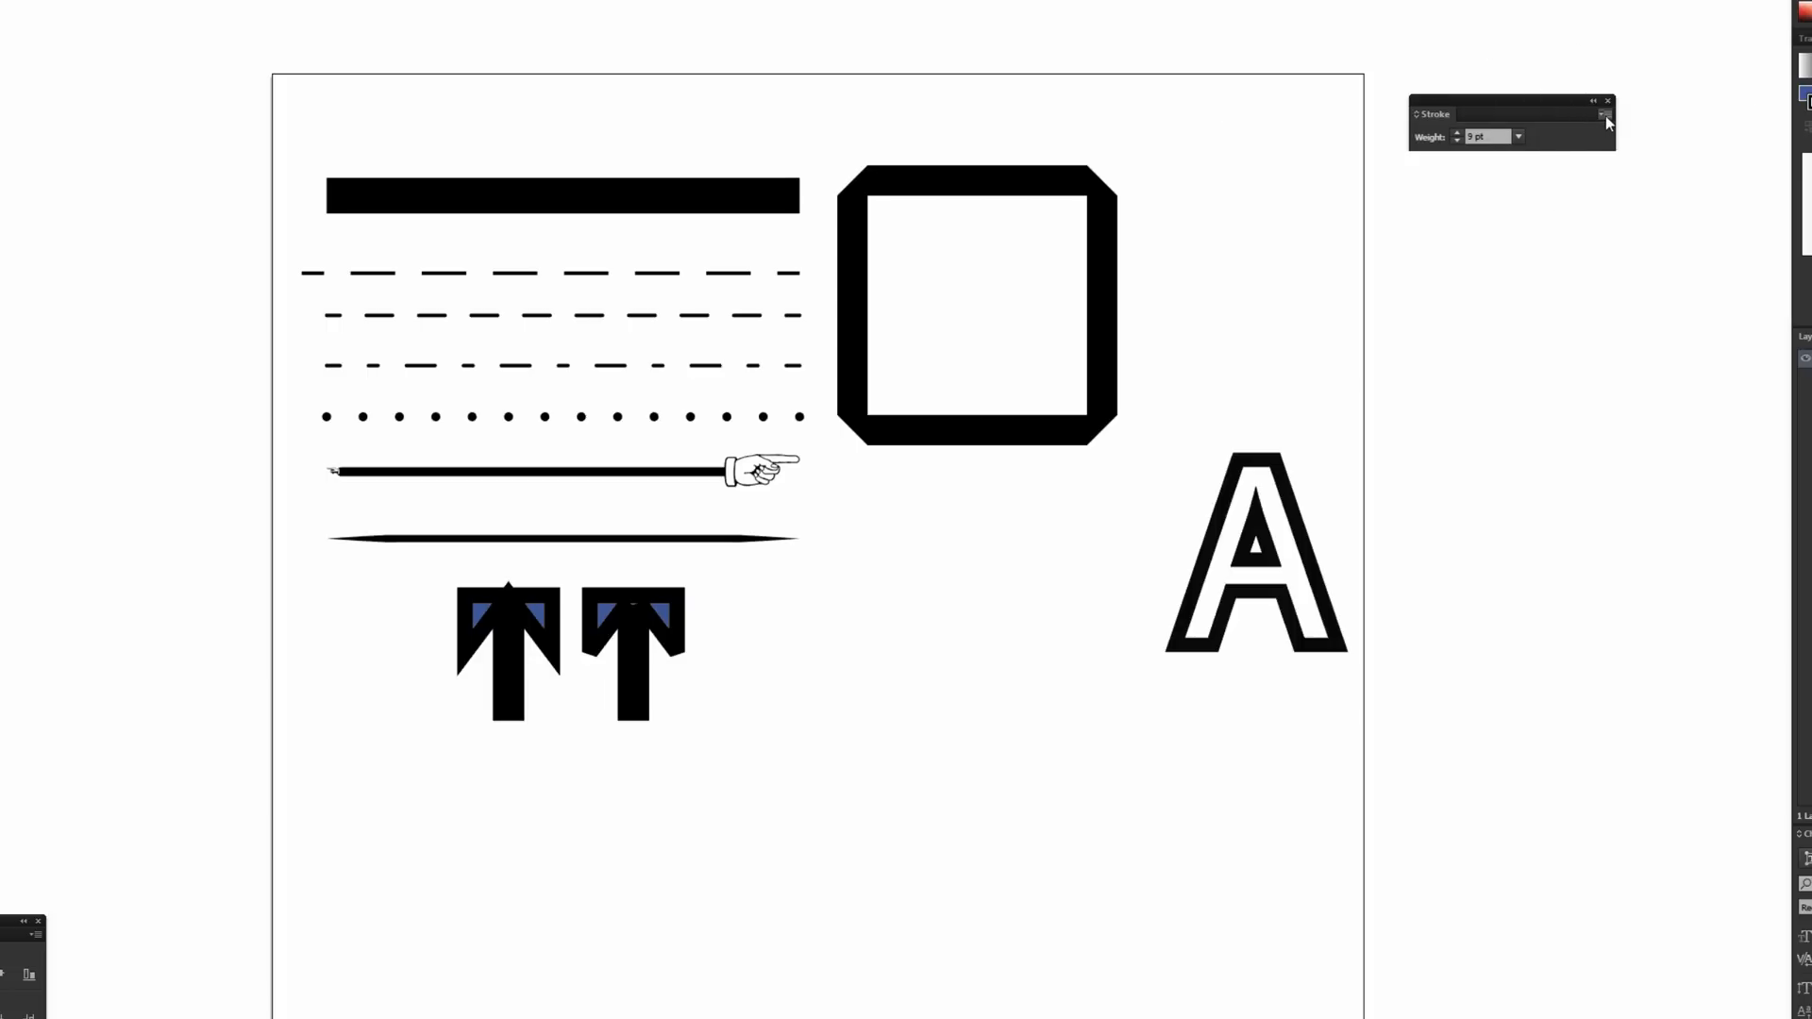
Step: Show the full Stroke panel options again
click(1605, 113)
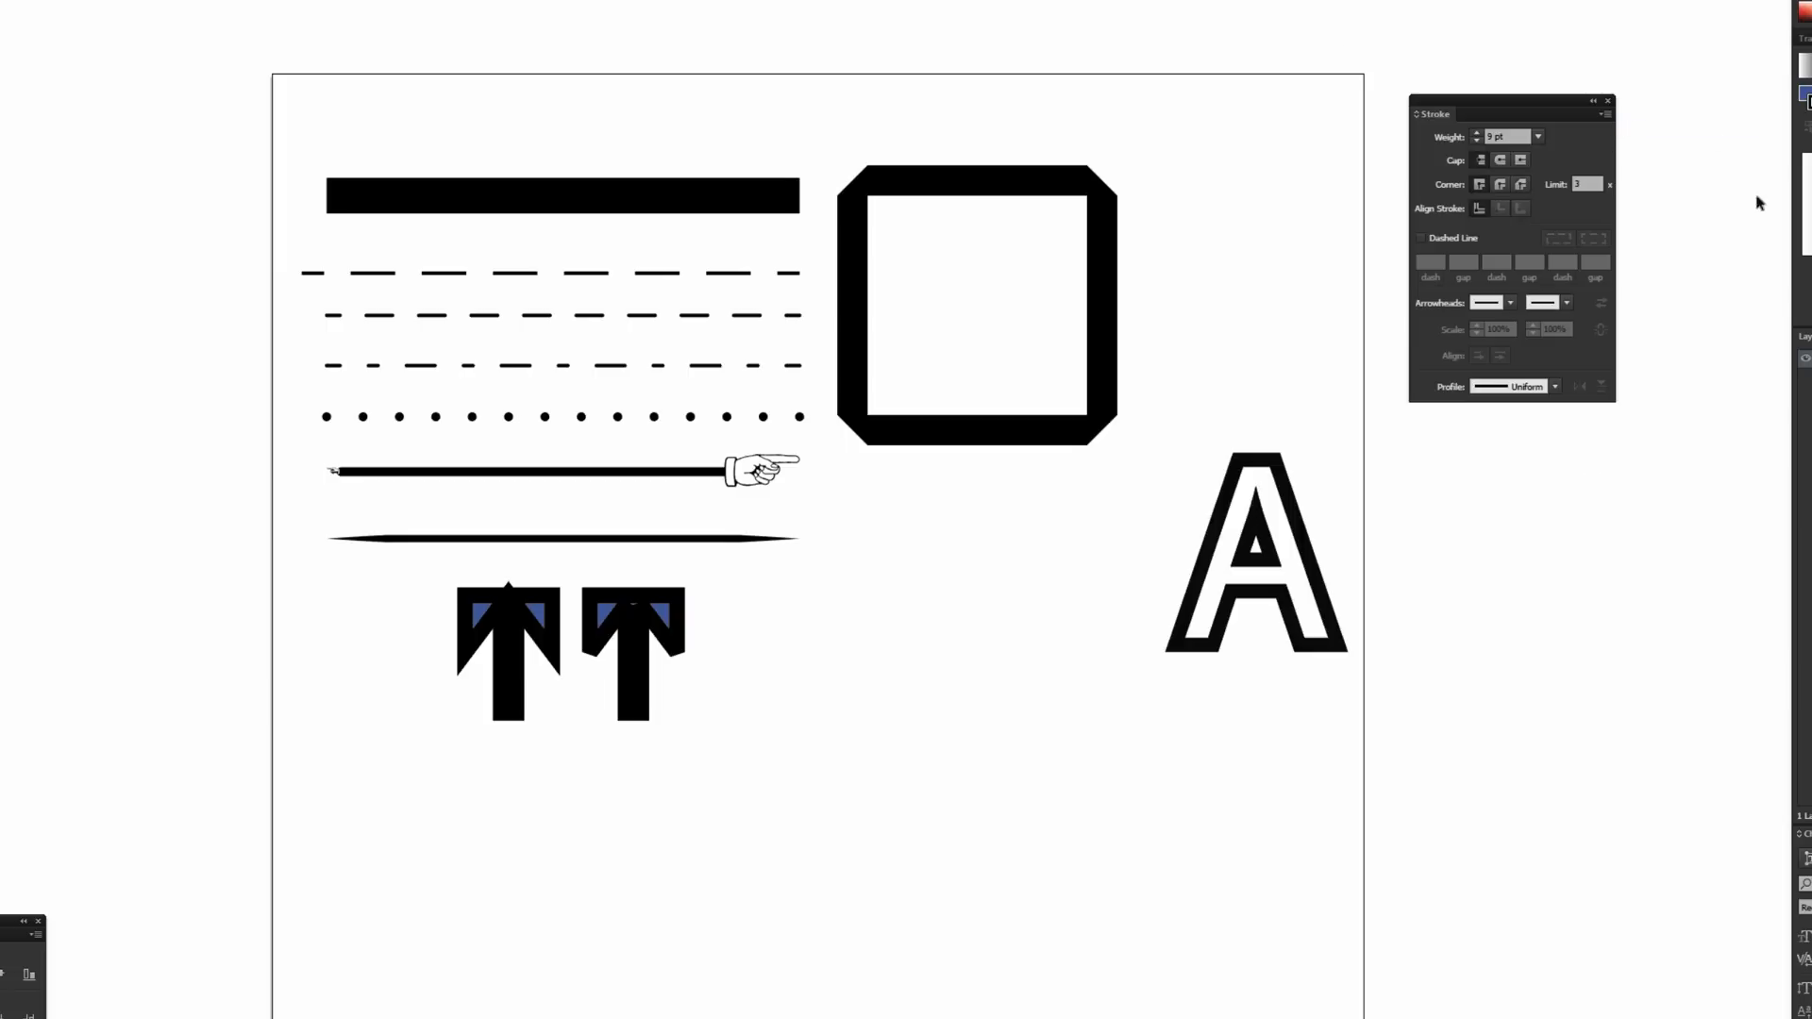
mouse_move(1578, 111)
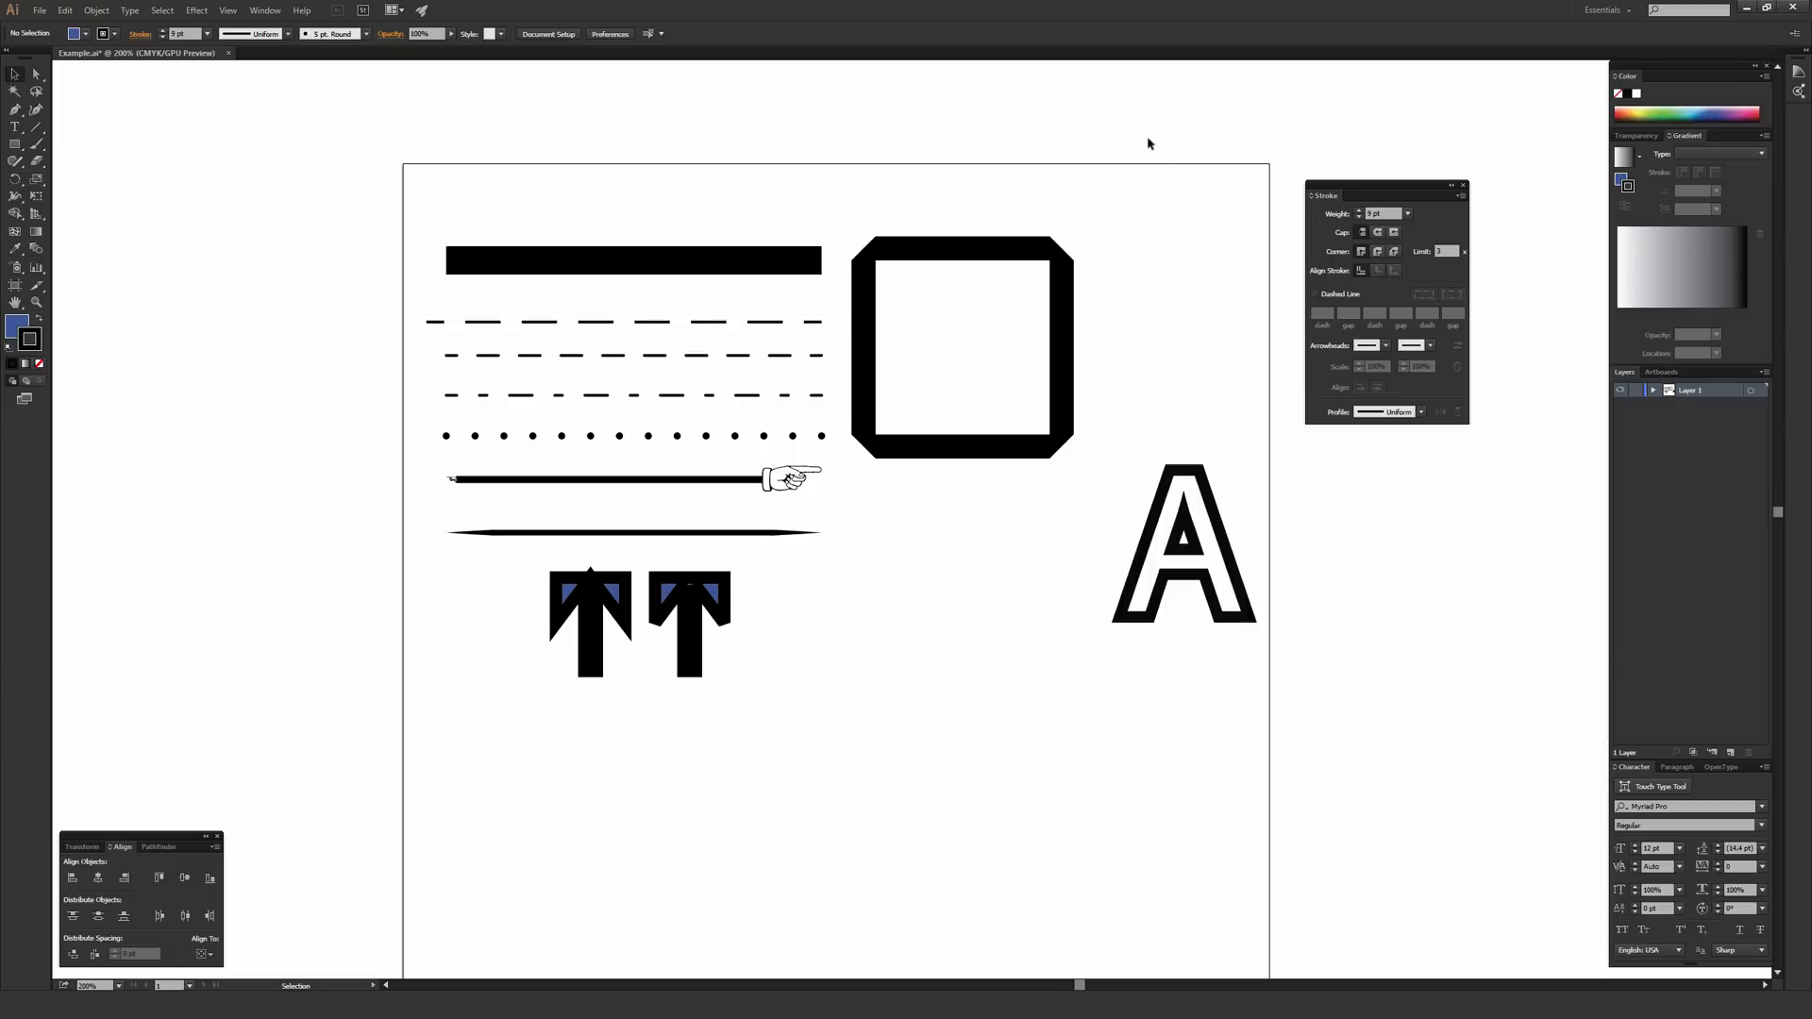
mouse_move(982, 155)
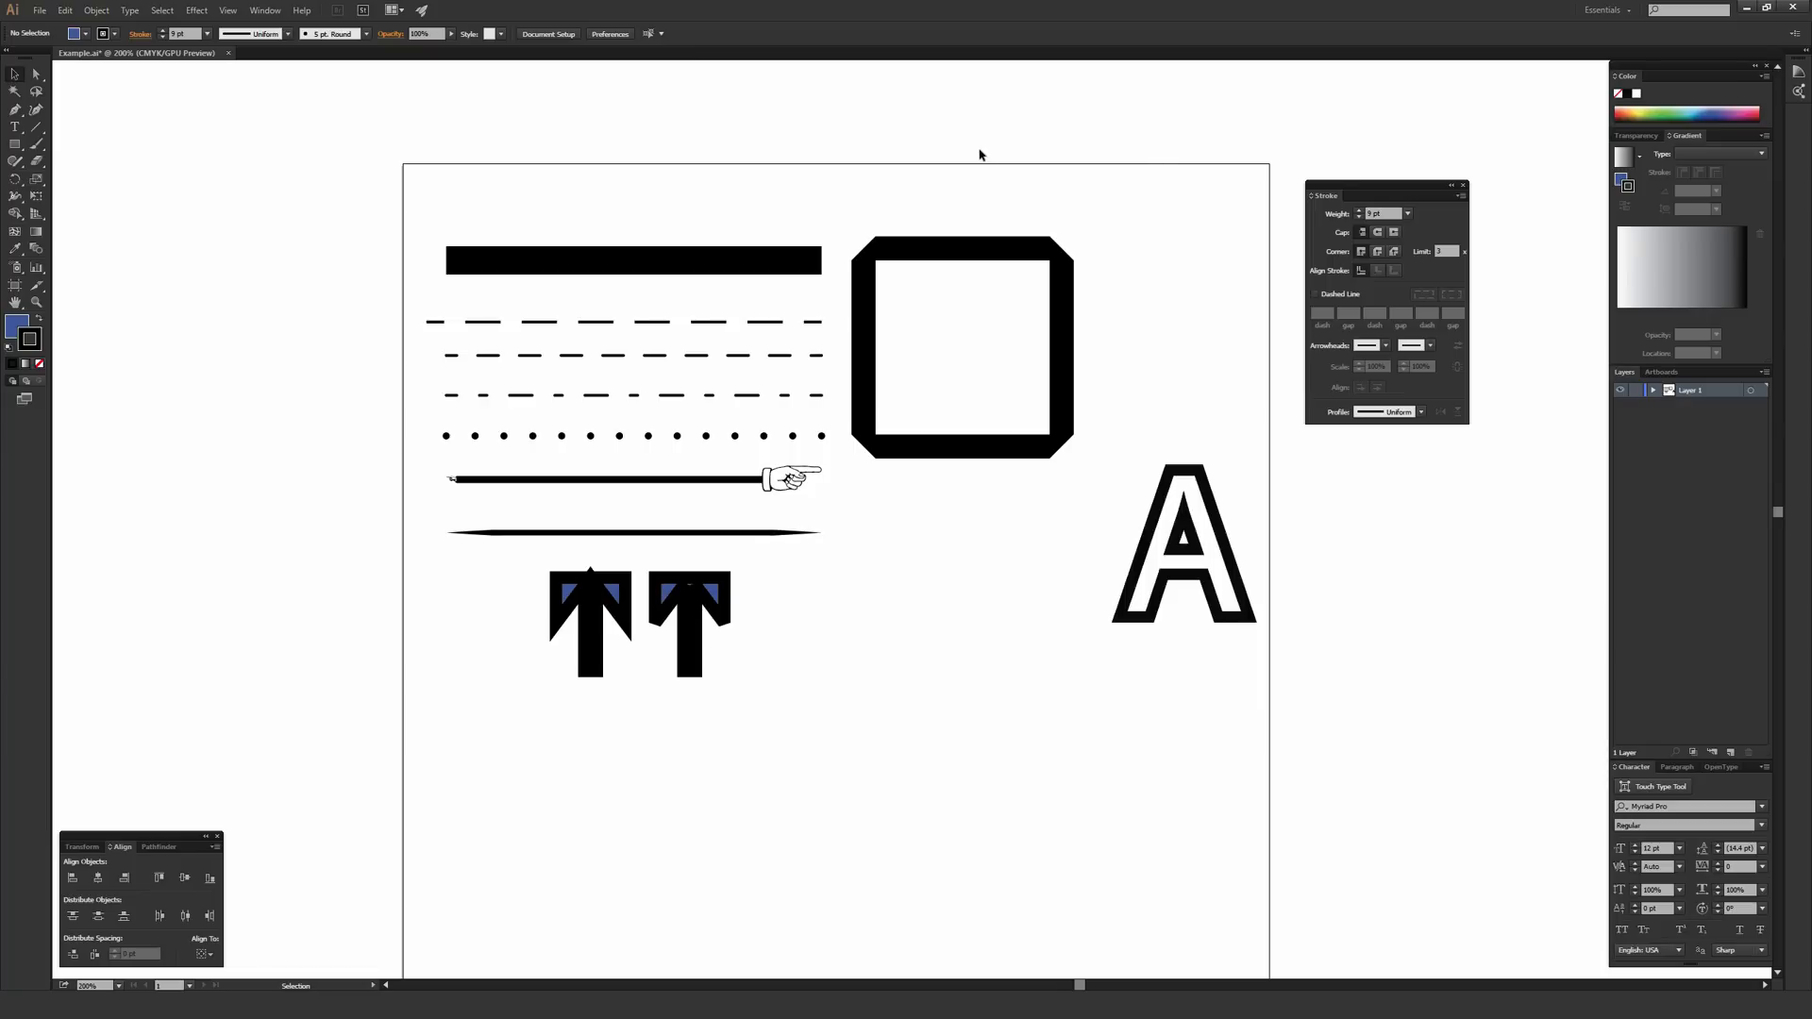